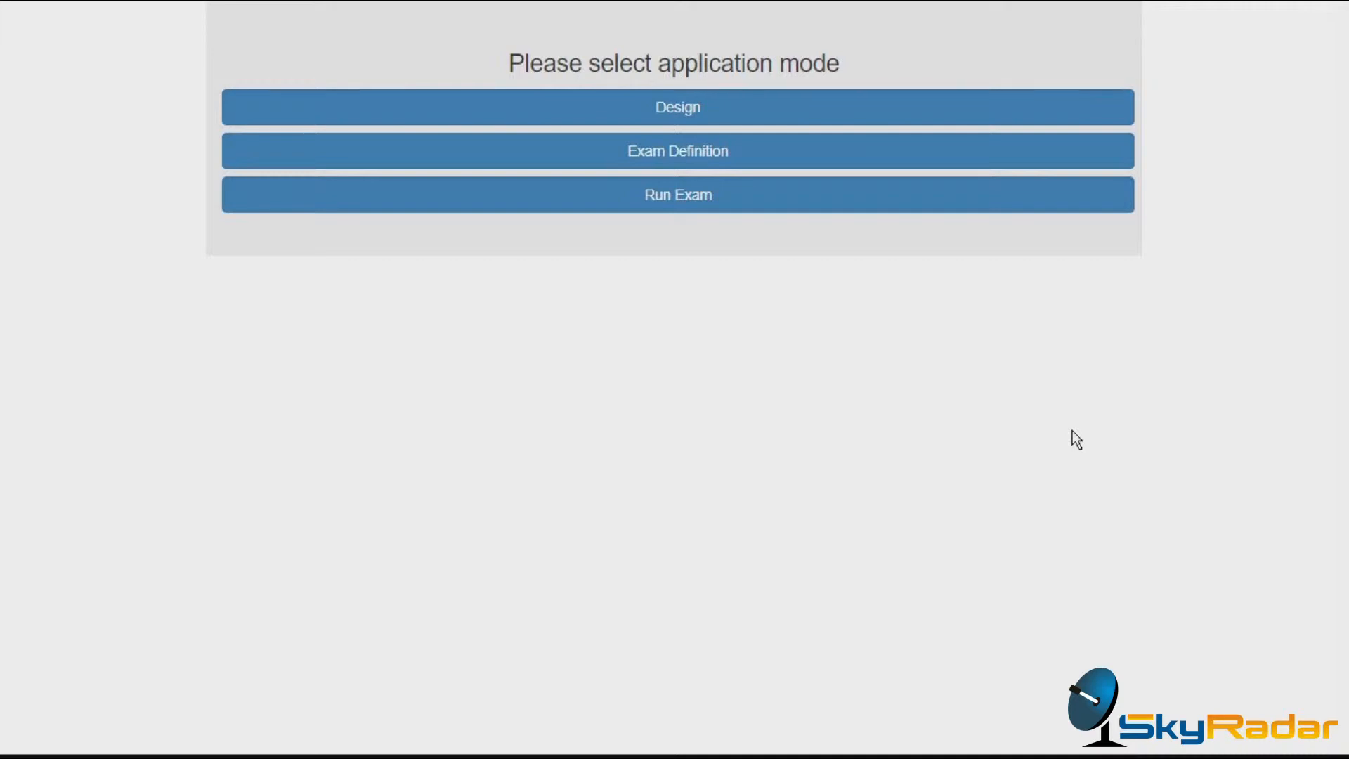
{"action": "mouse_move", "coordinate": [970, 152]}
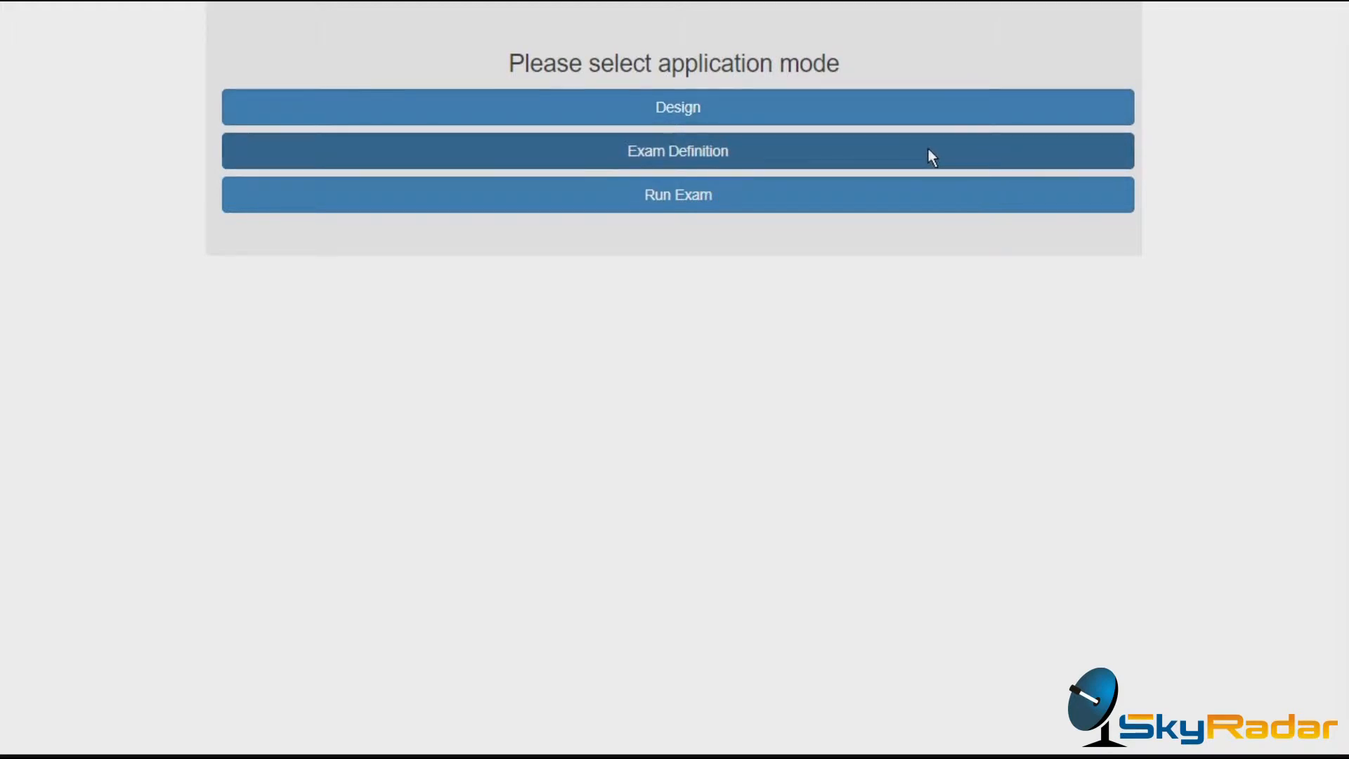
{"action": "mouse_move", "coordinate": [886, 202]}
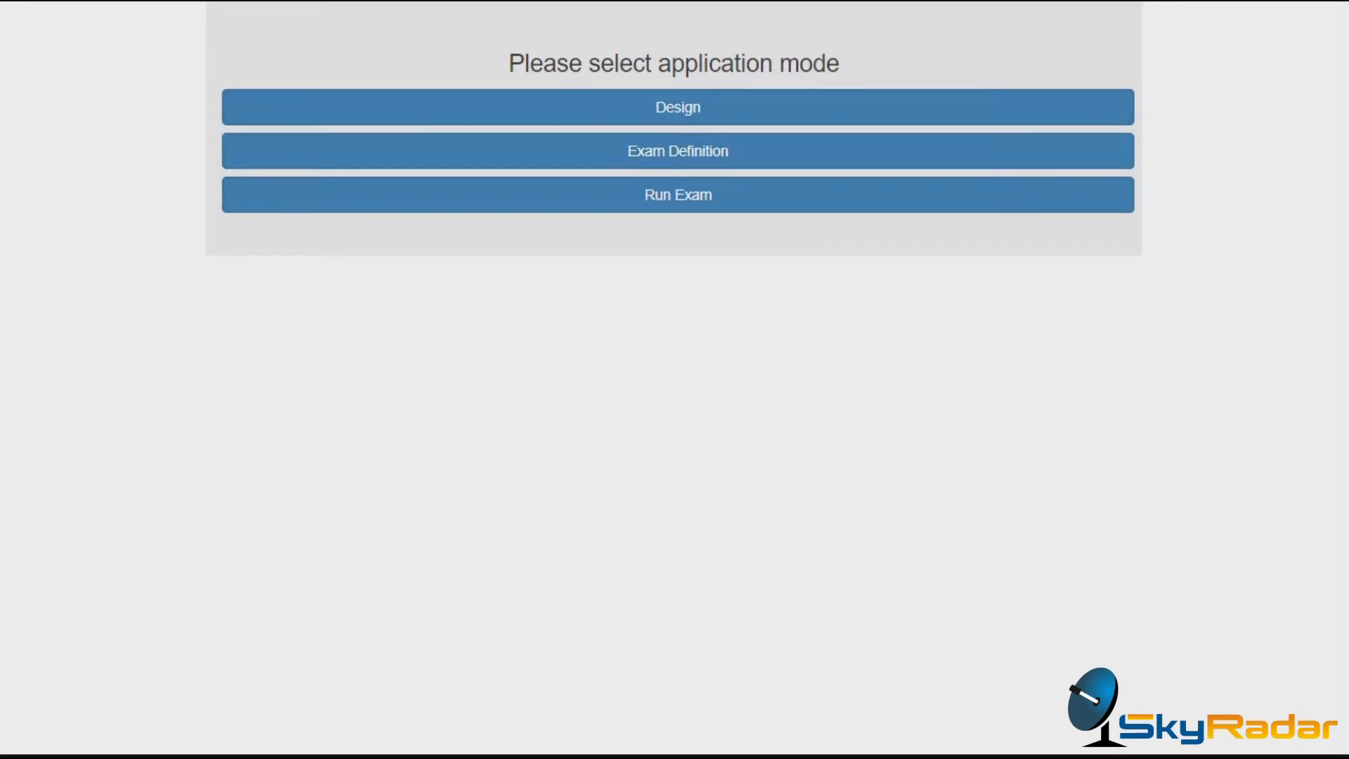
Step: Enter Design mode to show the empty scene and the object library
{"action": "left_click", "coordinate": [678, 150]}
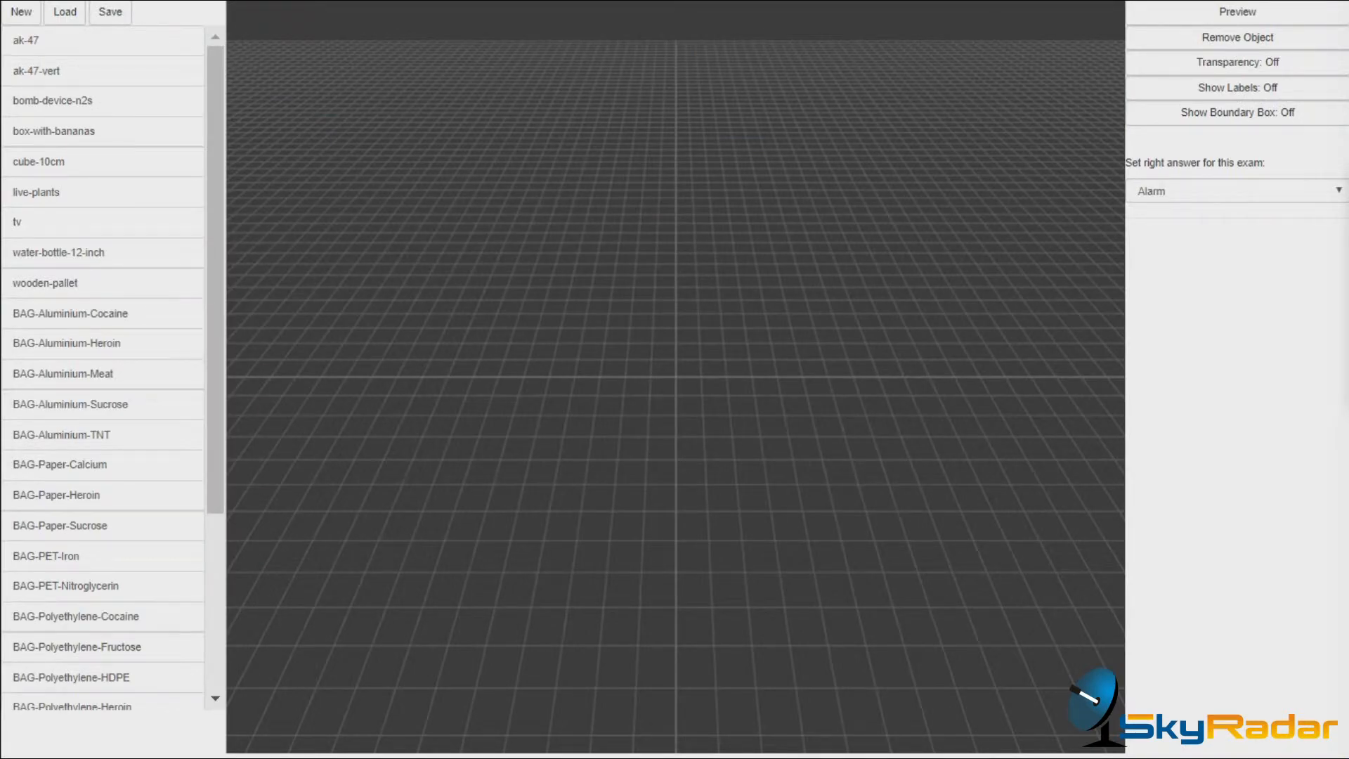
{"action": "mouse_move", "coordinate": [188, 214]}
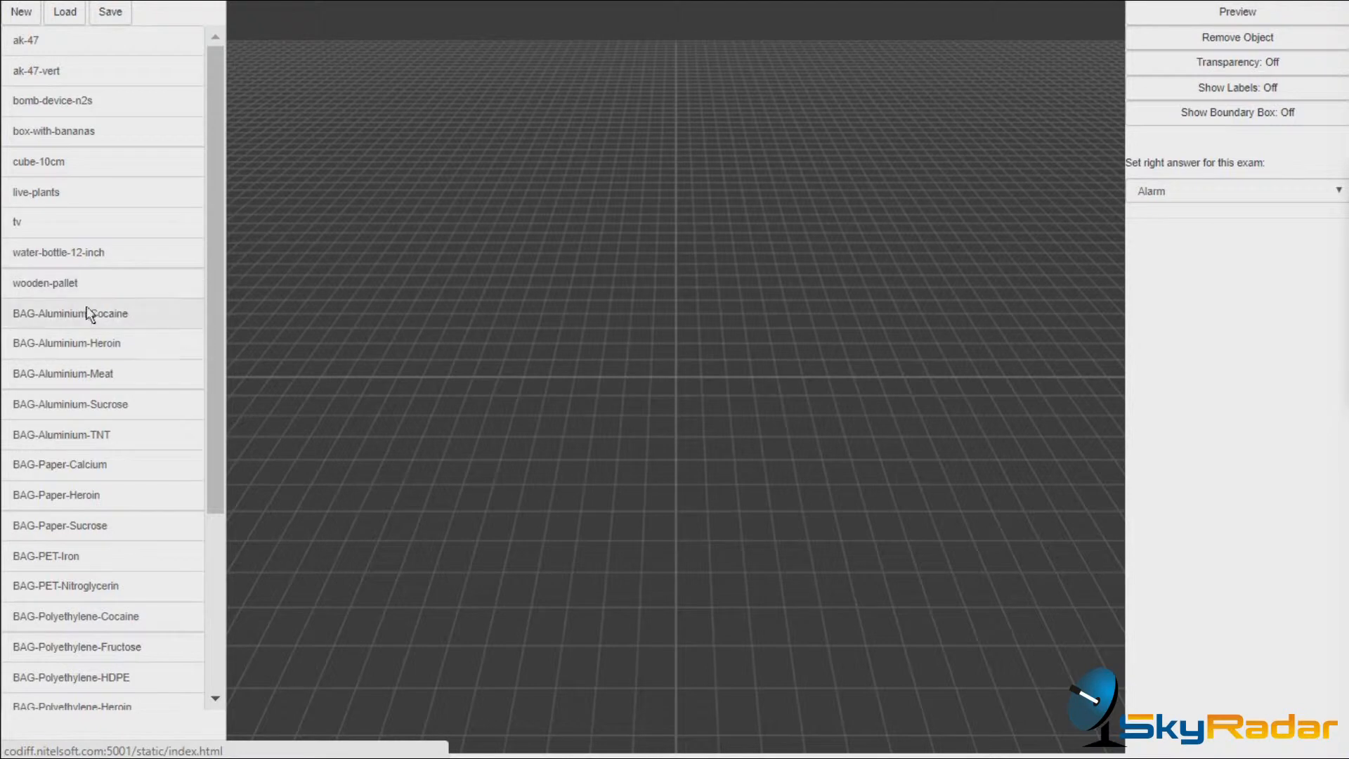
{"action": "mouse_move", "coordinate": [93, 383]}
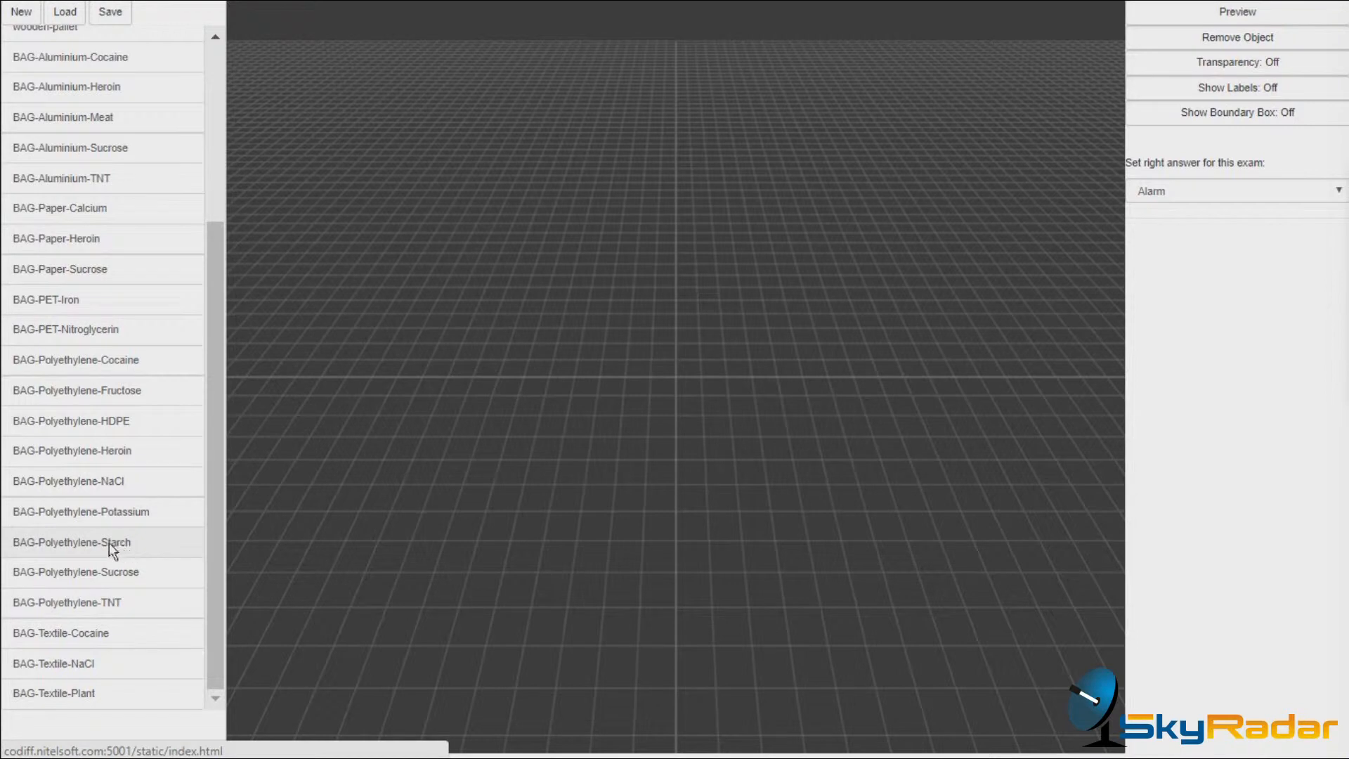
{"action": "mouse_move", "coordinate": [43, 551]}
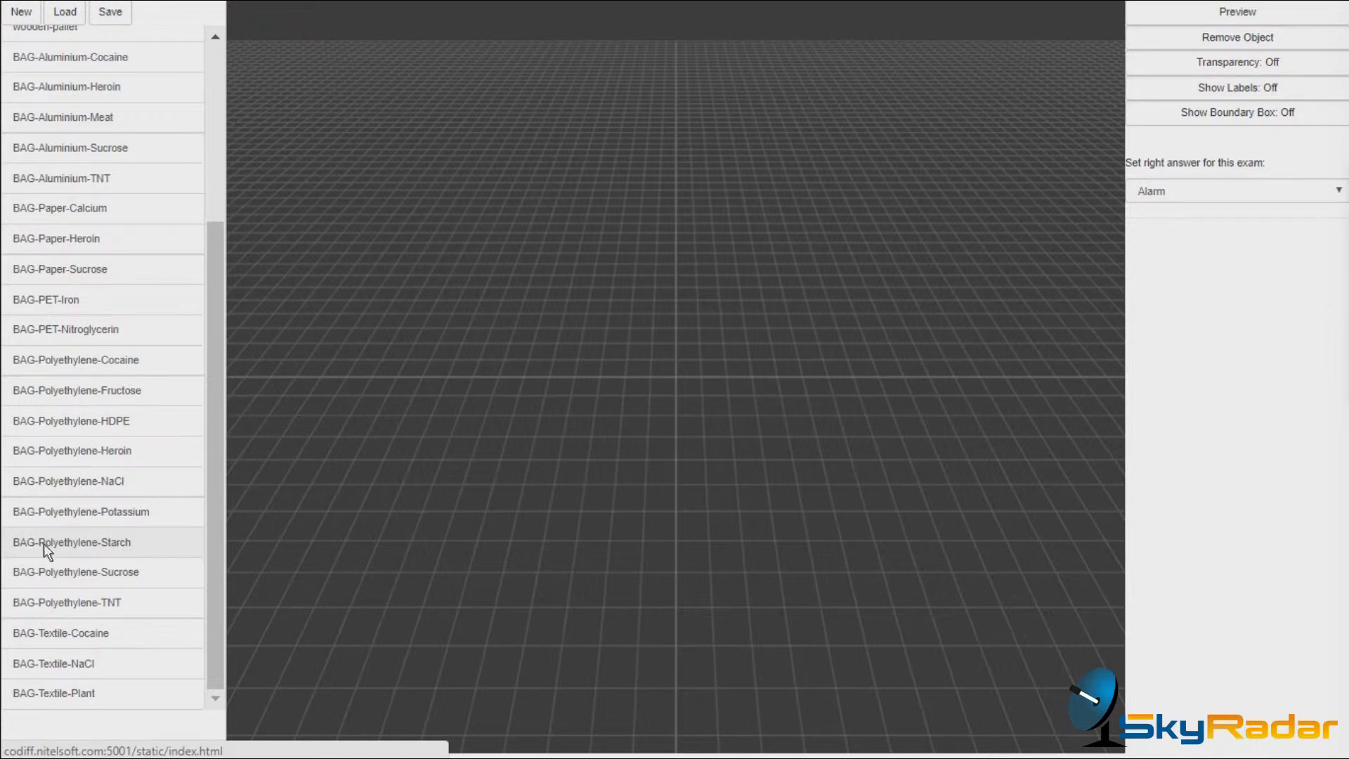
{"action": "mouse_move", "coordinate": [115, 560]}
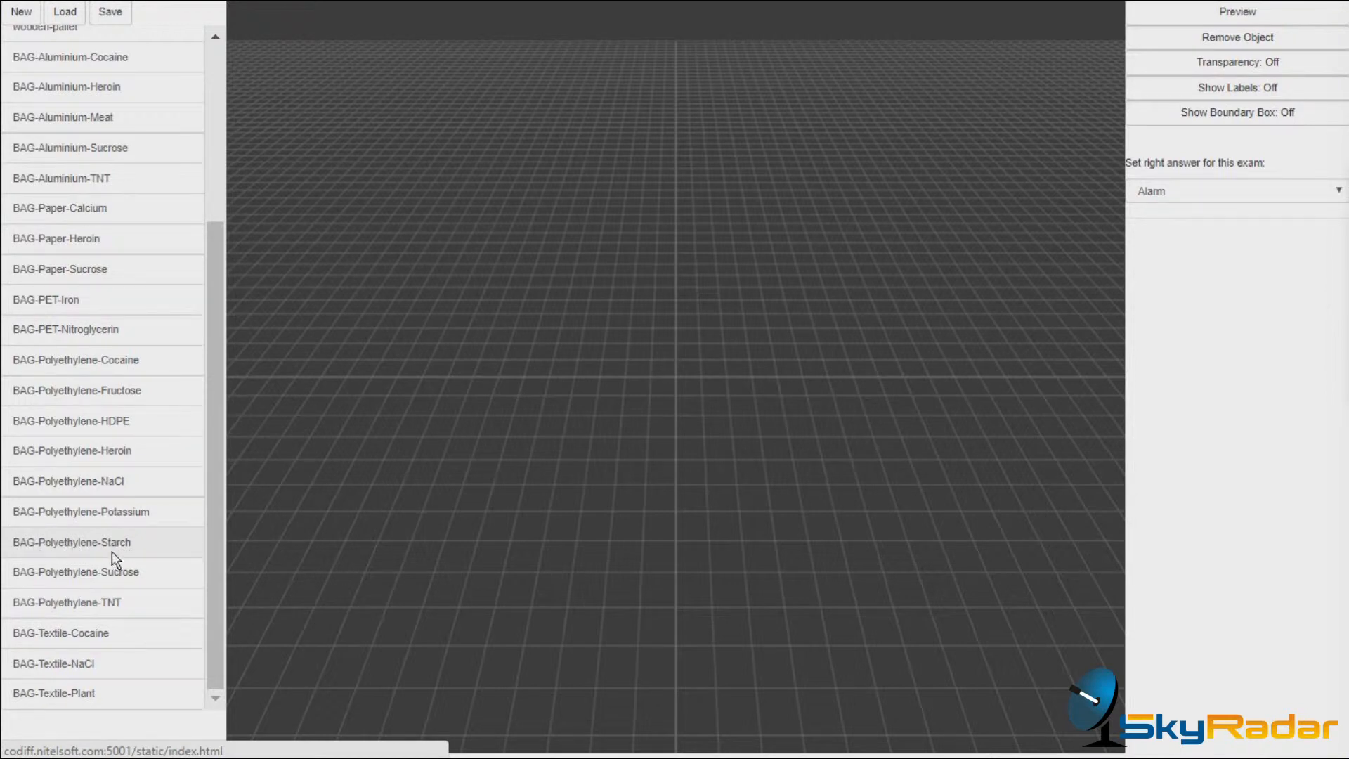
{"action": "mouse_move", "coordinate": [65, 510]}
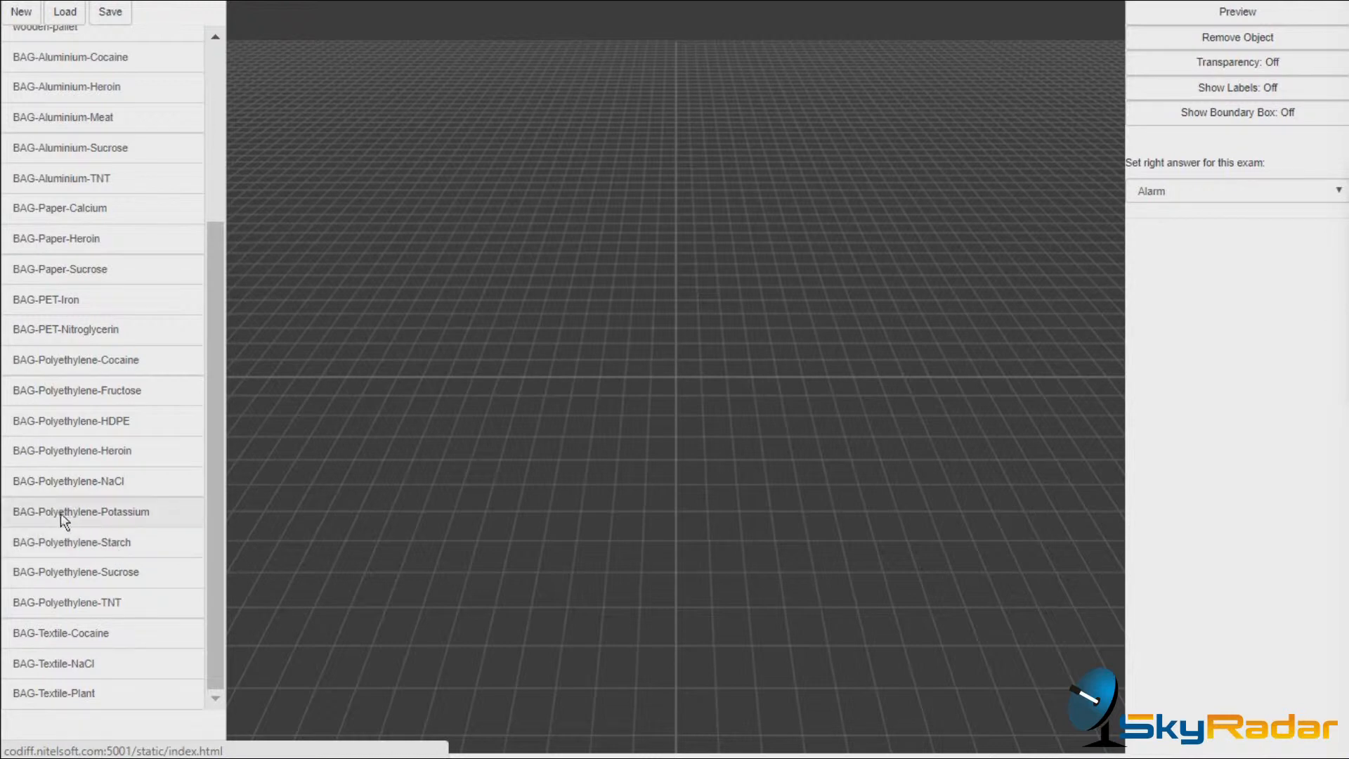
{"action": "mouse_move", "coordinate": [110, 525]}
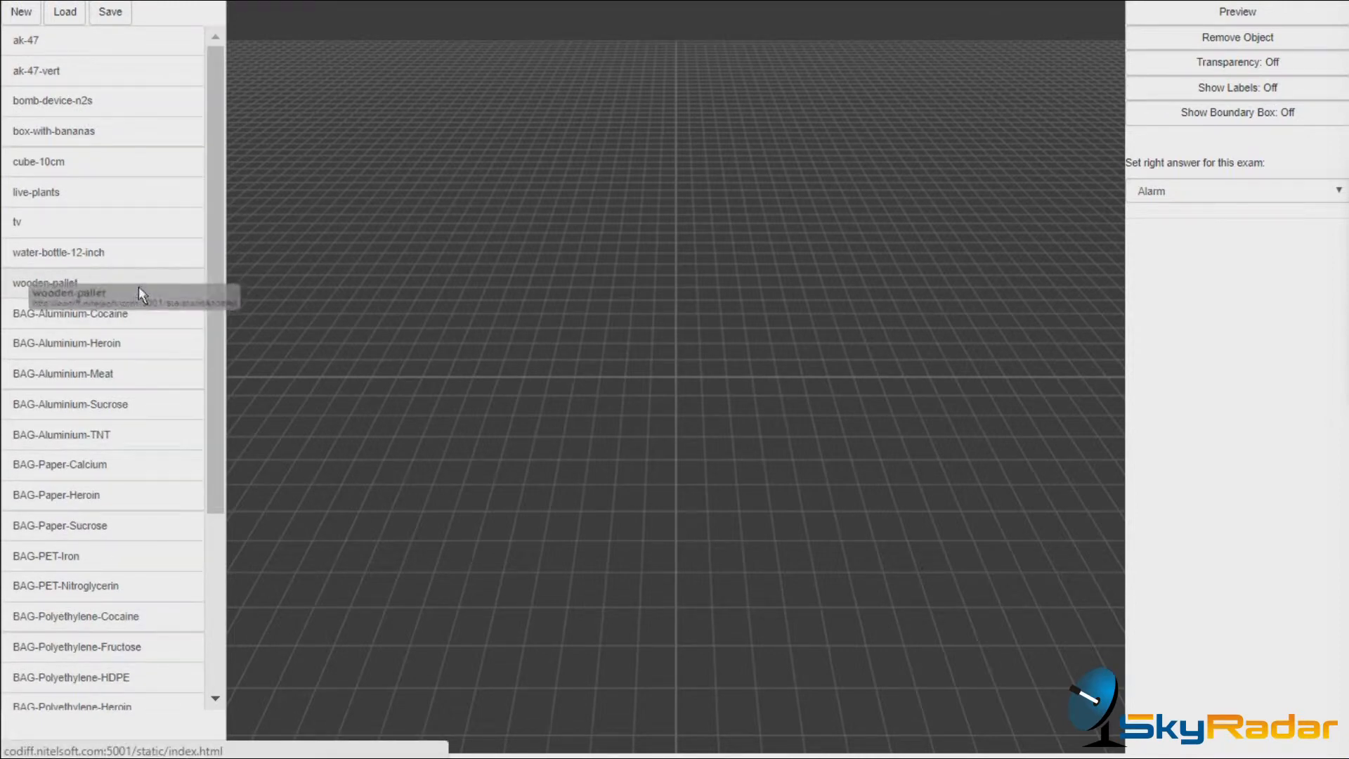
Step: Add the wooden pallet from the library and drag it into place on the grid
{"action": "left_click", "coordinate": [45, 284]}
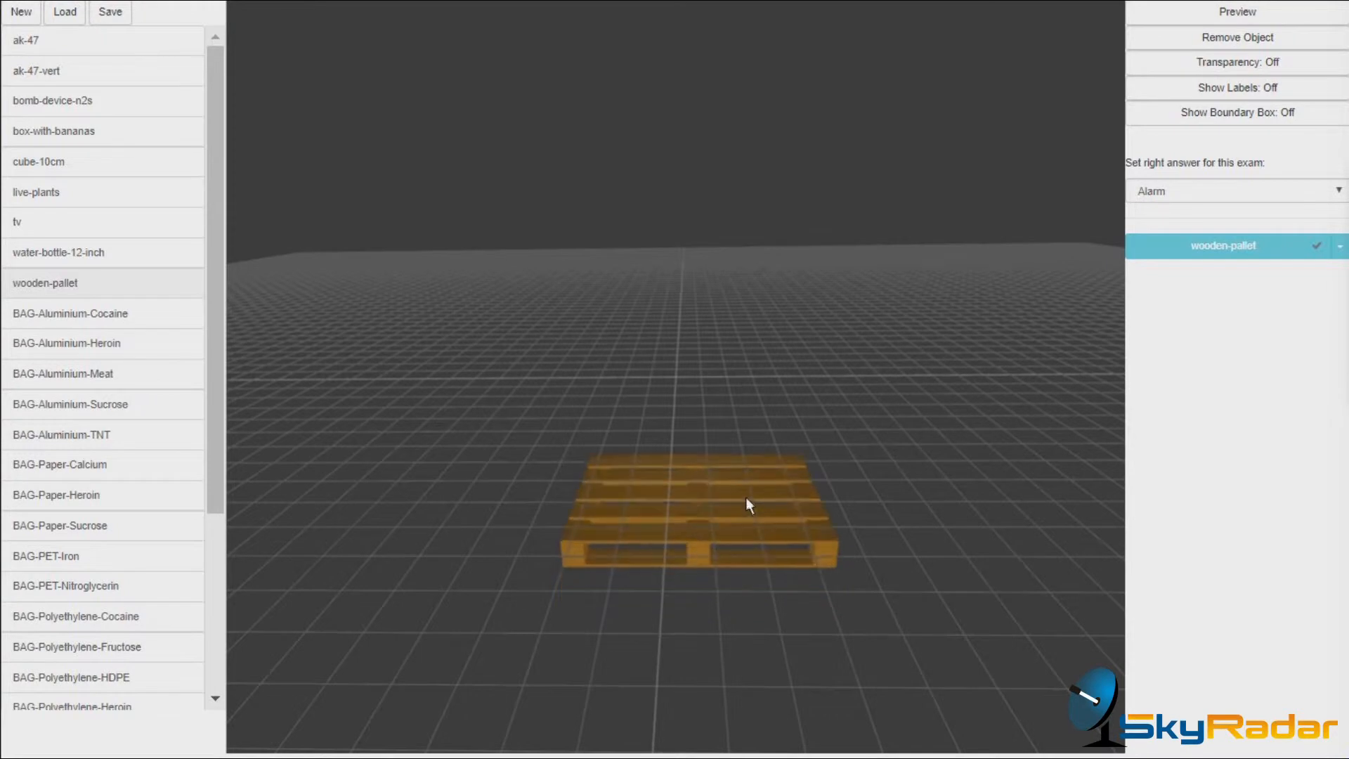
{"action": "left_click_drag", "start_coordinate": [746, 505], "coordinate": [742, 474]}
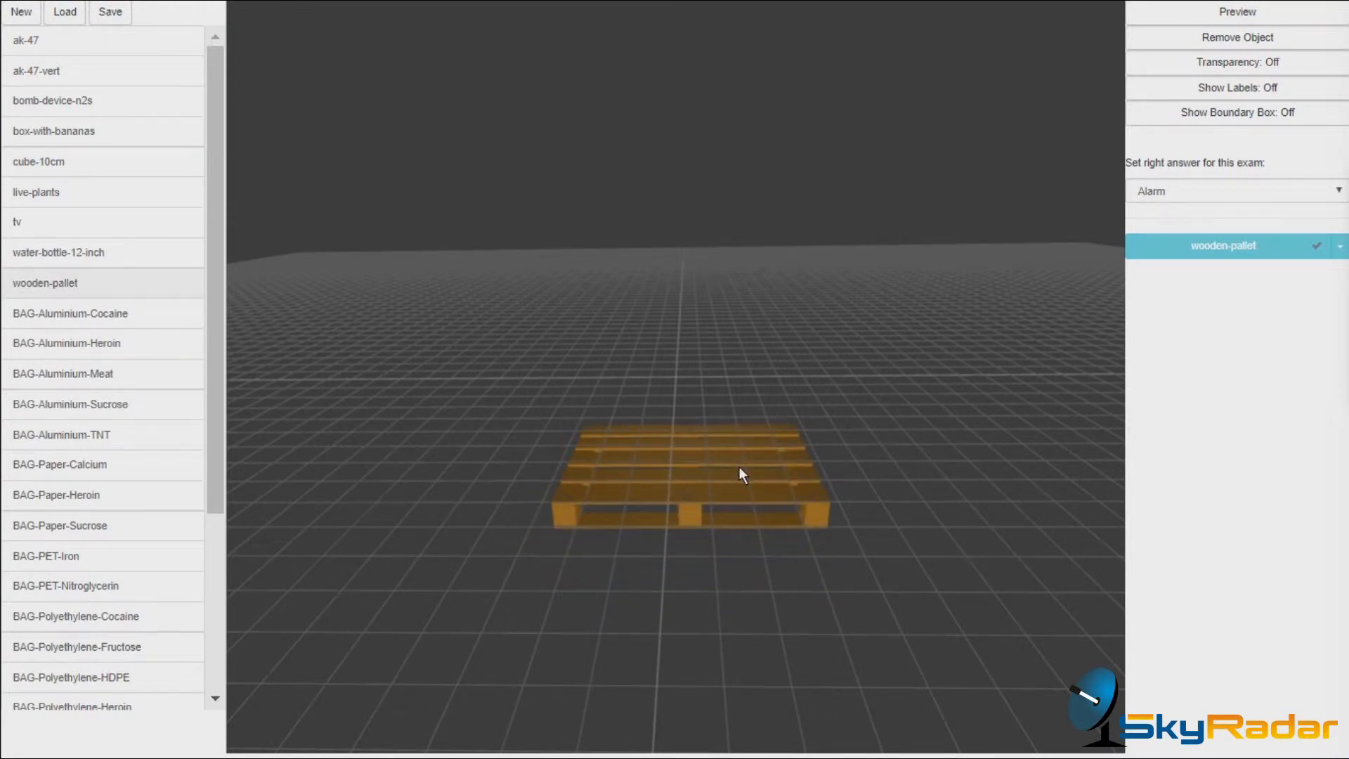
{"action": "mouse_move", "coordinate": [357, 283]}
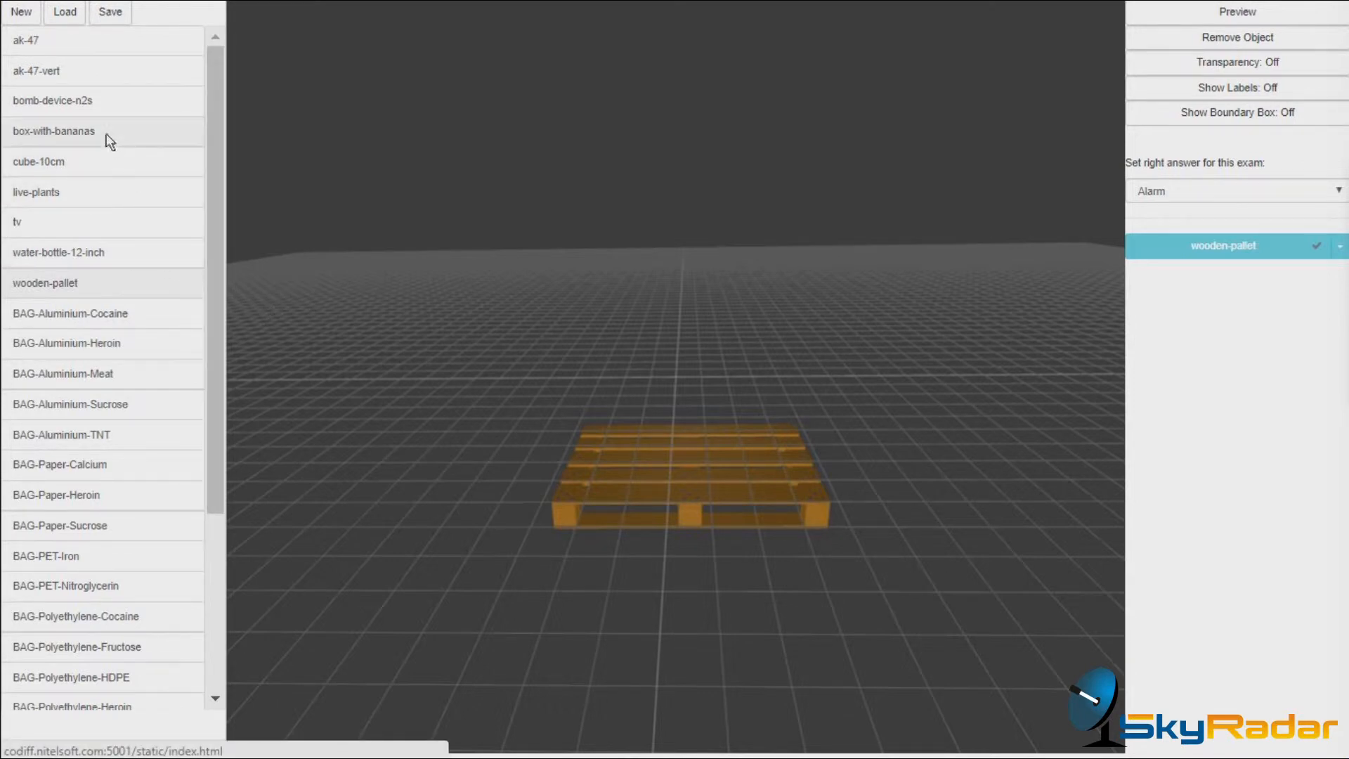
Step: Add the box with bananas and drag it onto the wooden pallet
{"action": "left_click", "coordinate": [53, 131]}
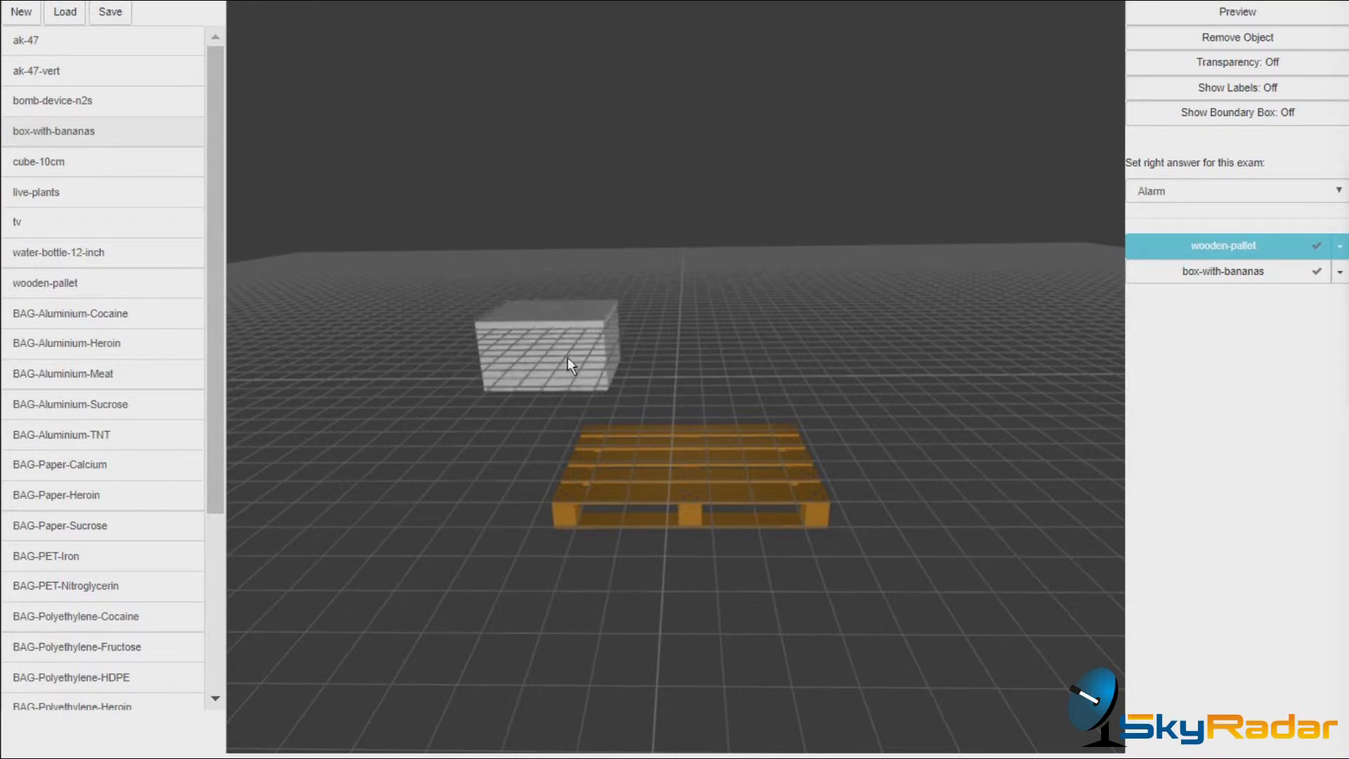
{"action": "left_click", "coordinate": [1222, 272]}
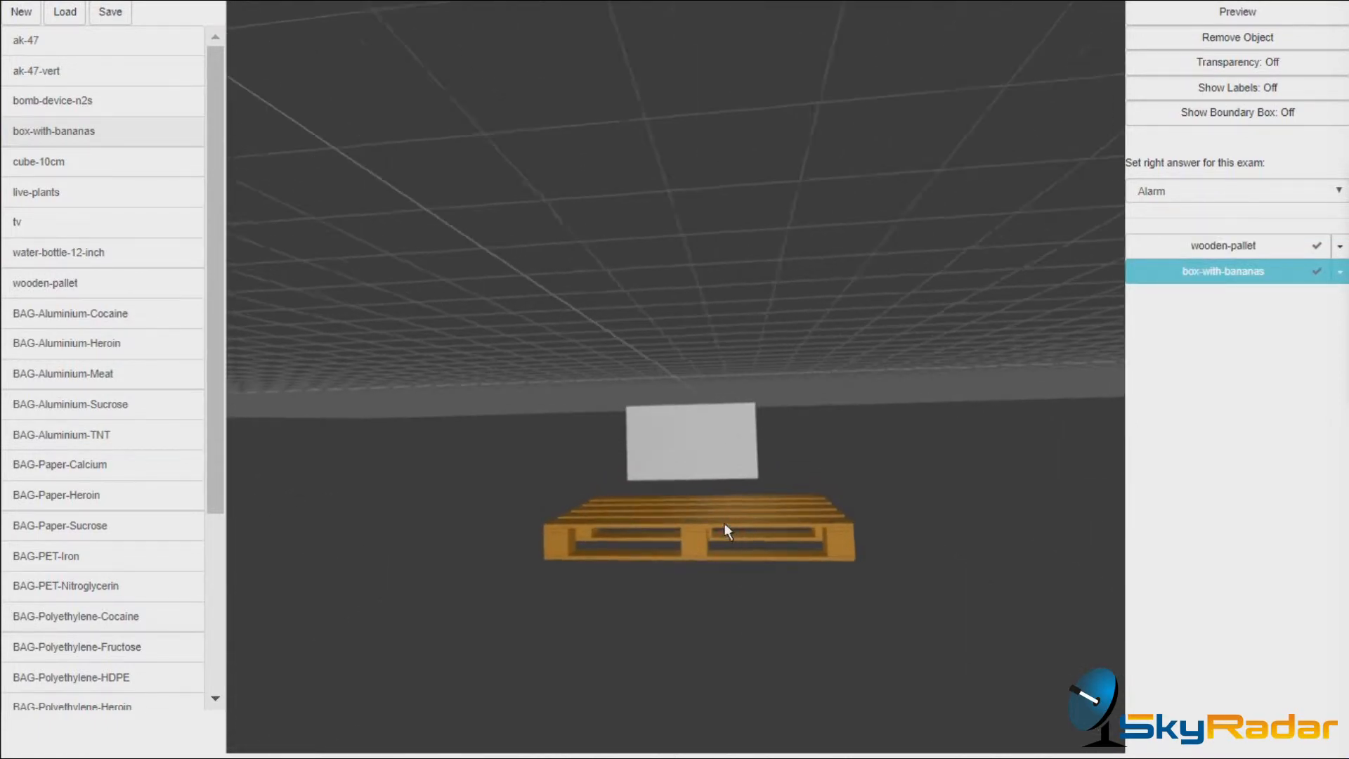
{"action": "left_click_drag", "start_coordinate": [725, 532], "coordinate": [753, 562]}
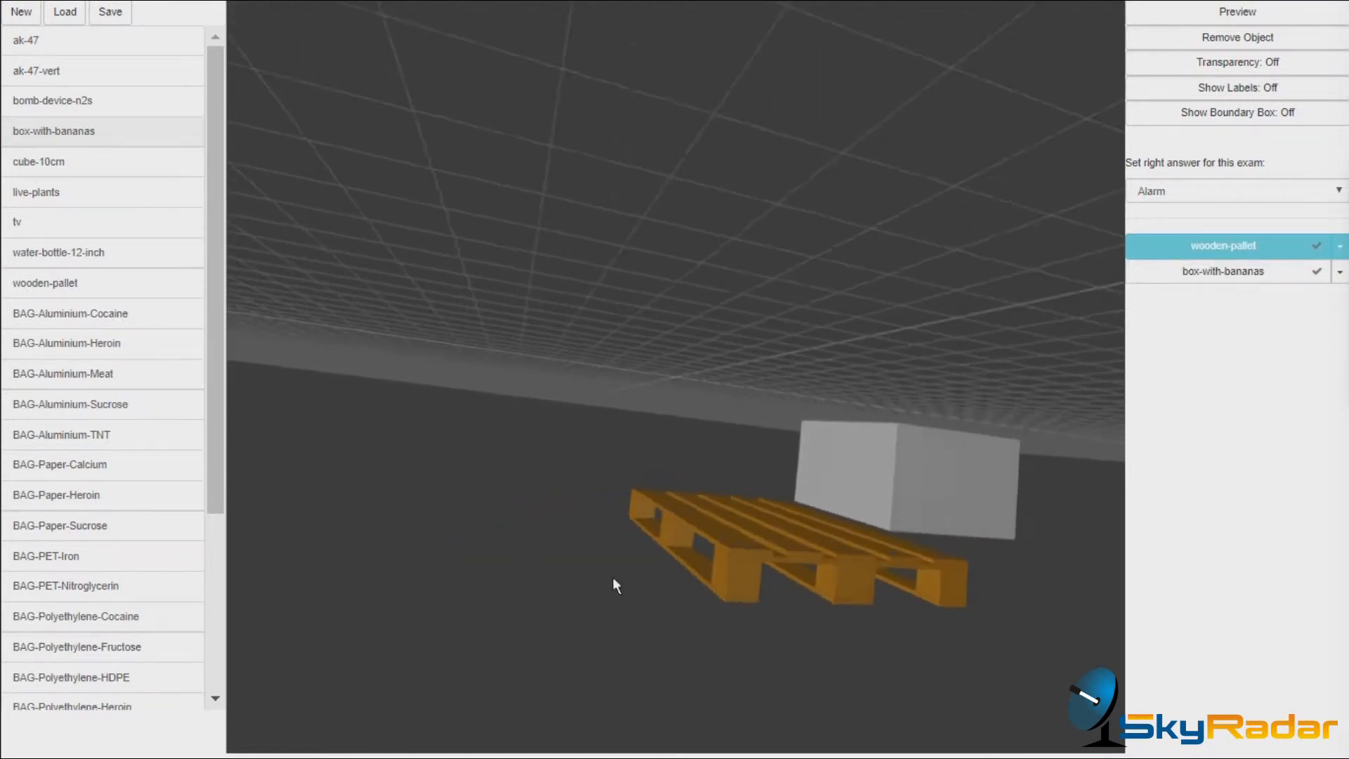
{"action": "left_click_drag", "start_coordinate": [614, 585], "coordinate": [866, 508]}
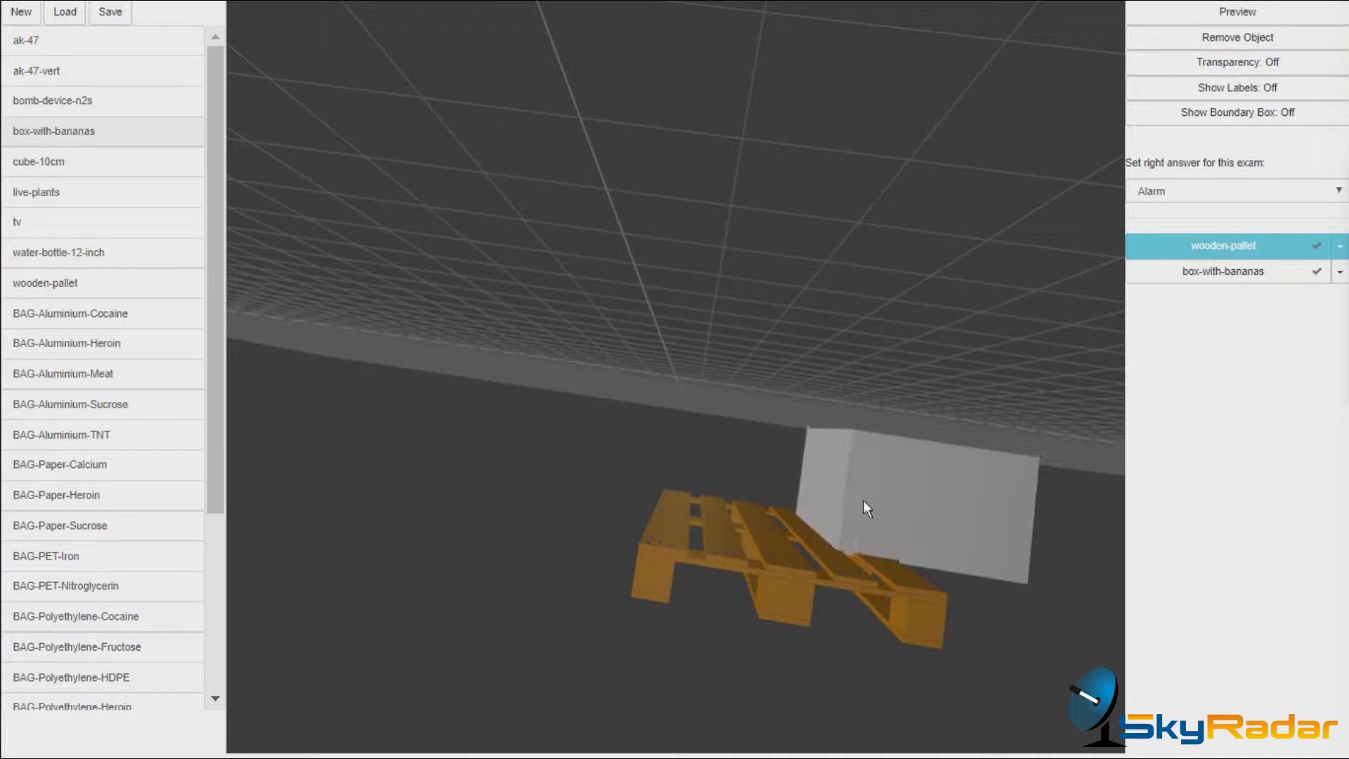
{"action": "left_click_drag", "start_coordinate": [866, 508], "coordinate": [745, 477]}
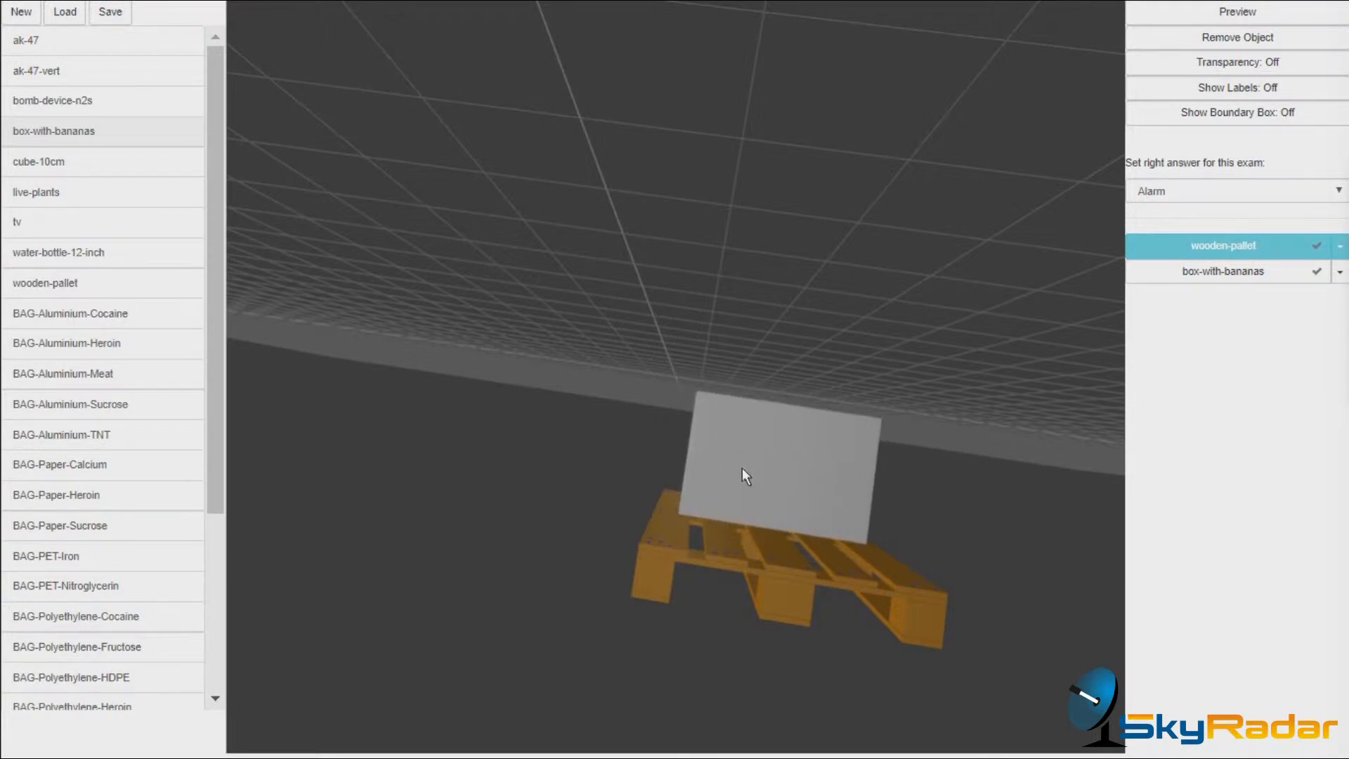
{"action": "left_click", "coordinate": [1222, 272]}
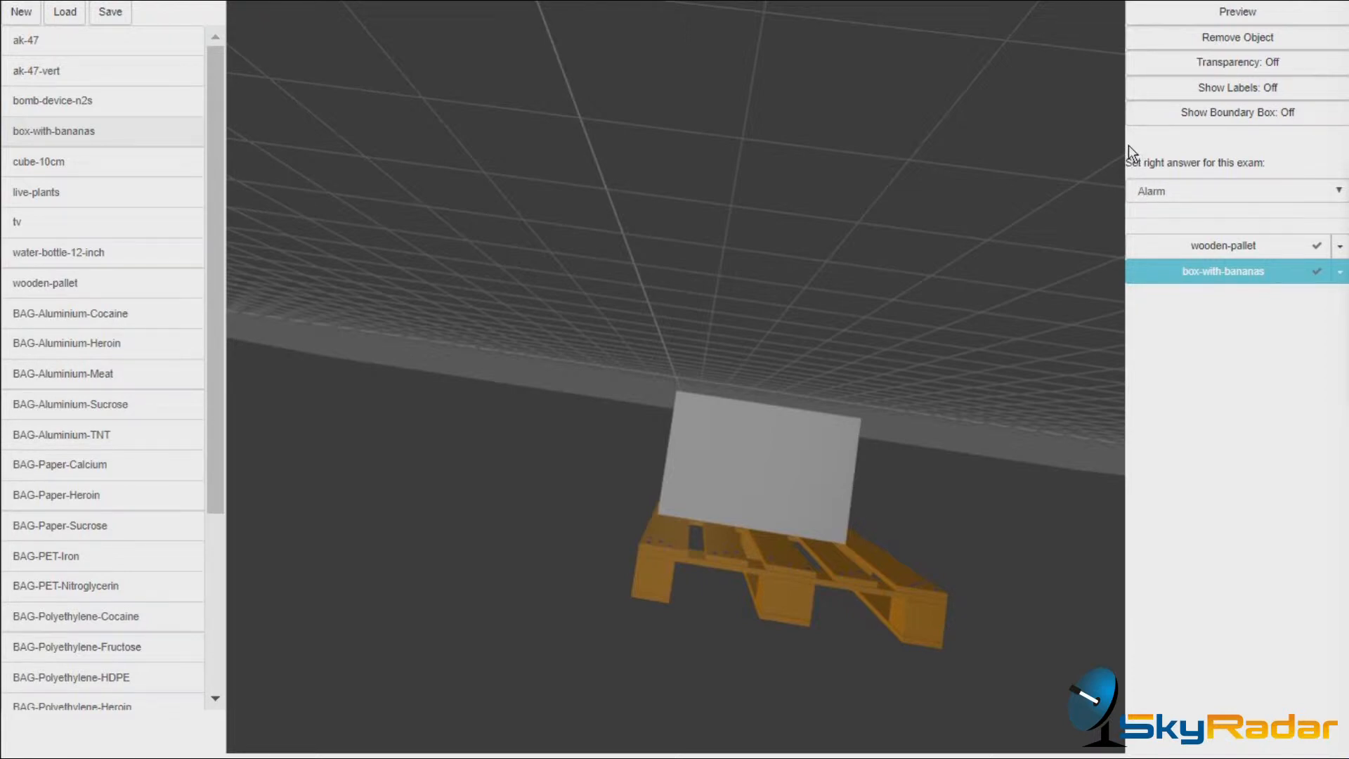
{"action": "mouse_move", "coordinate": [1237, 62]}
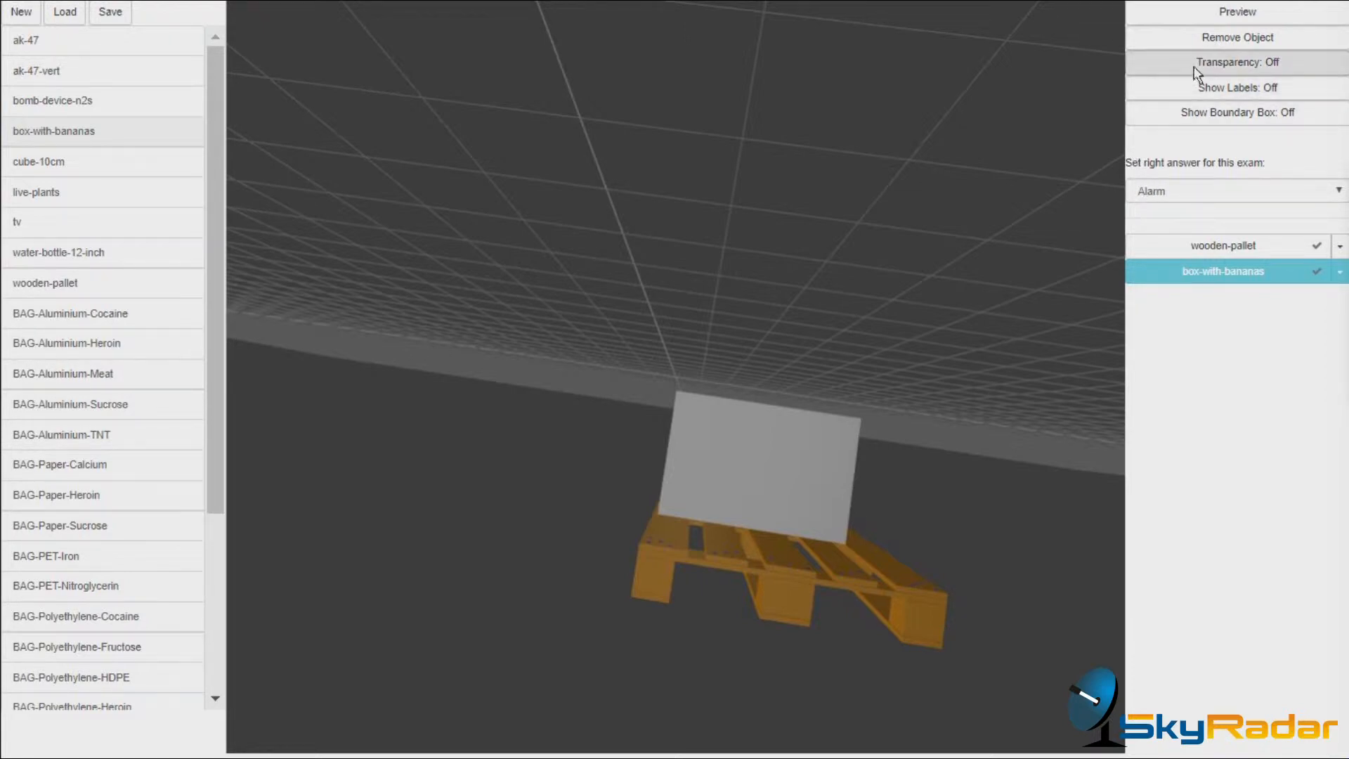
Step: Turn Transparency on and orbit to reveal the bananas inside the box
{"action": "left_click", "coordinate": [1237, 62]}
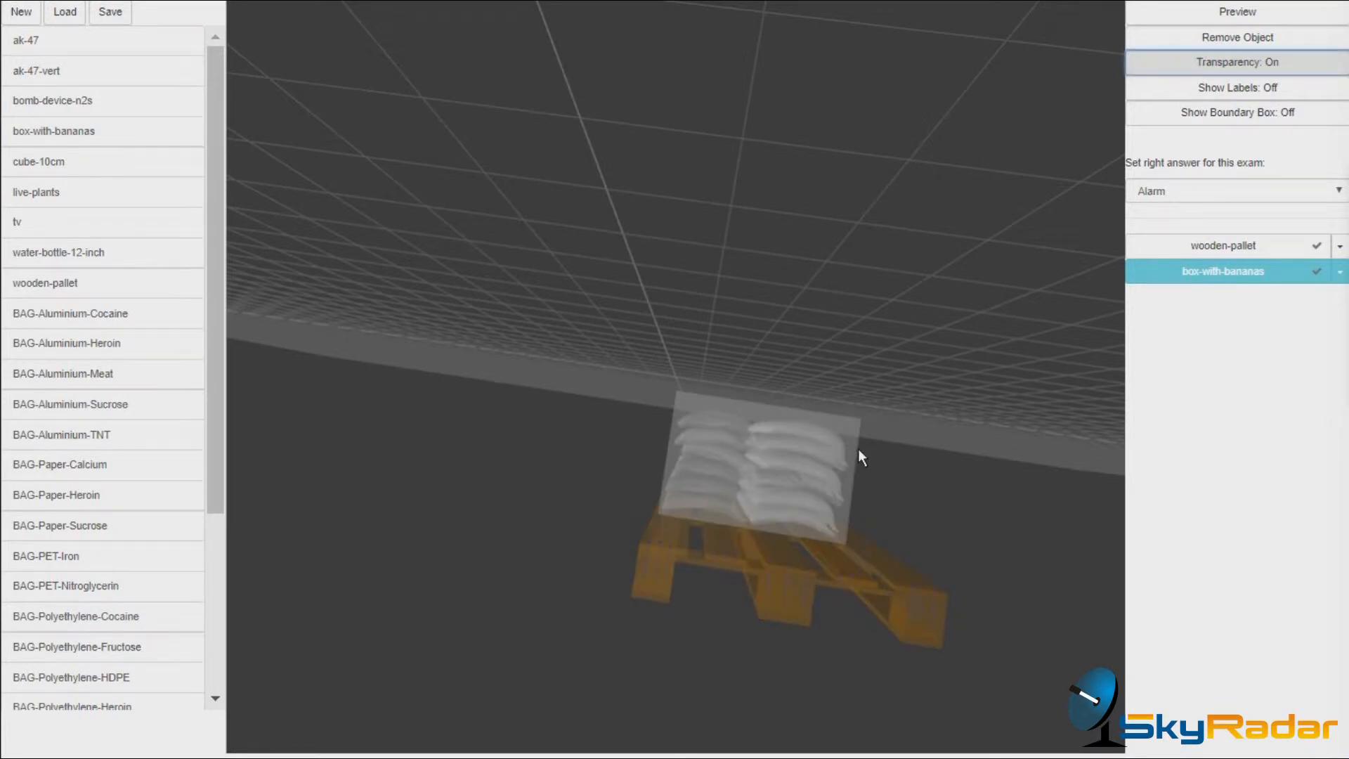
{"action": "left_click_drag", "start_coordinate": [863, 457], "coordinate": [866, 567]}
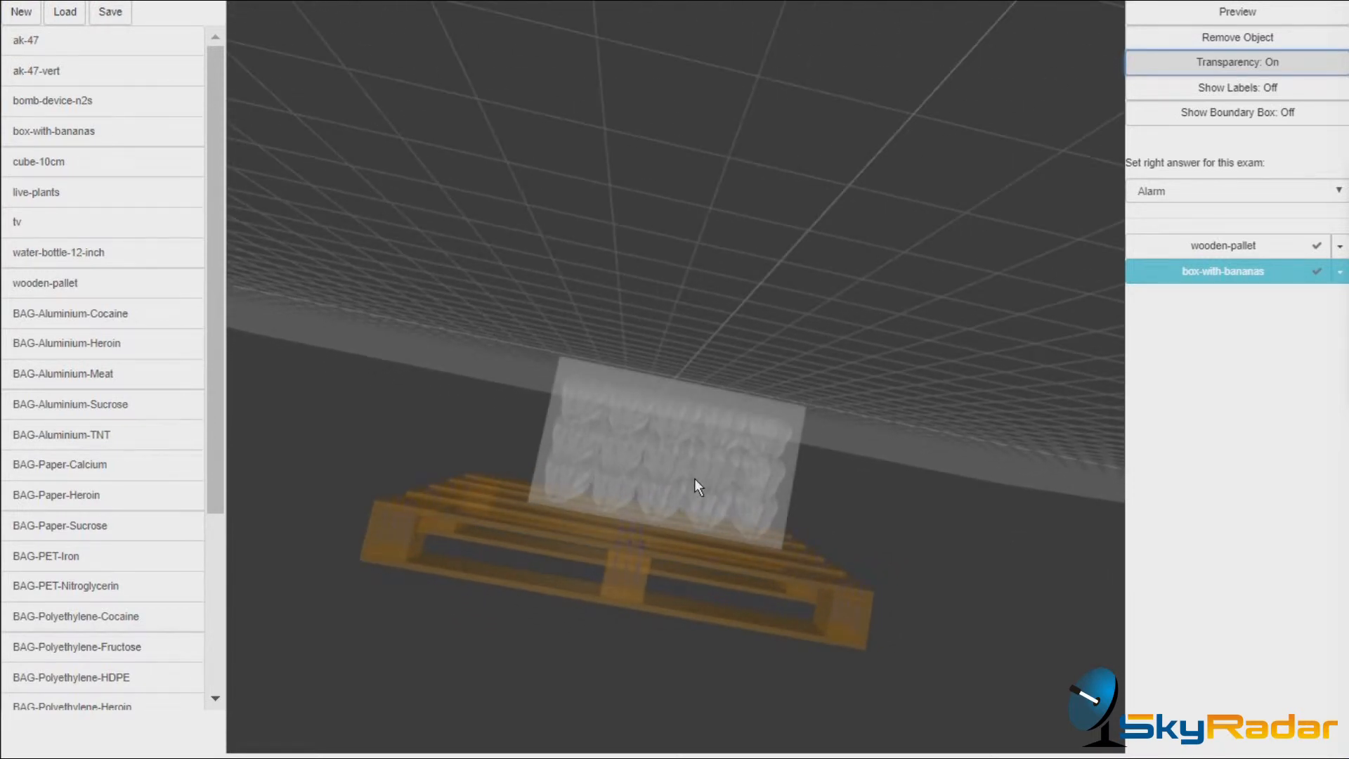
{"action": "mouse_move", "coordinate": [844, 490]}
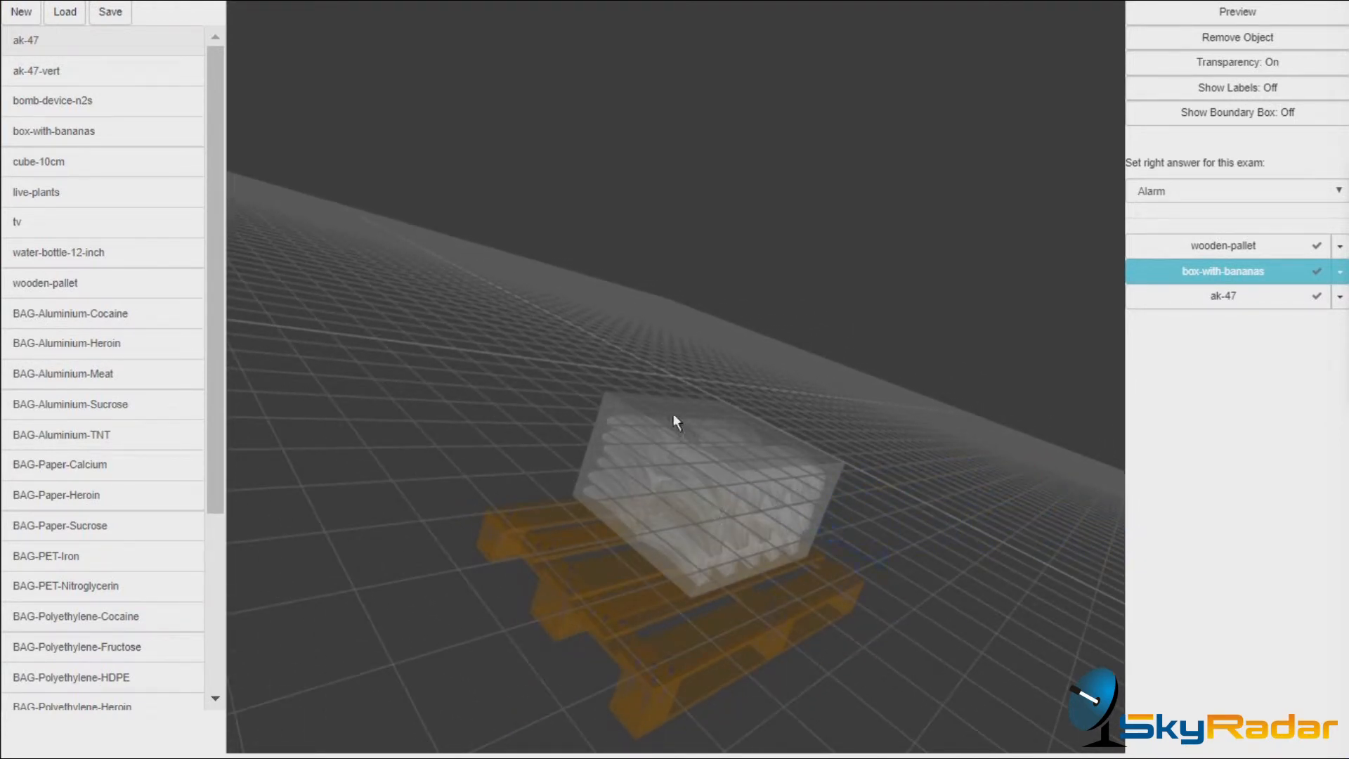
Step: Add an AK-47 beside the banana box, then add a 12-inch water bottle
{"action": "left_click", "coordinate": [1223, 295]}
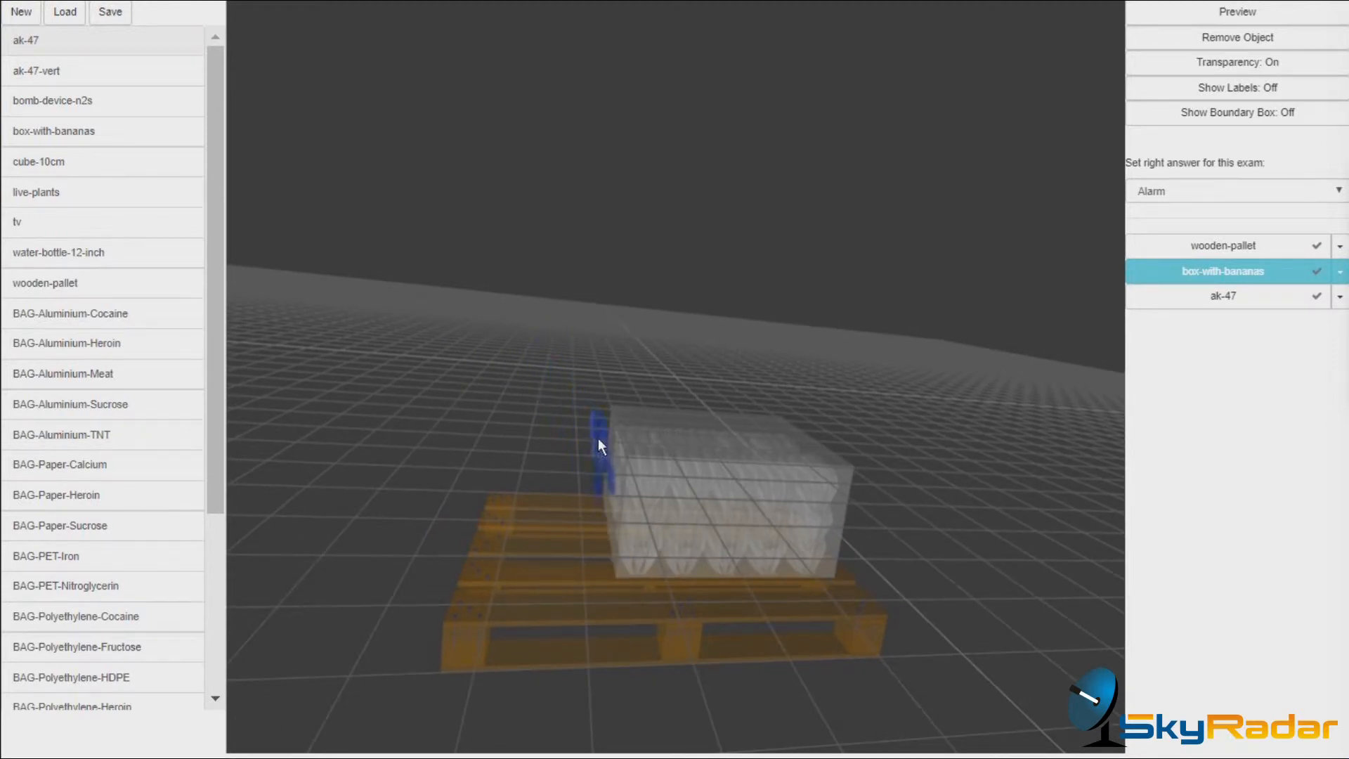
{"action": "left_click", "coordinate": [1223, 295]}
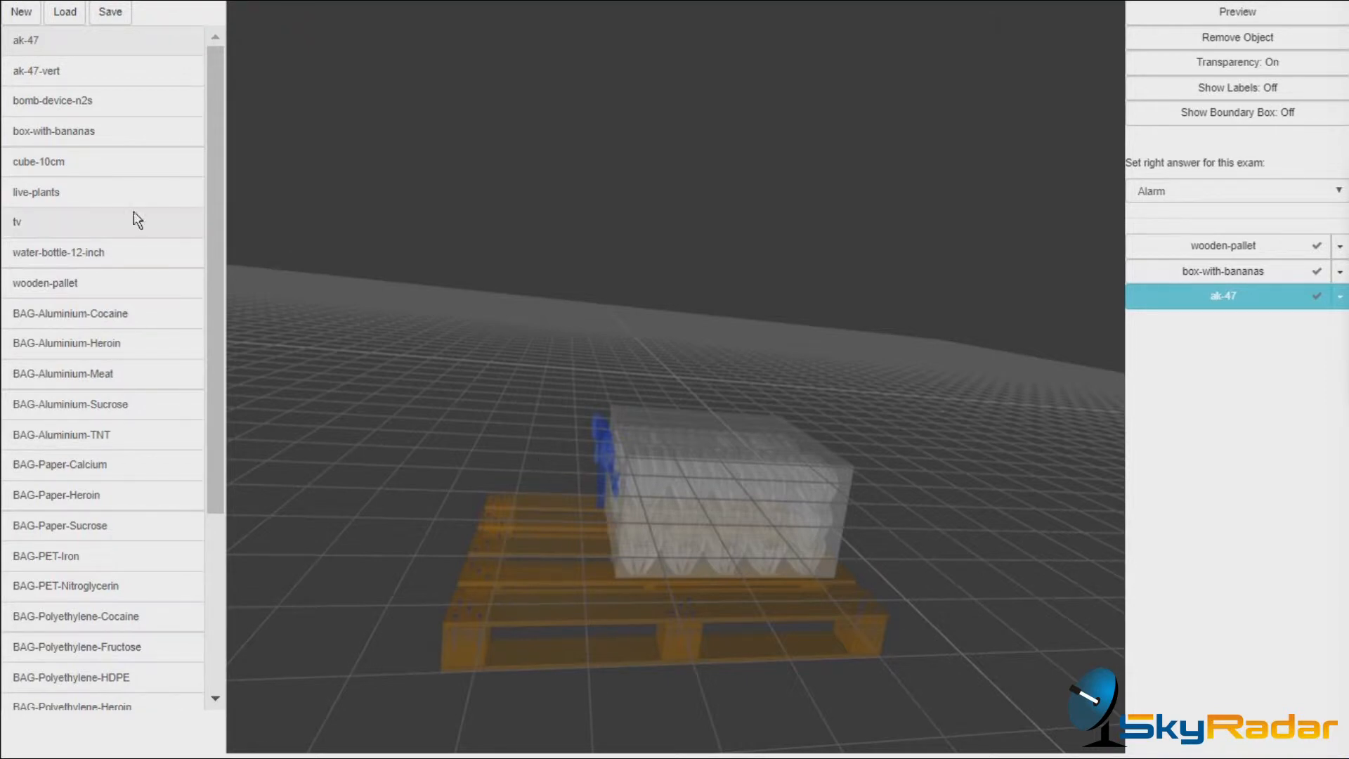
{"action": "left_click", "coordinate": [58, 252]}
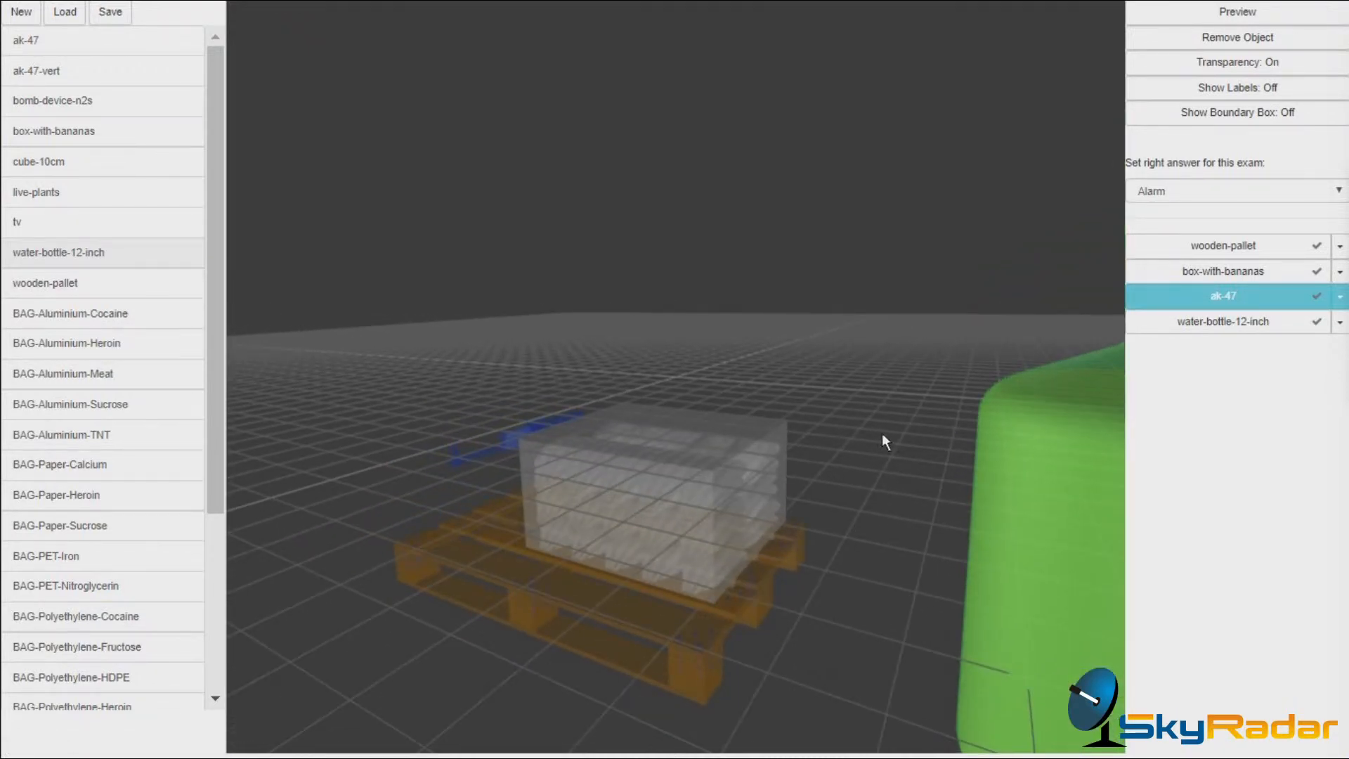
Step: Orbit around the loaded pallet to check the arrangement and select the 12-inch water bottle
{"action": "left_click", "coordinate": [1223, 321]}
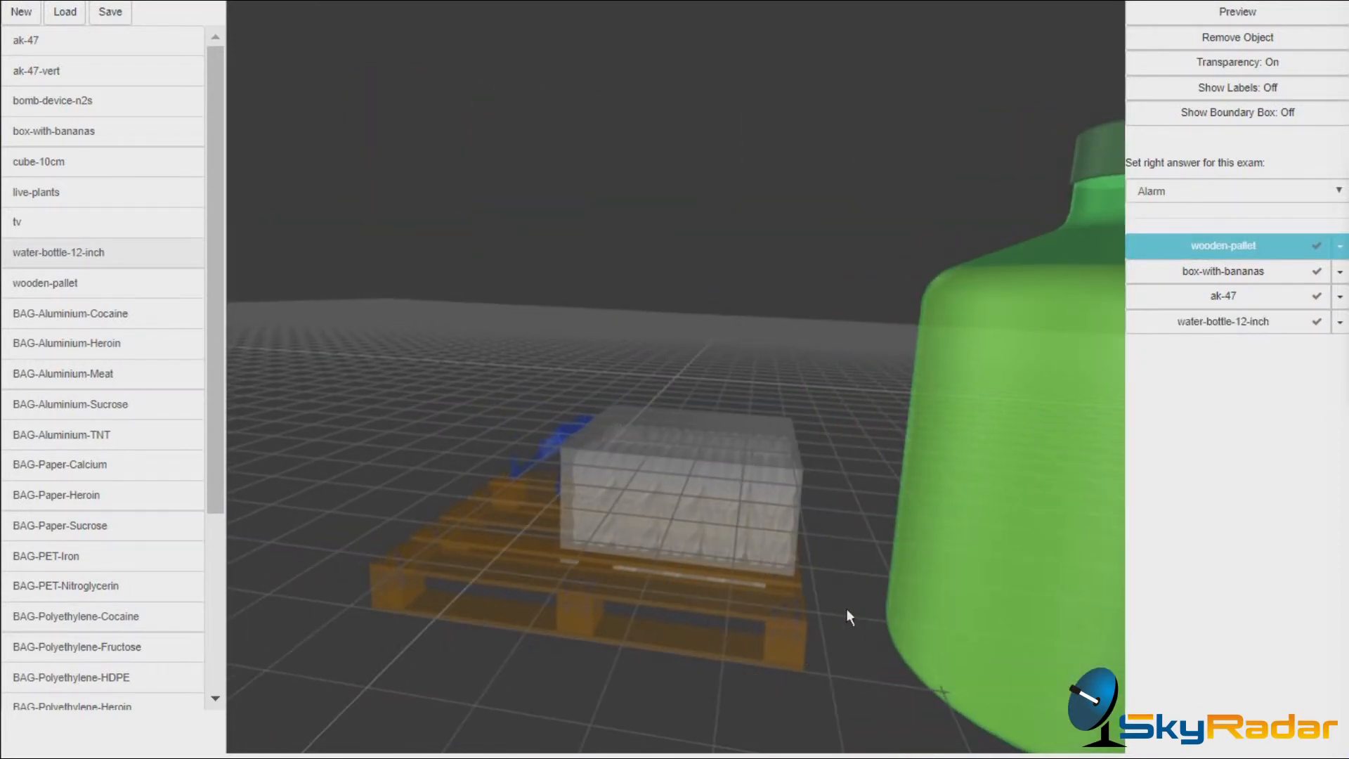
{"action": "left_click", "coordinate": [1223, 321]}
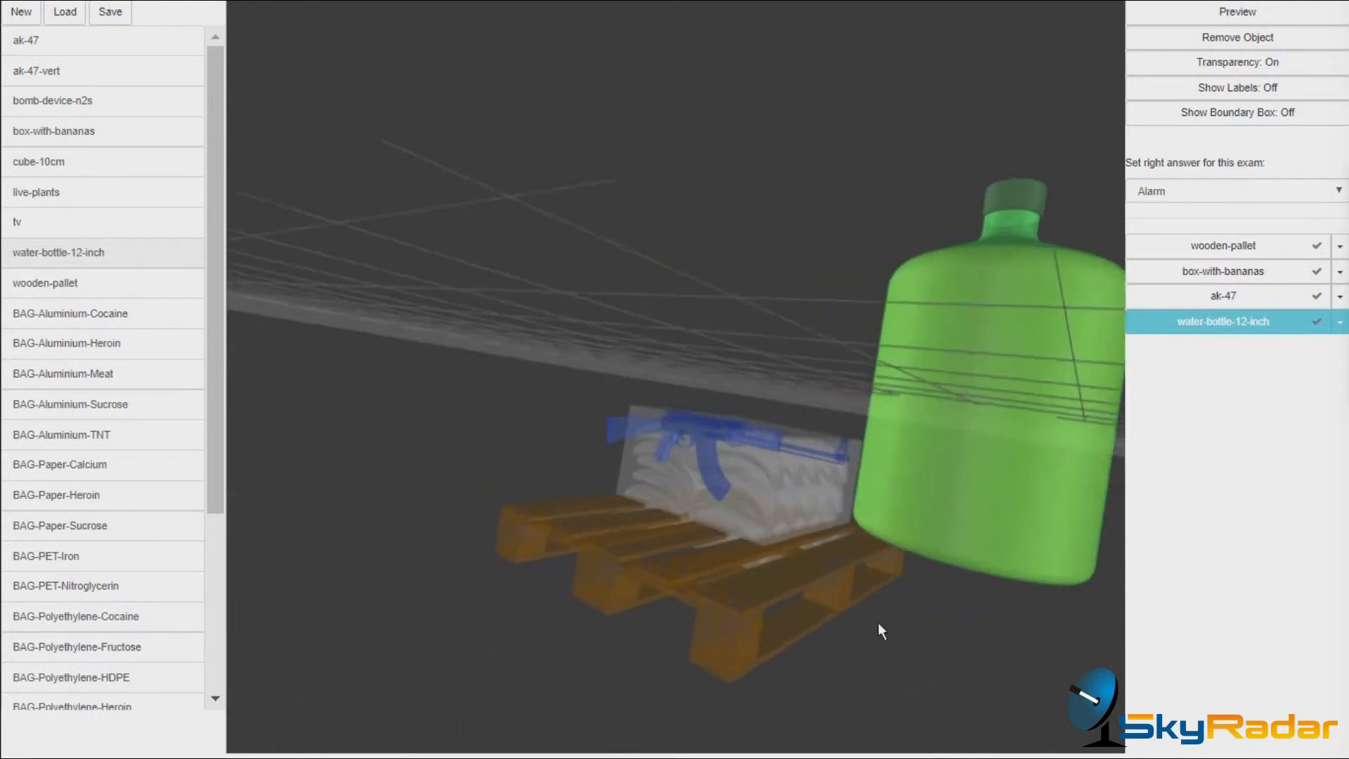
{"action": "left_click_drag", "start_coordinate": [880, 632], "coordinate": [650, 510]}
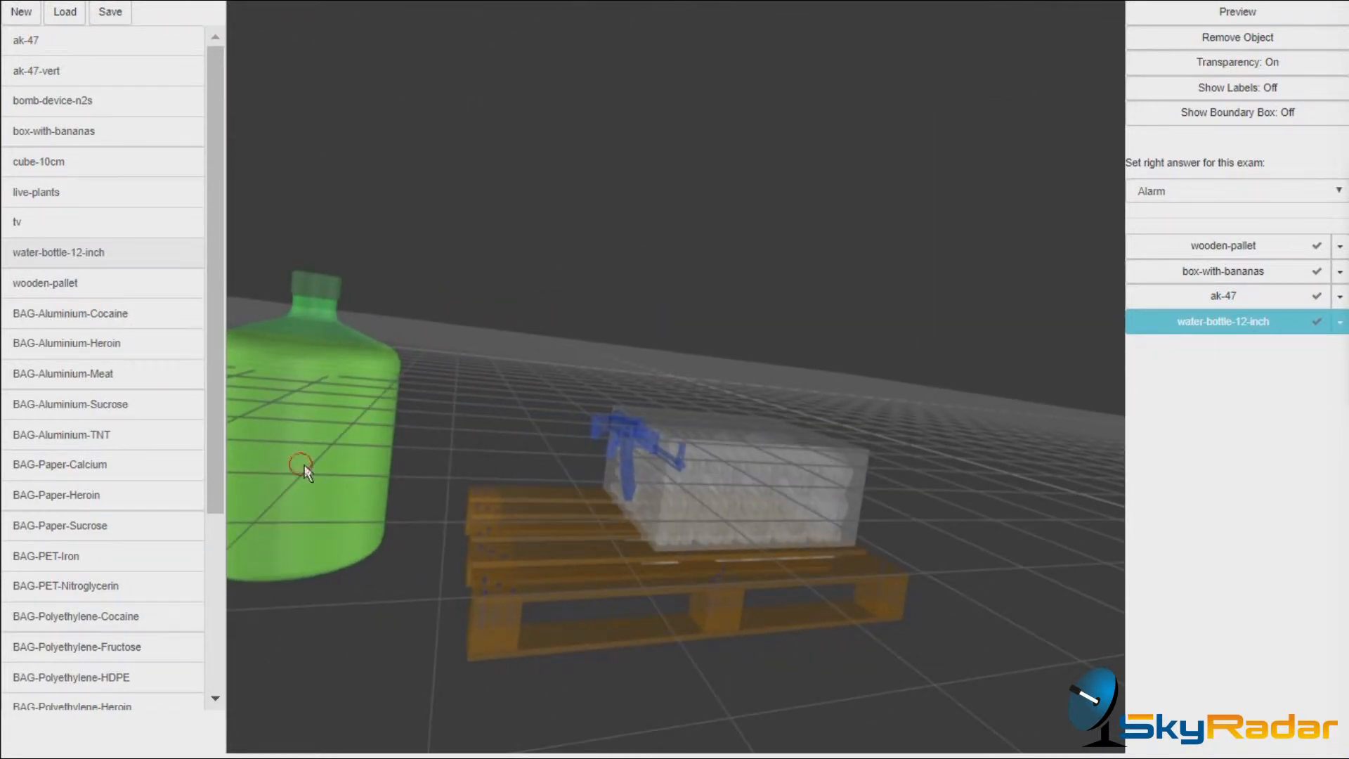
{"action": "left_click_drag", "start_coordinate": [308, 471], "coordinate": [529, 445]}
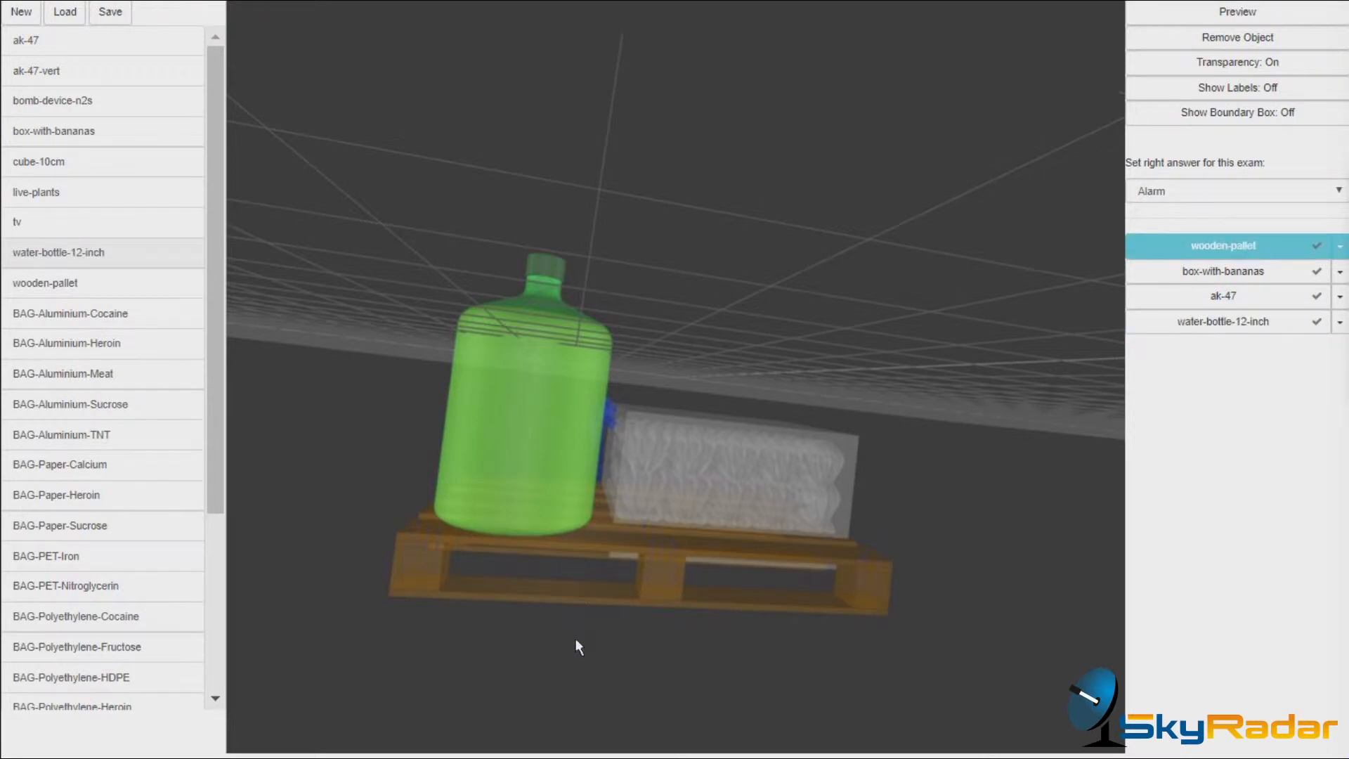
{"action": "left_click_drag", "start_coordinate": [576, 647], "coordinate": [530, 390]}
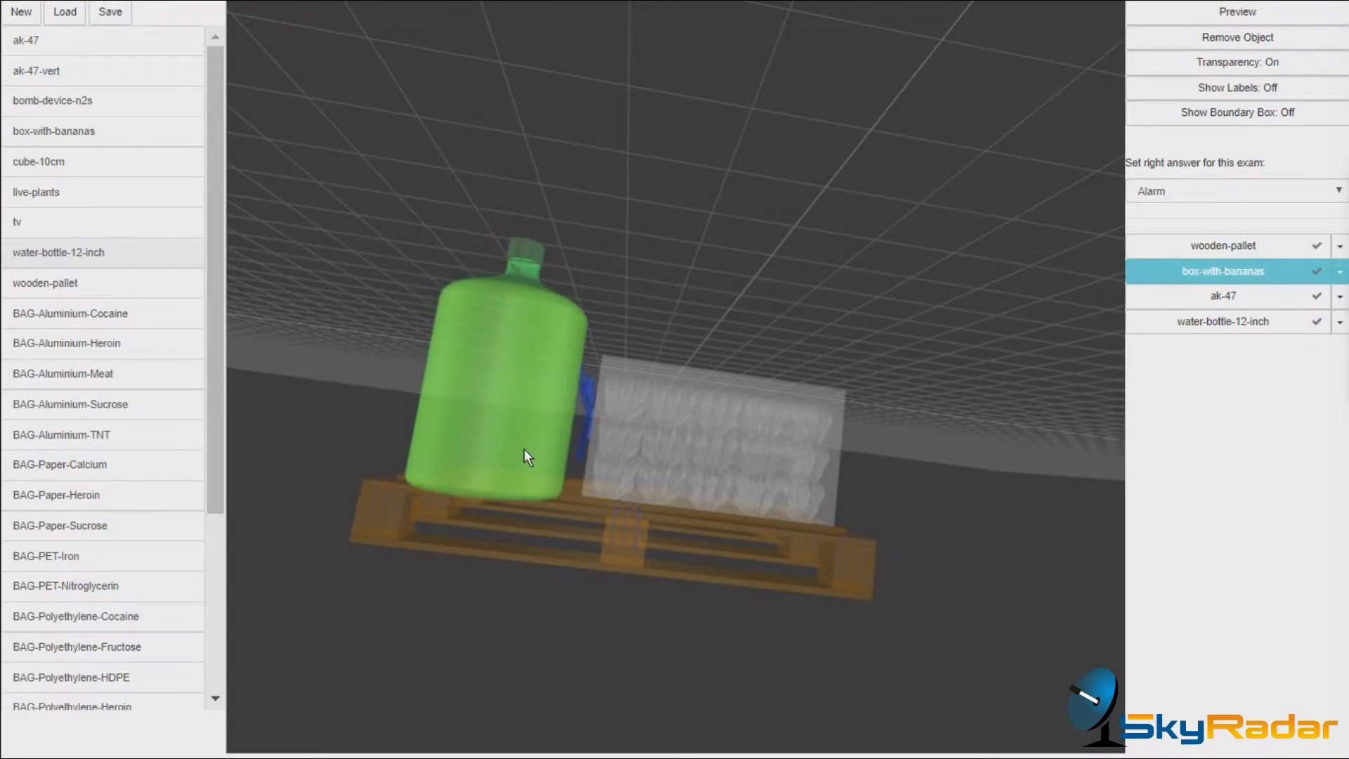
{"action": "left_click", "coordinate": [1224, 321]}
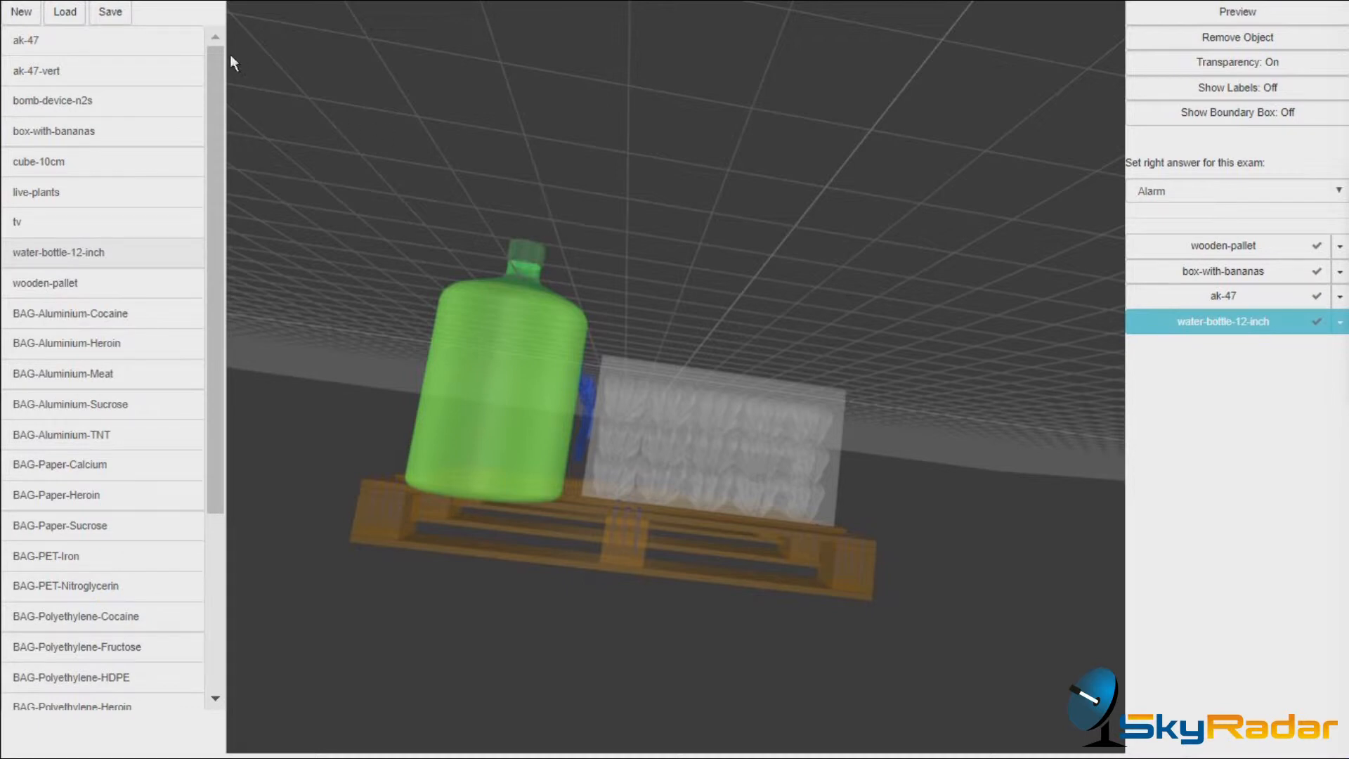
Step: Save the exercise model with the name 'Bottle-Gun-Bananas'
{"action": "left_click", "coordinate": [108, 12]}
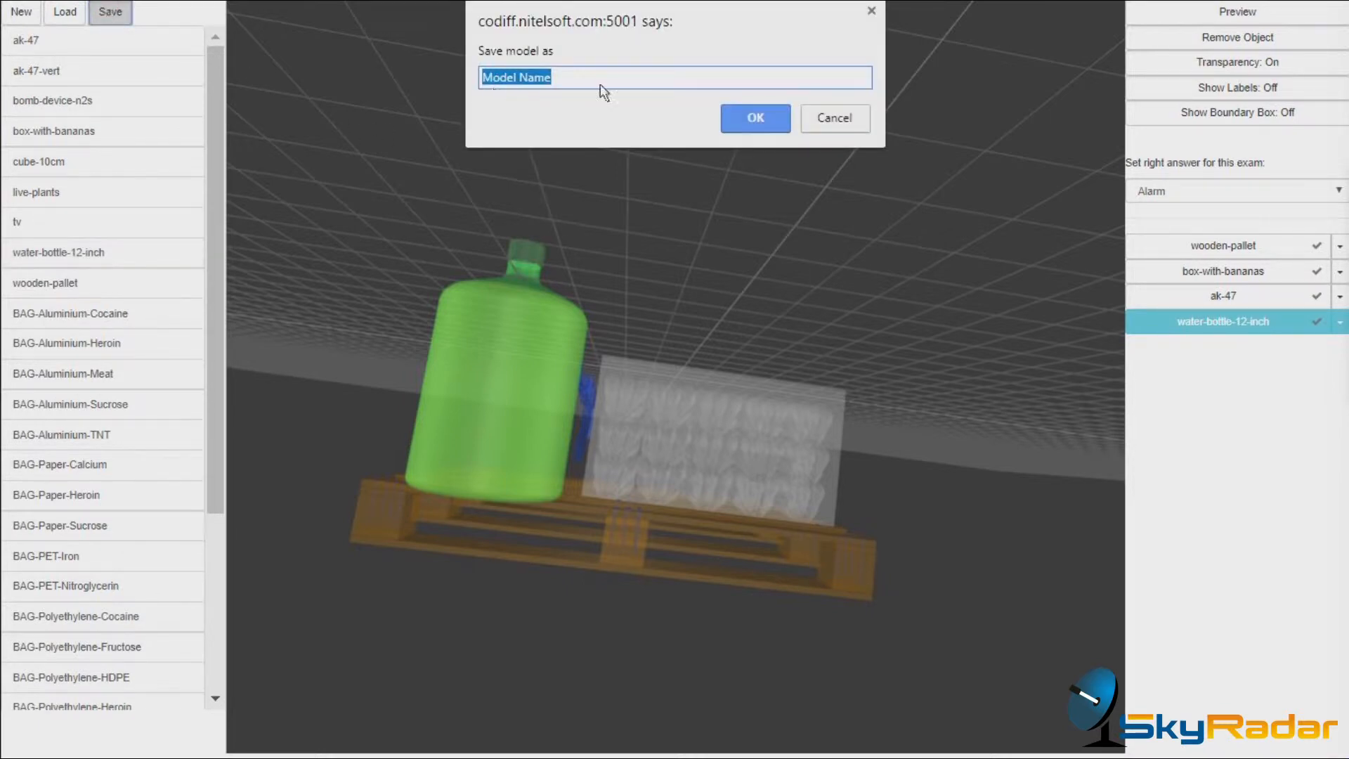
{"action": "type", "text": "B"}
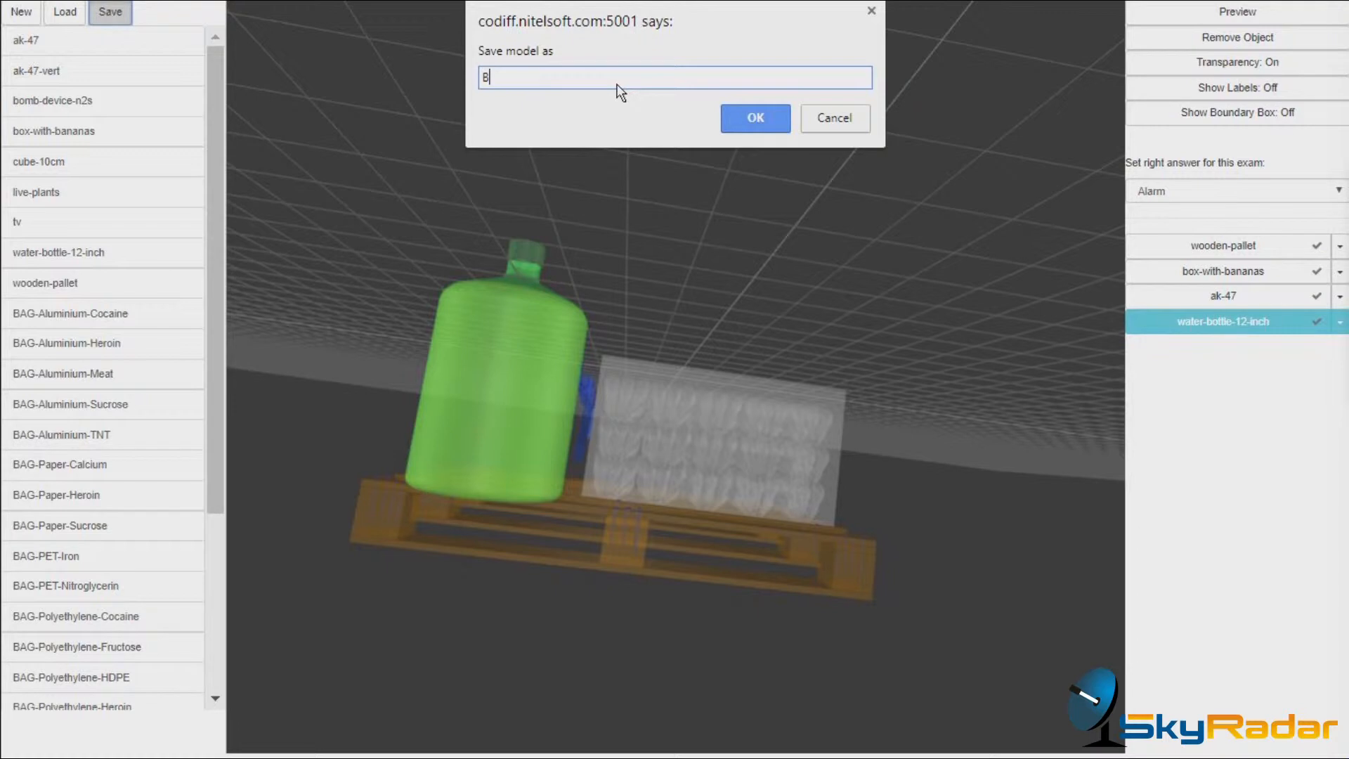
{"action": "type", "text": "ottle-"}
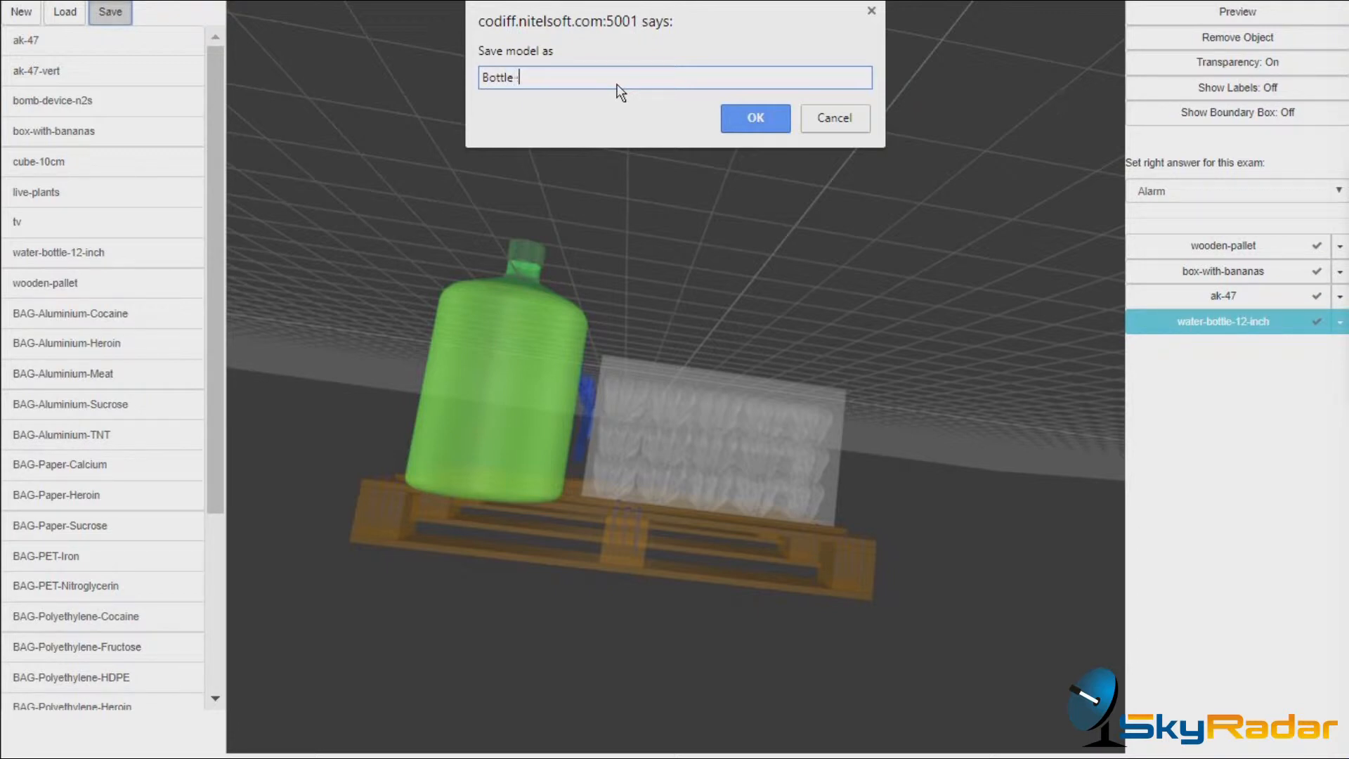
{"action": "type", "text": "Gun-"}
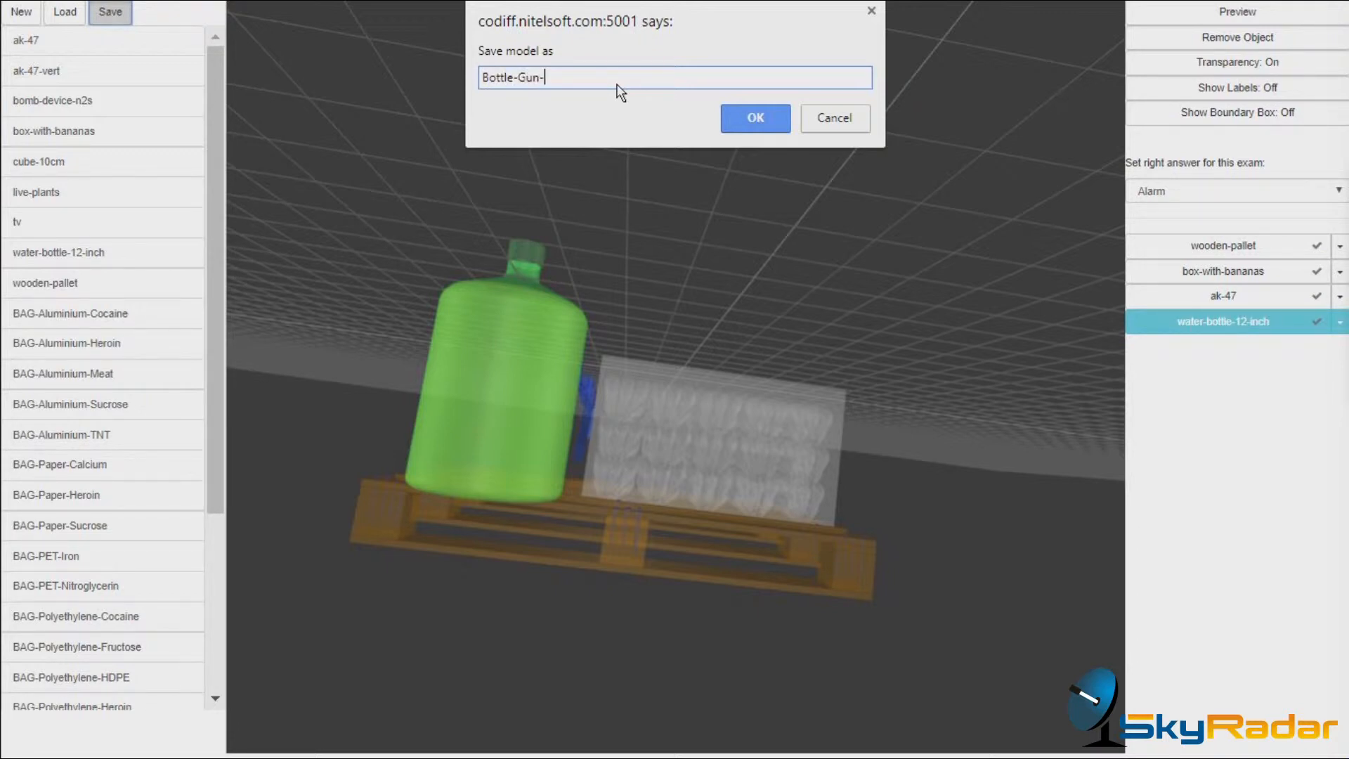
{"action": "type", "text": "Bananas"}
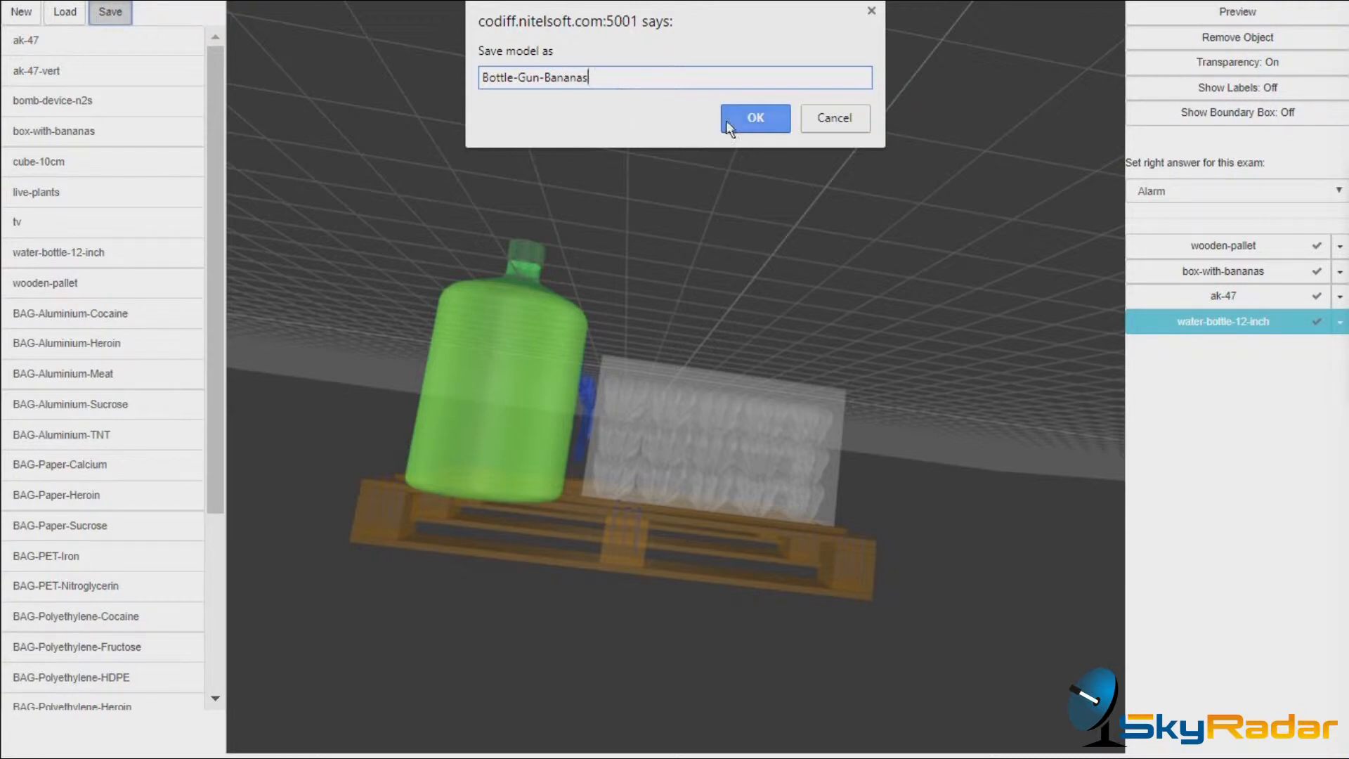
{"action": "left_click", "coordinate": [754, 119]}
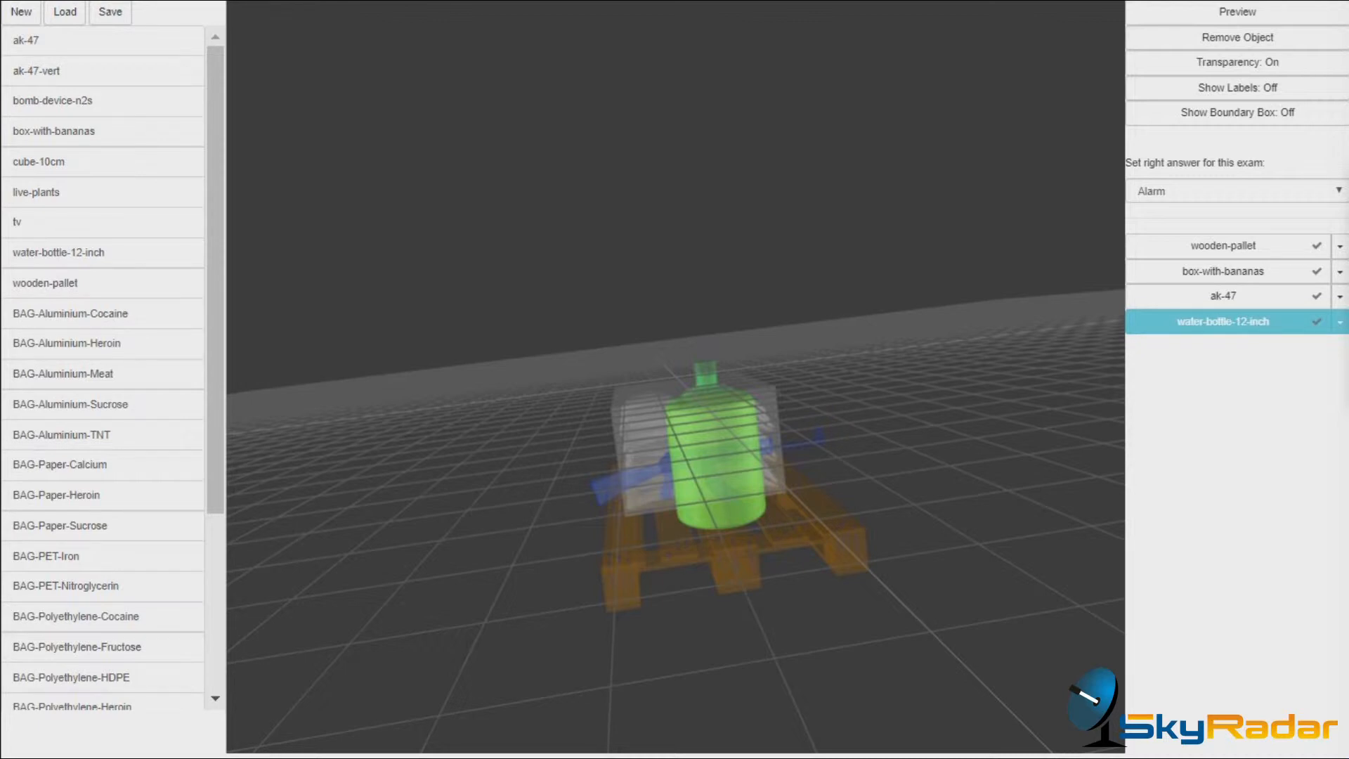
{"action": "left_click", "coordinate": [1237, 112]}
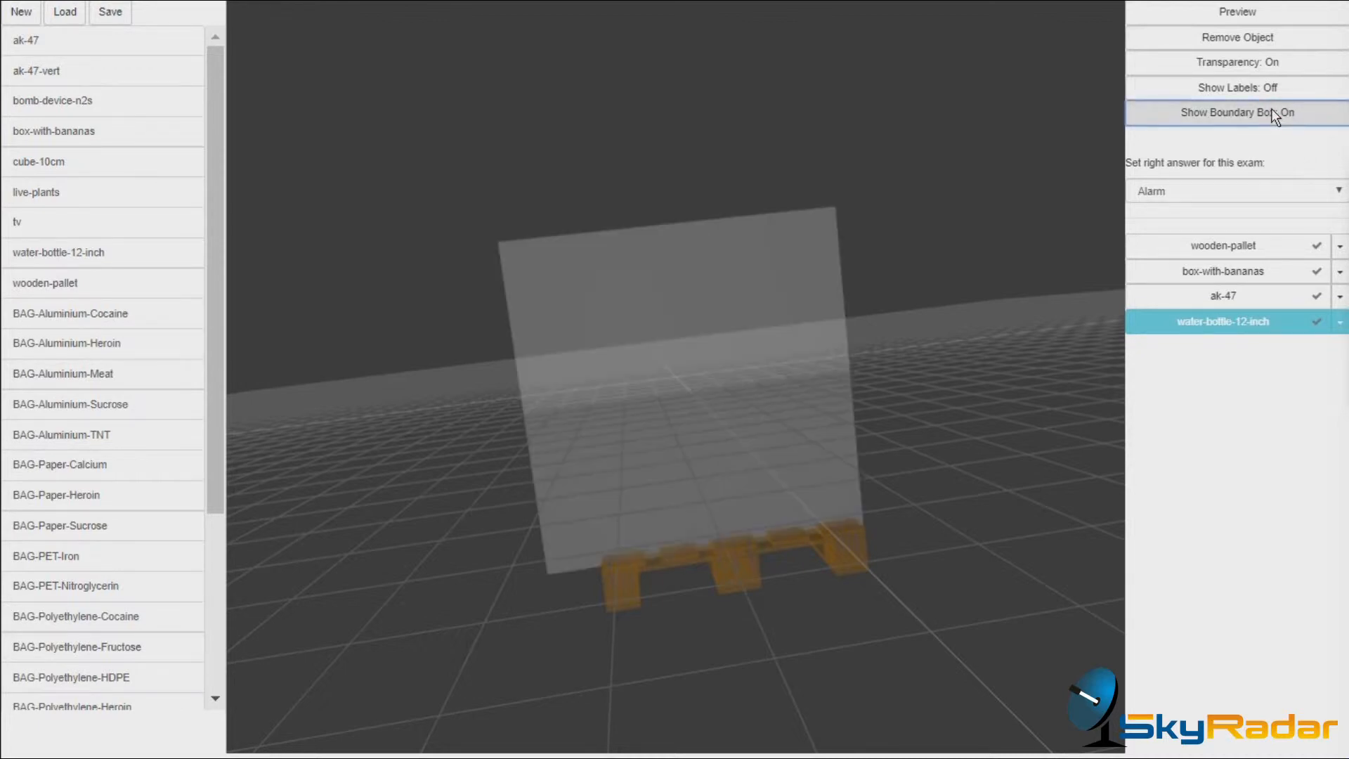
{"action": "left_click", "coordinate": [1237, 111]}
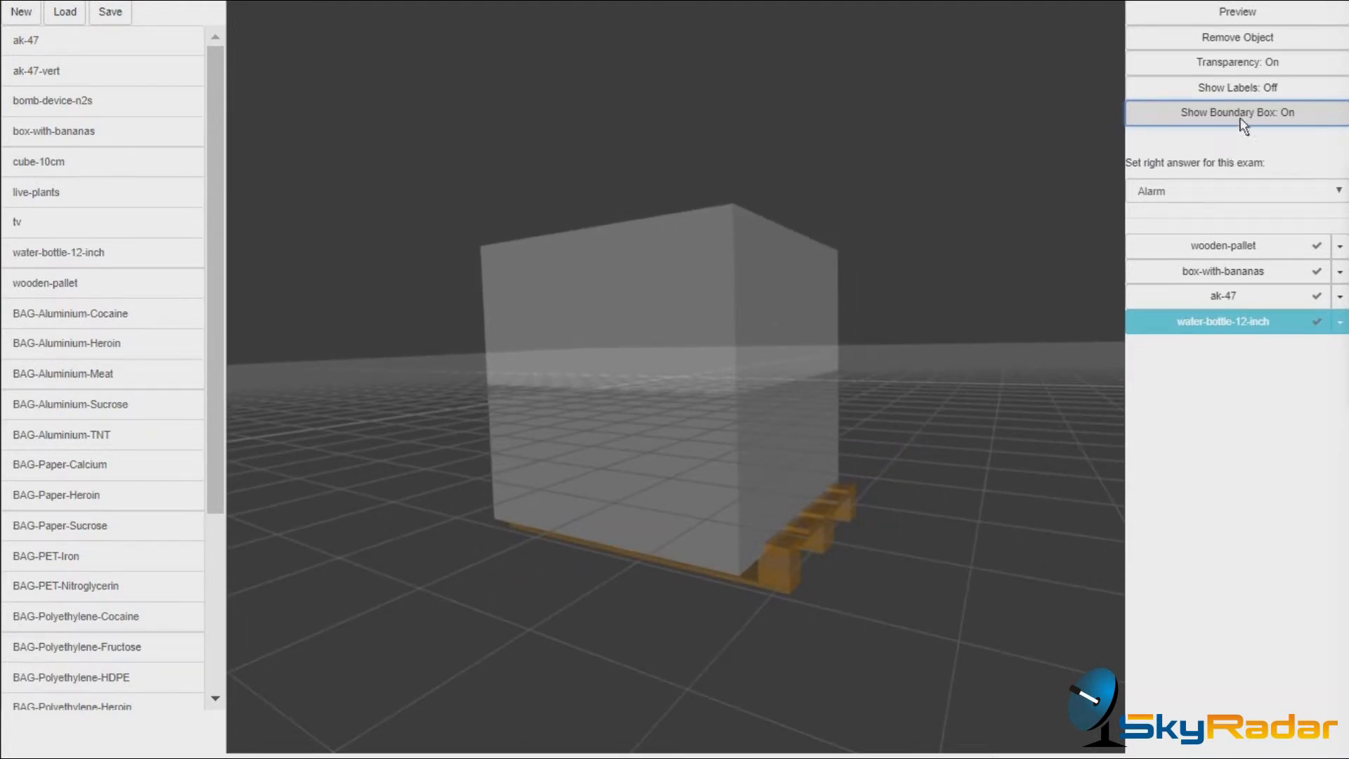
{"action": "left_click", "coordinate": [1237, 112]}
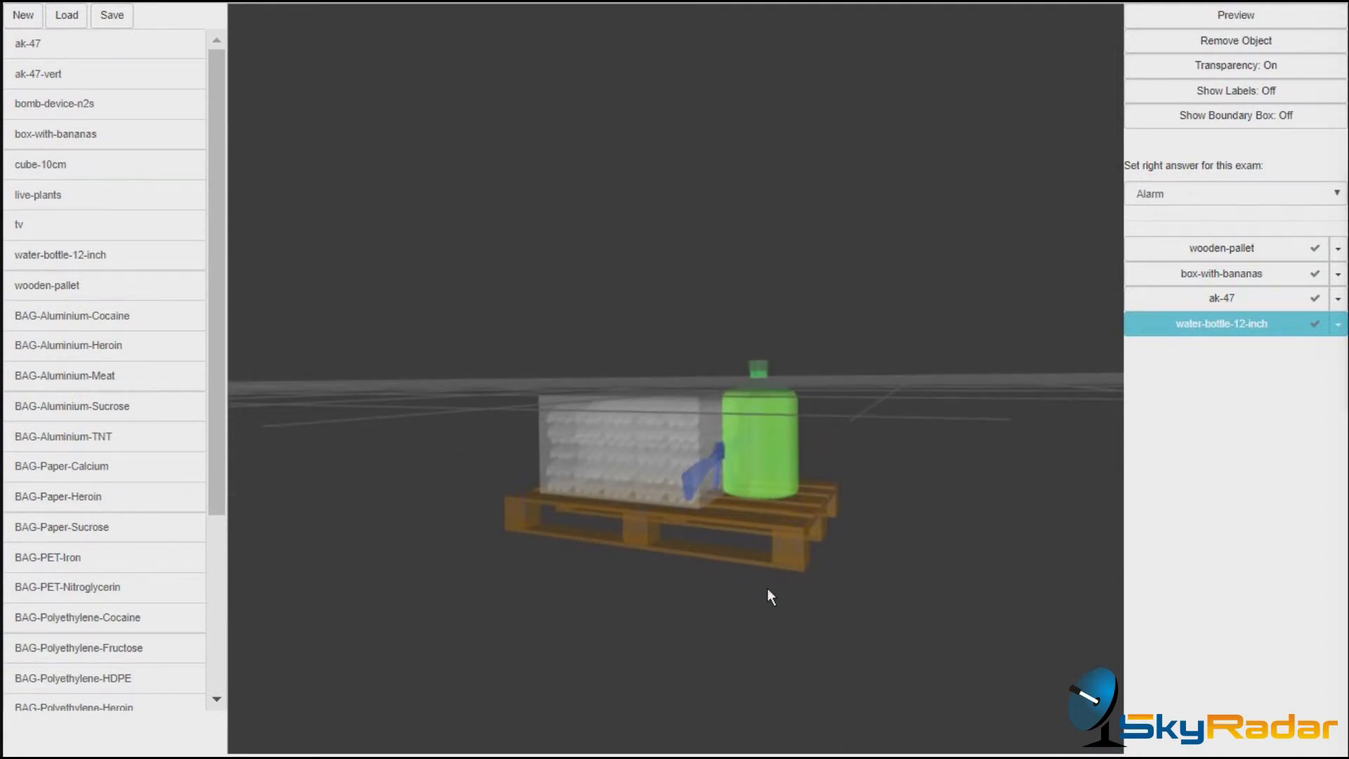
Step: Generate the Front view - Normal - Dual Energy2 X-ray preview of the loaded pallet
{"action": "left_click", "coordinate": [1236, 15]}
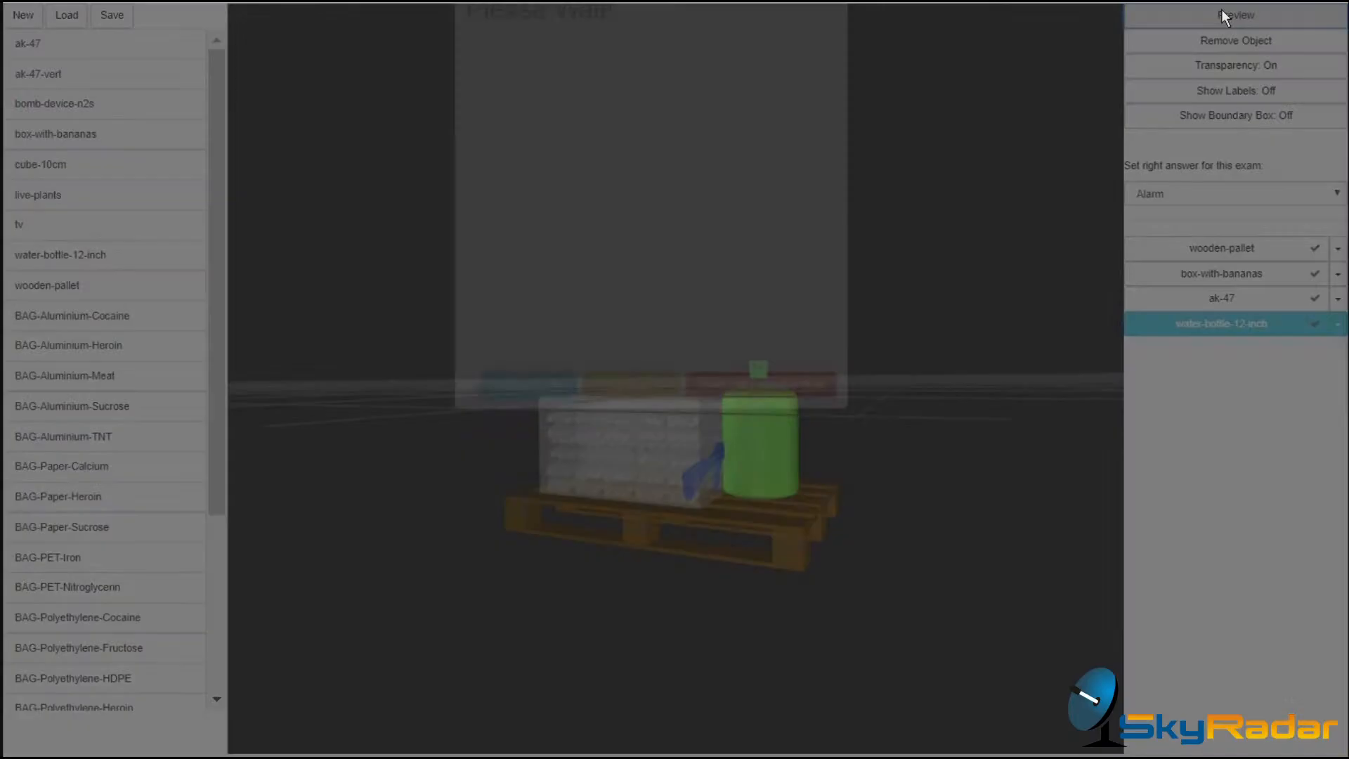
{"action": "left_click", "coordinate": [1236, 15]}
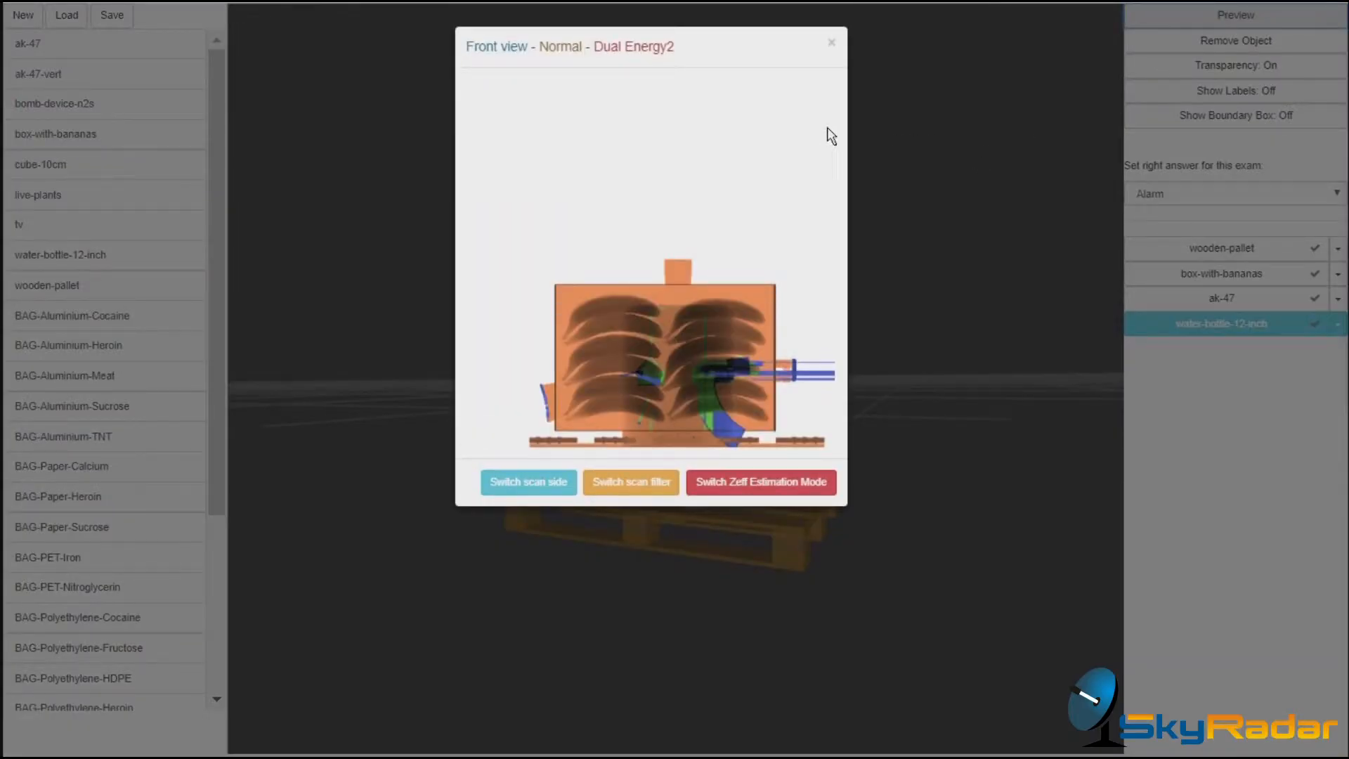
{"action": "mouse_move", "coordinate": [637, 161]}
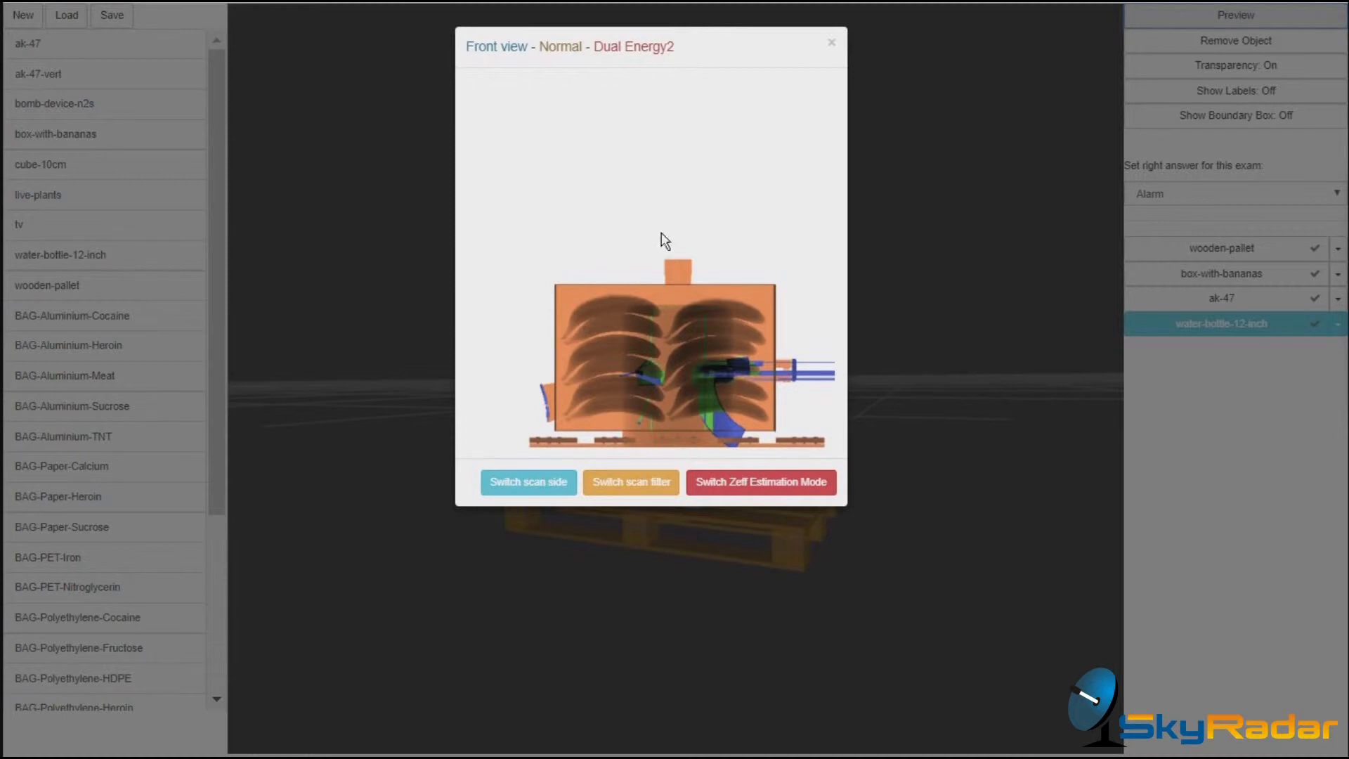
{"action": "mouse_move", "coordinate": [771, 247]}
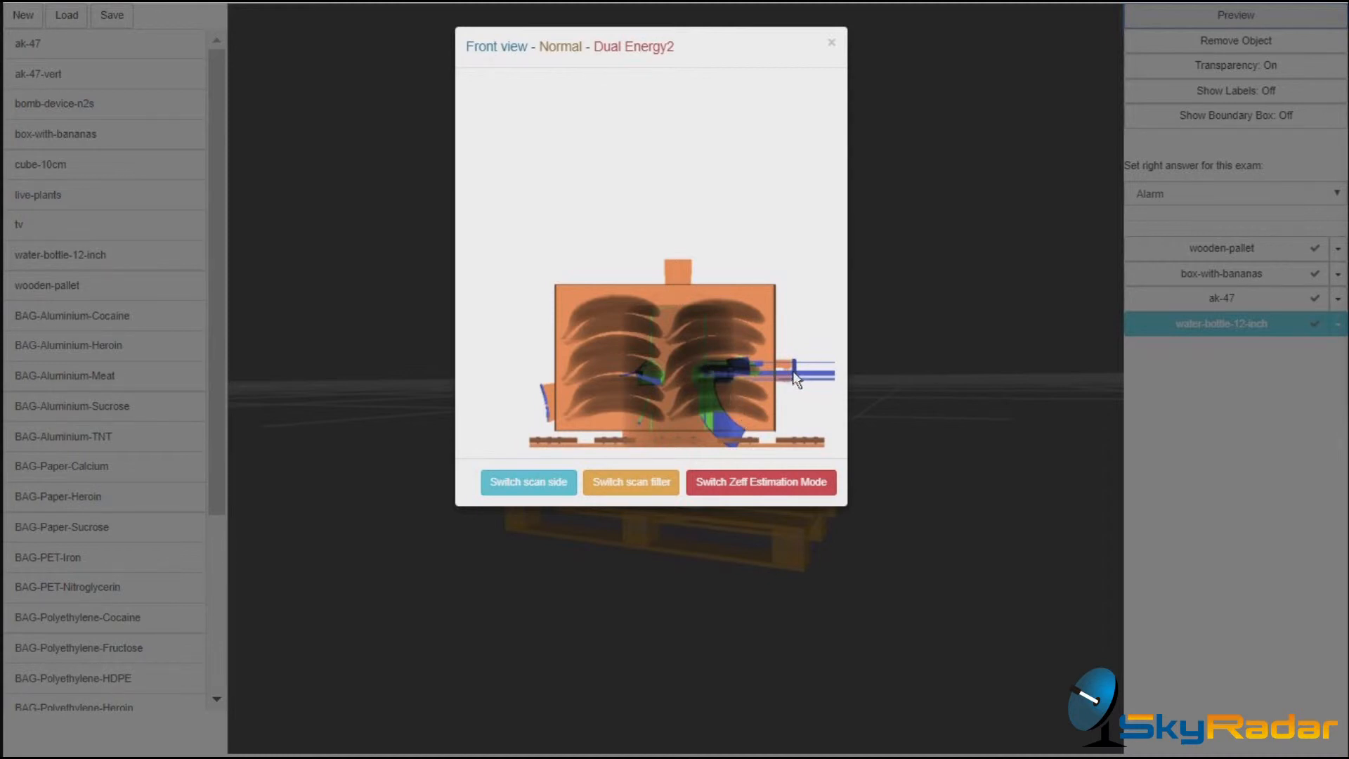
{"action": "mouse_move", "coordinate": [558, 396]}
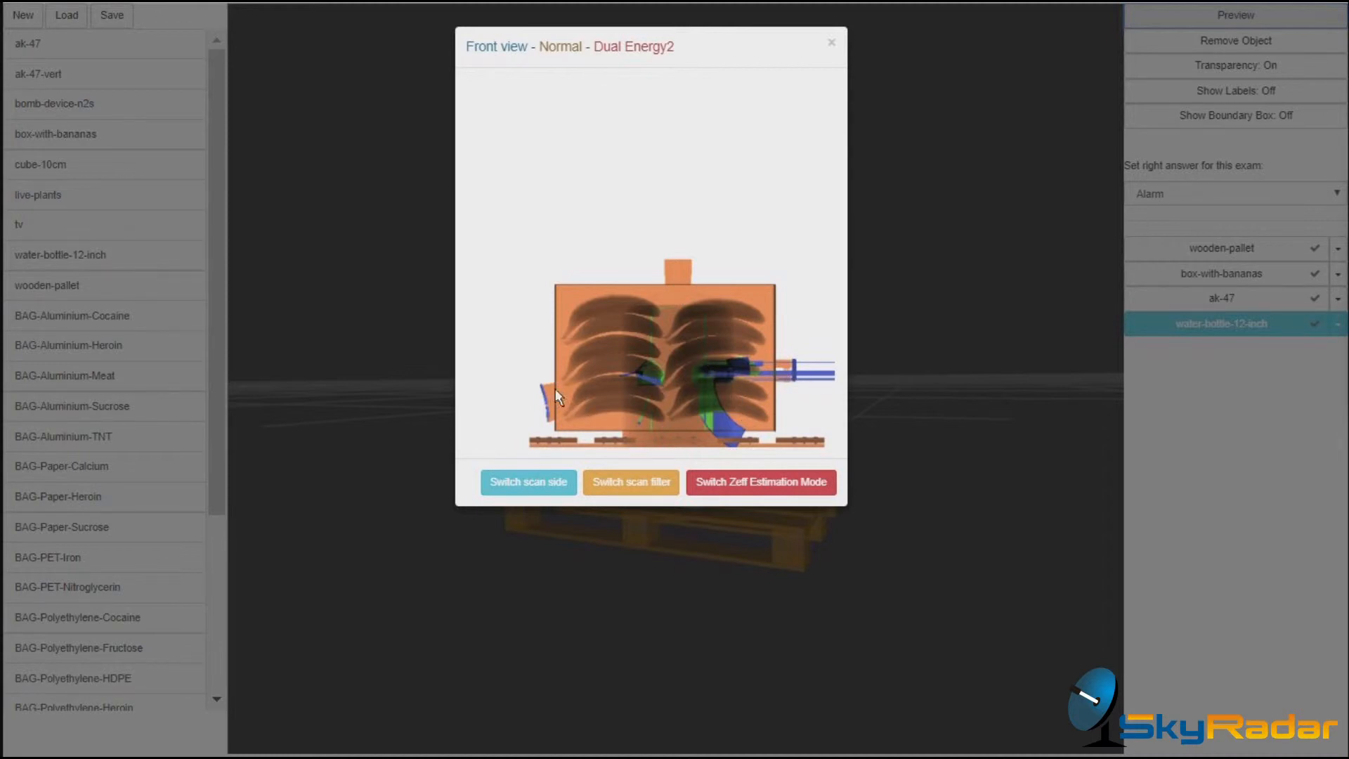
{"action": "mouse_move", "coordinate": [574, 411]}
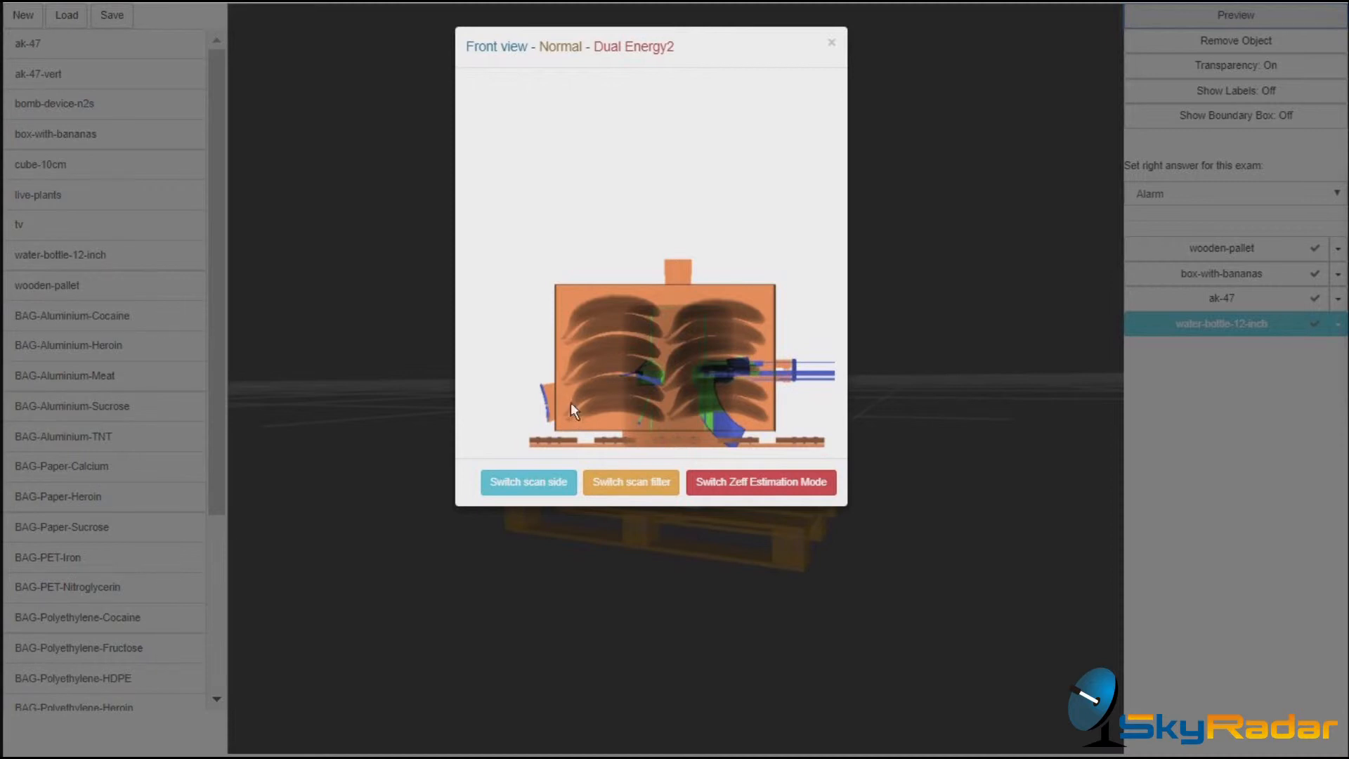
{"action": "mouse_move", "coordinate": [544, 406]}
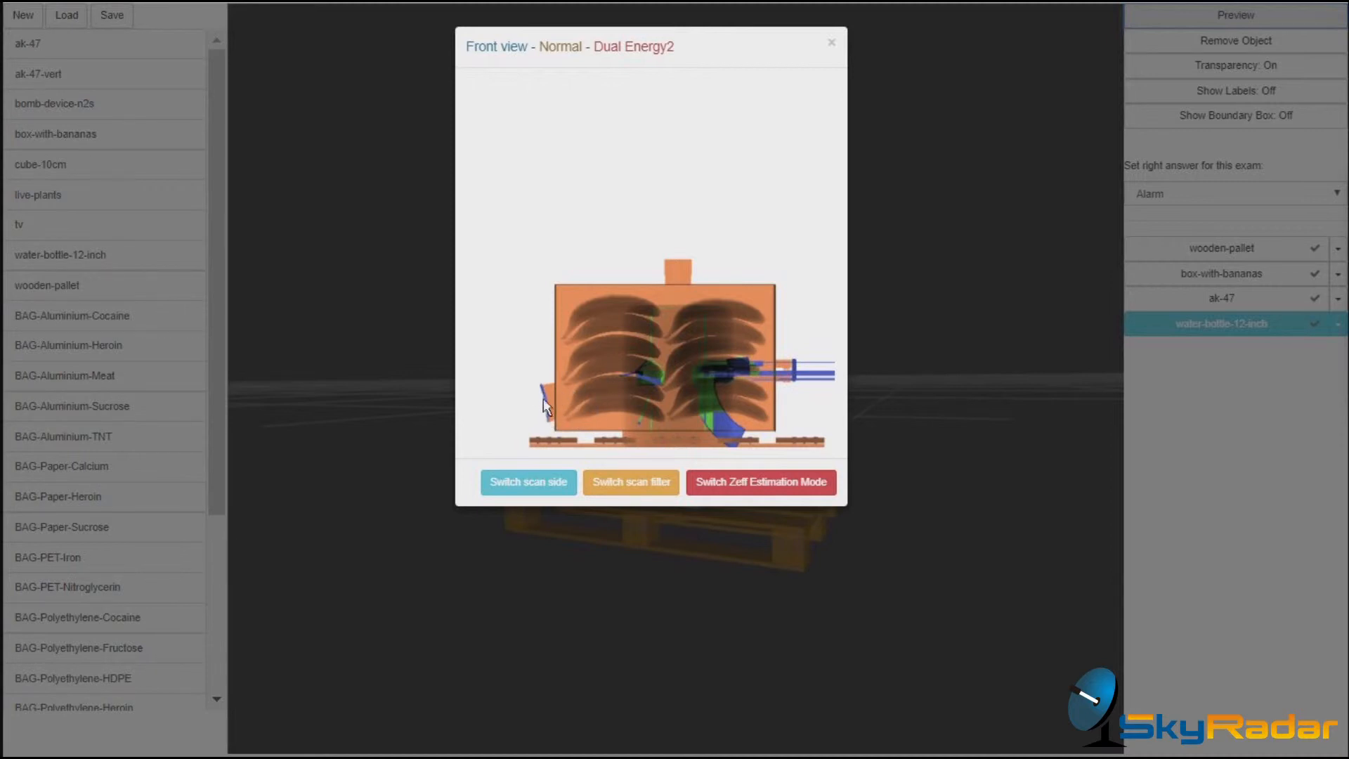
{"action": "mouse_move", "coordinate": [654, 388]}
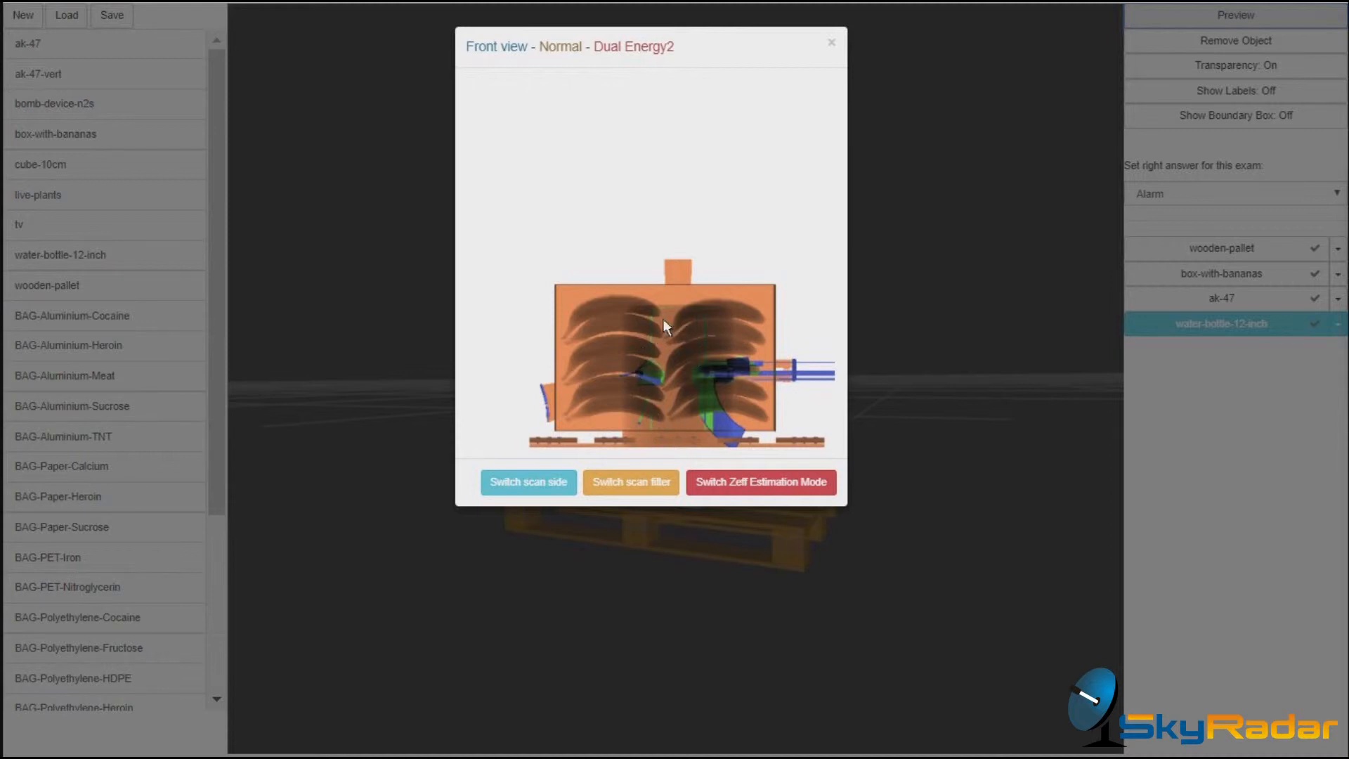
{"action": "mouse_move", "coordinate": [639, 420]}
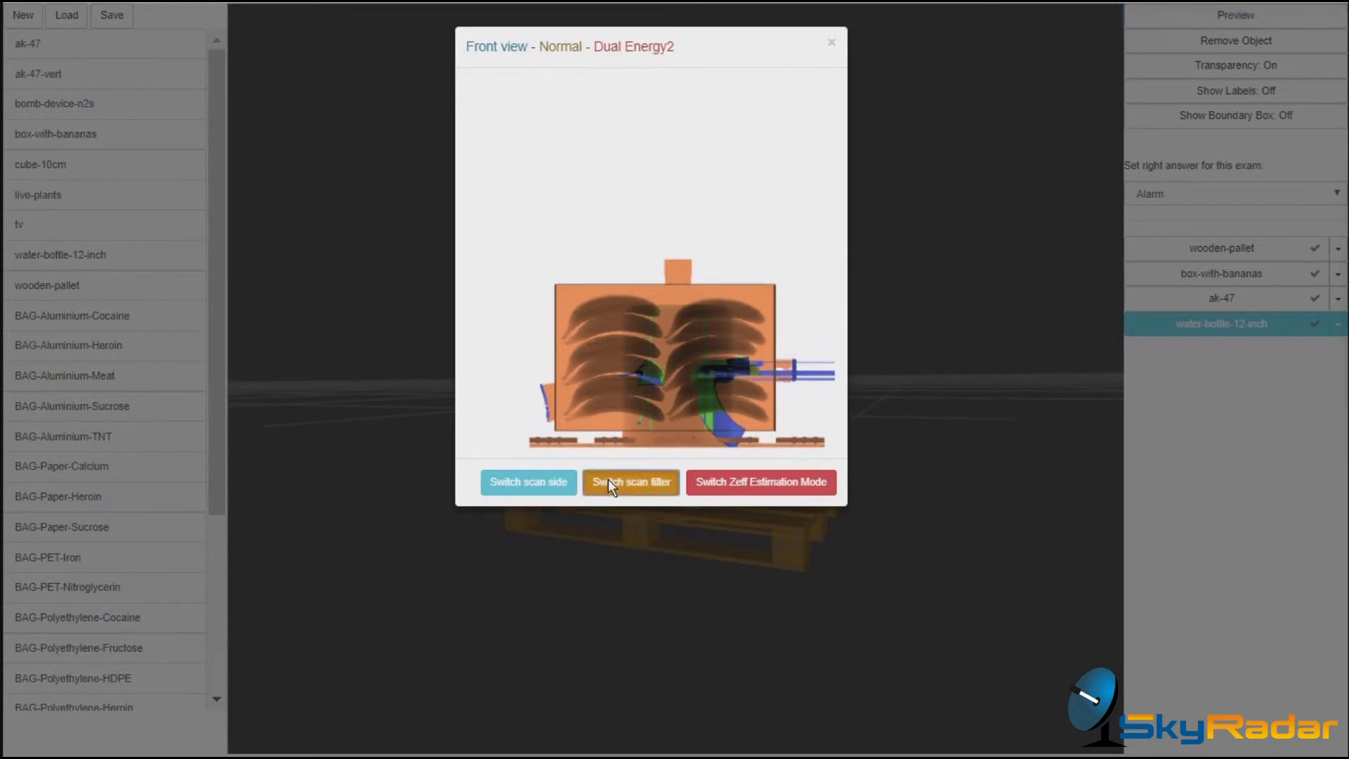
Step: Cycle the front scan through Organic, Inorganic, Grayscale and Inverted filters, back to Normal
{"action": "left_click", "coordinate": [630, 482]}
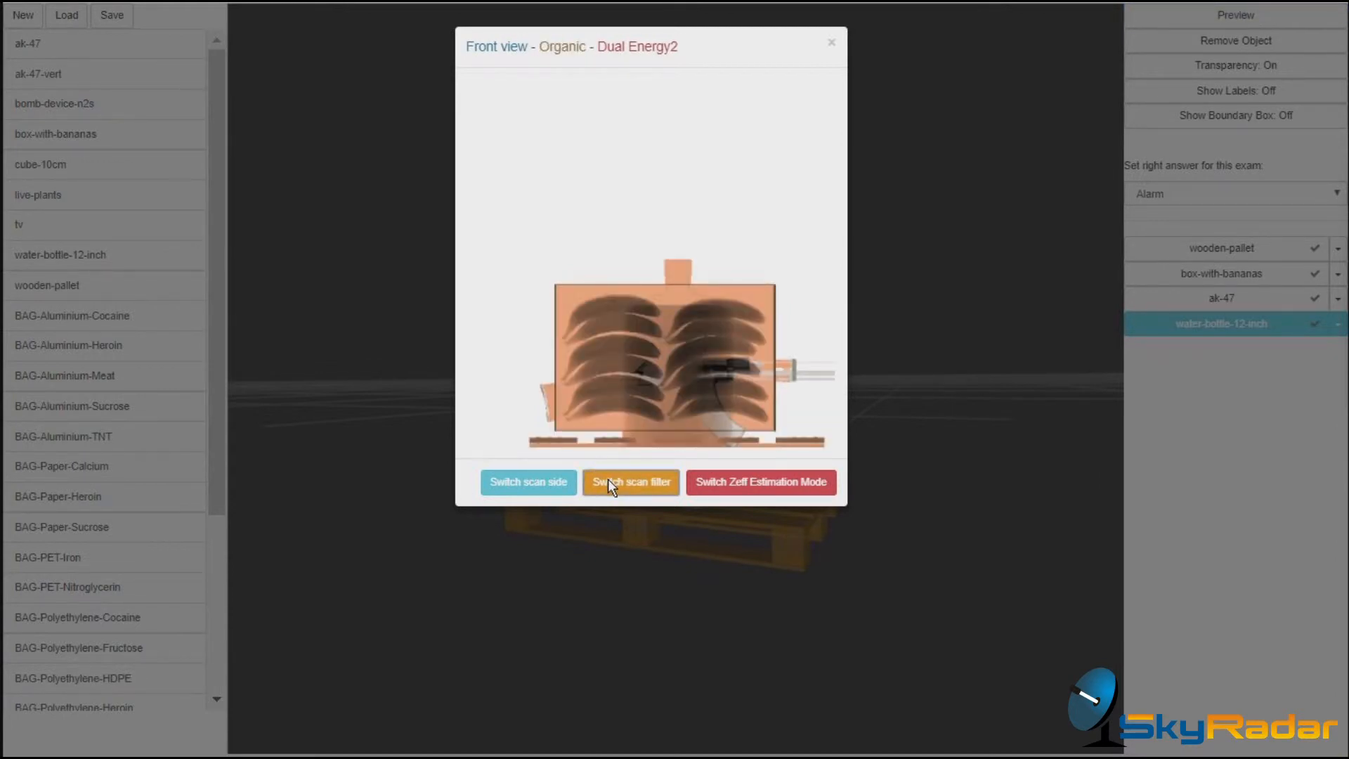
{"action": "left_click", "coordinate": [631, 482]}
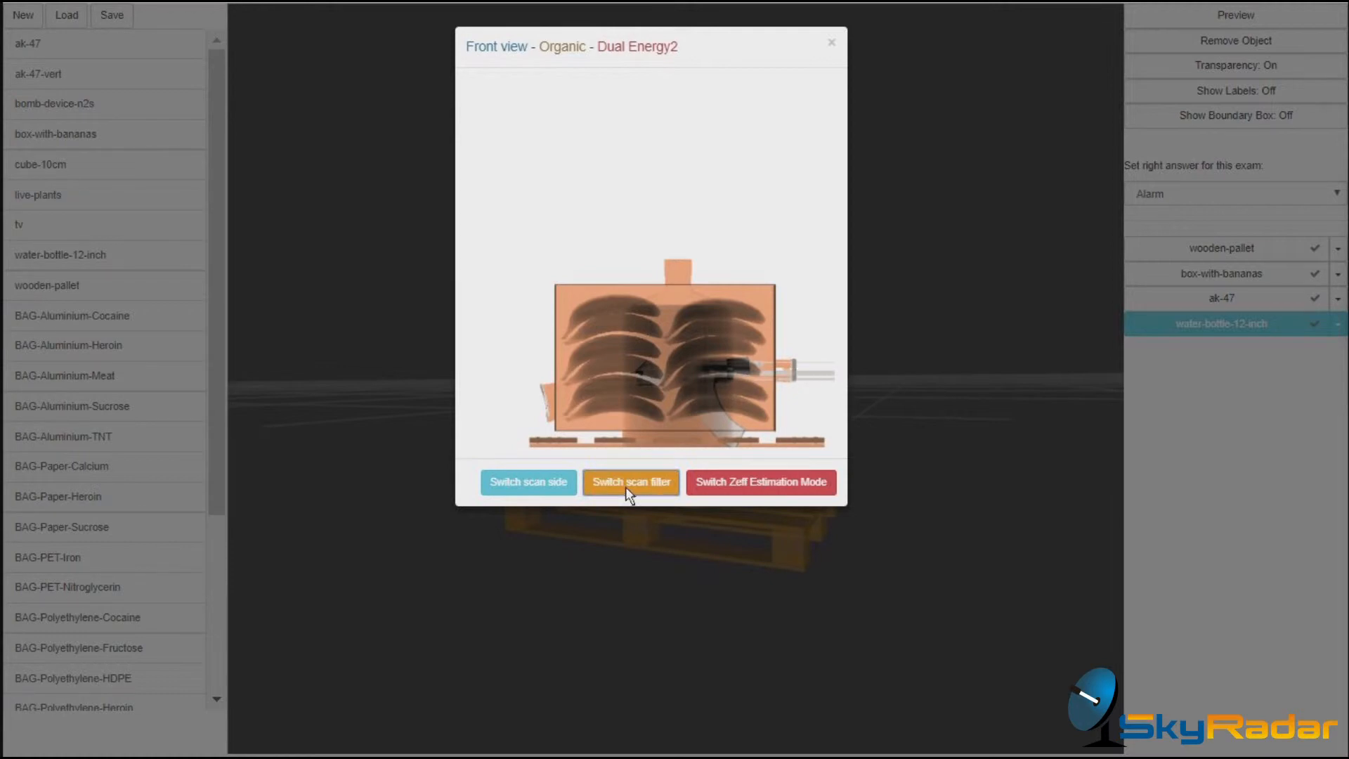
{"action": "left_click", "coordinate": [630, 480]}
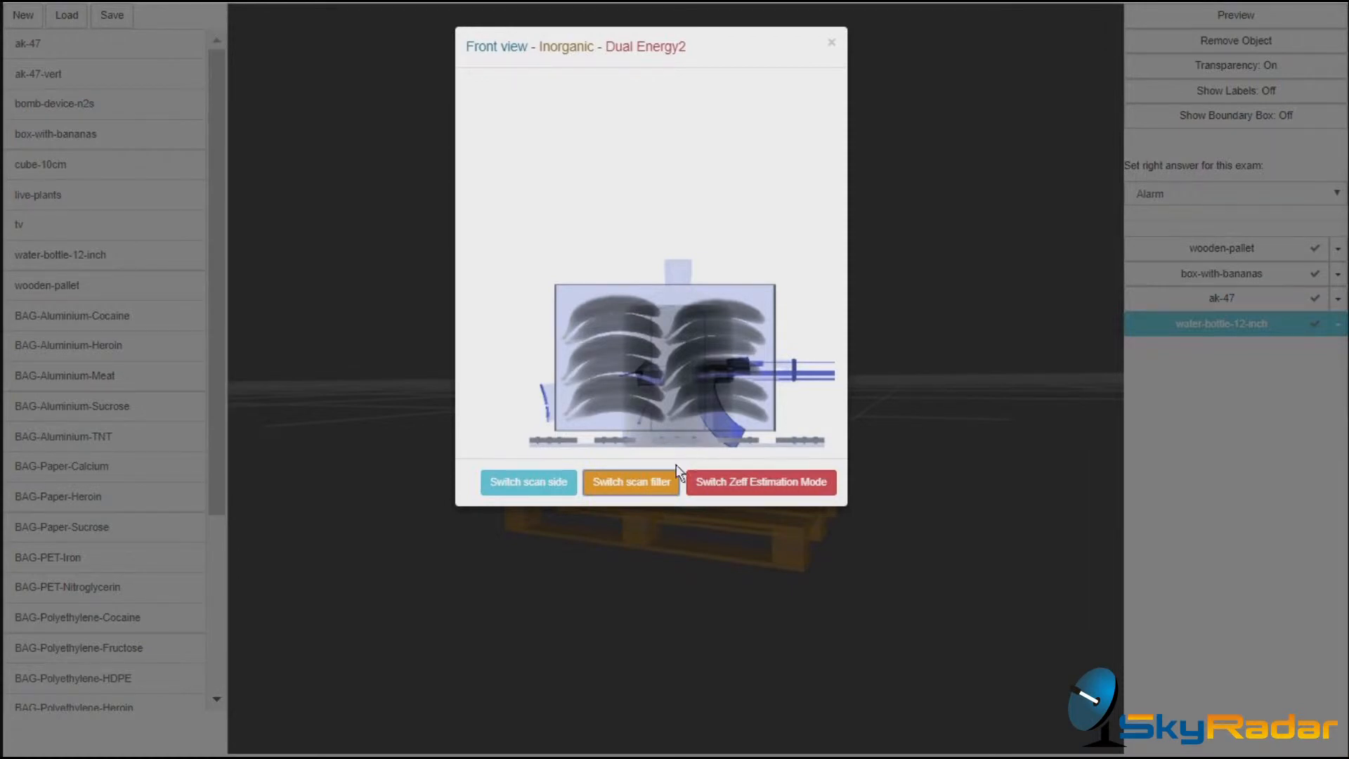
{"action": "left_click", "coordinate": [630, 480]}
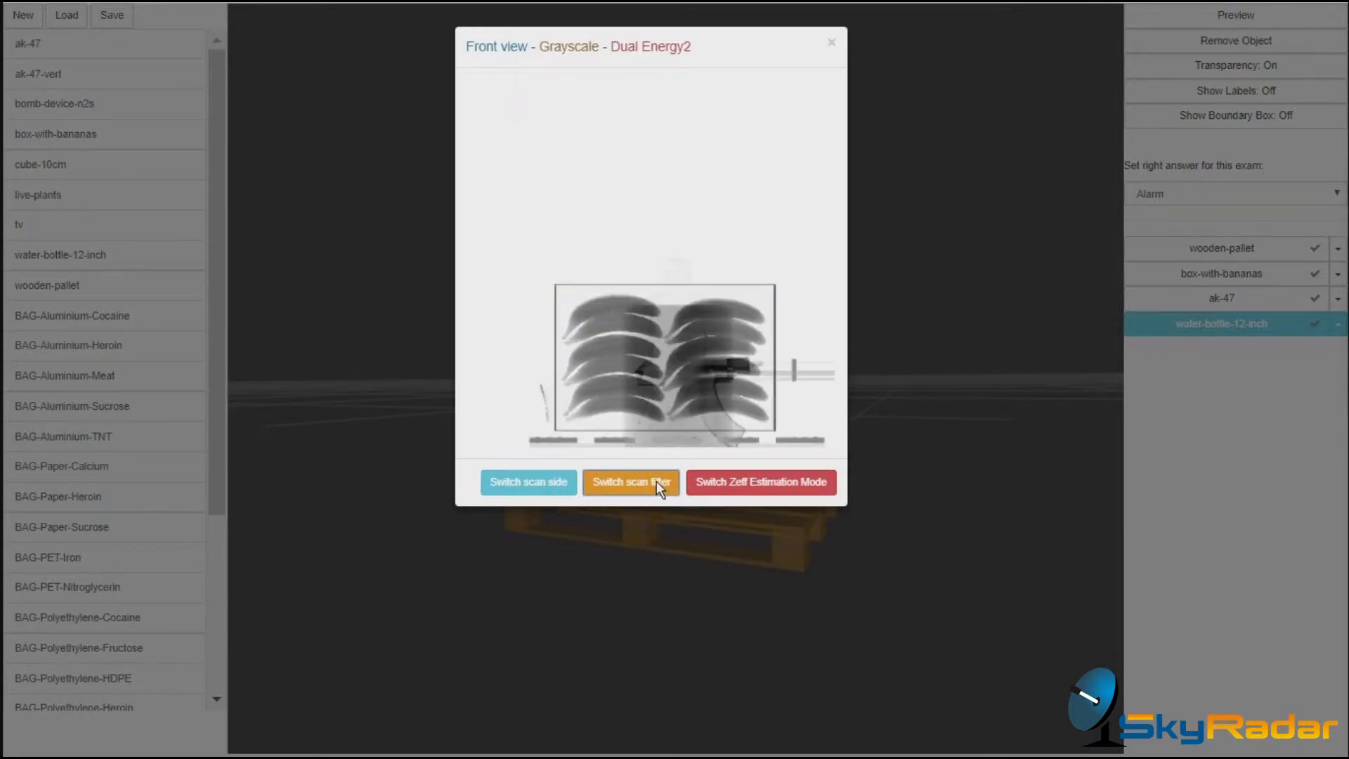
{"action": "left_click", "coordinate": [632, 483]}
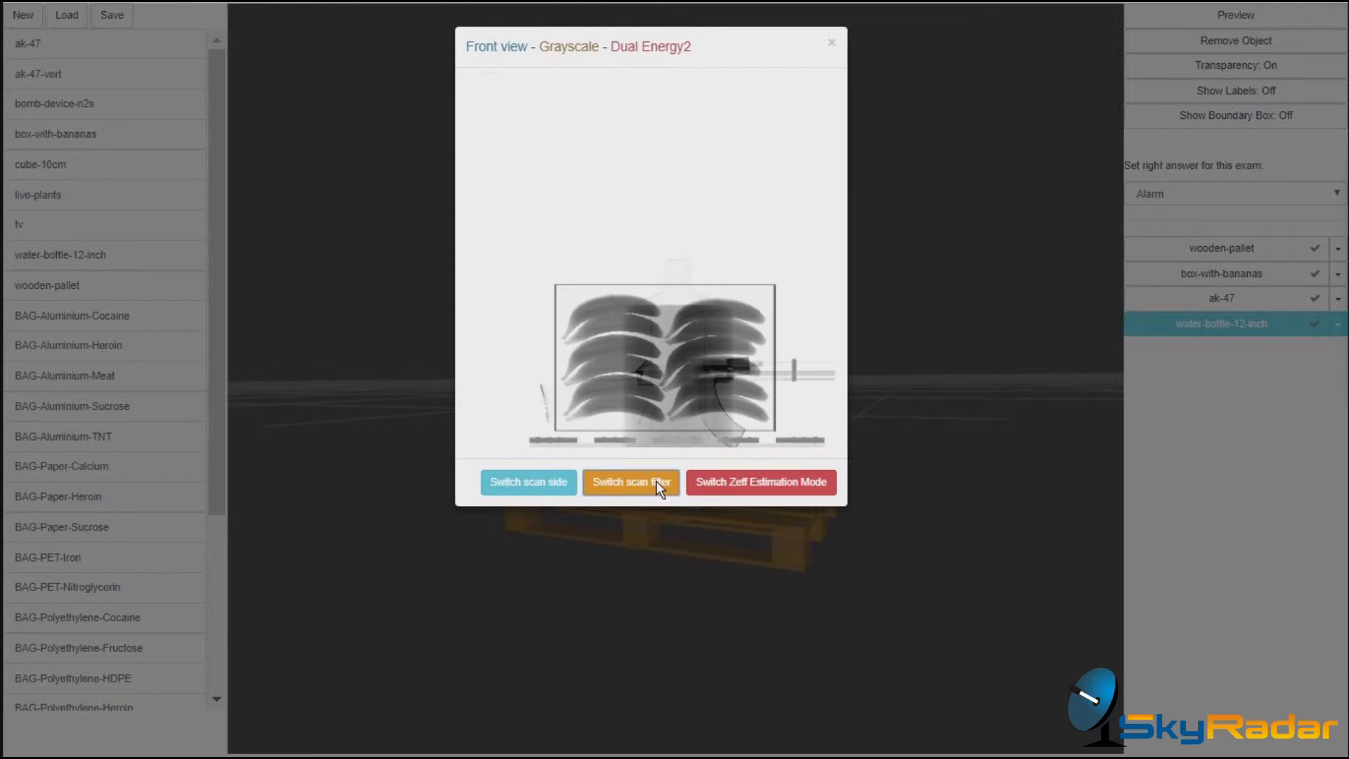
{"action": "left_click", "coordinate": [630, 481]}
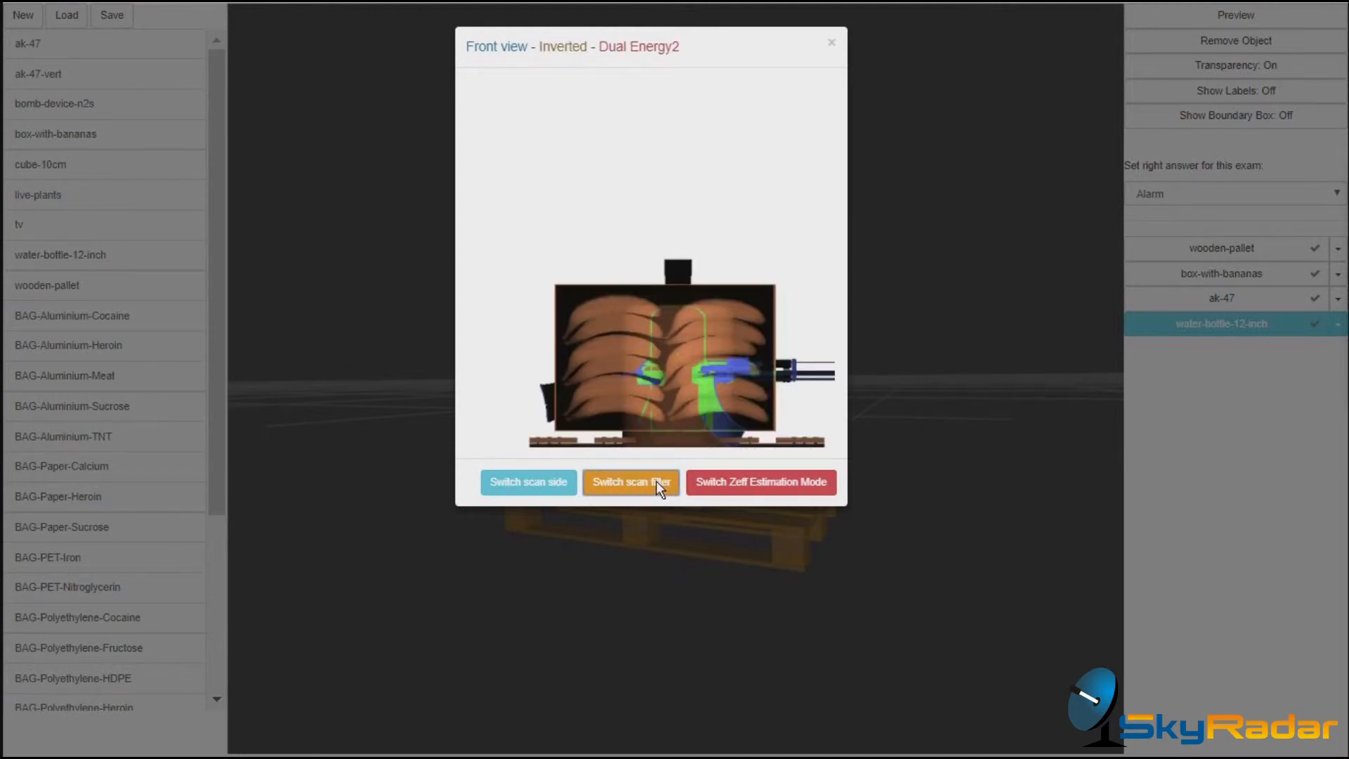
{"action": "left_click", "coordinate": [631, 480]}
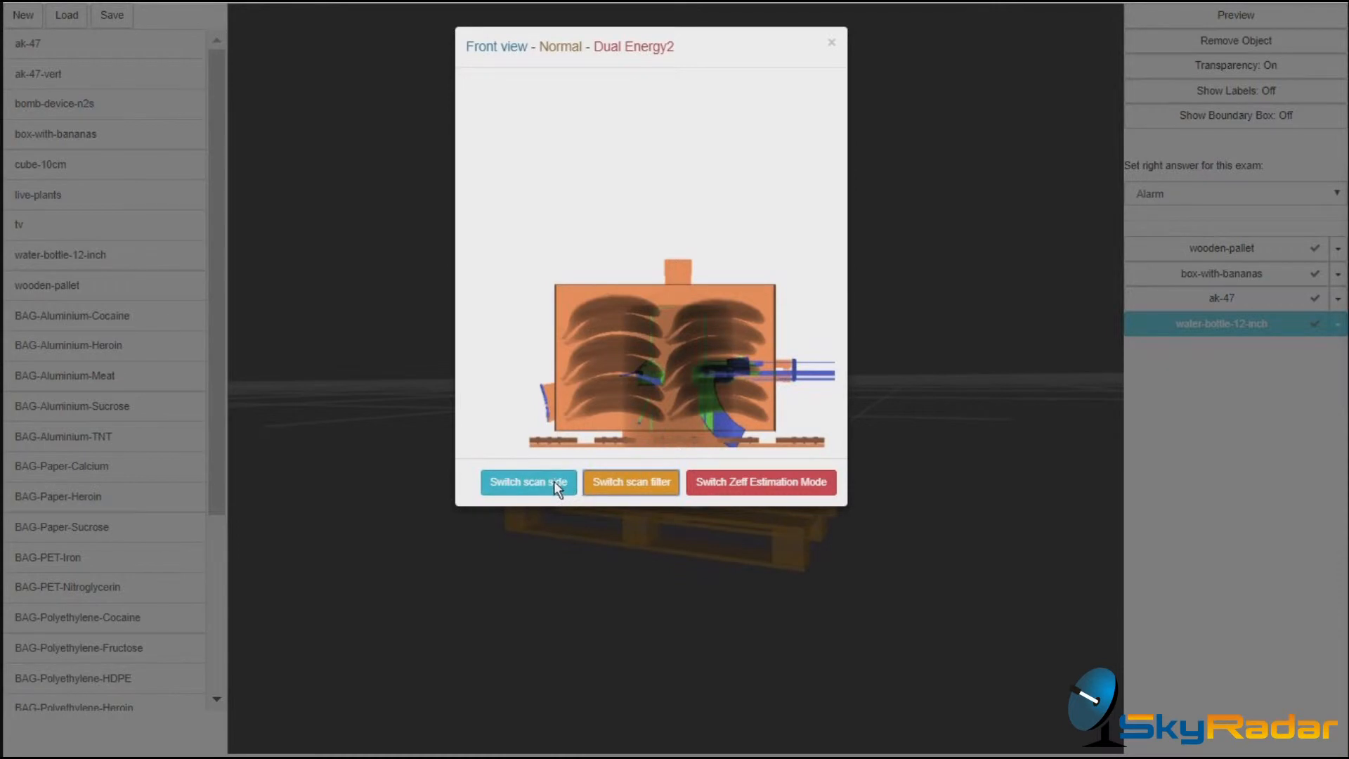
{"action": "mouse_move", "coordinate": [548, 490]}
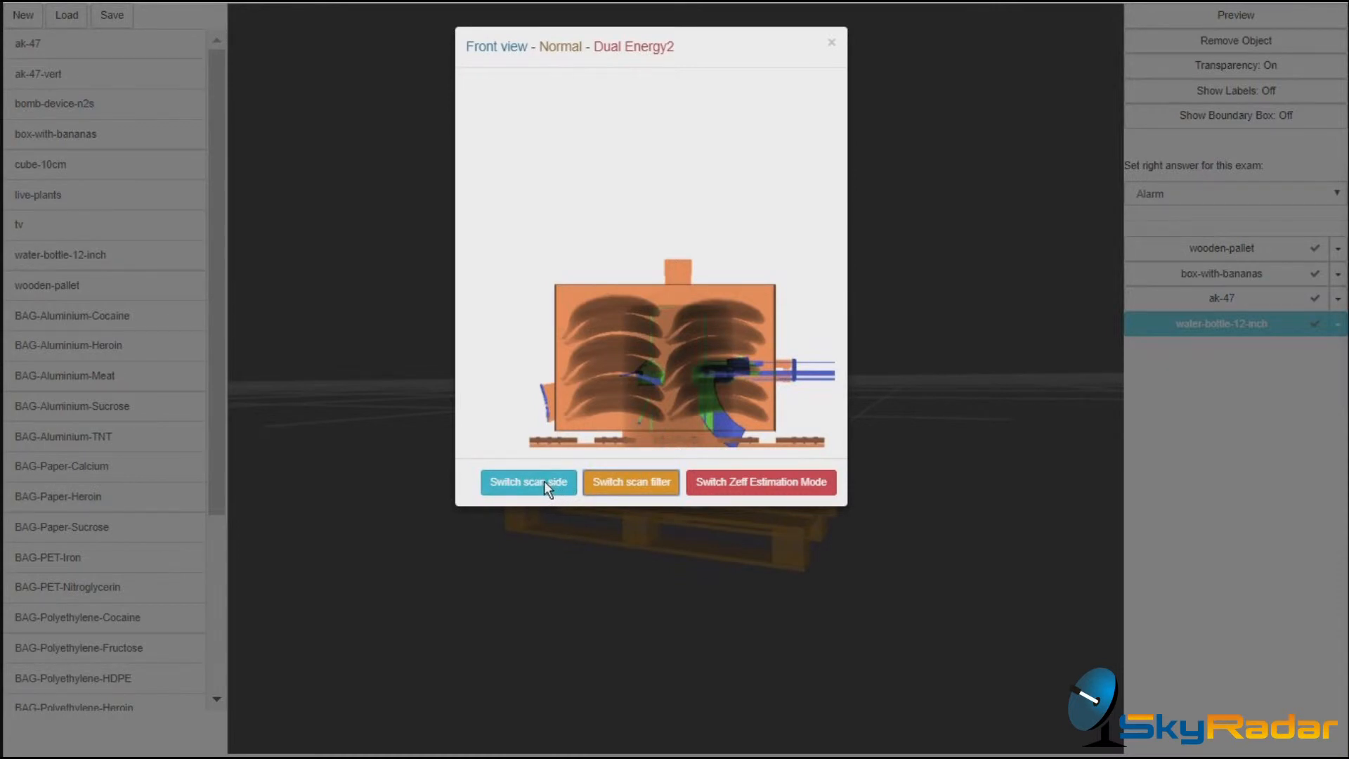
Step: Switch the X-ray preview from front view to side view
{"action": "left_click", "coordinate": [527, 482]}
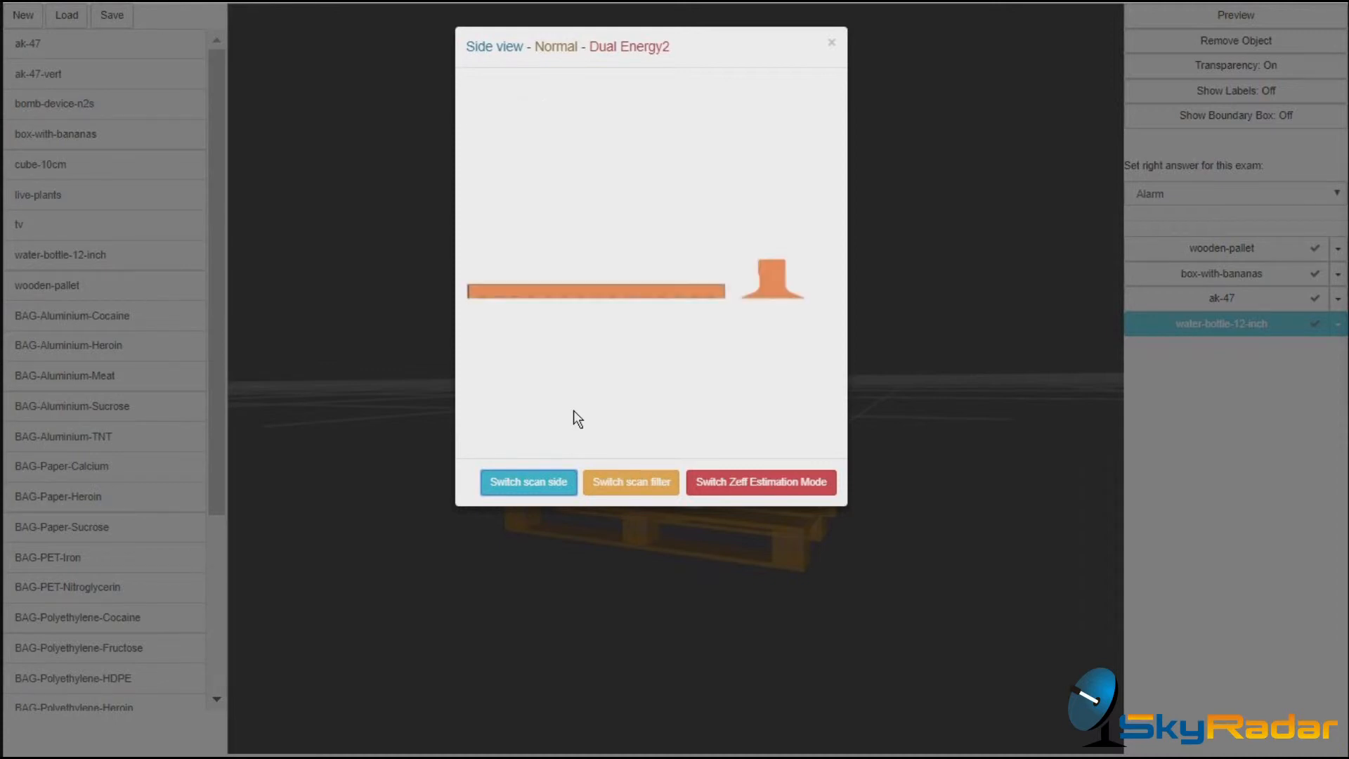
{"action": "left_click", "coordinate": [630, 481]}
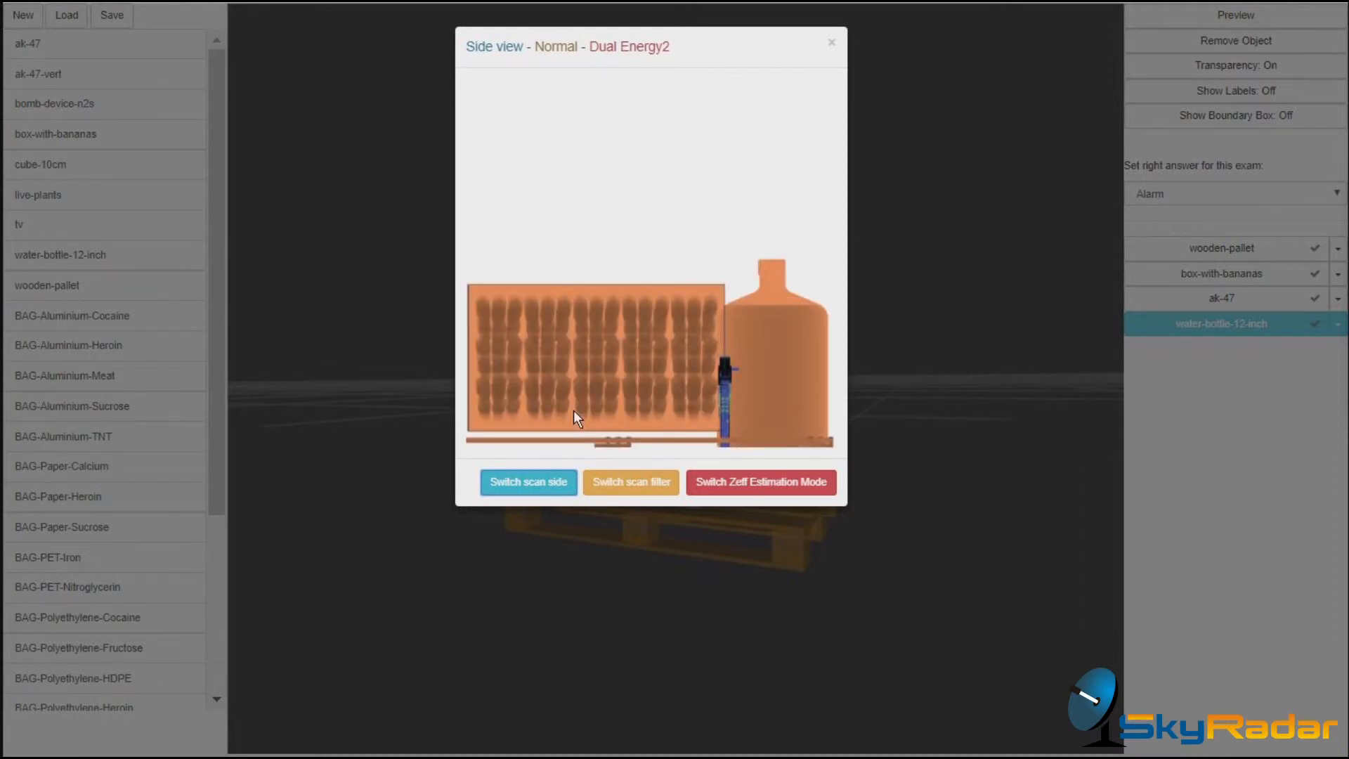
{"action": "mouse_move", "coordinate": [632, 359]}
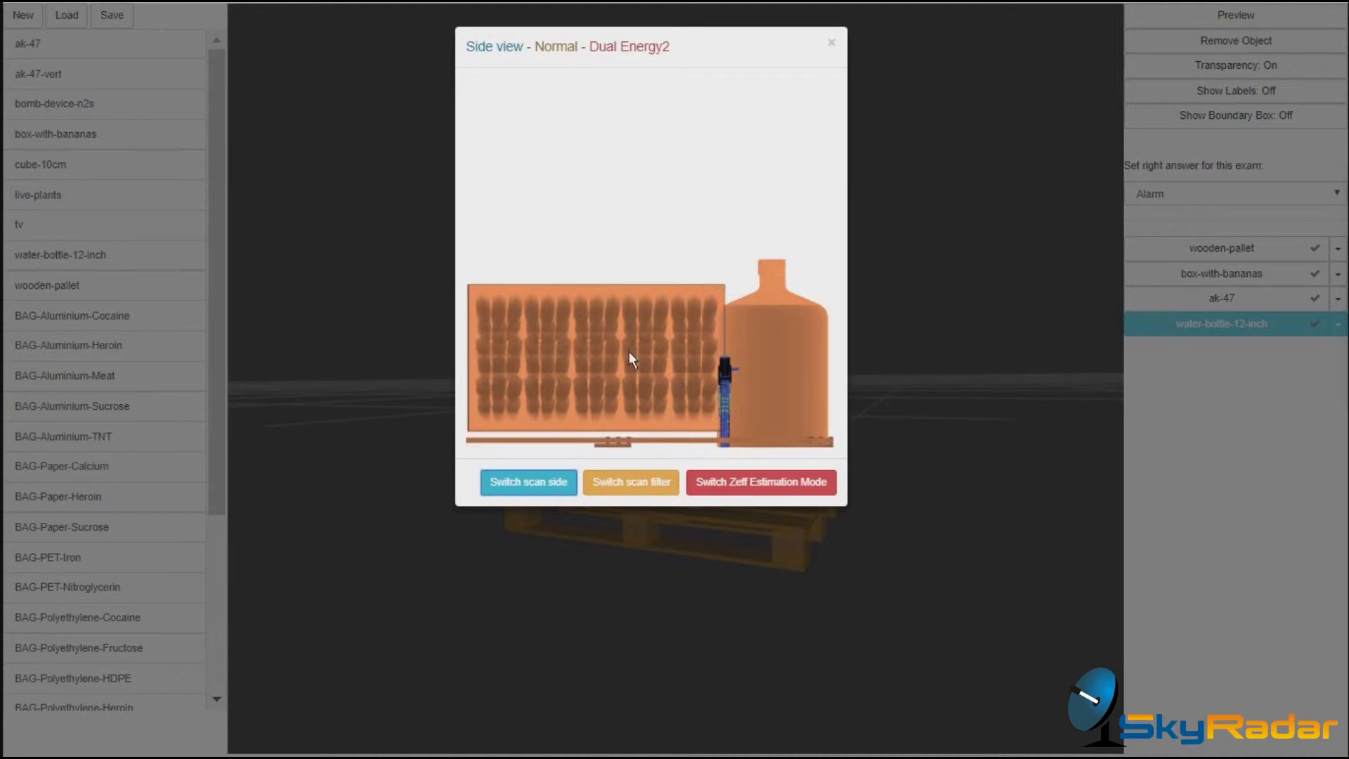
{"action": "mouse_move", "coordinate": [701, 398]}
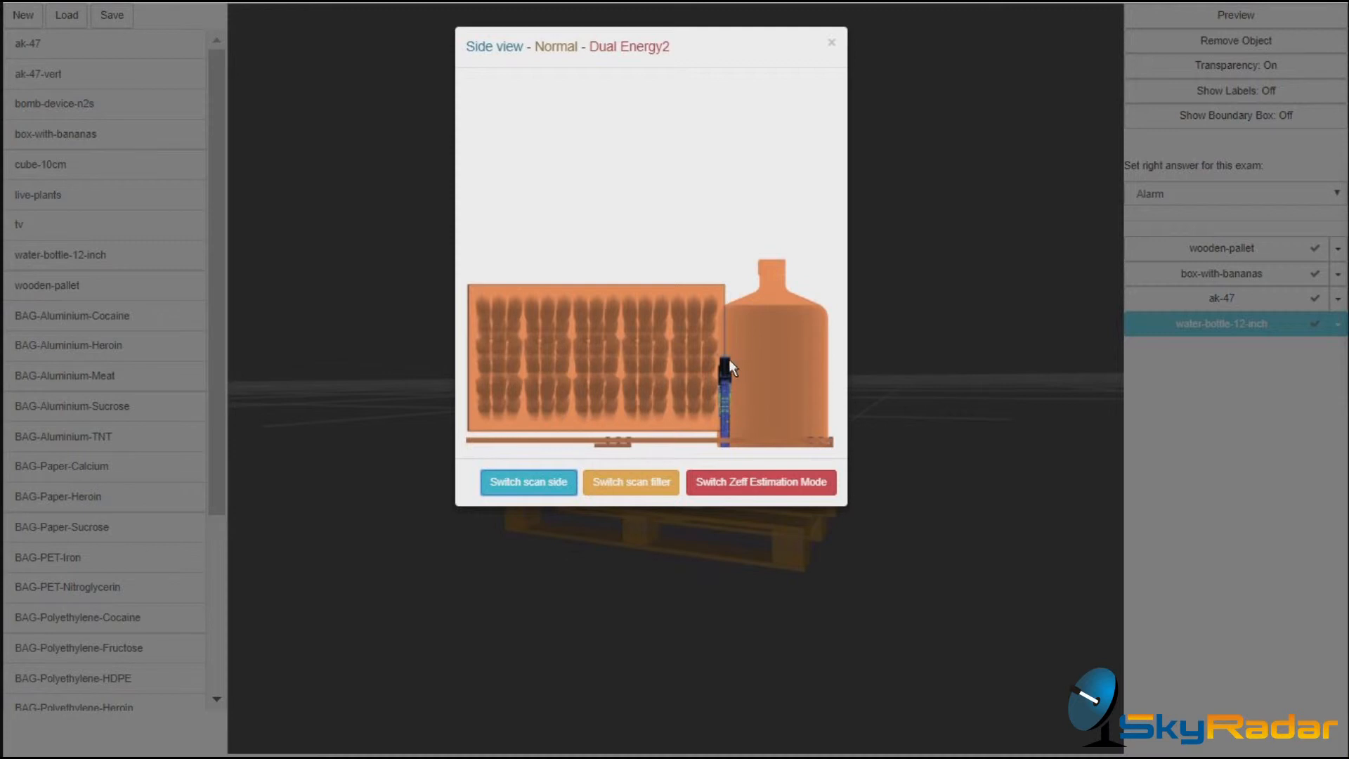
Step: Show the side-view scan with the organic filter, then with the inorganic filter
{"action": "left_click", "coordinate": [630, 481]}
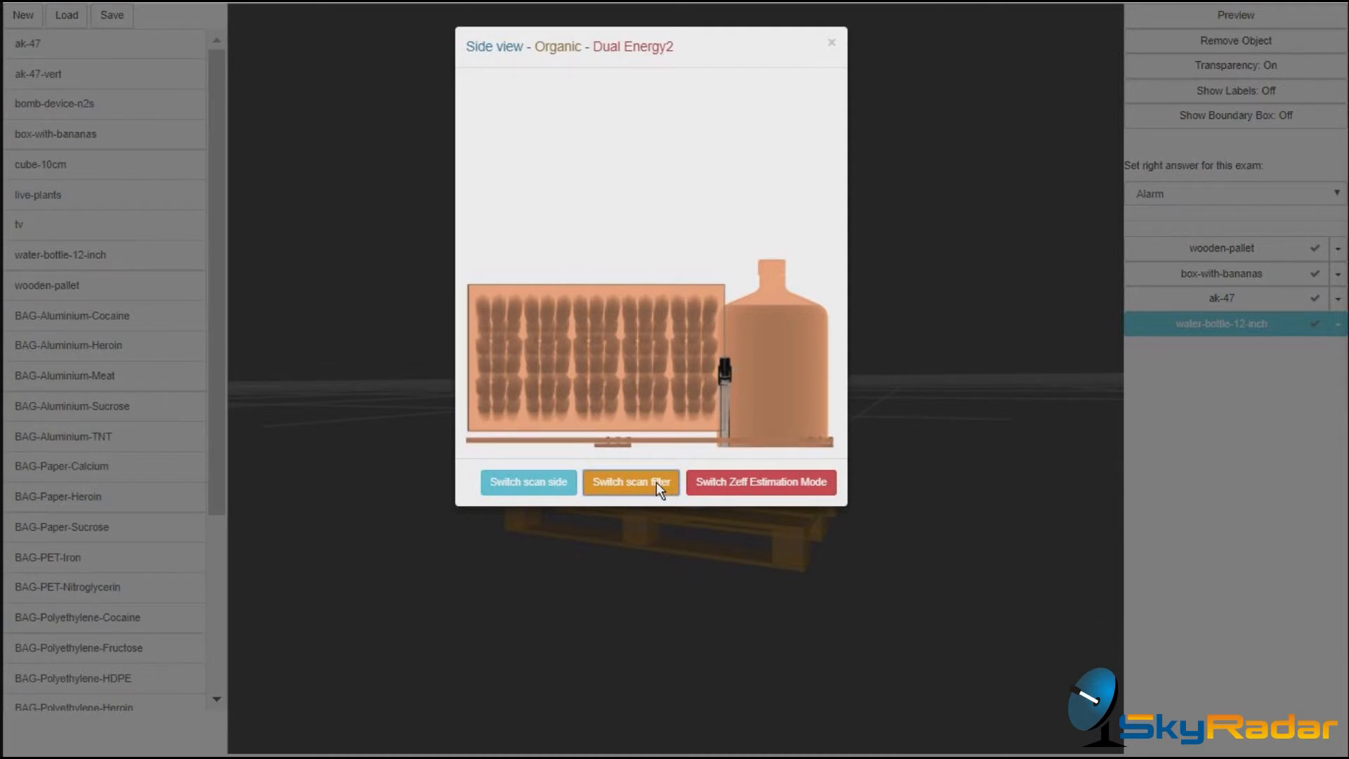
{"action": "mouse_move", "coordinate": [557, 419]}
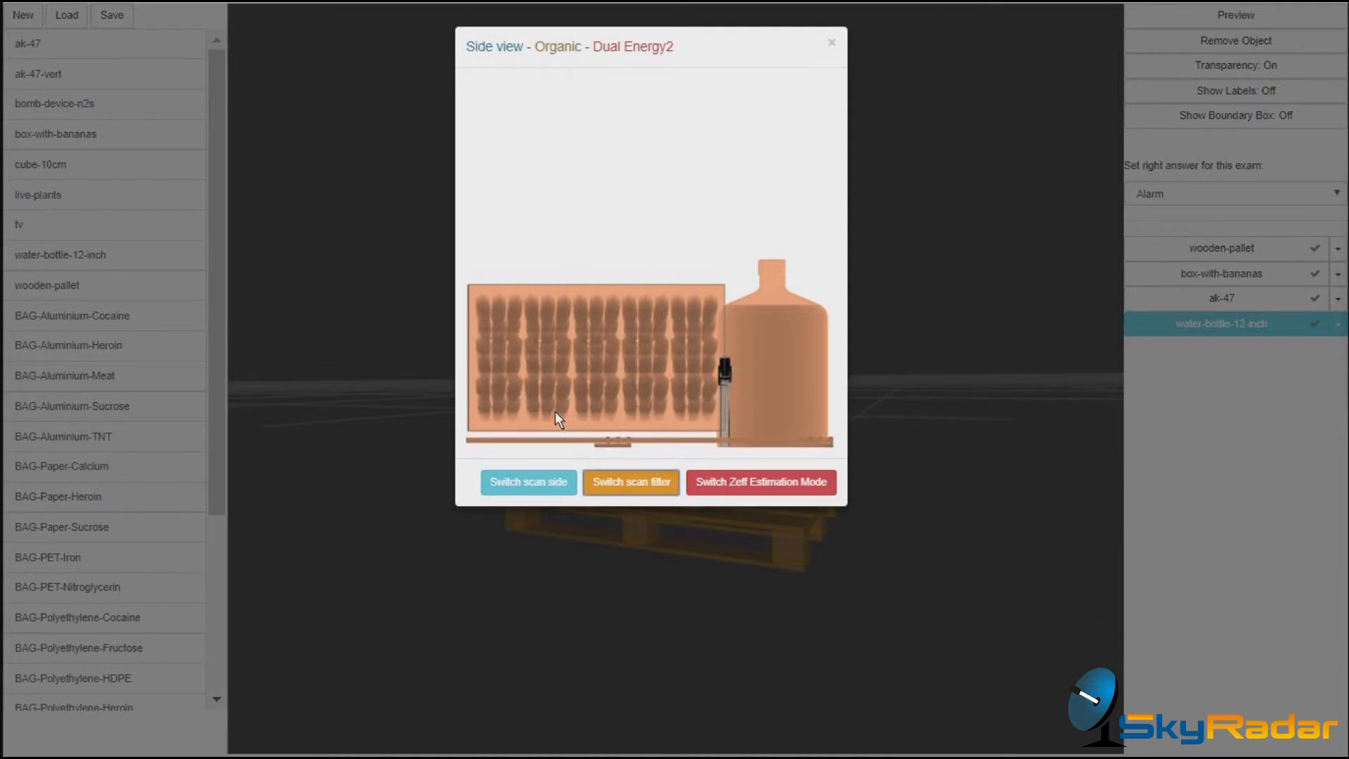
{"action": "mouse_move", "coordinate": [680, 398]}
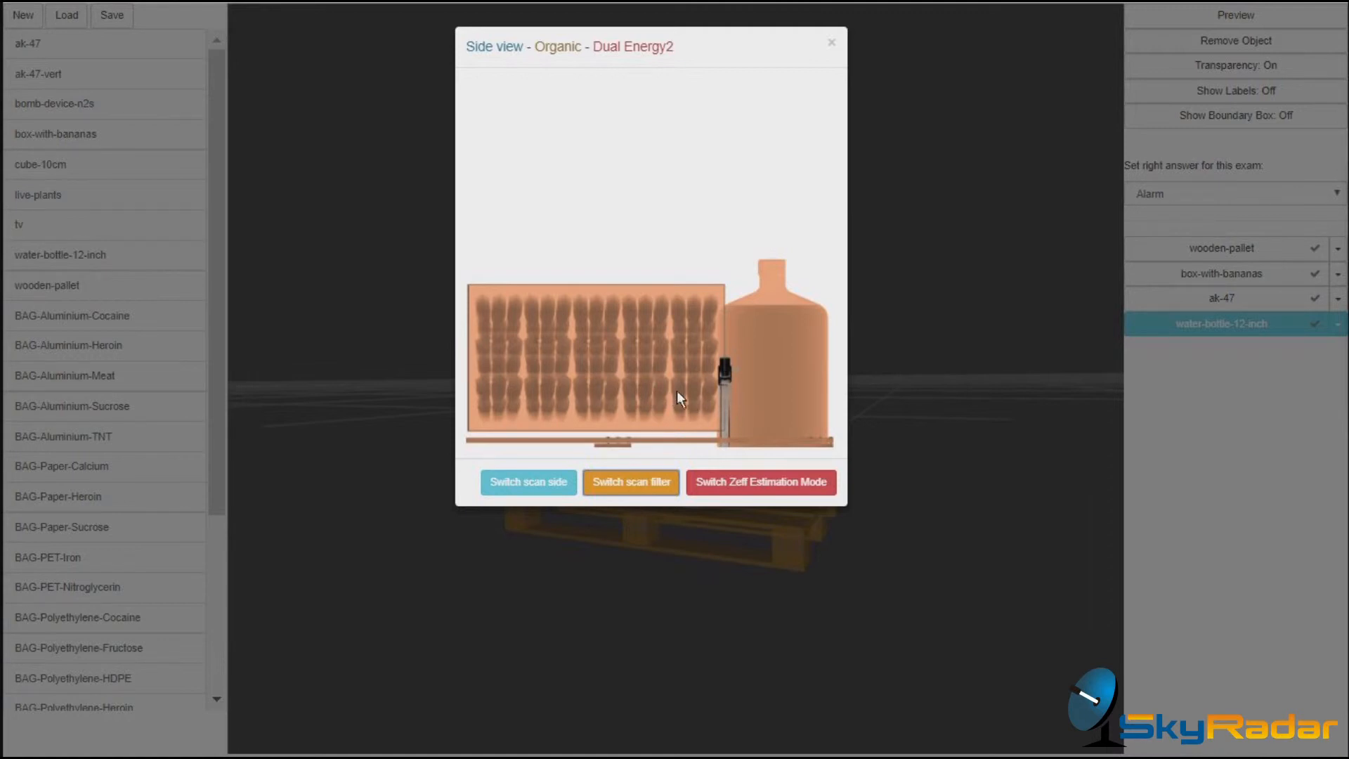
{"action": "mouse_move", "coordinate": [583, 394]}
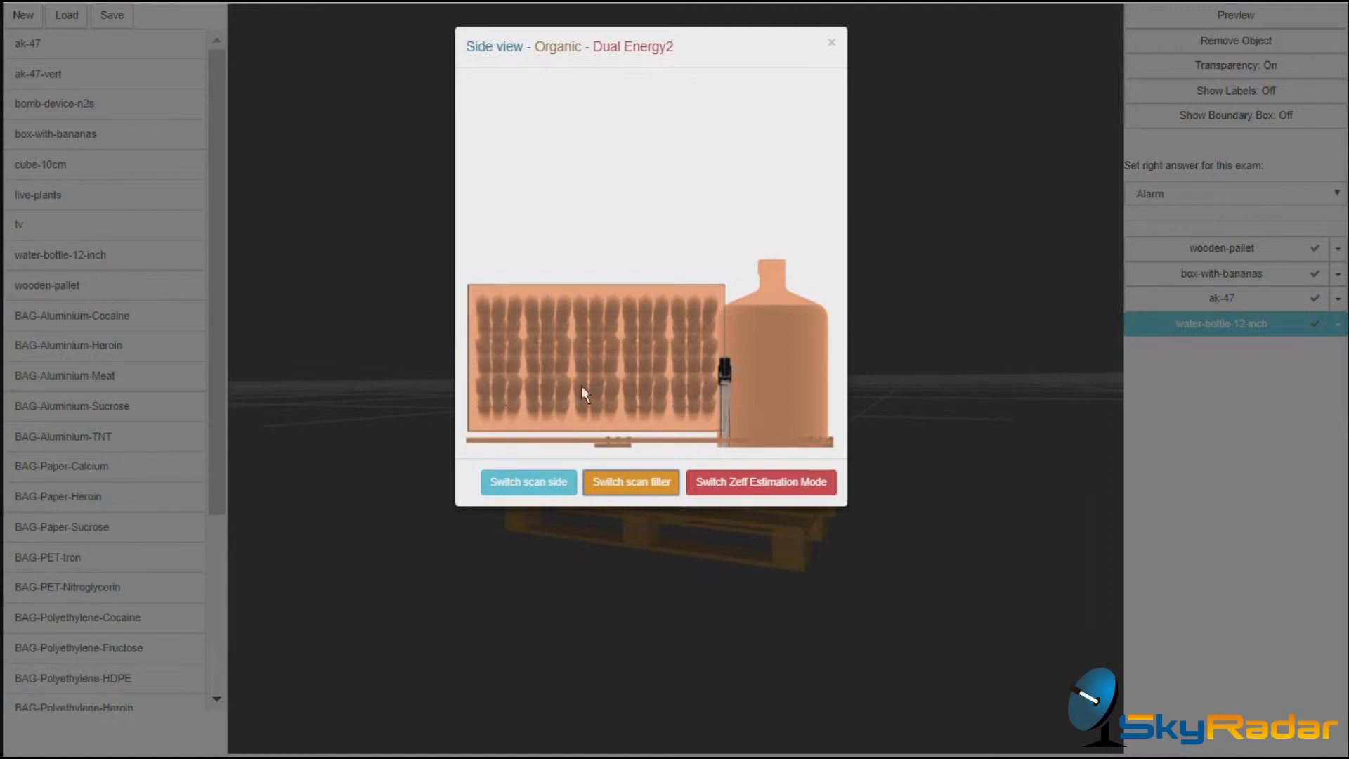
{"action": "mouse_move", "coordinate": [747, 384]}
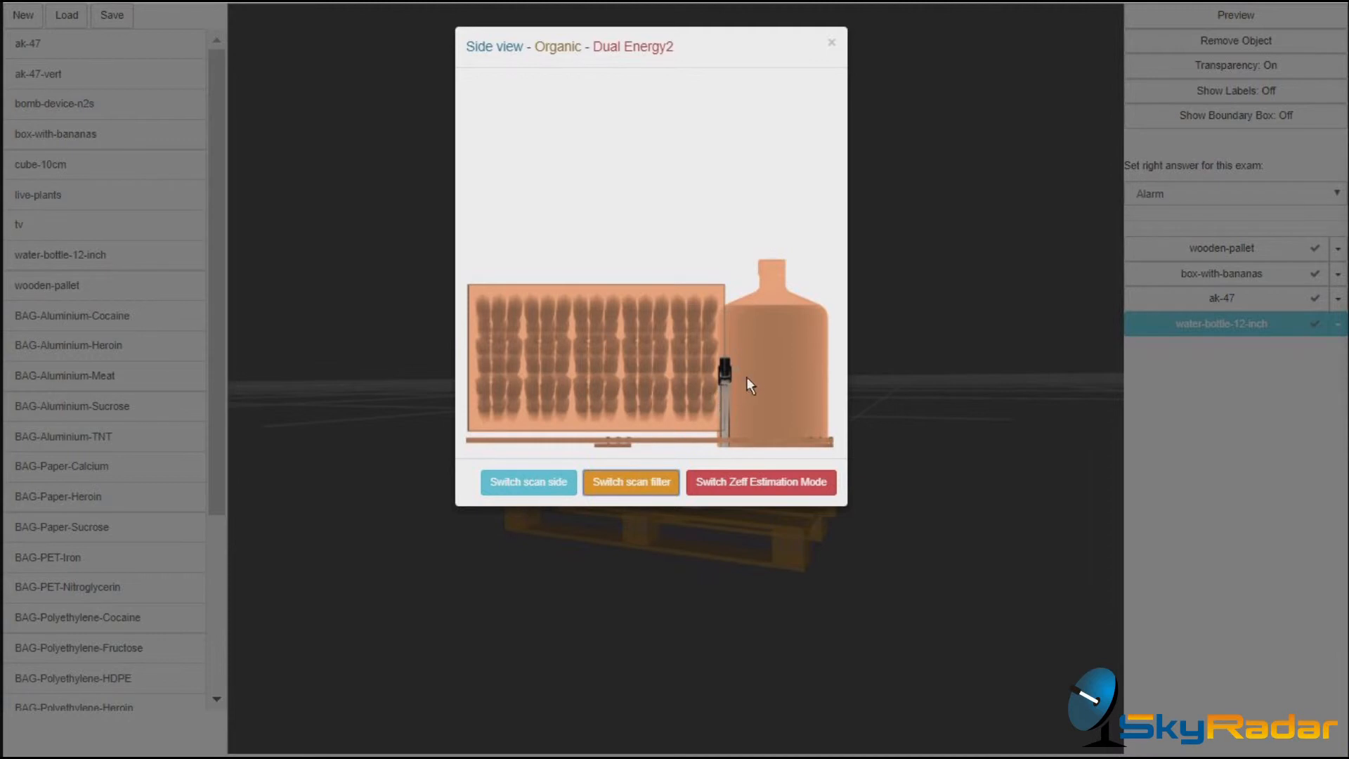
{"action": "mouse_move", "coordinate": [755, 386]}
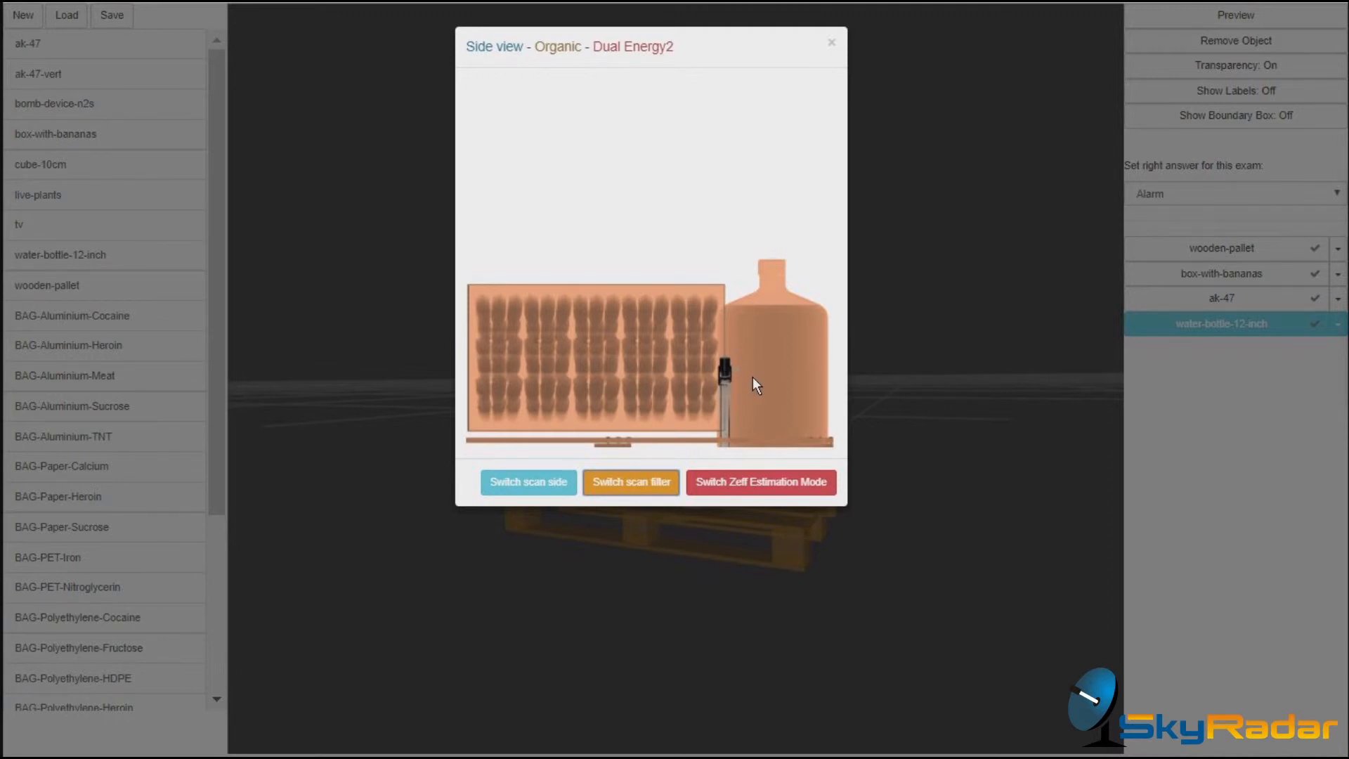
{"action": "left_click", "coordinate": [631, 482]}
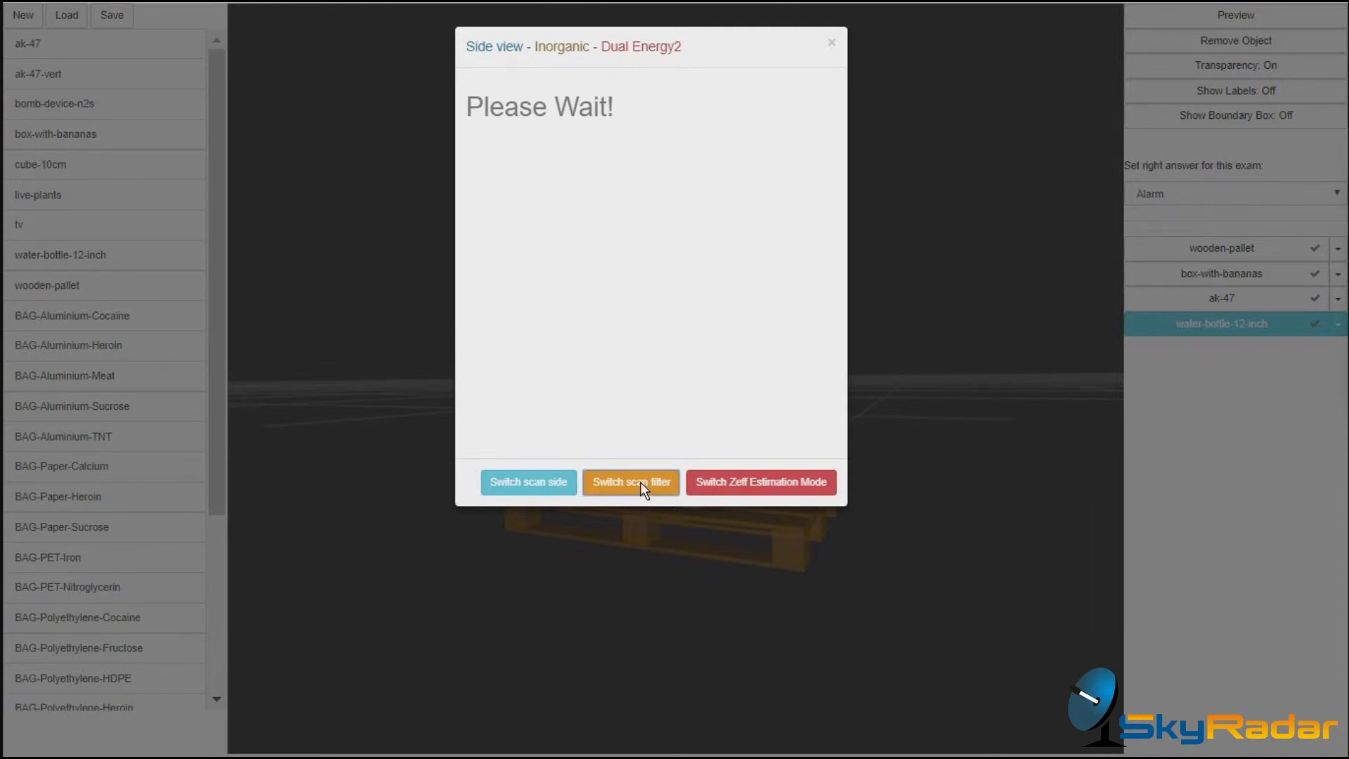
{"action": "left_click", "coordinate": [630, 482]}
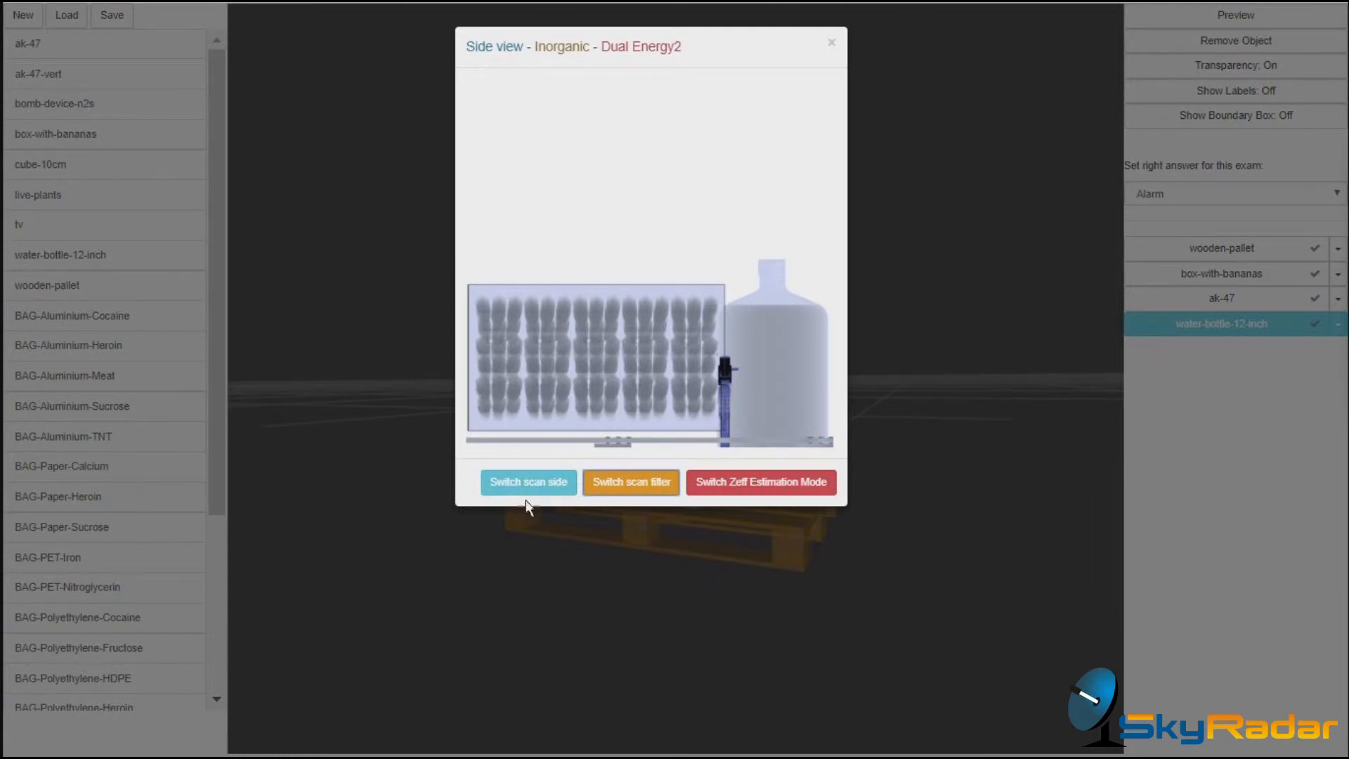
Step: Switch the inorganic scan from the side view to the top view
{"action": "left_click", "coordinate": [528, 481]}
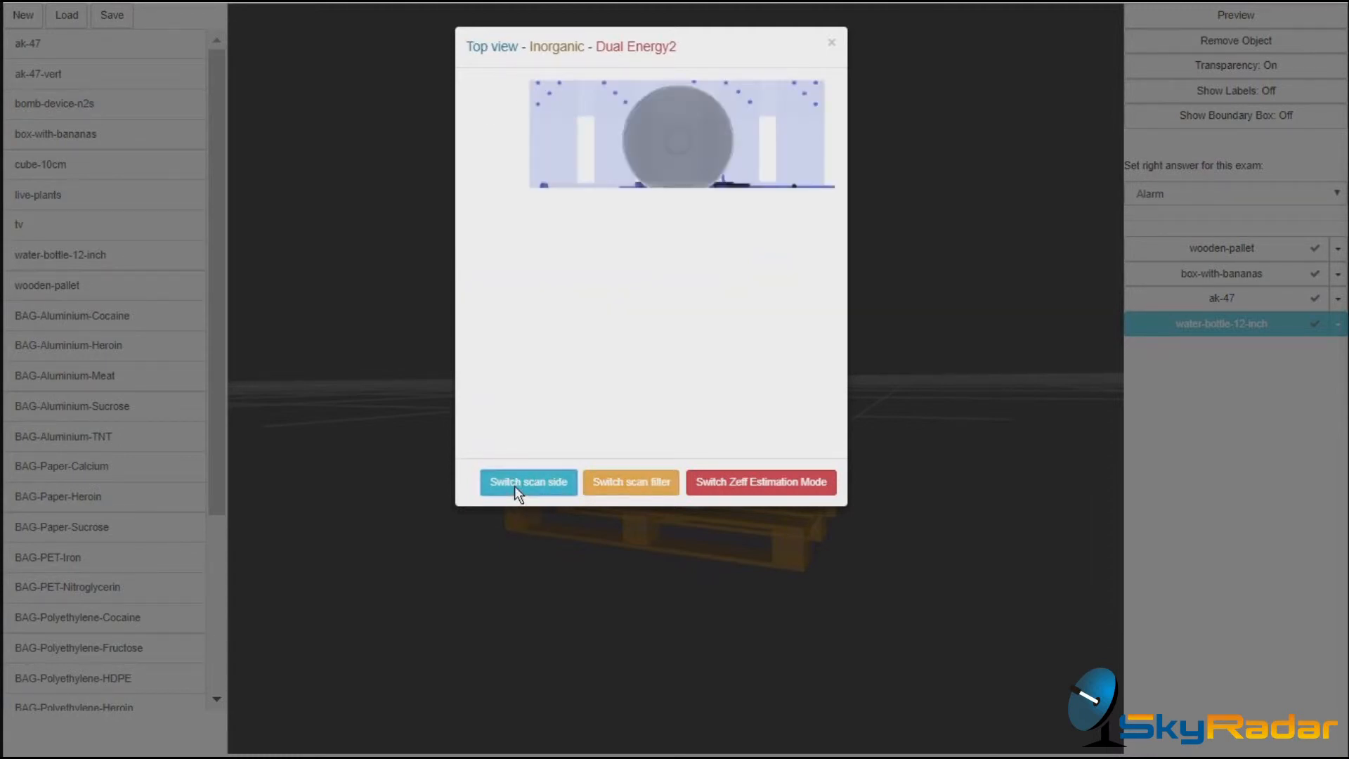
{"action": "left_click", "coordinate": [528, 482]}
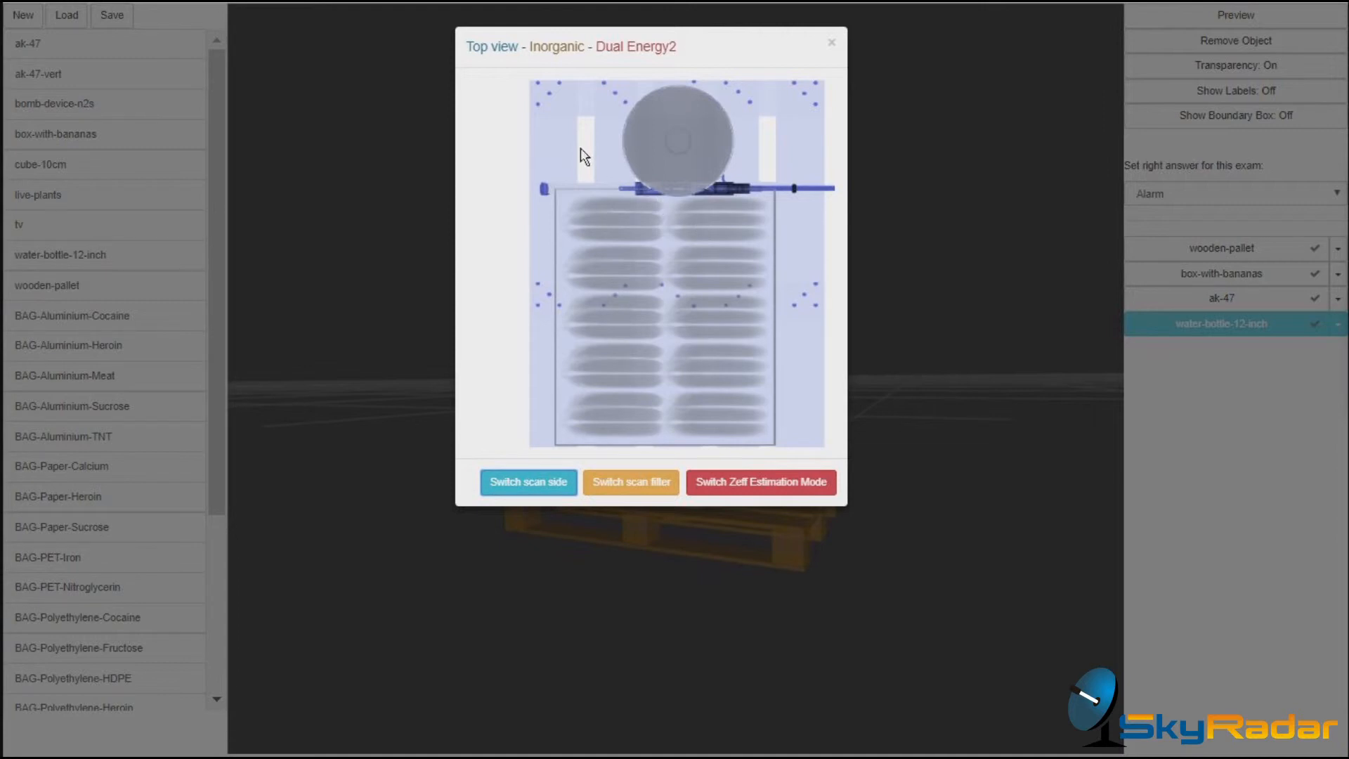
{"action": "mouse_move", "coordinate": [777, 228]}
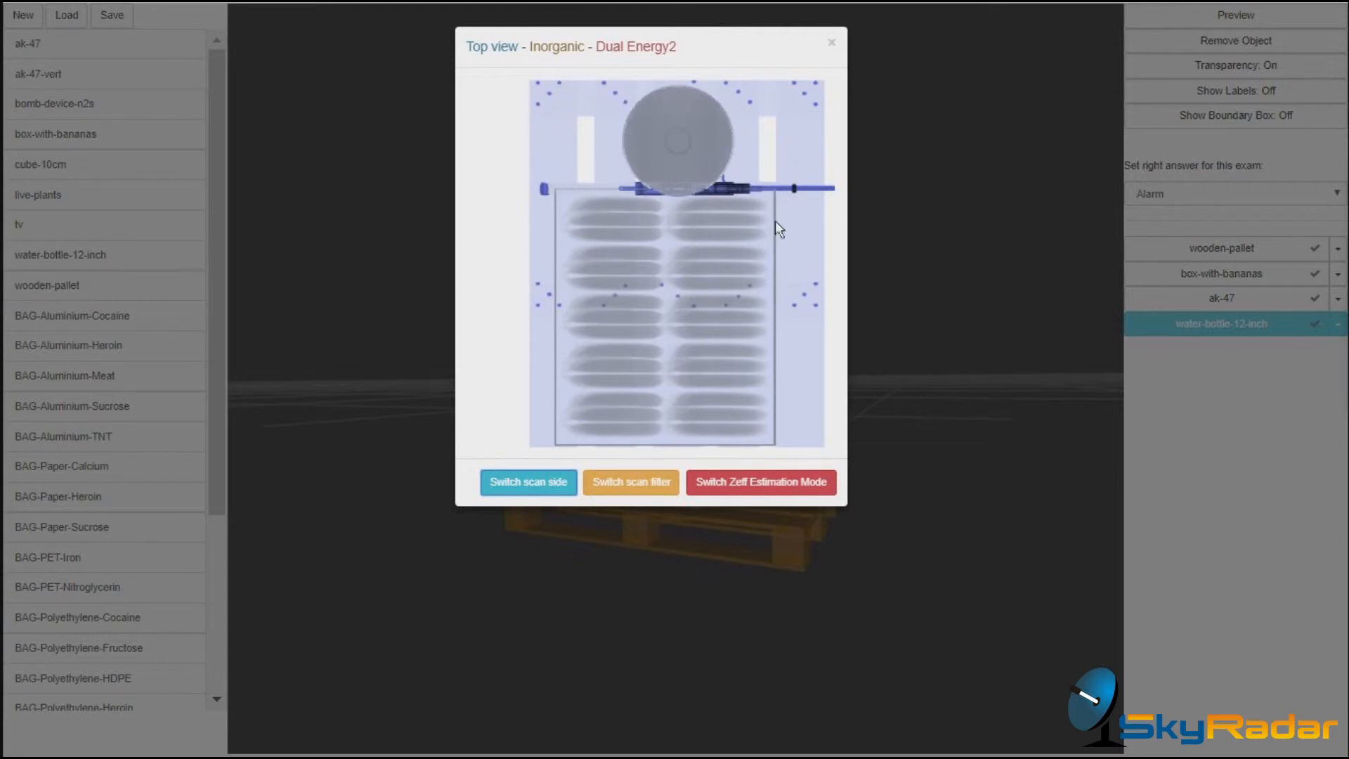
{"action": "mouse_move", "coordinate": [555, 453]}
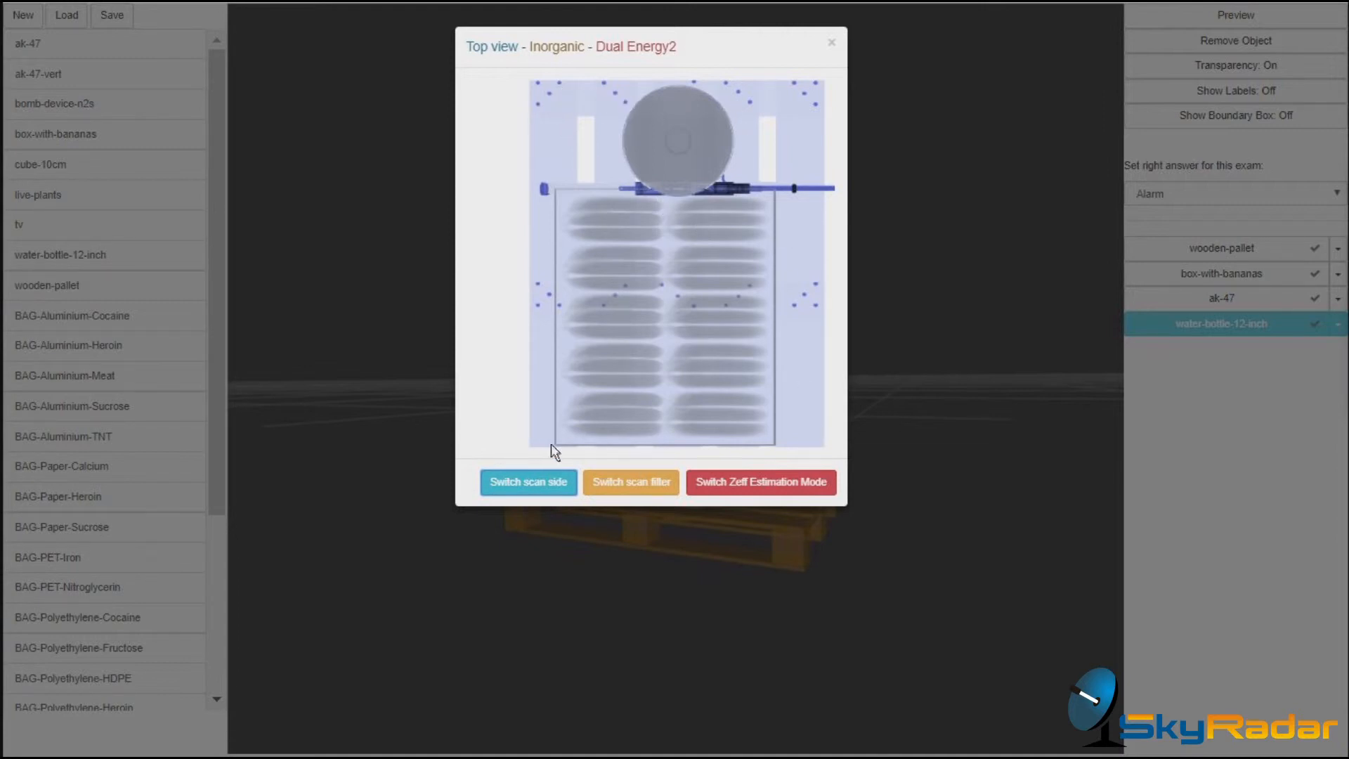
{"action": "mouse_move", "coordinate": [816, 295]}
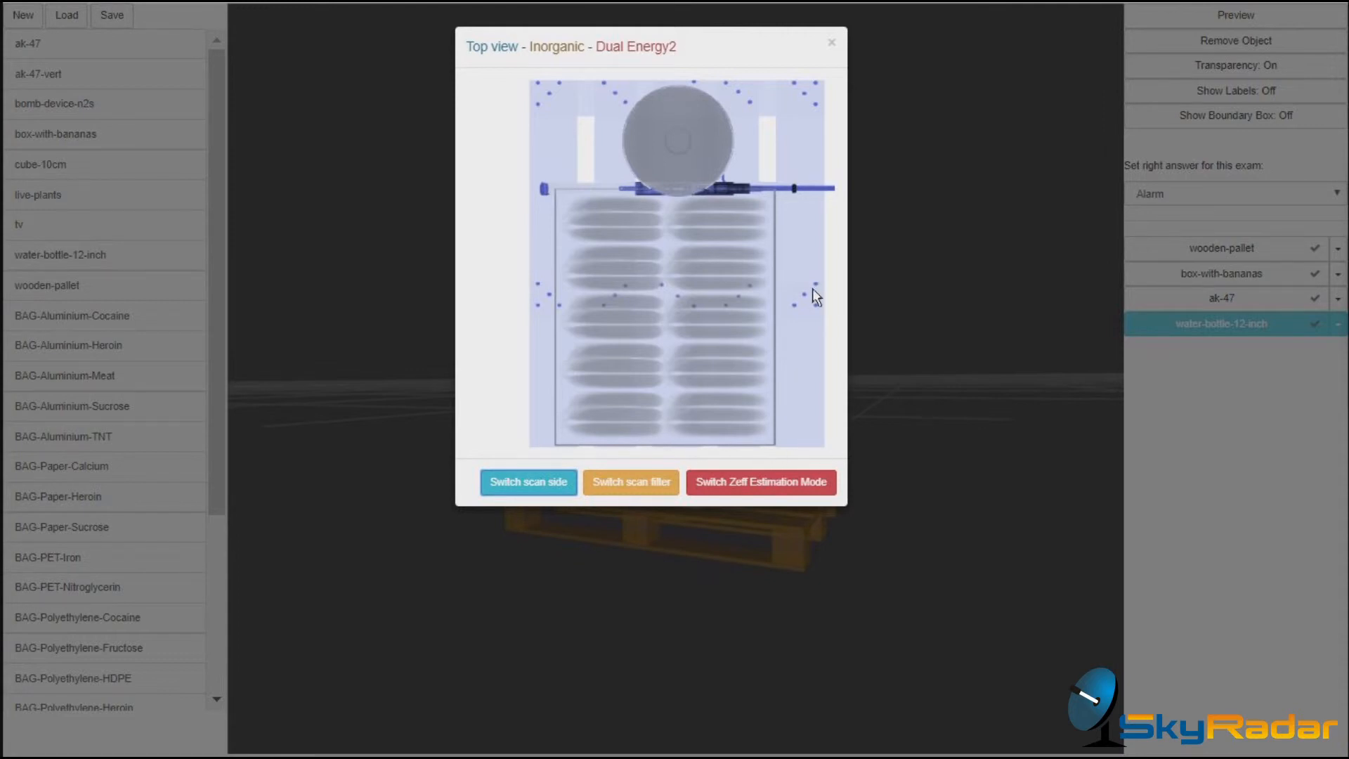
{"action": "mouse_move", "coordinate": [528, 242]}
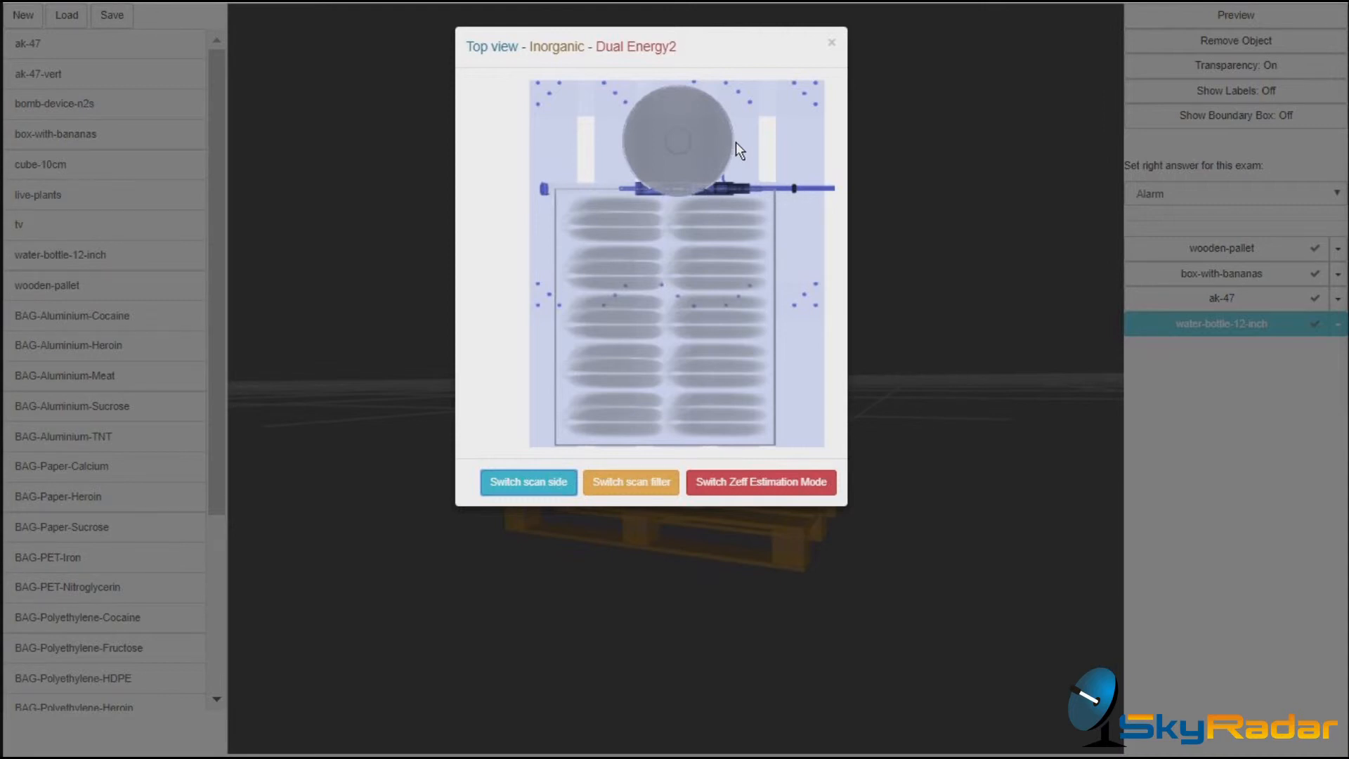
{"action": "mouse_move", "coordinate": [1123, 248]}
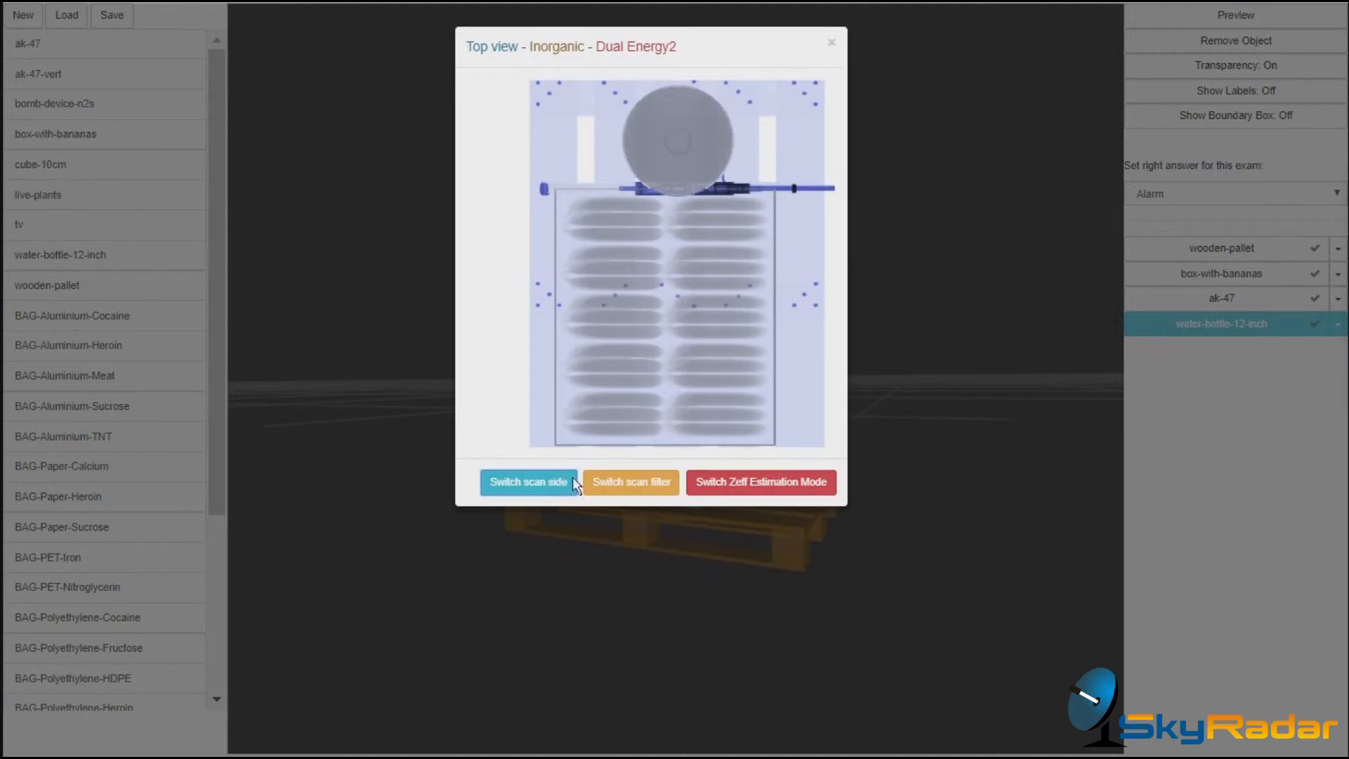
Step: Cycle the top-view scan through grayscale and inverted colours, then switch filters toward Dual Energy2
{"action": "left_click", "coordinate": [630, 482]}
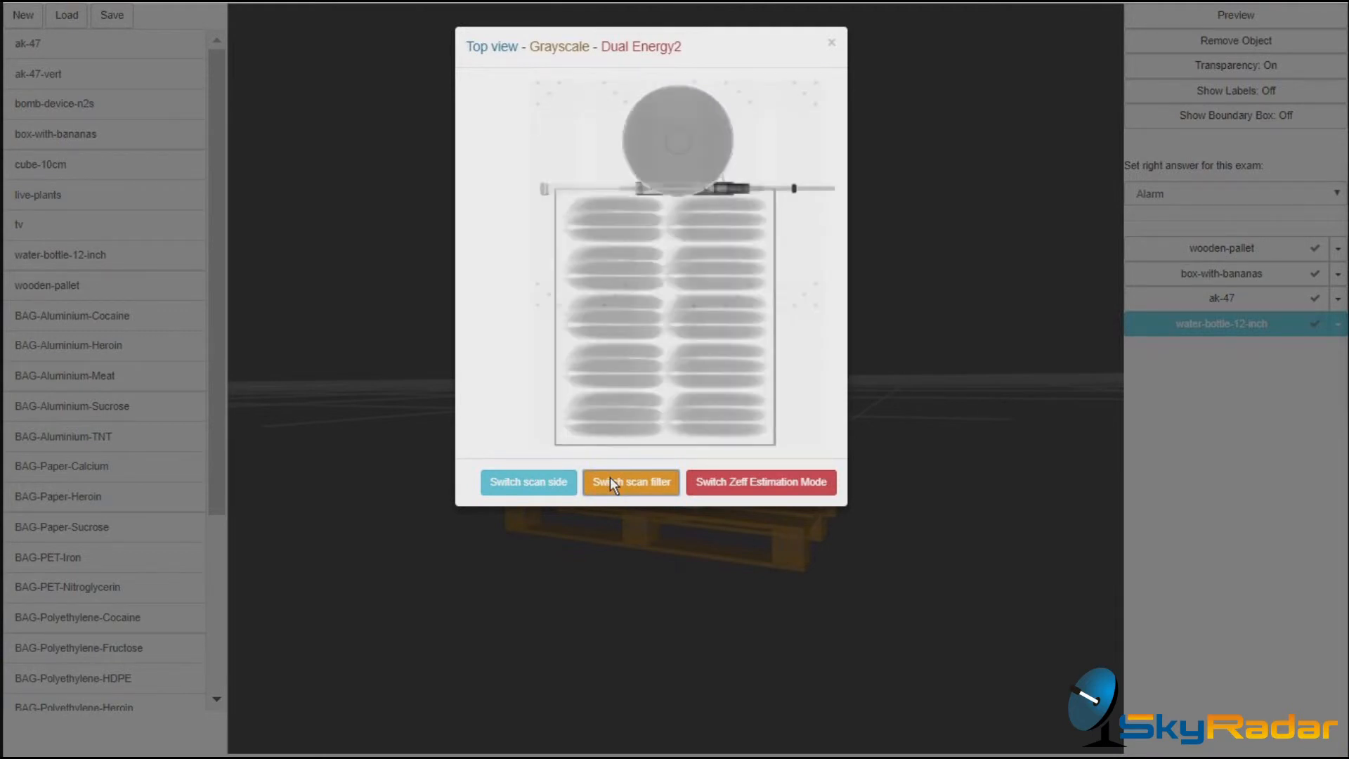
{"action": "left_click", "coordinate": [630, 482]}
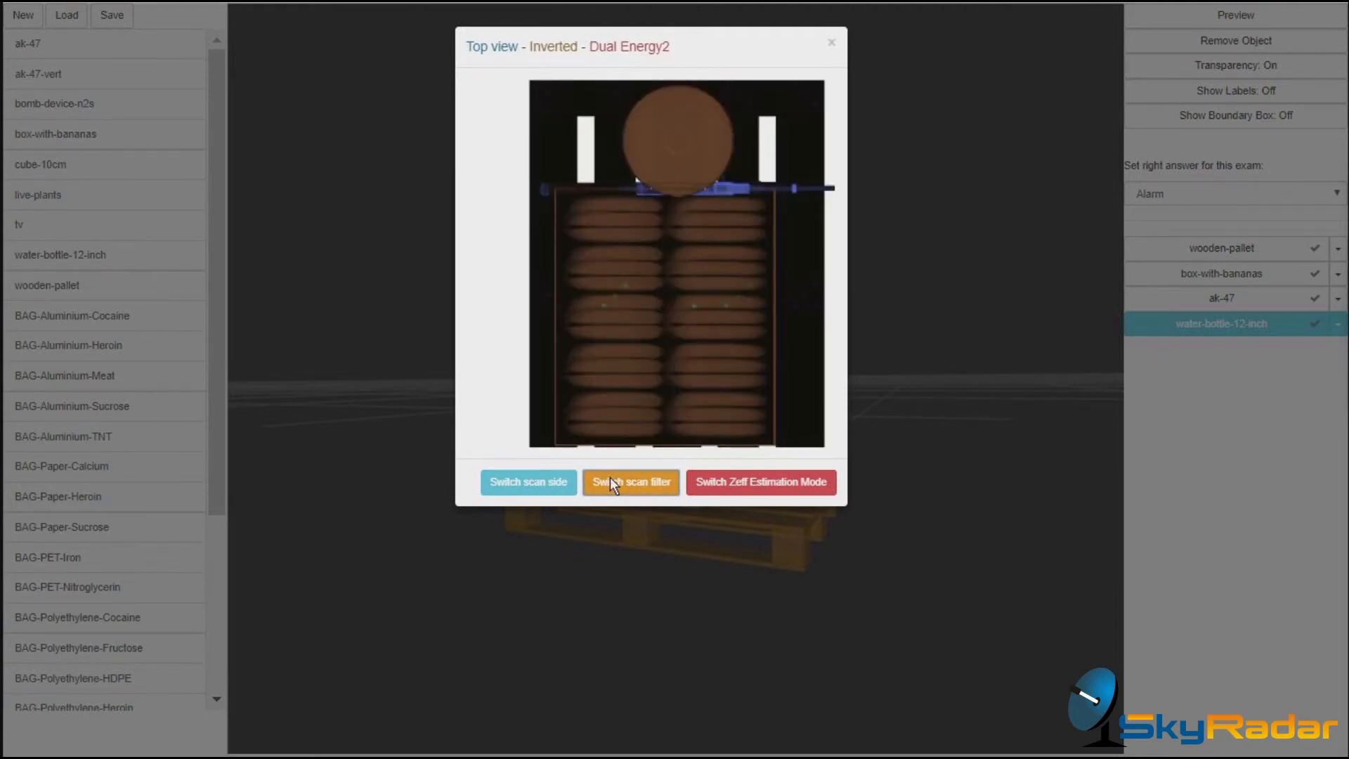
{"action": "left_click", "coordinate": [630, 482]}
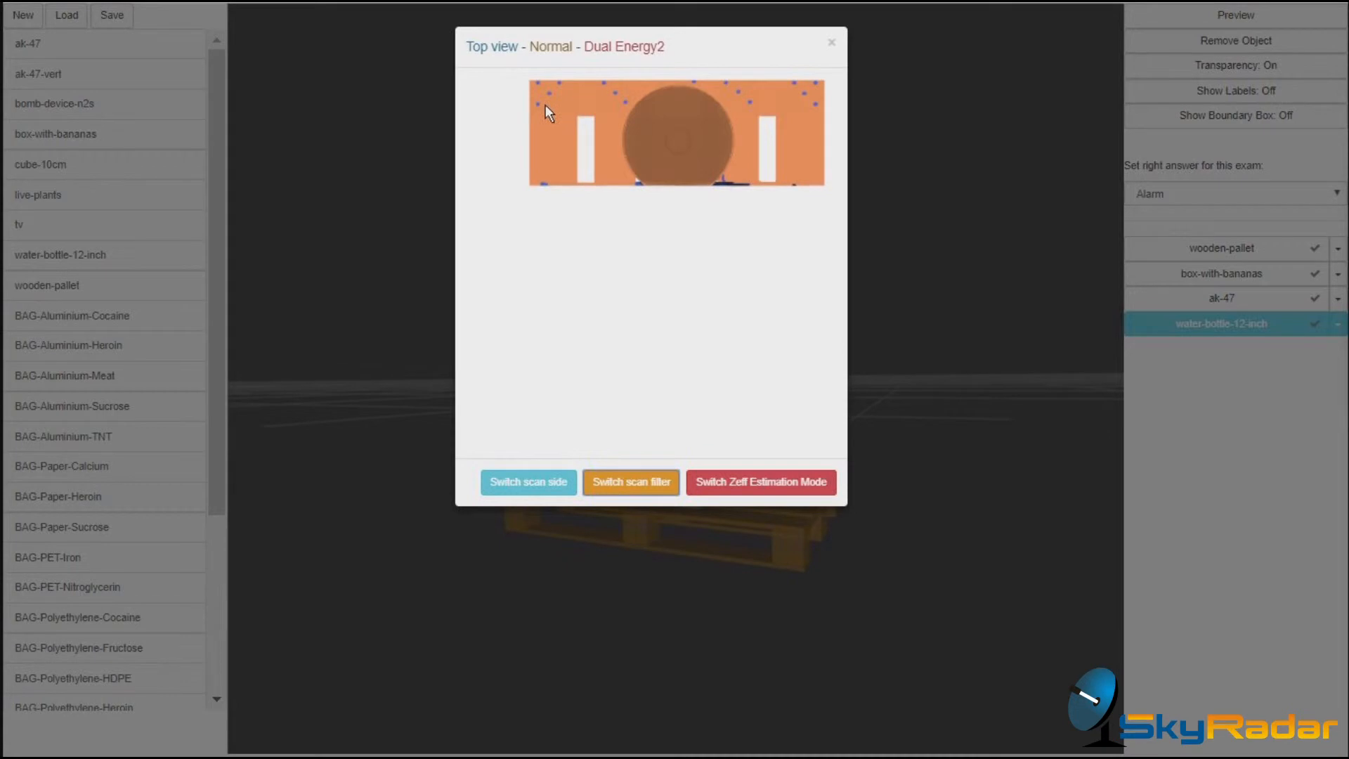
{"action": "left_click", "coordinate": [760, 482]}
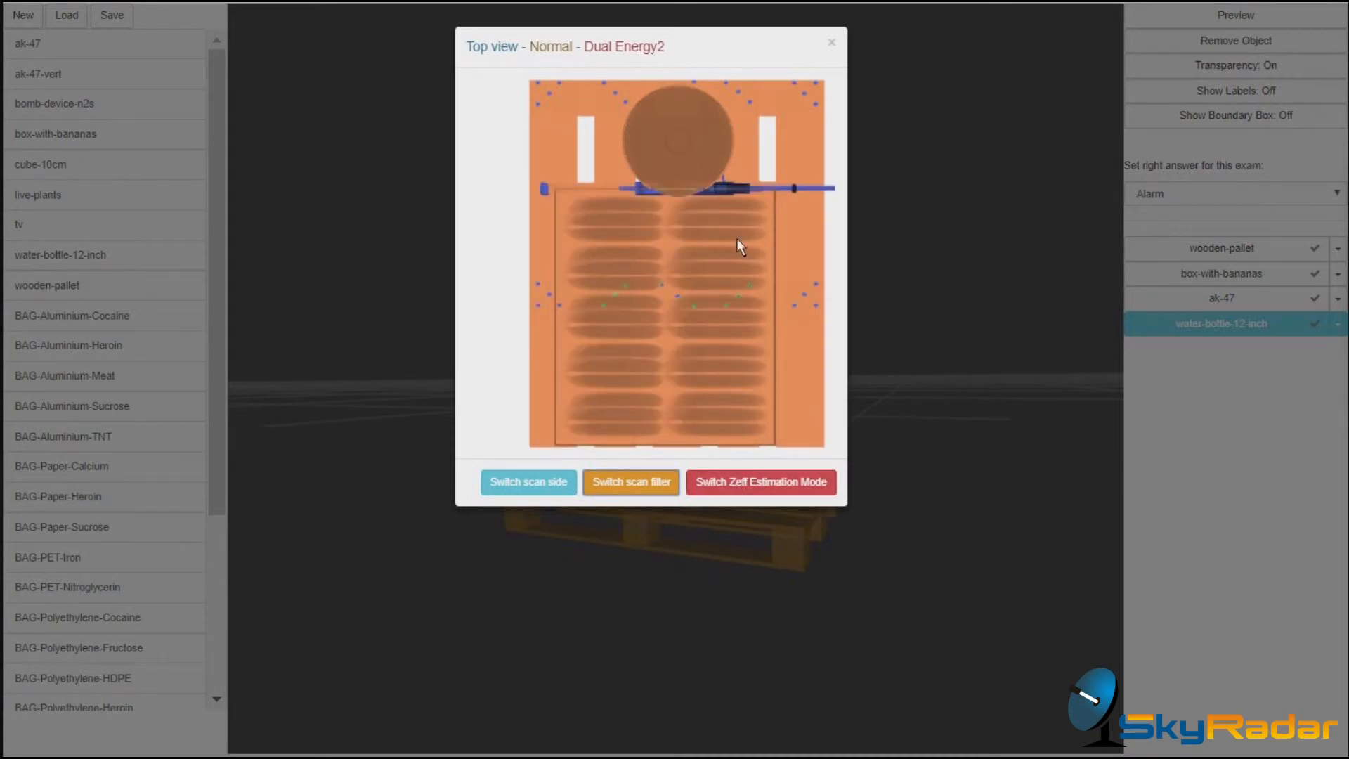
{"action": "left_click", "coordinate": [761, 482]}
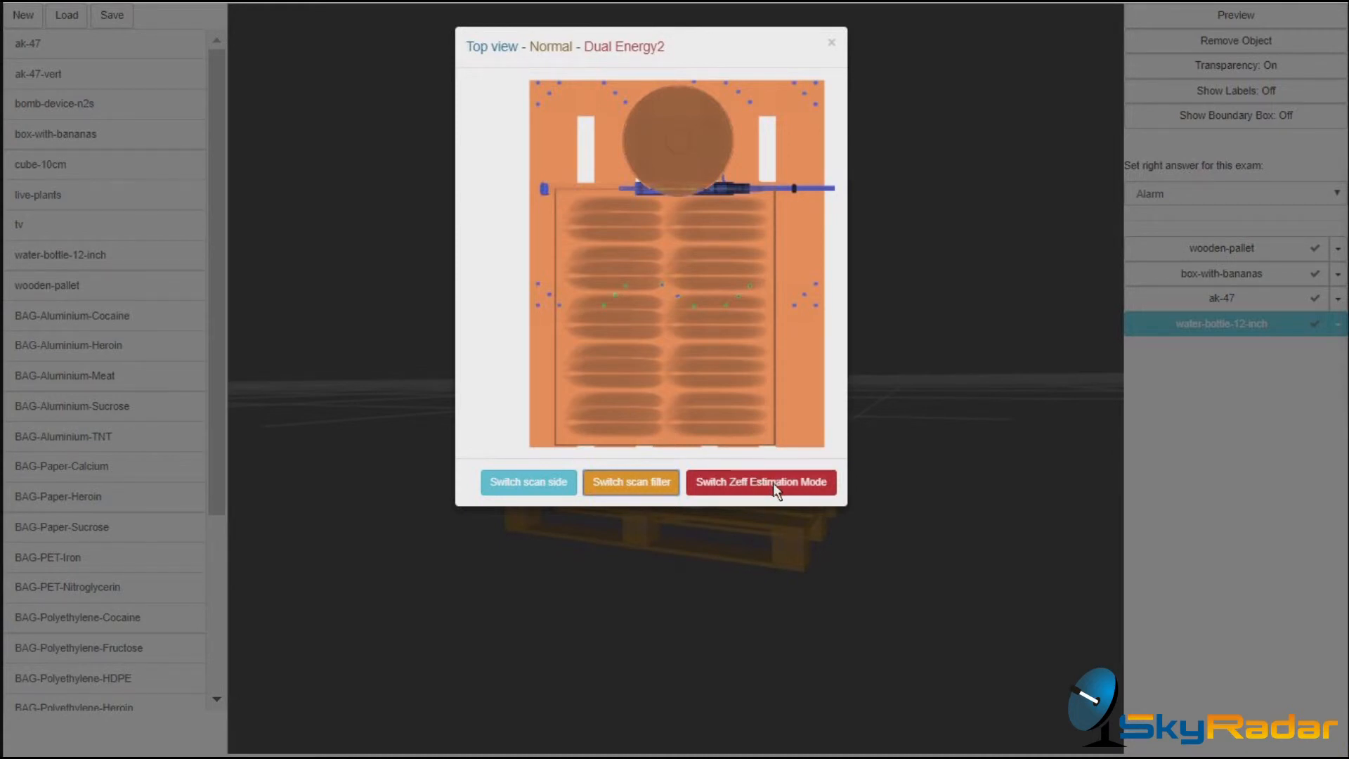
Step: Cycle the top-view scan filter through Dual Energy until it reads Normal - Simple1
{"action": "left_click", "coordinate": [761, 482]}
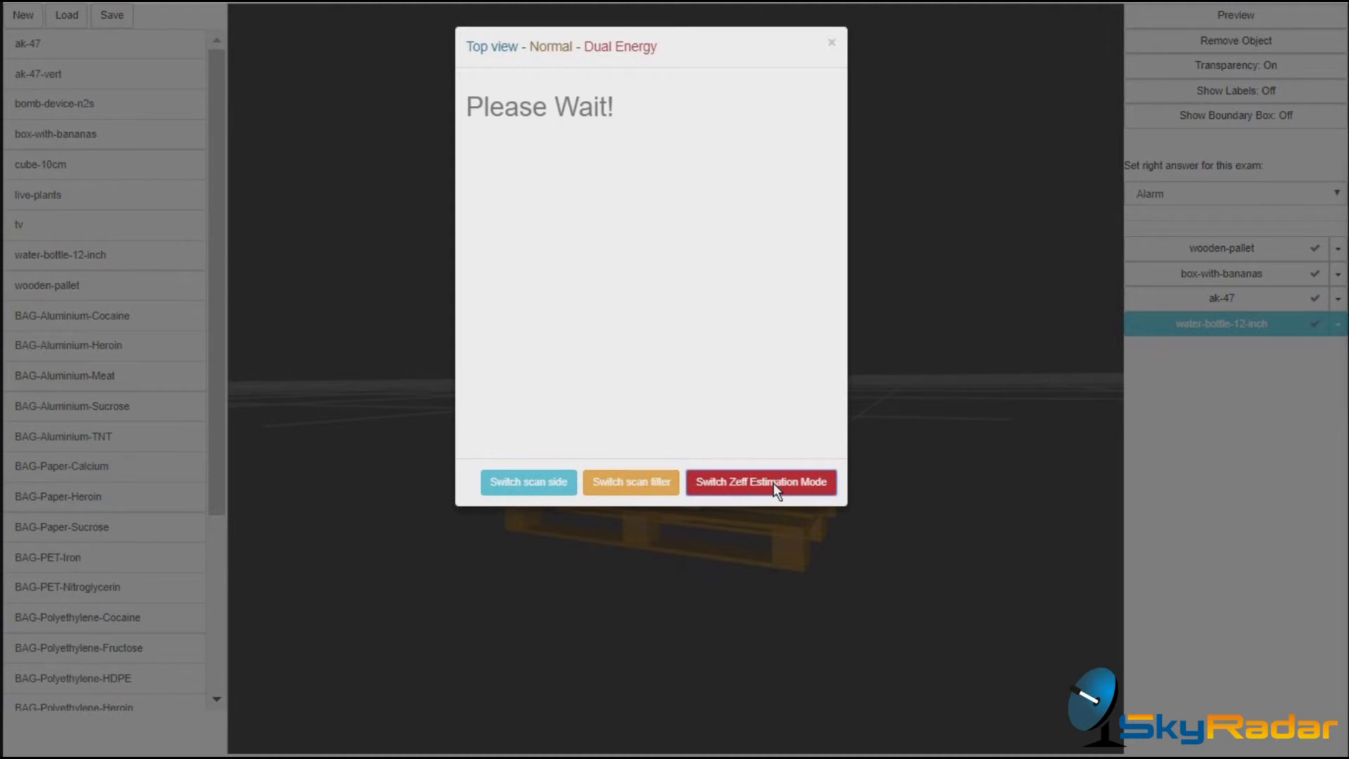
{"action": "left_click", "coordinate": [760, 482]}
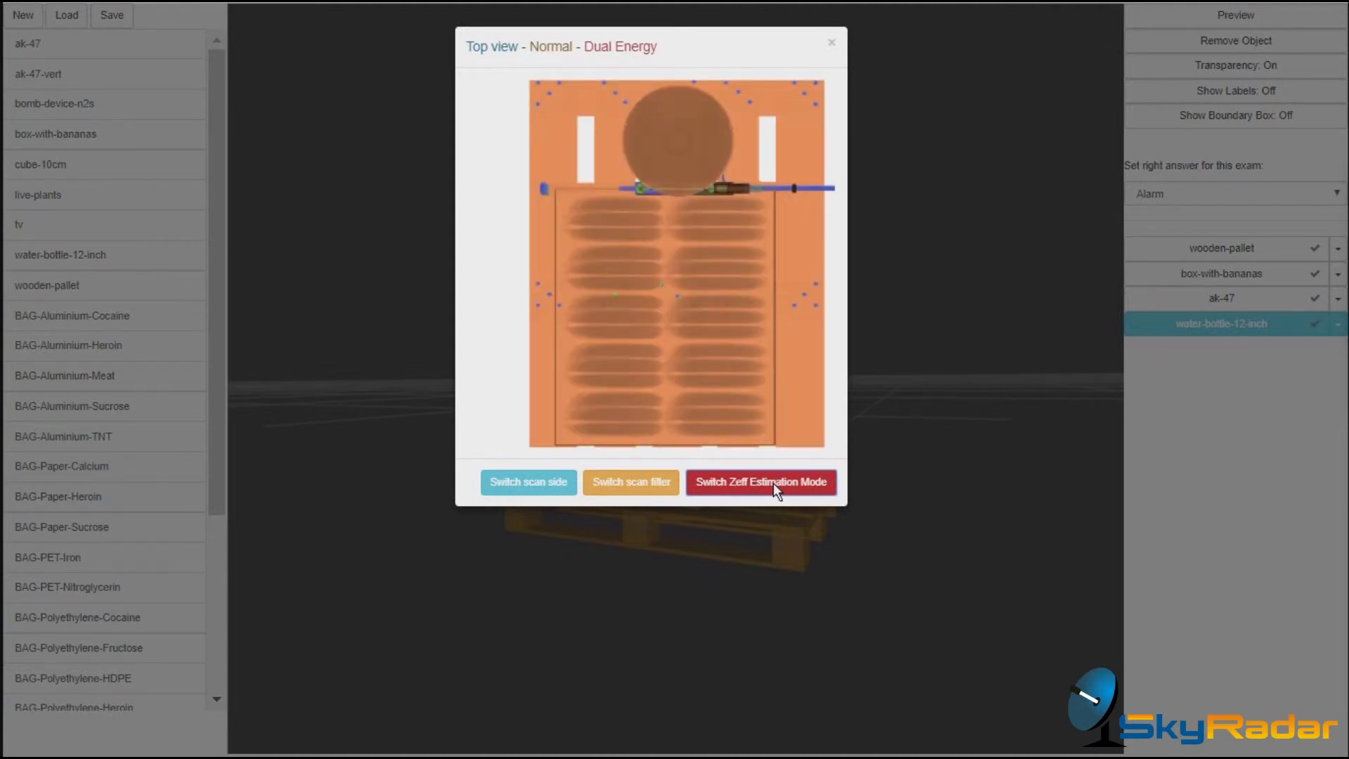
{"action": "left_click", "coordinate": [760, 481]}
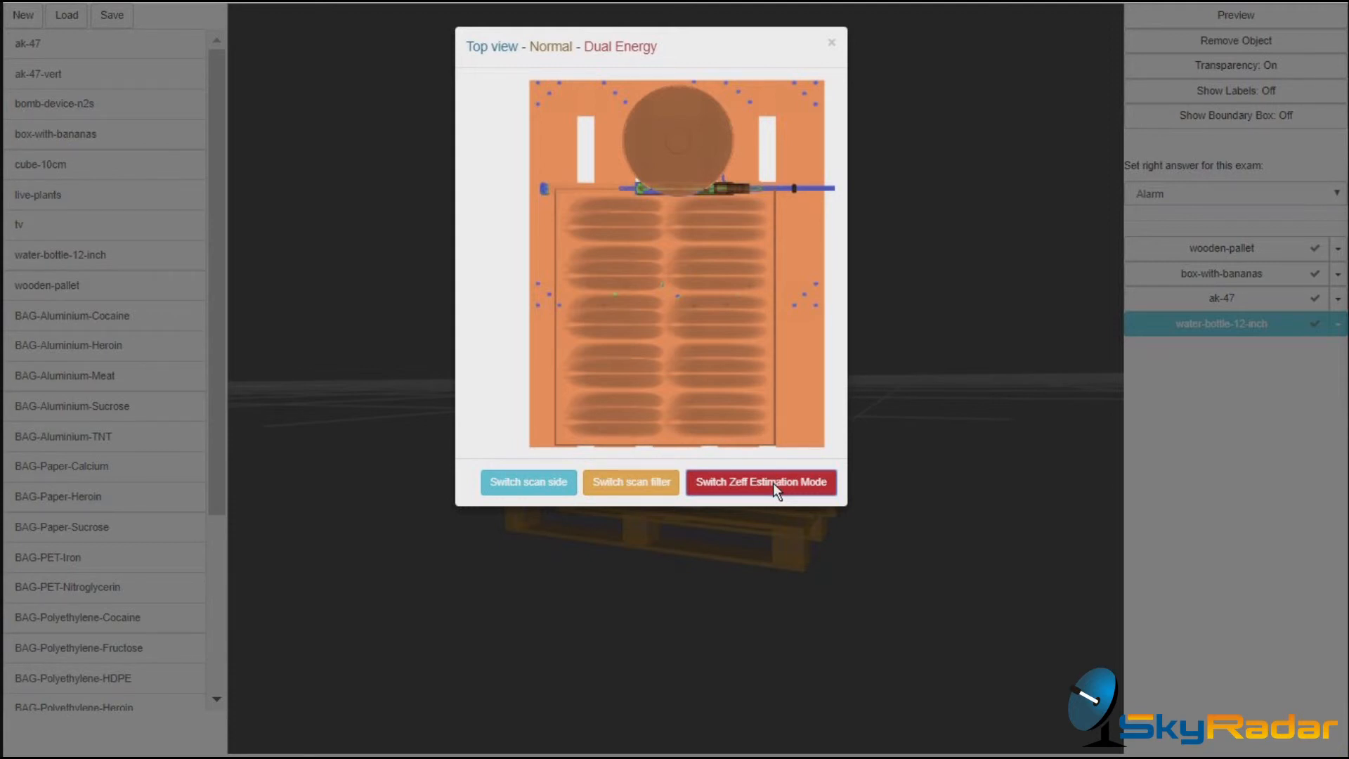
{"action": "left_click", "coordinate": [760, 482]}
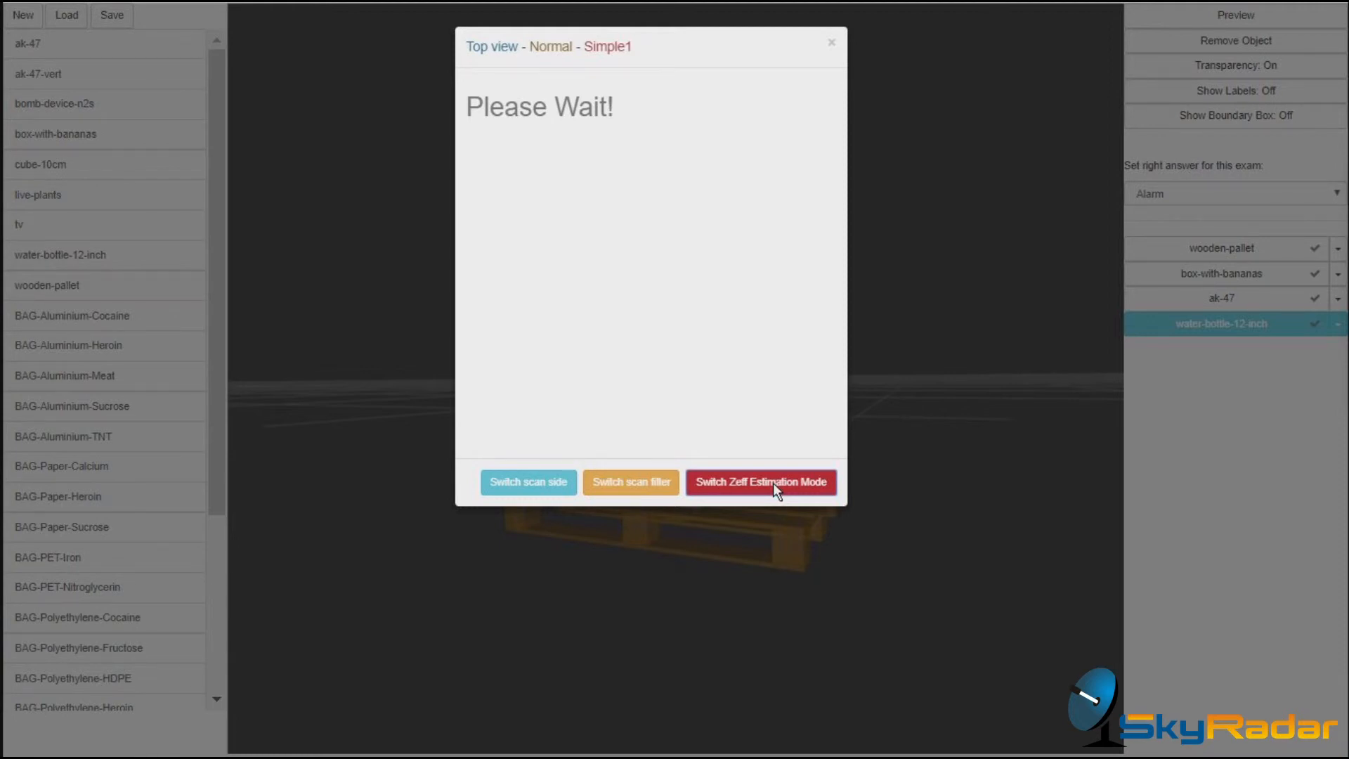
{"action": "left_click", "coordinate": [760, 483]}
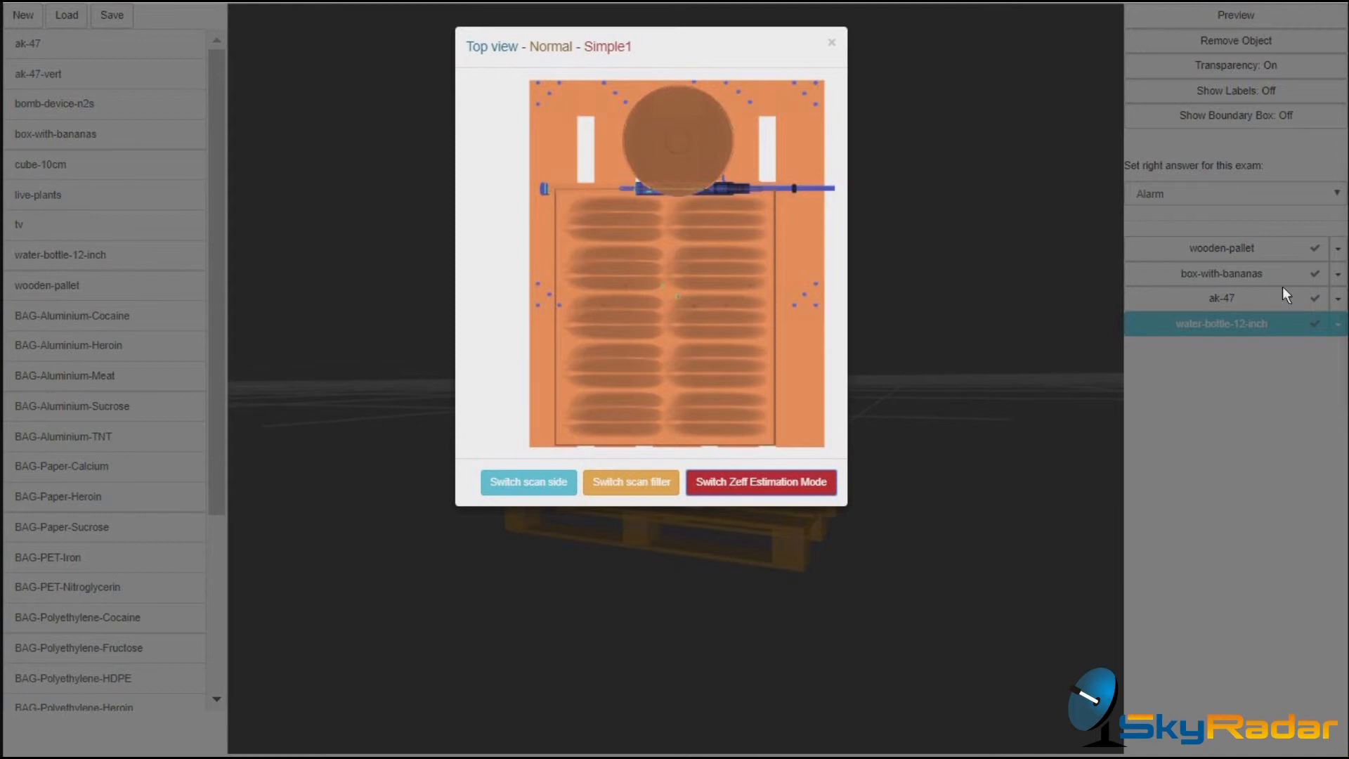
{"action": "mouse_move", "coordinate": [1112, 169]}
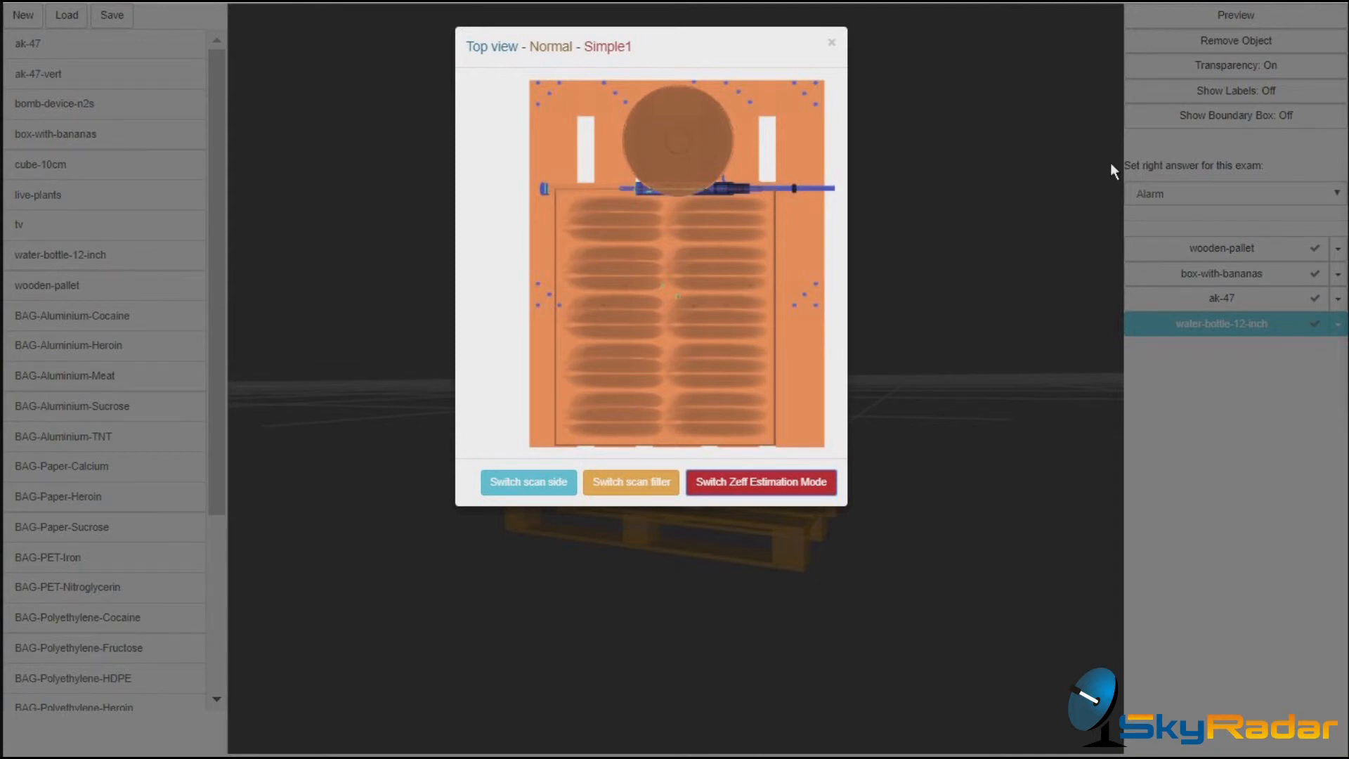
Step: Close the preview, confirm the right answer stays Alarm, and show the ak-47's AWB options
{"action": "left_click", "coordinate": [831, 42]}
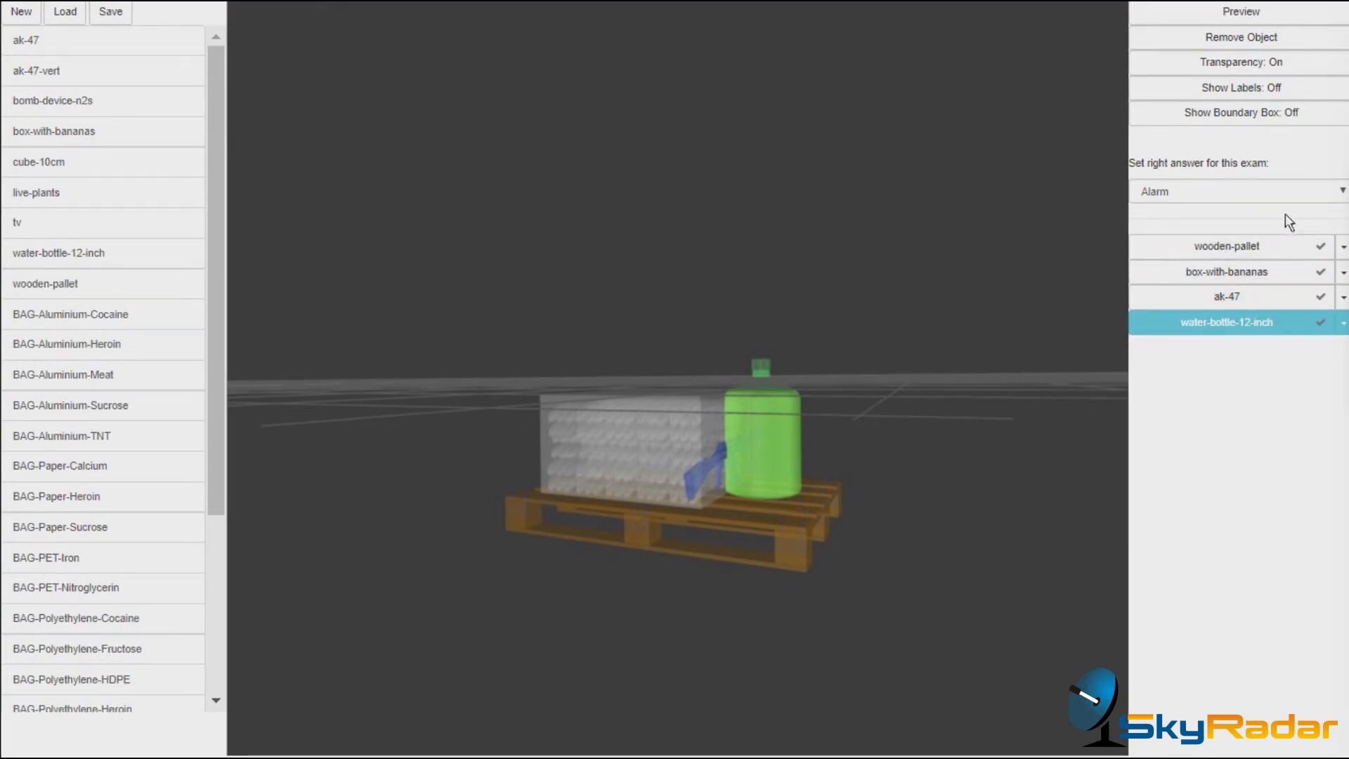
{"action": "left_click", "coordinate": [1239, 191]}
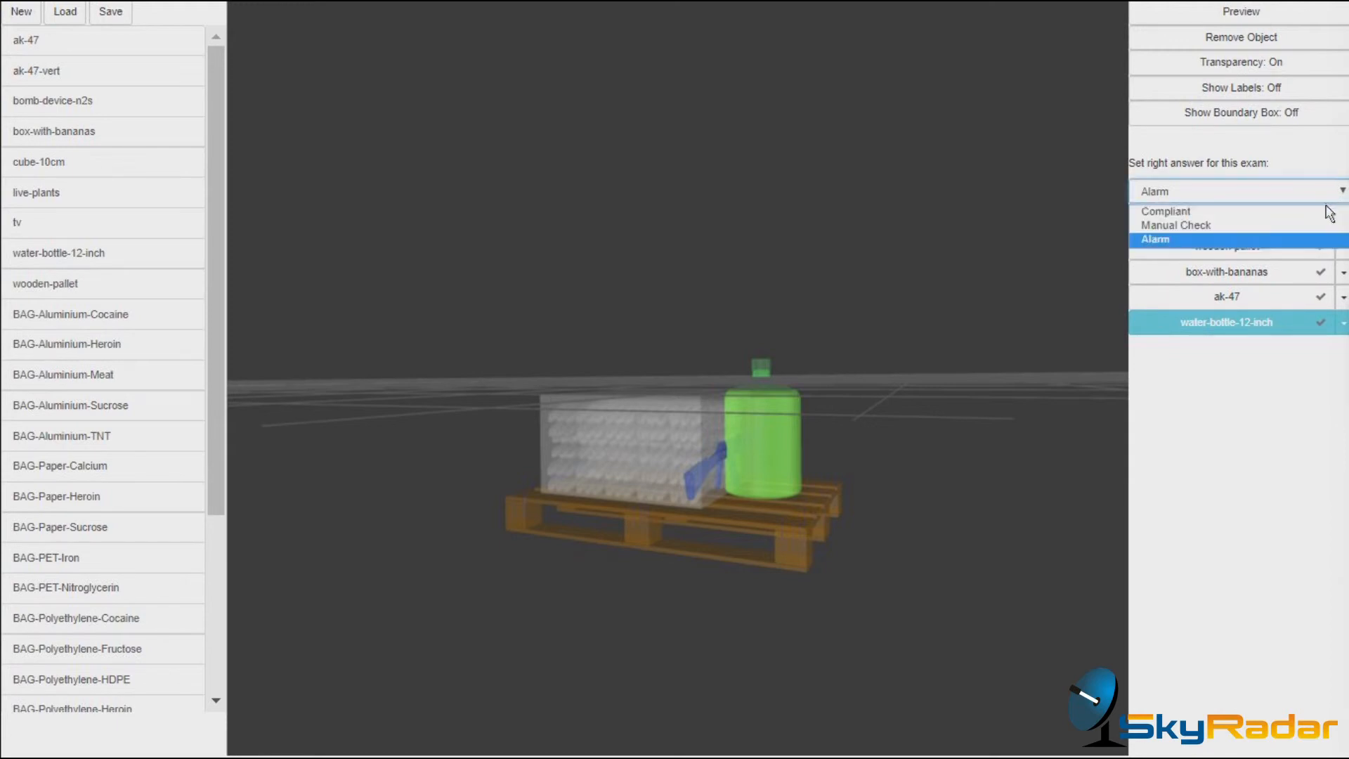
{"action": "mouse_move", "coordinate": [1314, 242]}
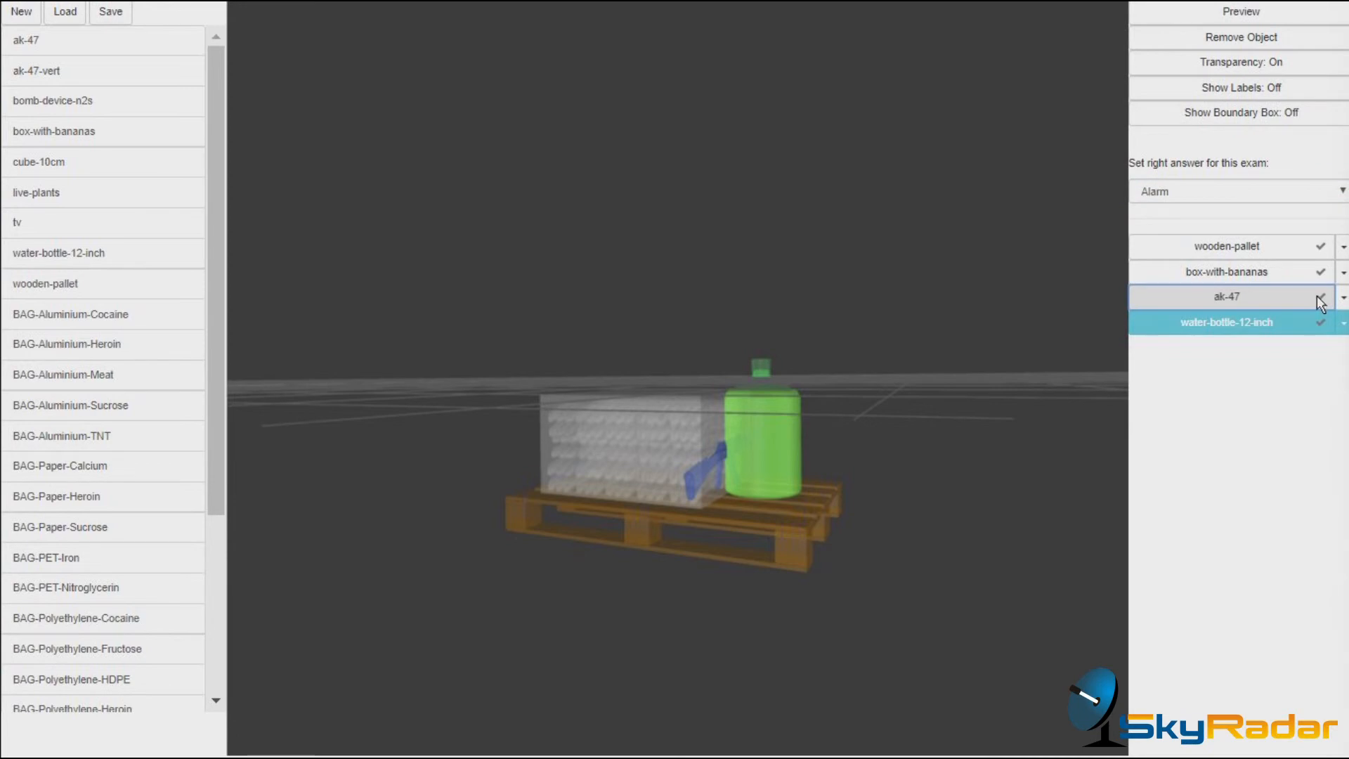
{"action": "left_click", "coordinate": [1341, 296]}
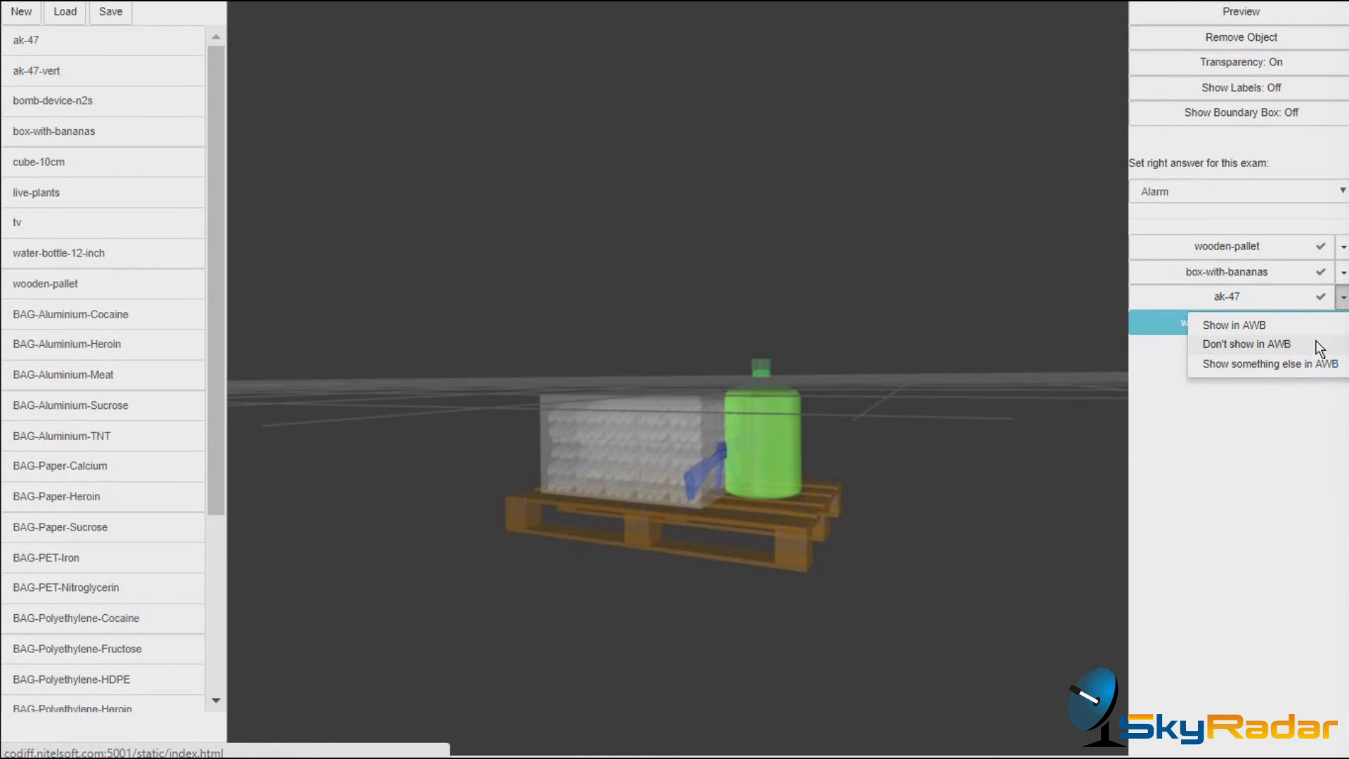
Step: Declare the ak-47 on the air waybill as 'metal bar'
{"action": "left_click", "coordinate": [1267, 363]}
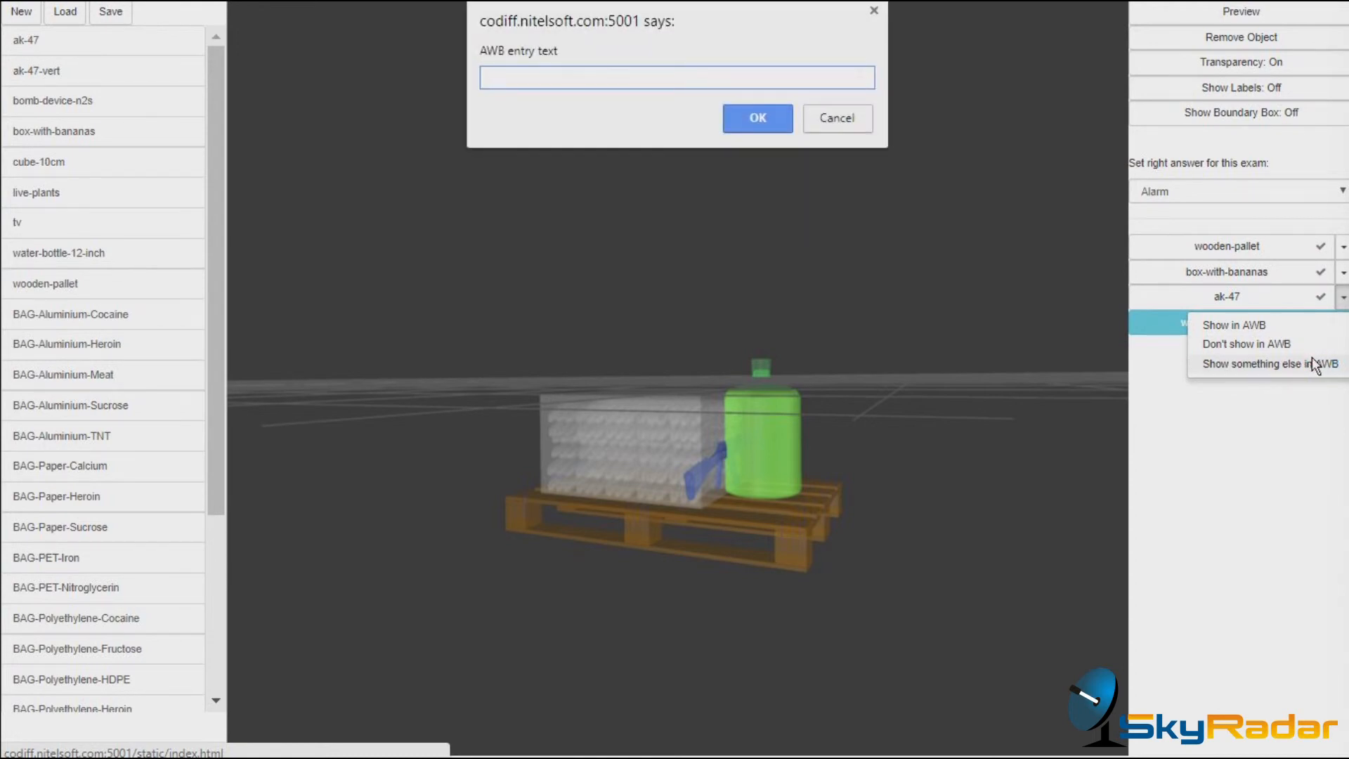
{"action": "type", "text": "metal bar"}
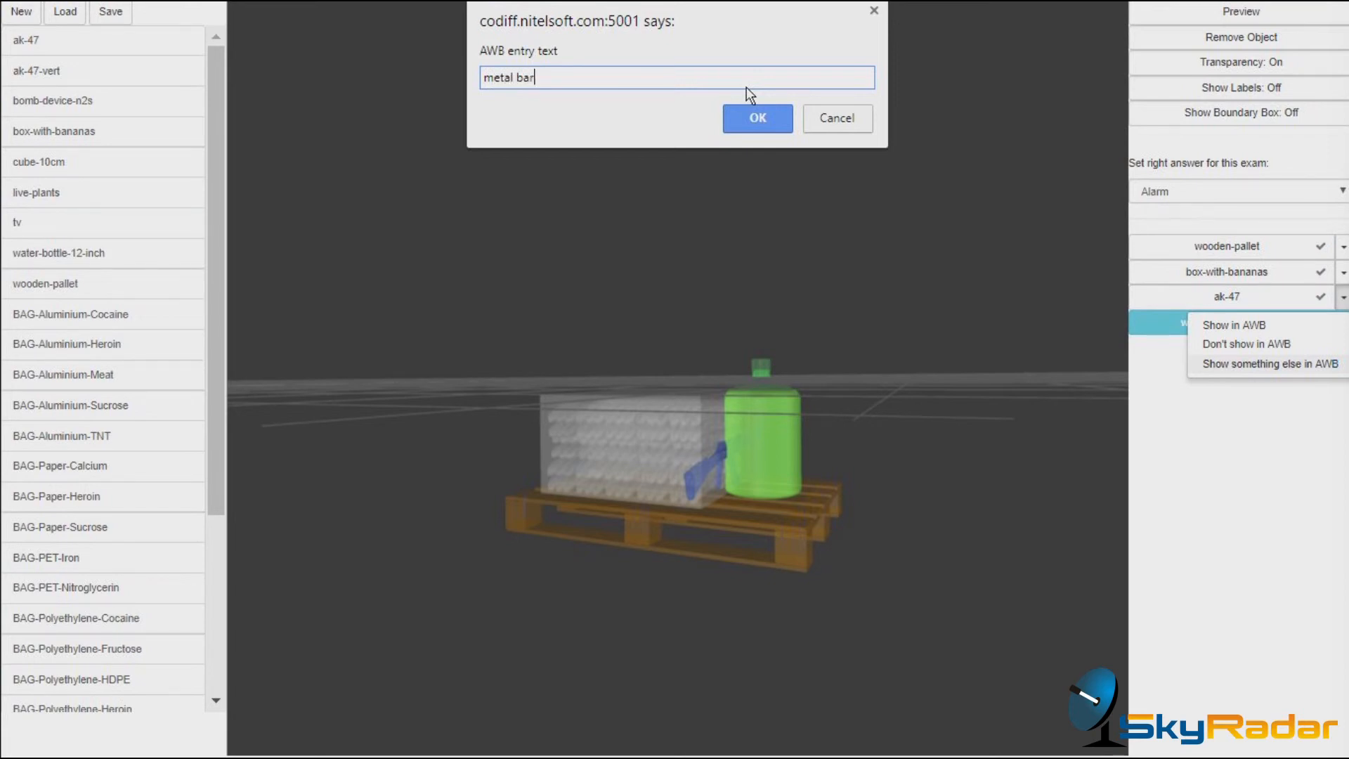
{"action": "left_click", "coordinate": [757, 118]}
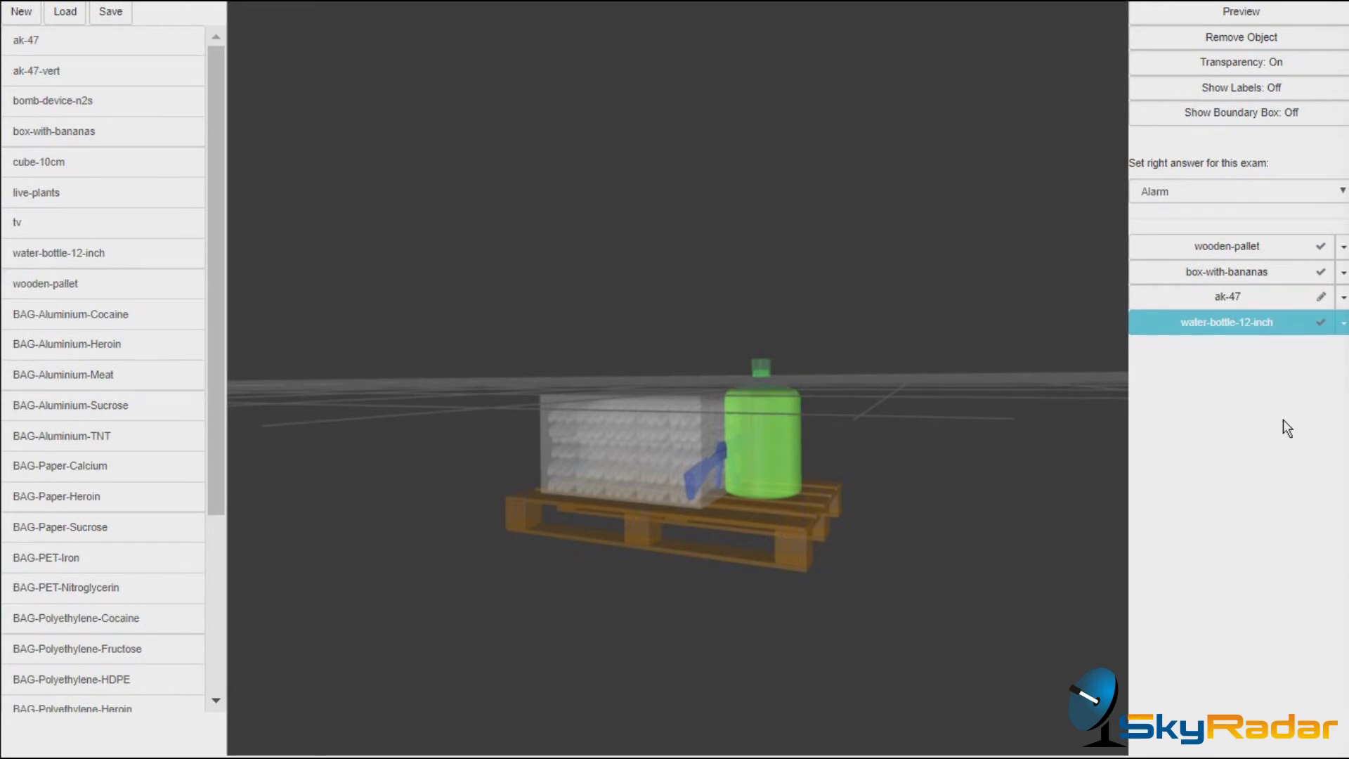
{"action": "mouse_move", "coordinate": [110, 12]}
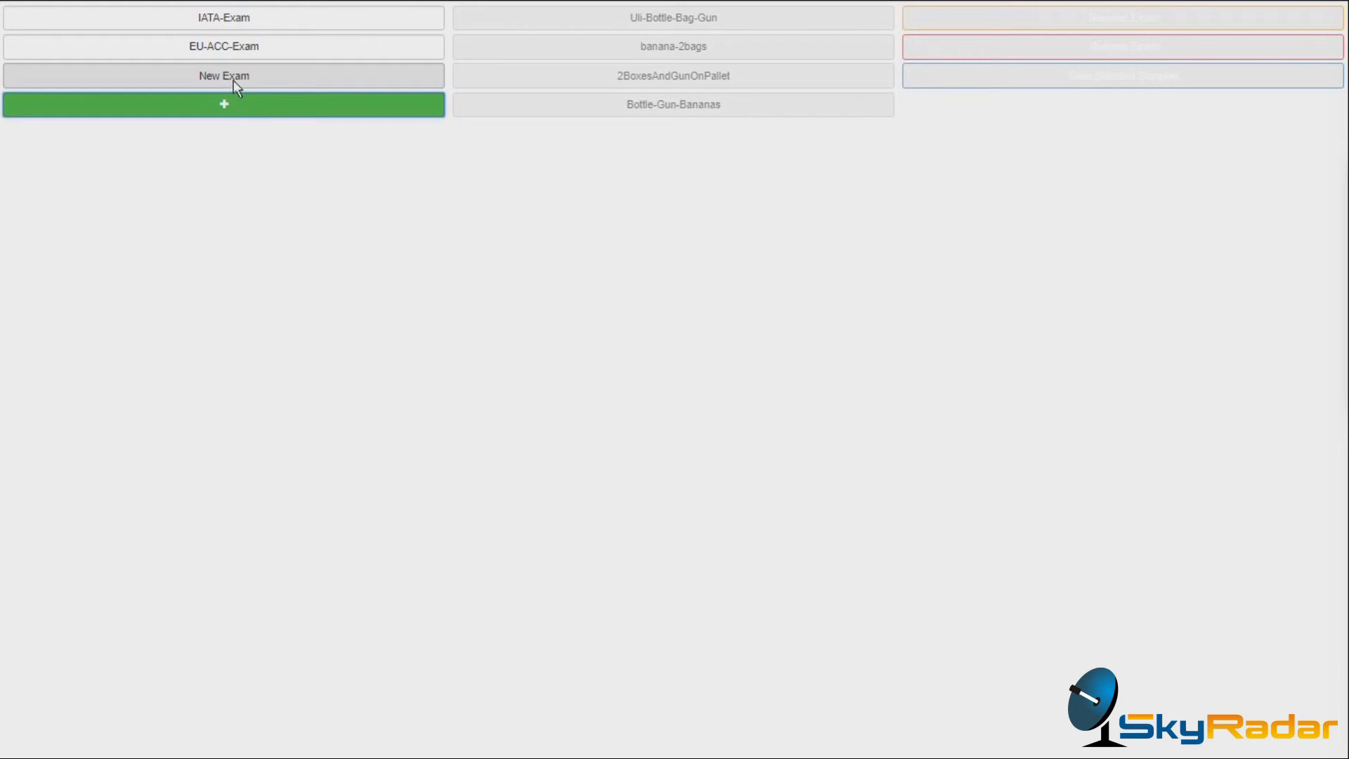
Step: Select the new exam and rename it 'YoutubeVideoExampleExercise'
{"action": "left_click", "coordinate": [223, 76]}
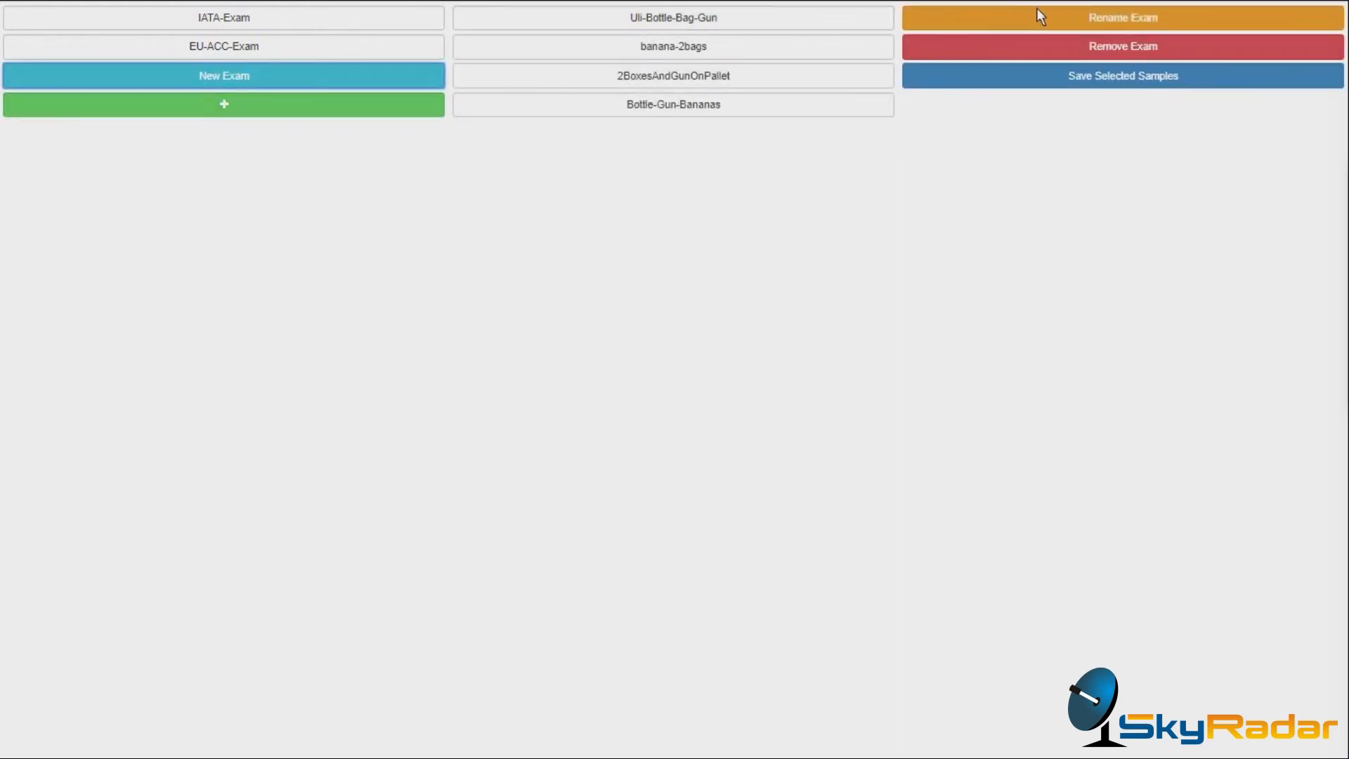
{"action": "left_click", "coordinate": [1122, 16]}
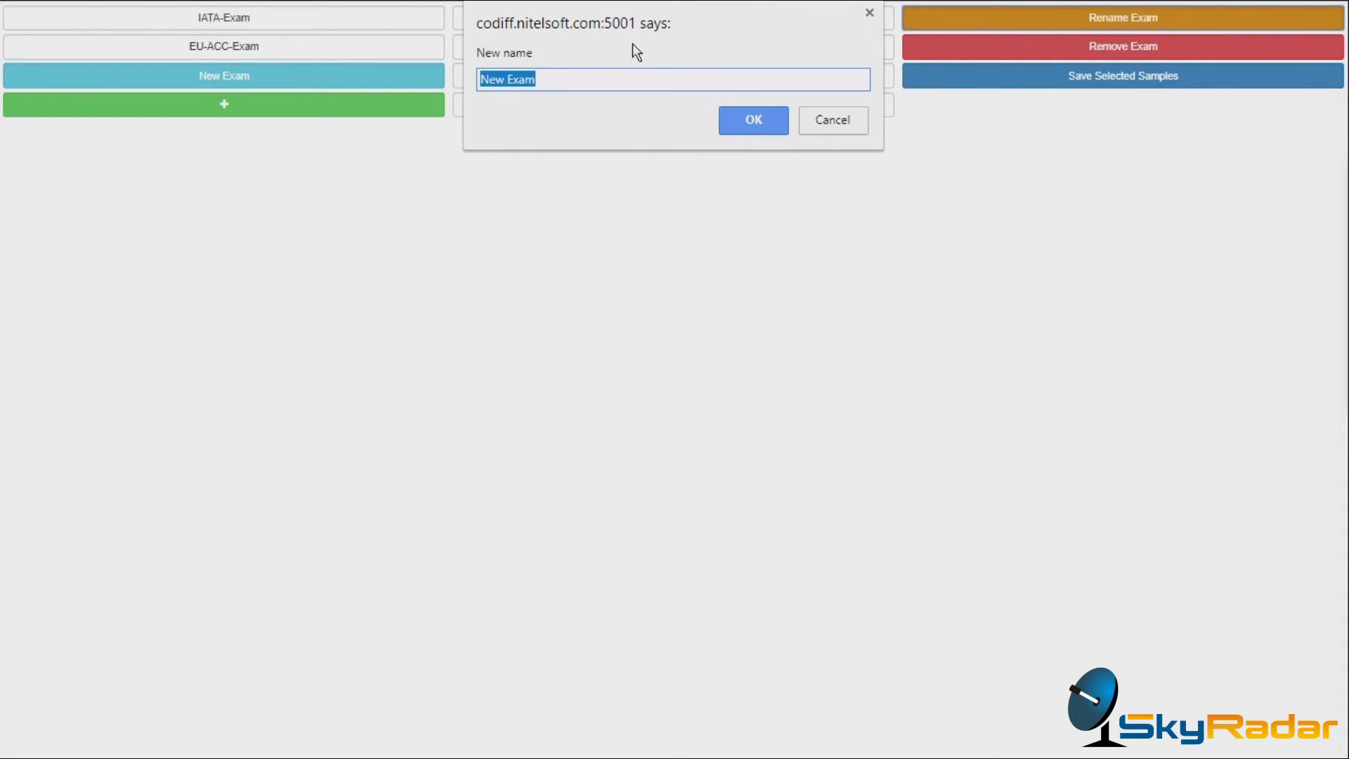
{"action": "type", "text": "YoutubeVideoE"}
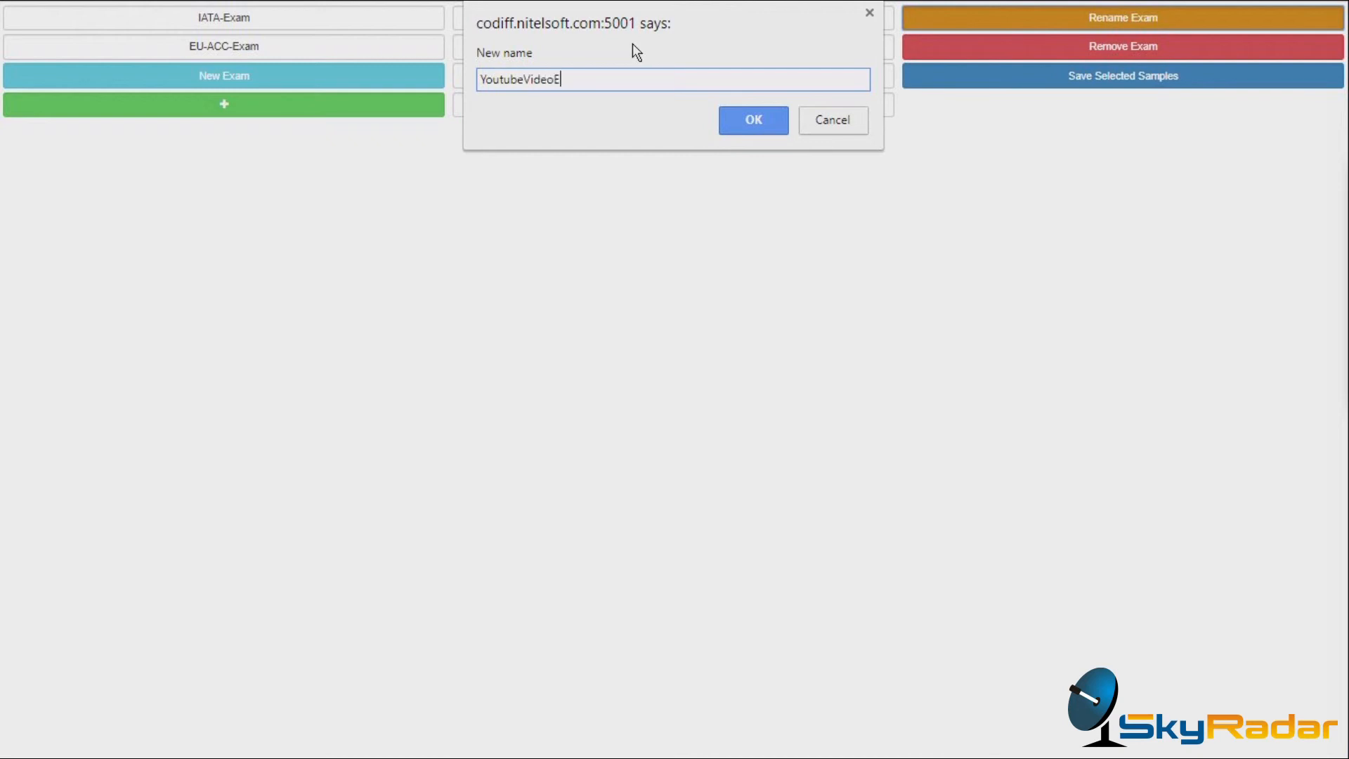
{"action": "type", "text": "ampleExercises"}
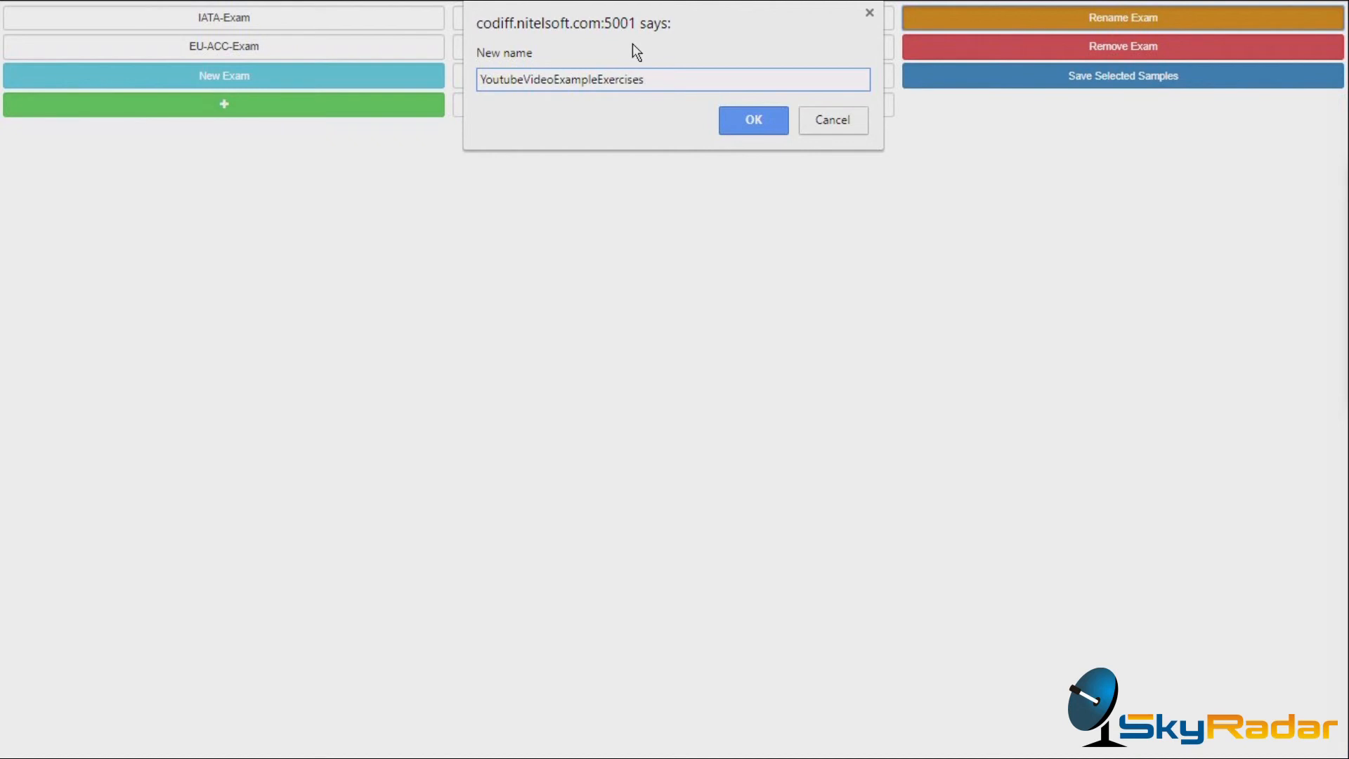
{"action": "left_click", "coordinate": [752, 119]}
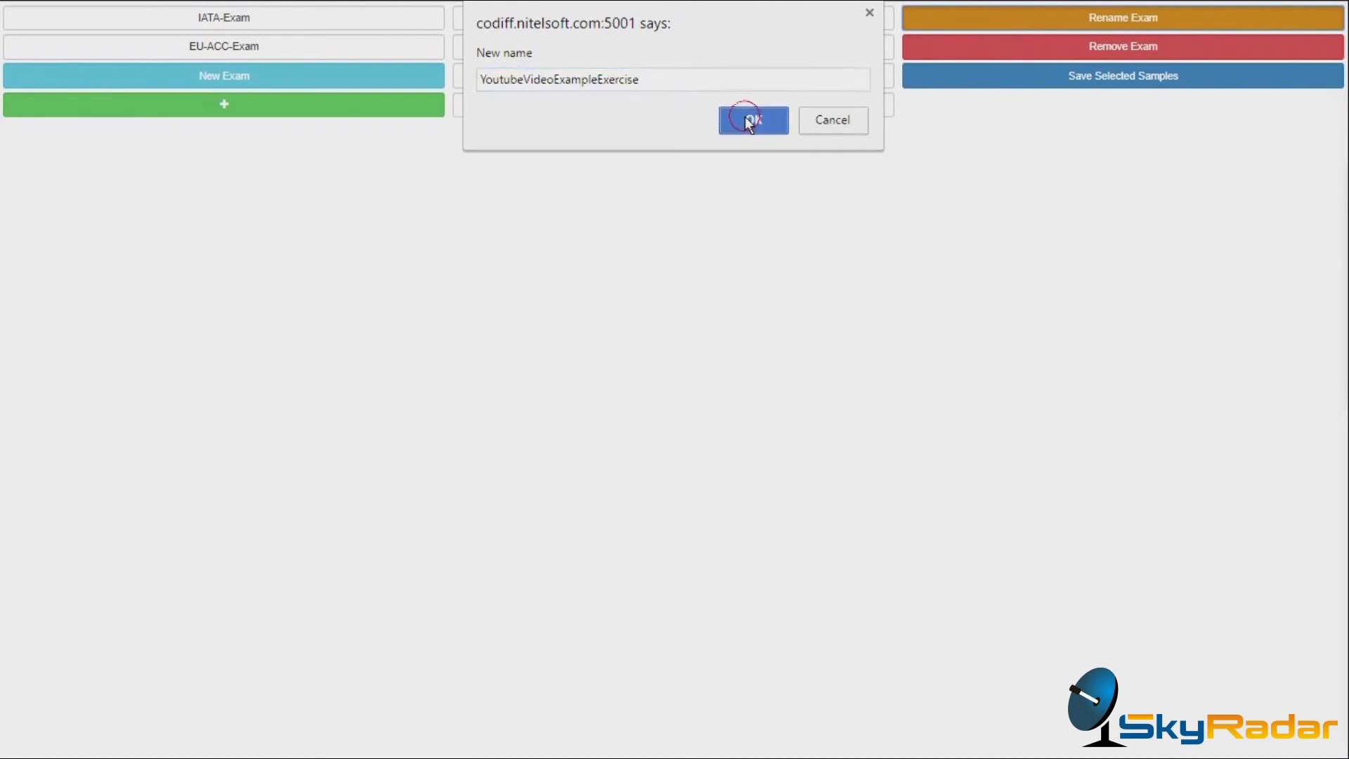
{"action": "left_click", "coordinate": [752, 119]}
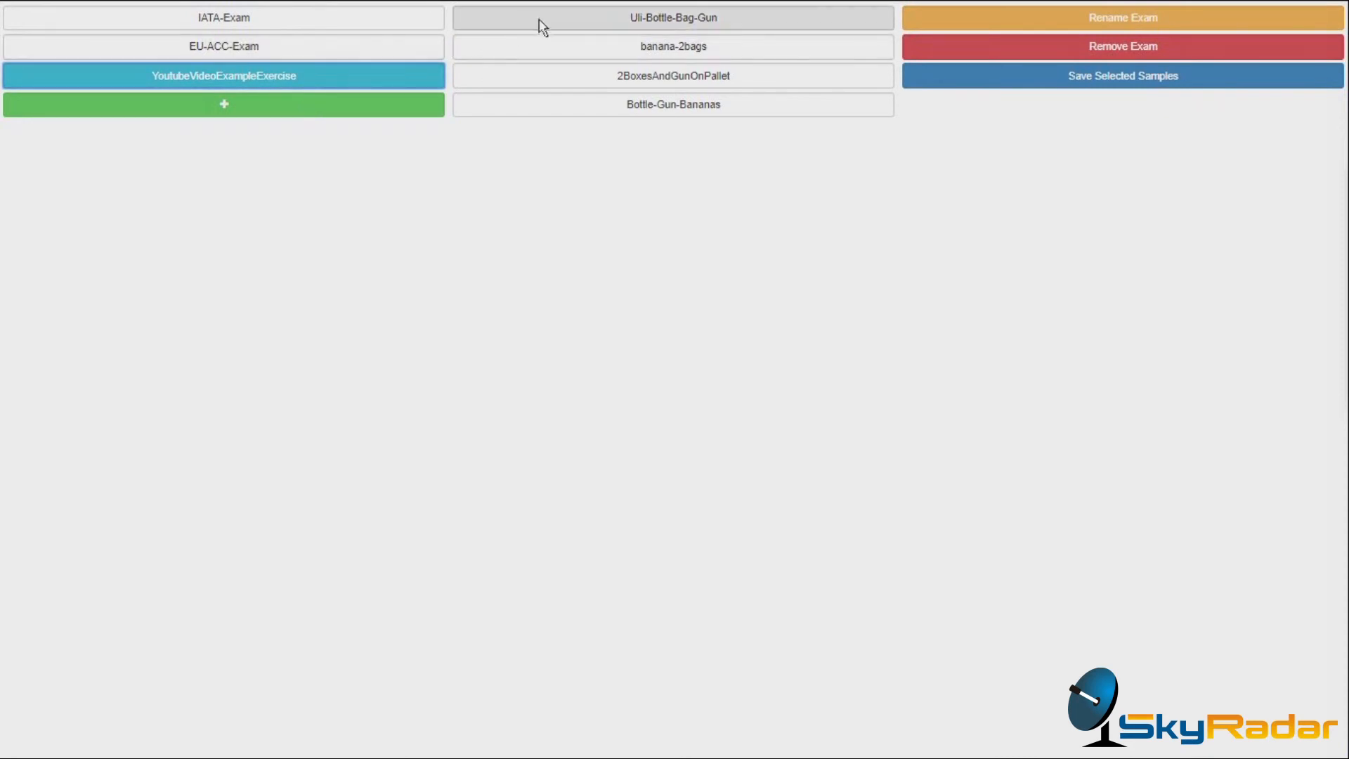
Step: Mark Uli-Bottle-Bag-Gun, banana-2bags and Bottle-Gun-Bananas as samples for the new exam
{"action": "left_click", "coordinate": [674, 17]}
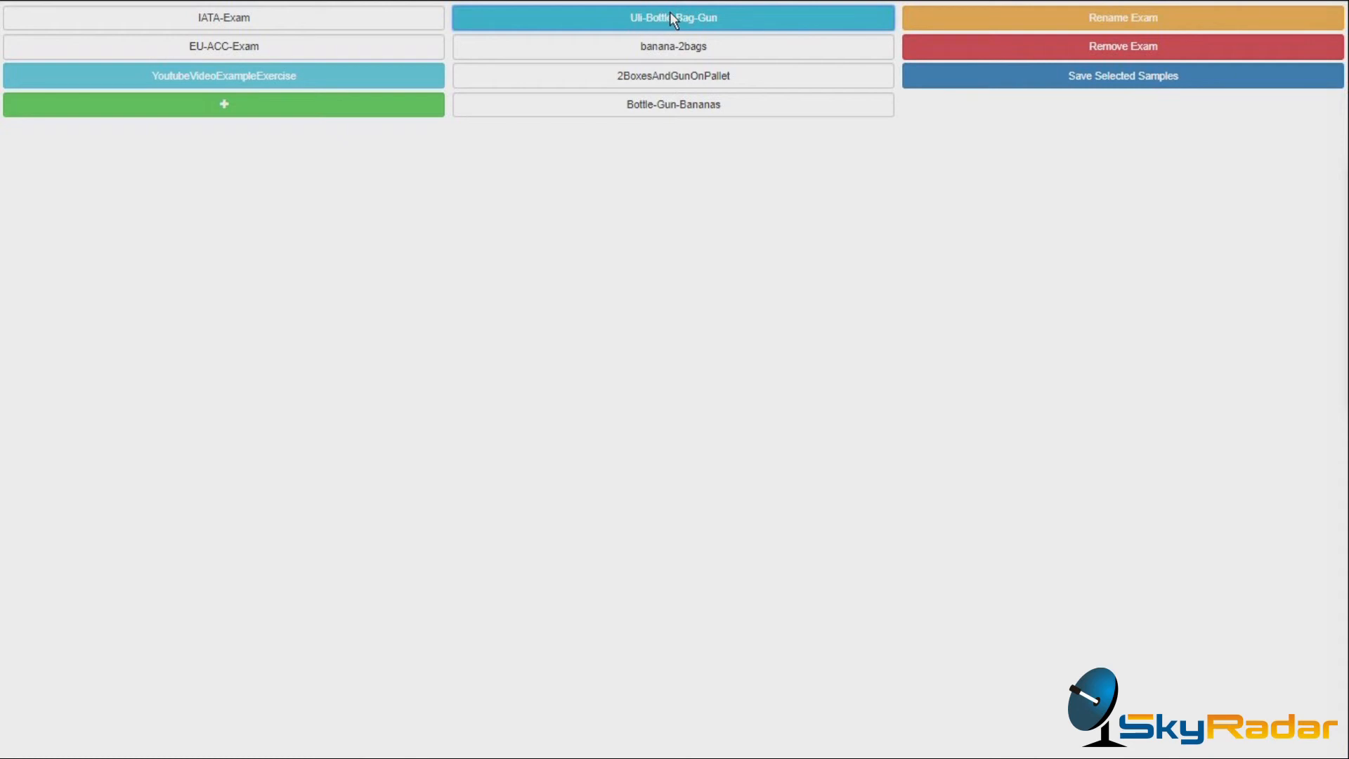
{"action": "left_click", "coordinate": [673, 46]}
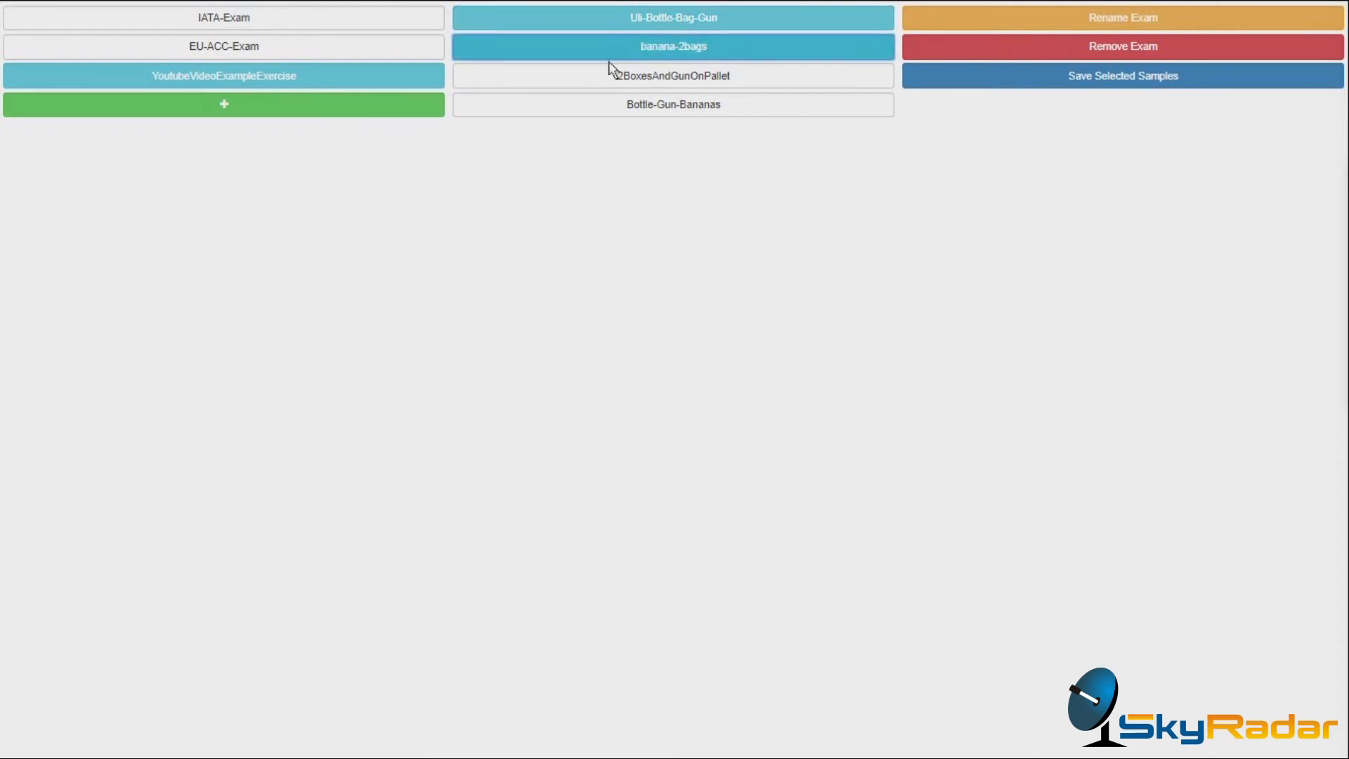
{"action": "left_click", "coordinate": [673, 104]}
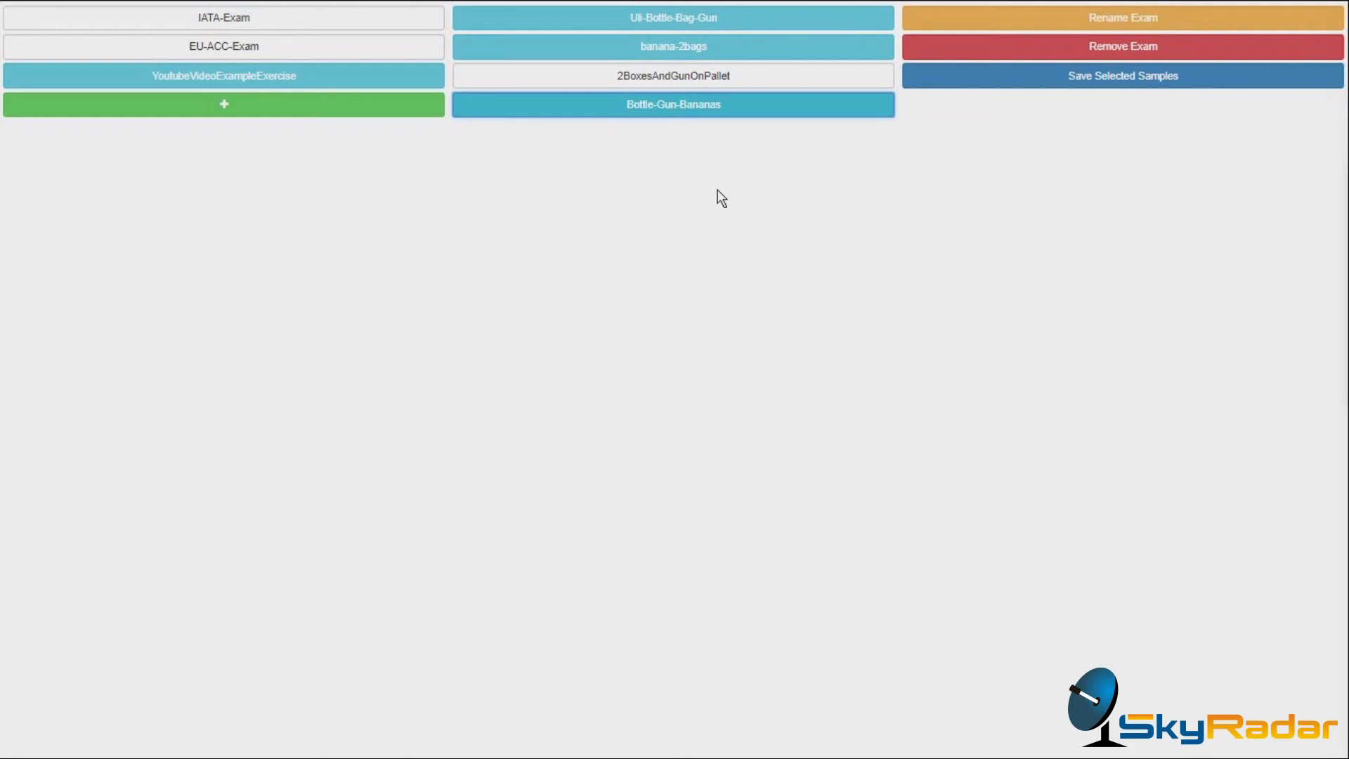
{"action": "mouse_move", "coordinate": [1263, 306]}
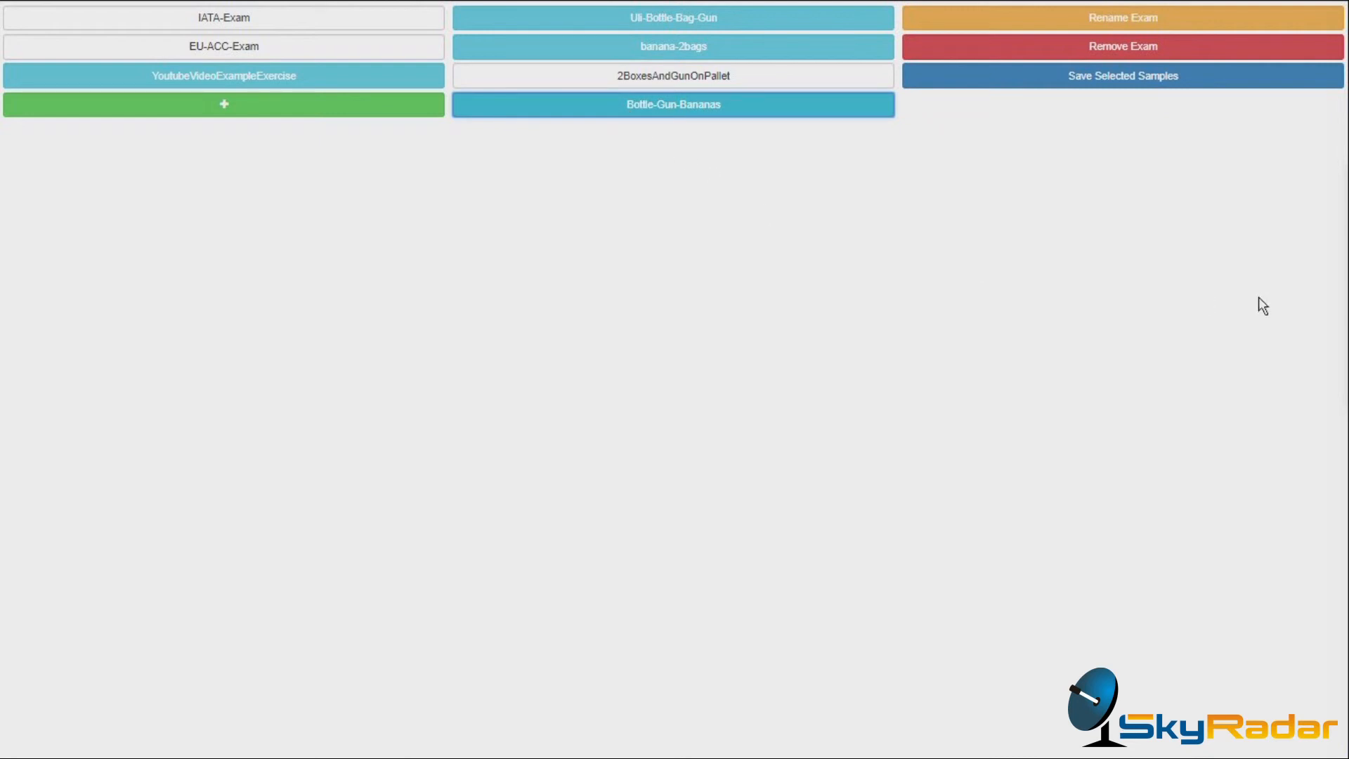
{"action": "mouse_move", "coordinate": [1157, 121]}
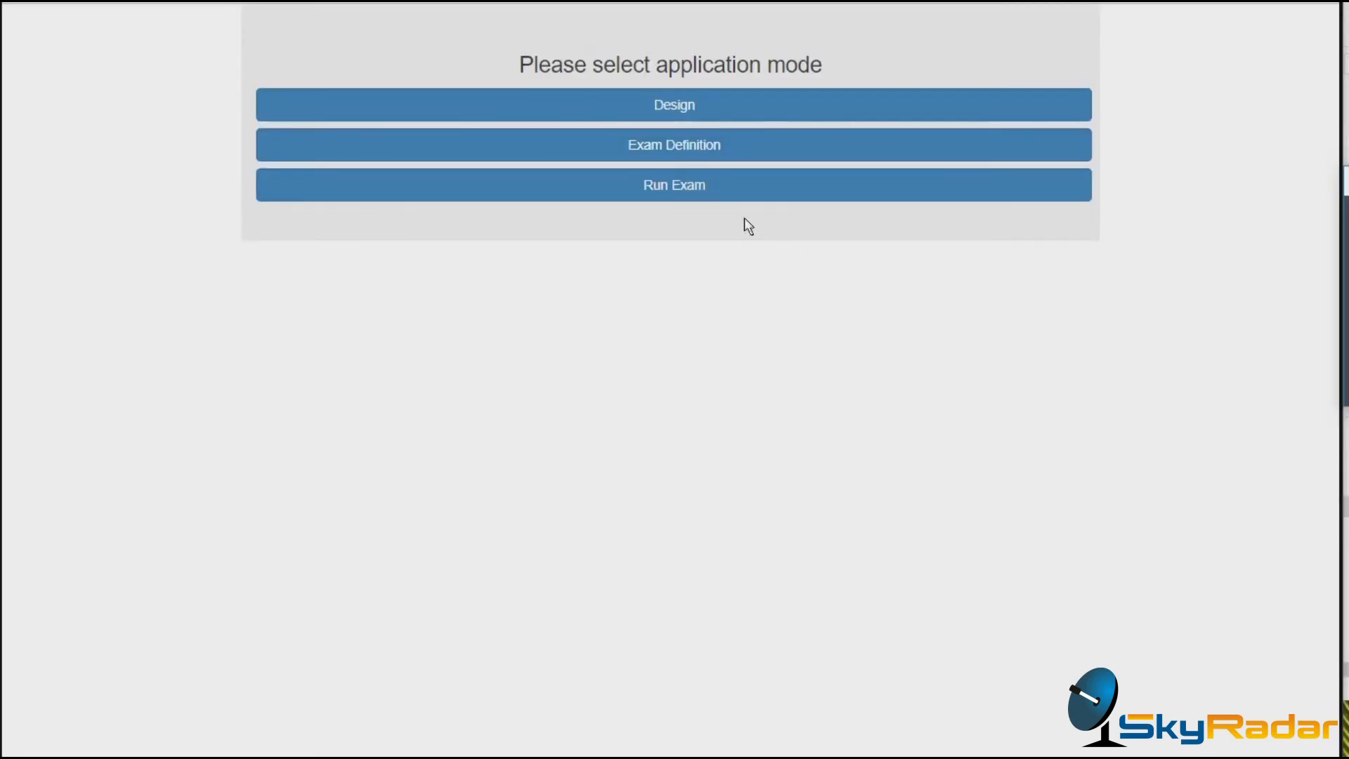
Step: Enter Run Exam mode and launch the one-sample YoutubeVideoExampleExercise exam
{"action": "left_click", "coordinate": [674, 185]}
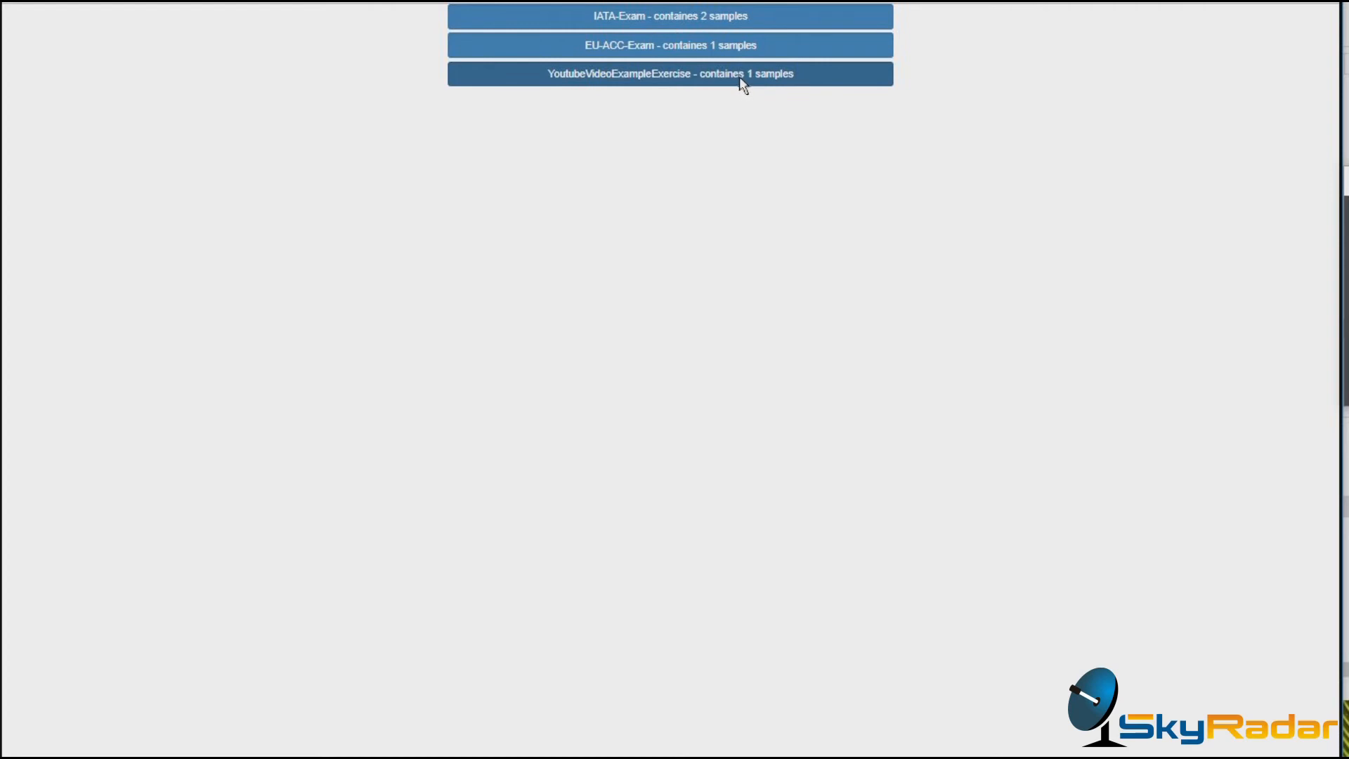
{"action": "left_click", "coordinate": [670, 73]}
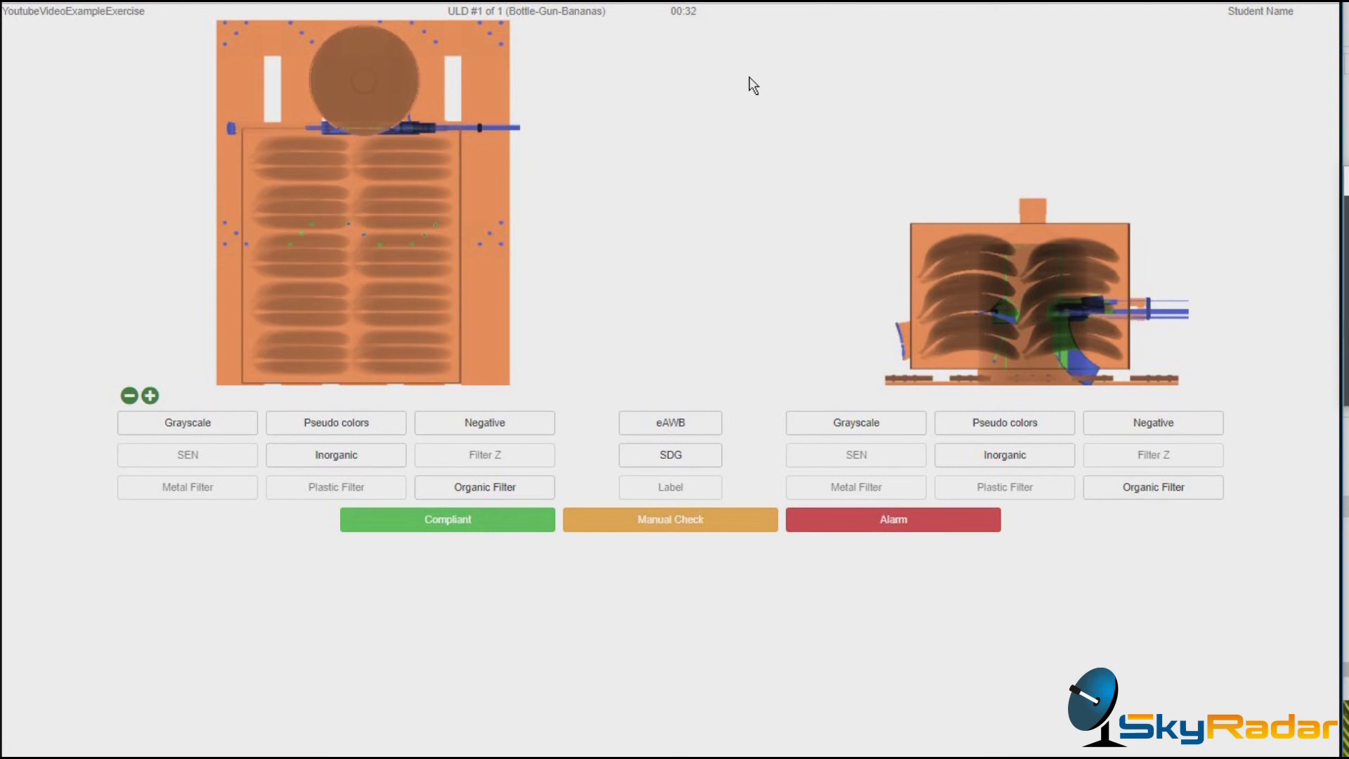
{"action": "mouse_move", "coordinate": [396, 181]}
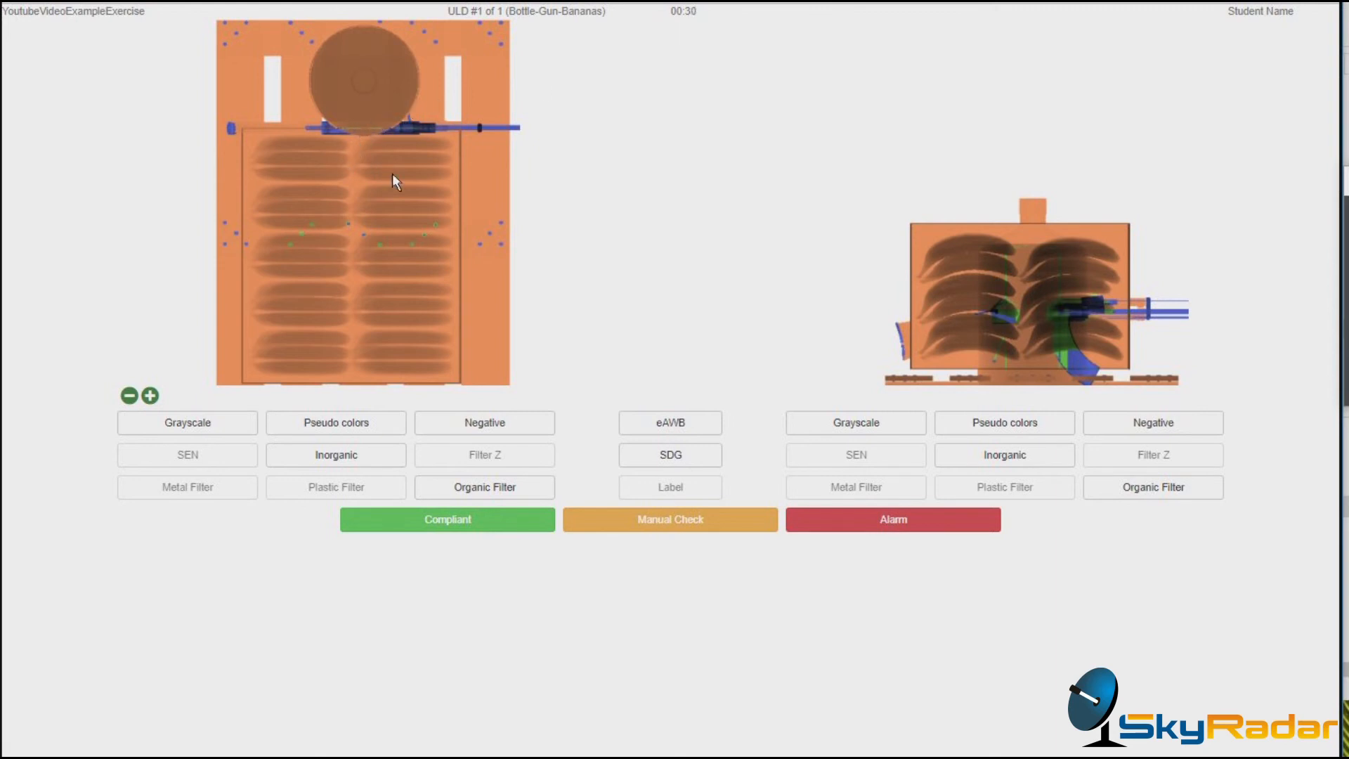
{"action": "mouse_move", "coordinate": [611, 260]}
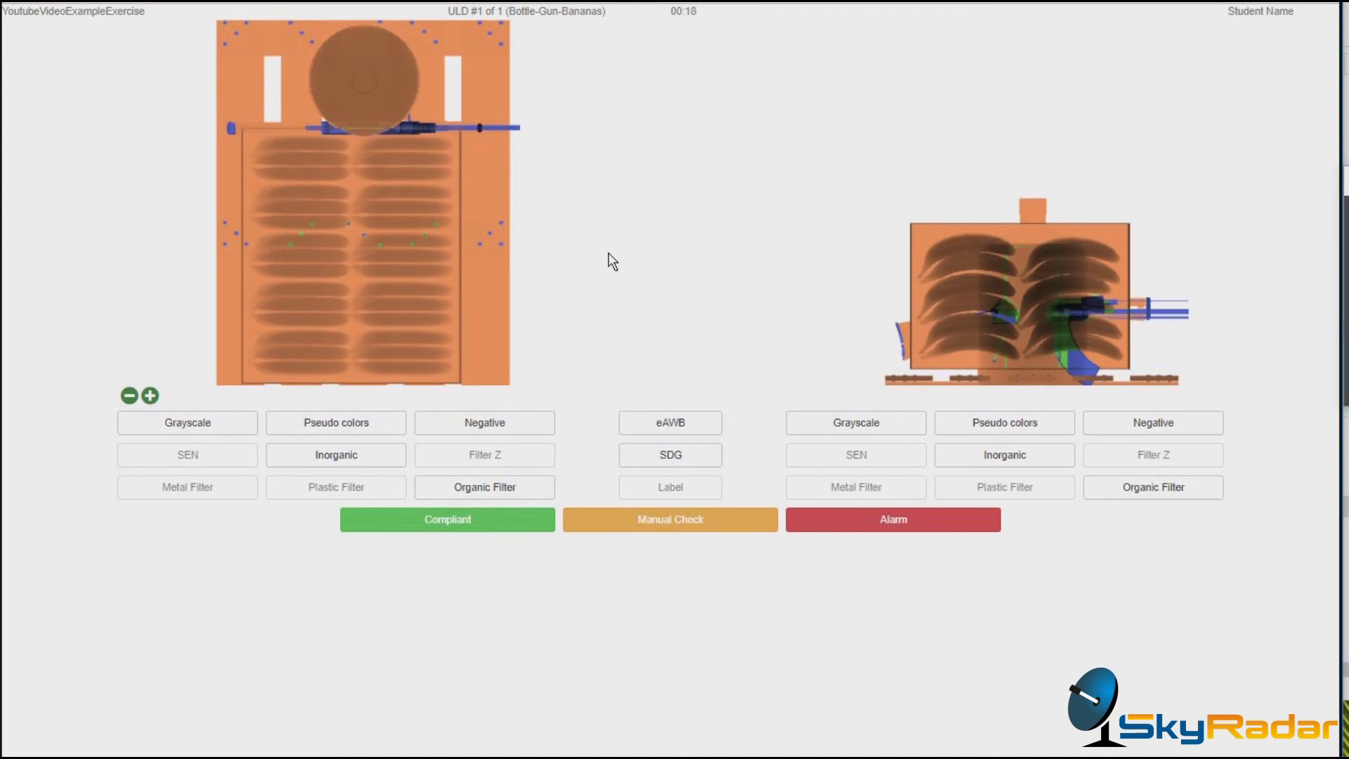
{"action": "mouse_move", "coordinate": [633, 291]}
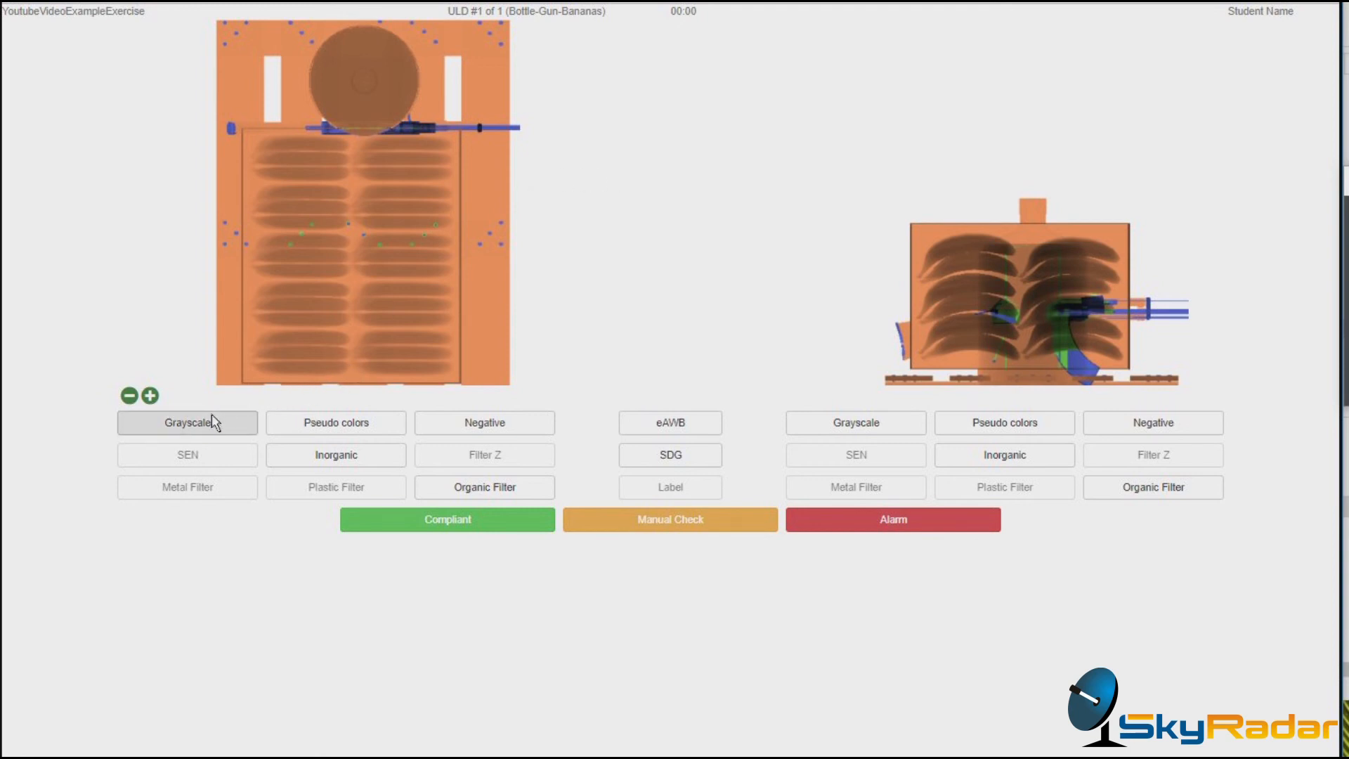
Step: Show both scan views in grayscale, back to pseudo colours, then as negatives
{"action": "left_click", "coordinate": [187, 423]}
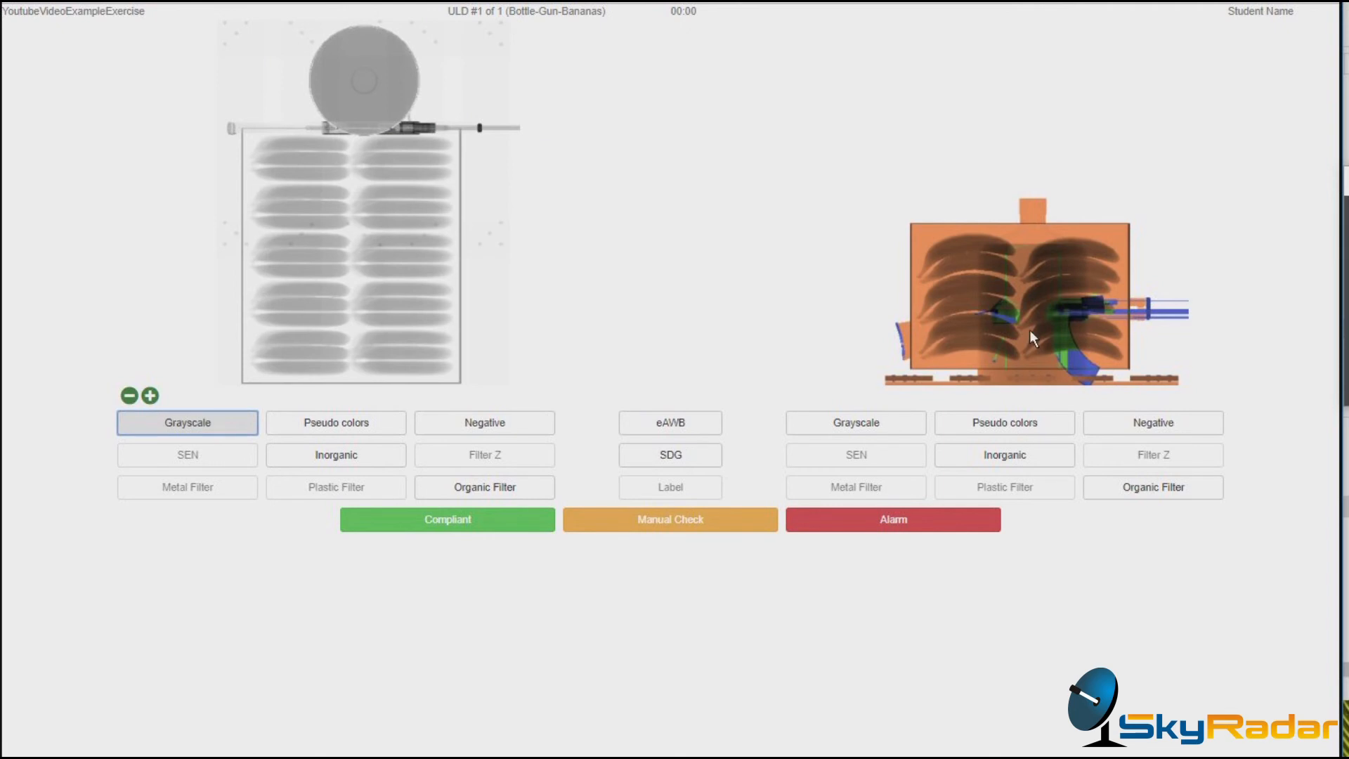
{"action": "left_click", "coordinate": [855, 423]}
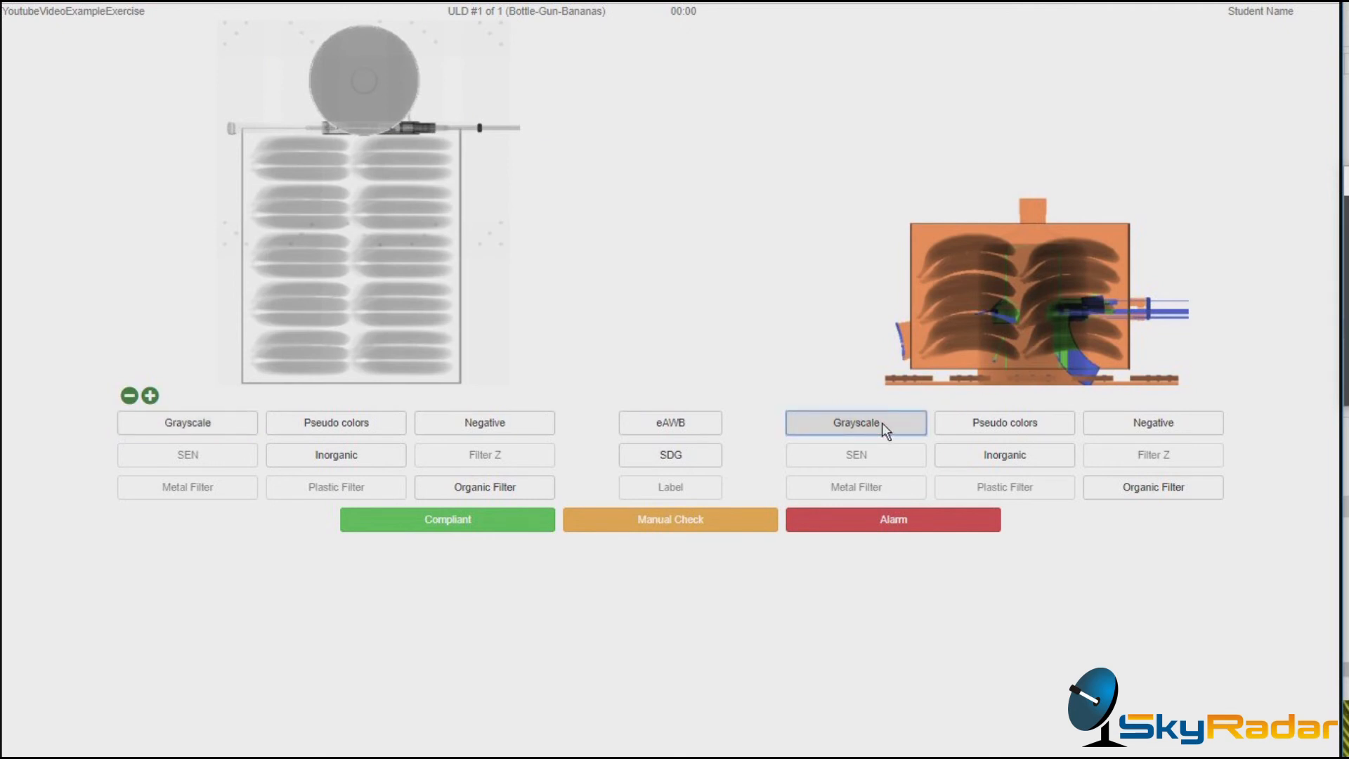
{"action": "left_click", "coordinate": [855, 422]}
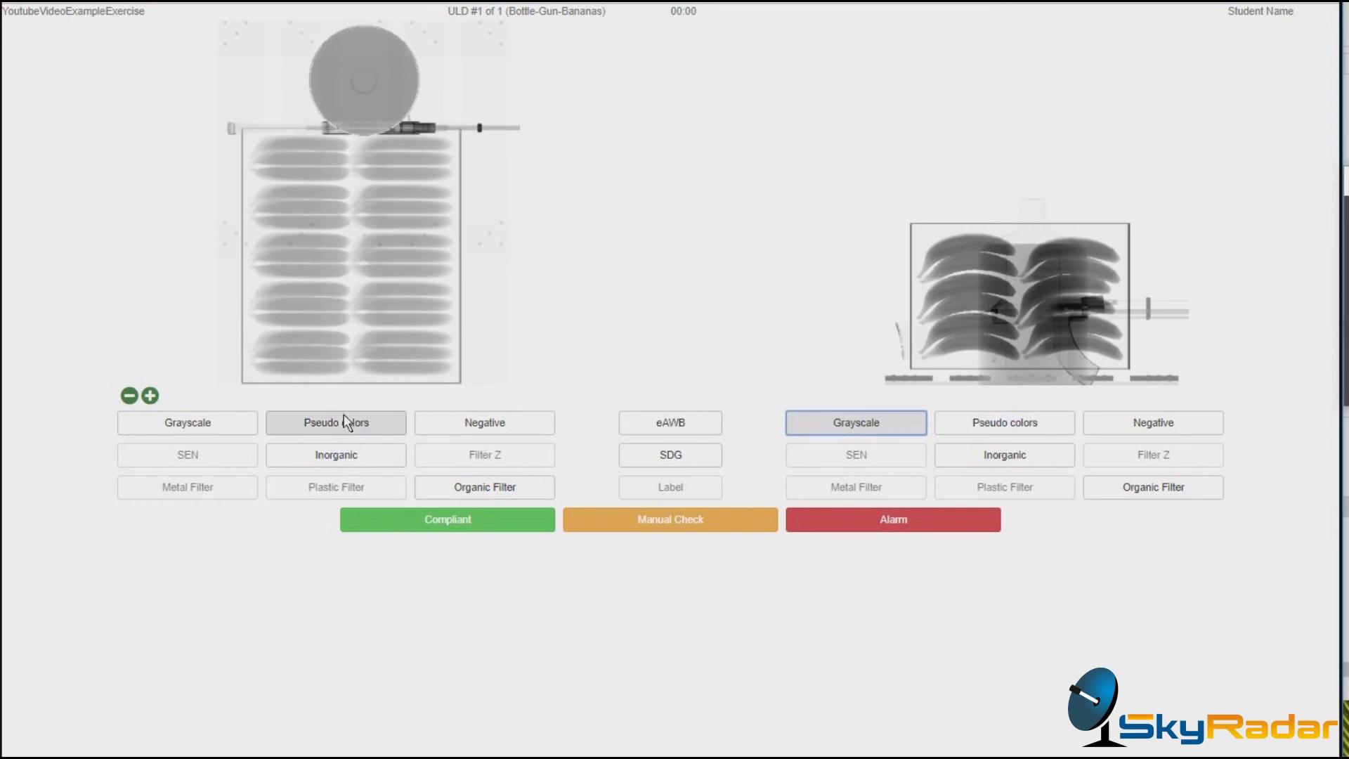
{"action": "left_click", "coordinate": [336, 422]}
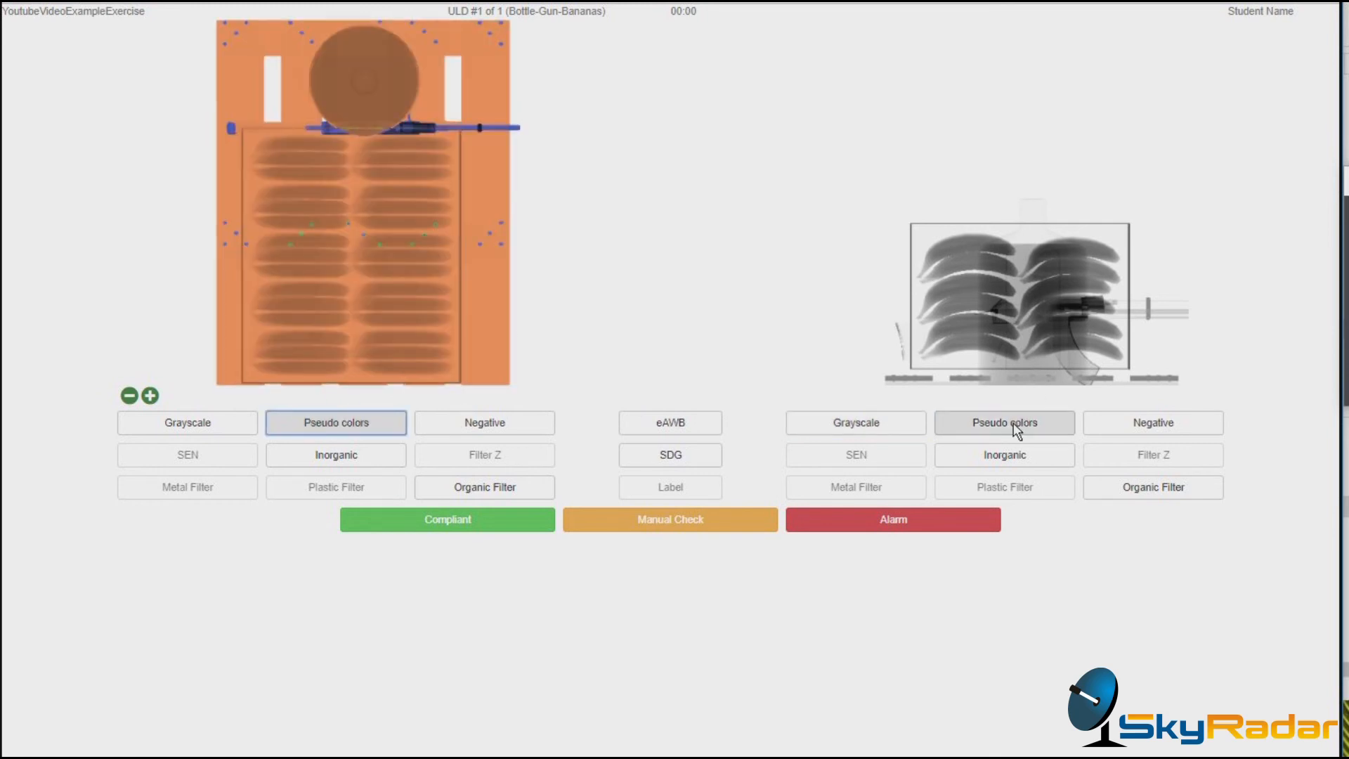
{"action": "left_click", "coordinate": [1003, 423]}
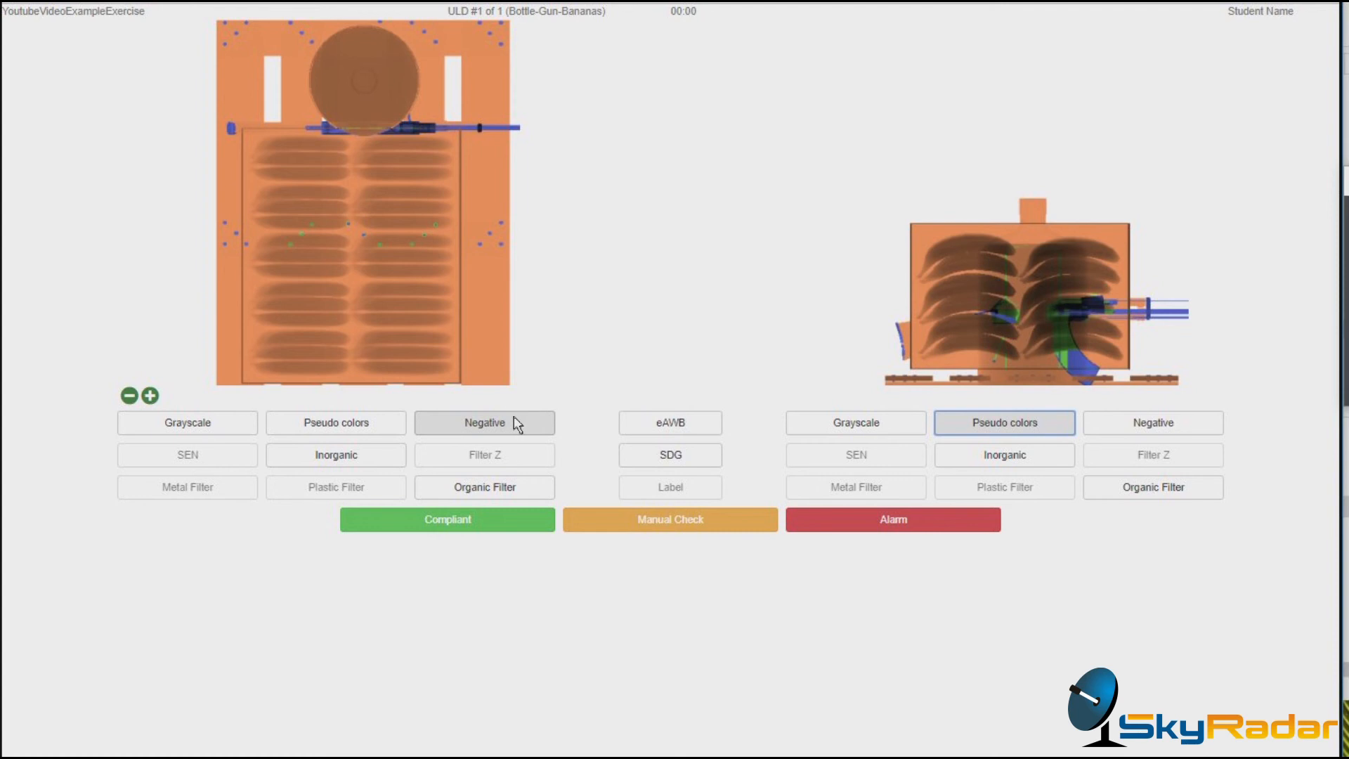
{"action": "left_click", "coordinate": [483, 423]}
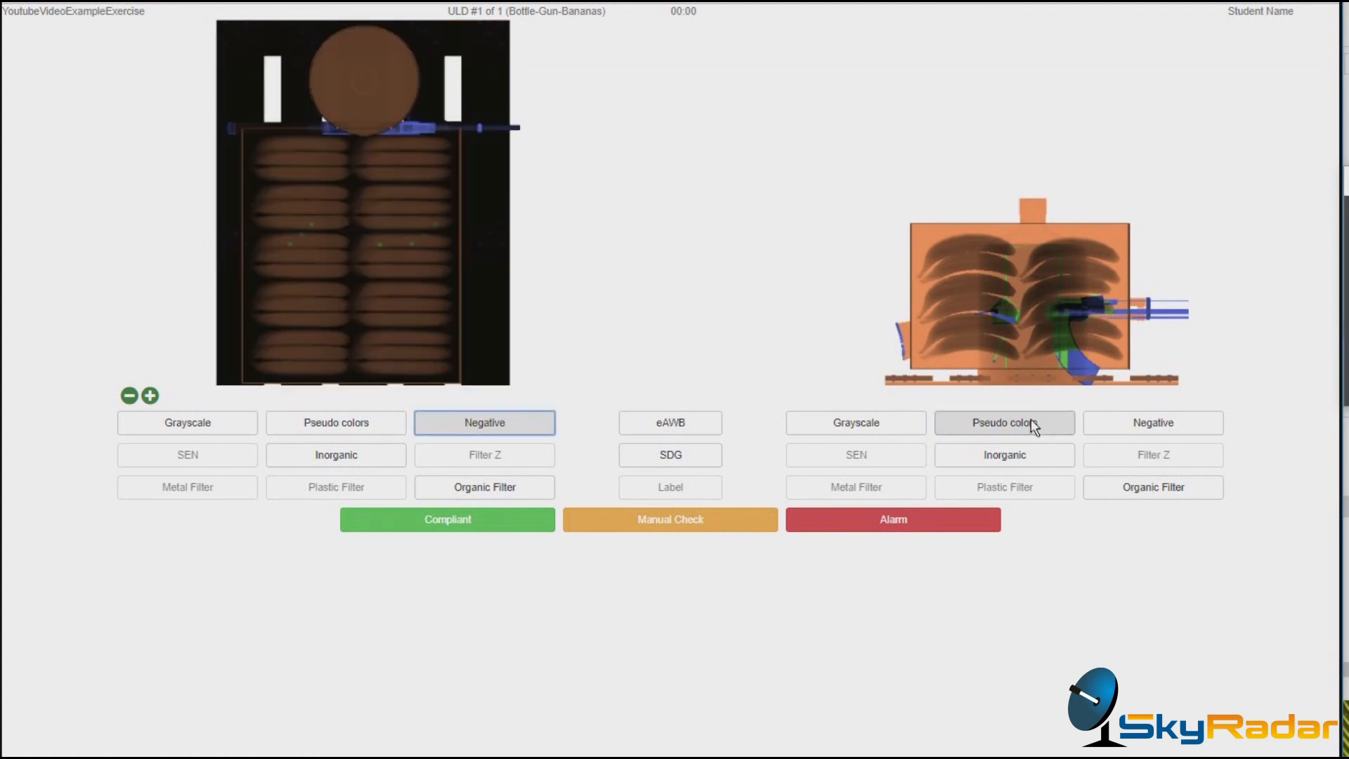
{"action": "left_click", "coordinate": [1153, 423]}
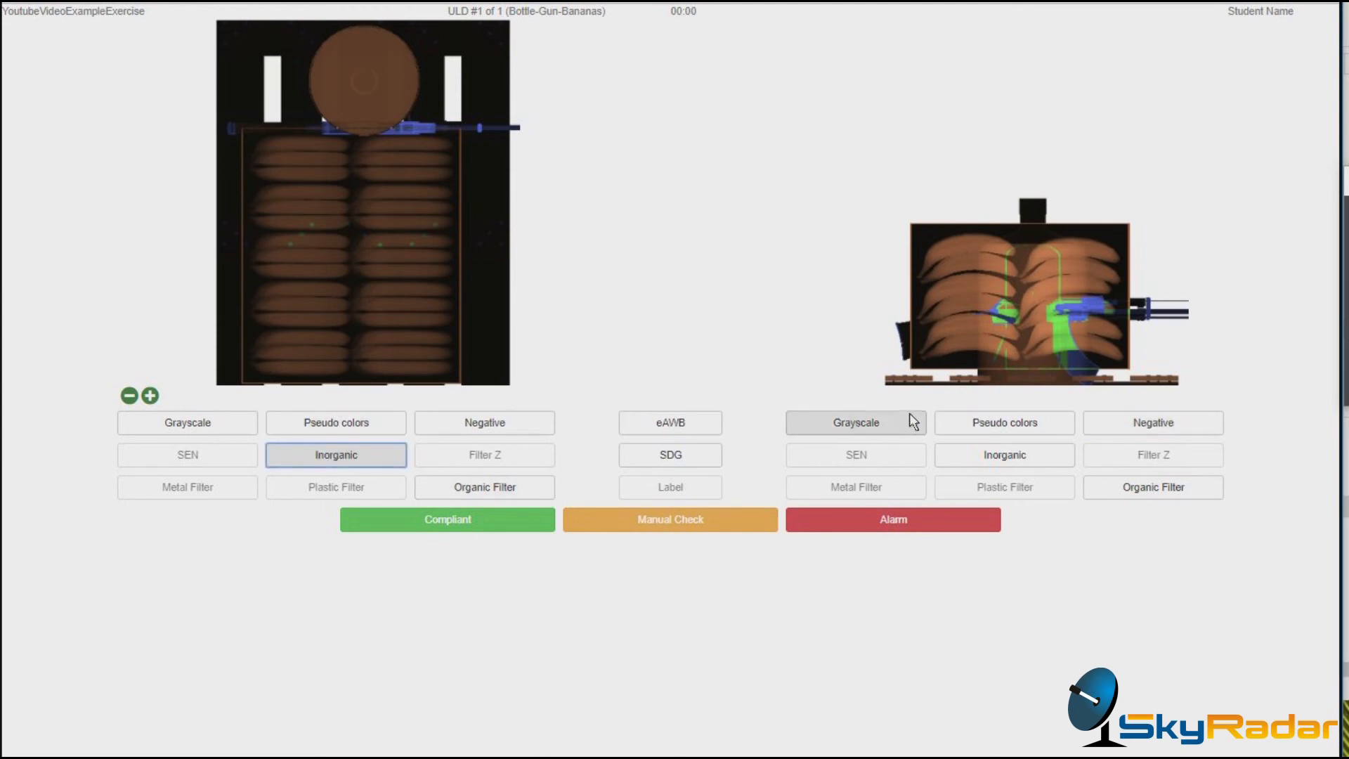
Step: Apply the inorganic filter, then the organic filter, to both scan views
{"action": "left_click", "coordinate": [1004, 455]}
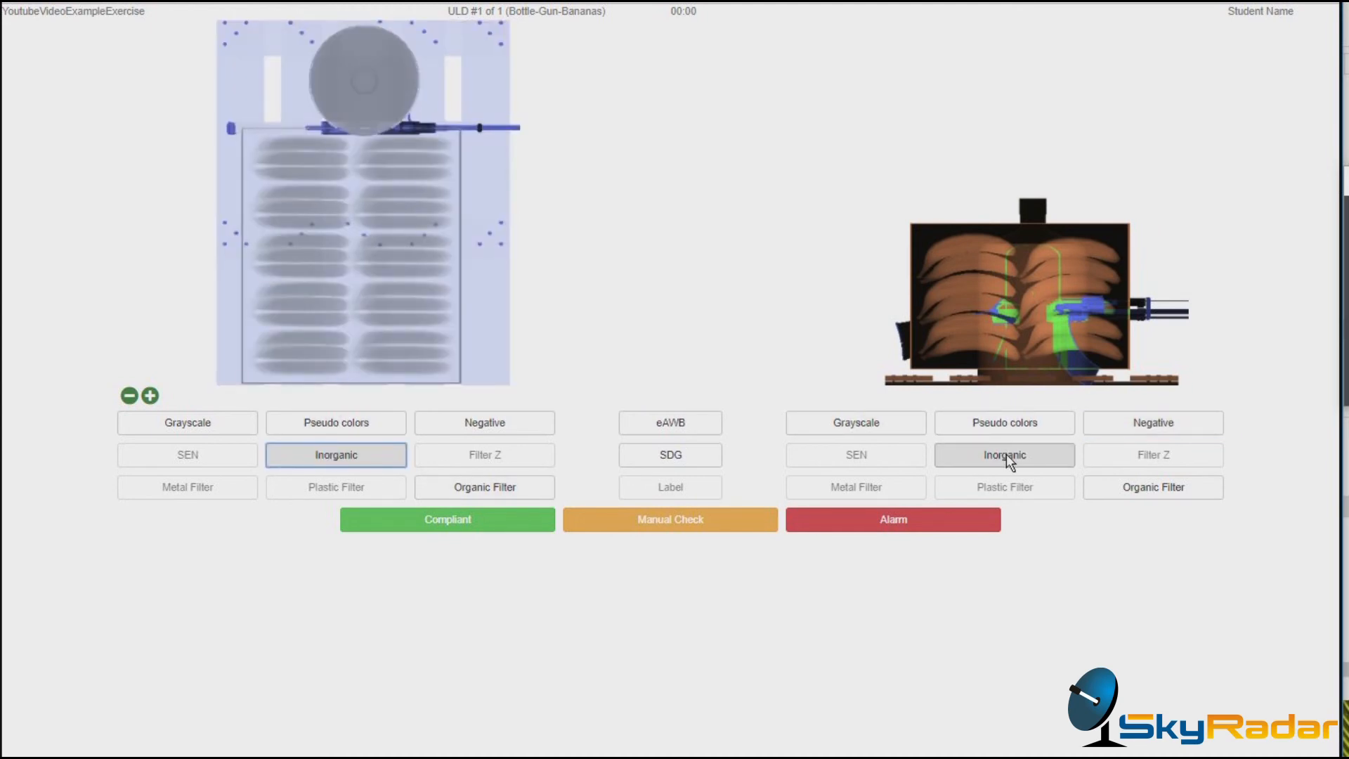
{"action": "left_click", "coordinate": [1005, 455]}
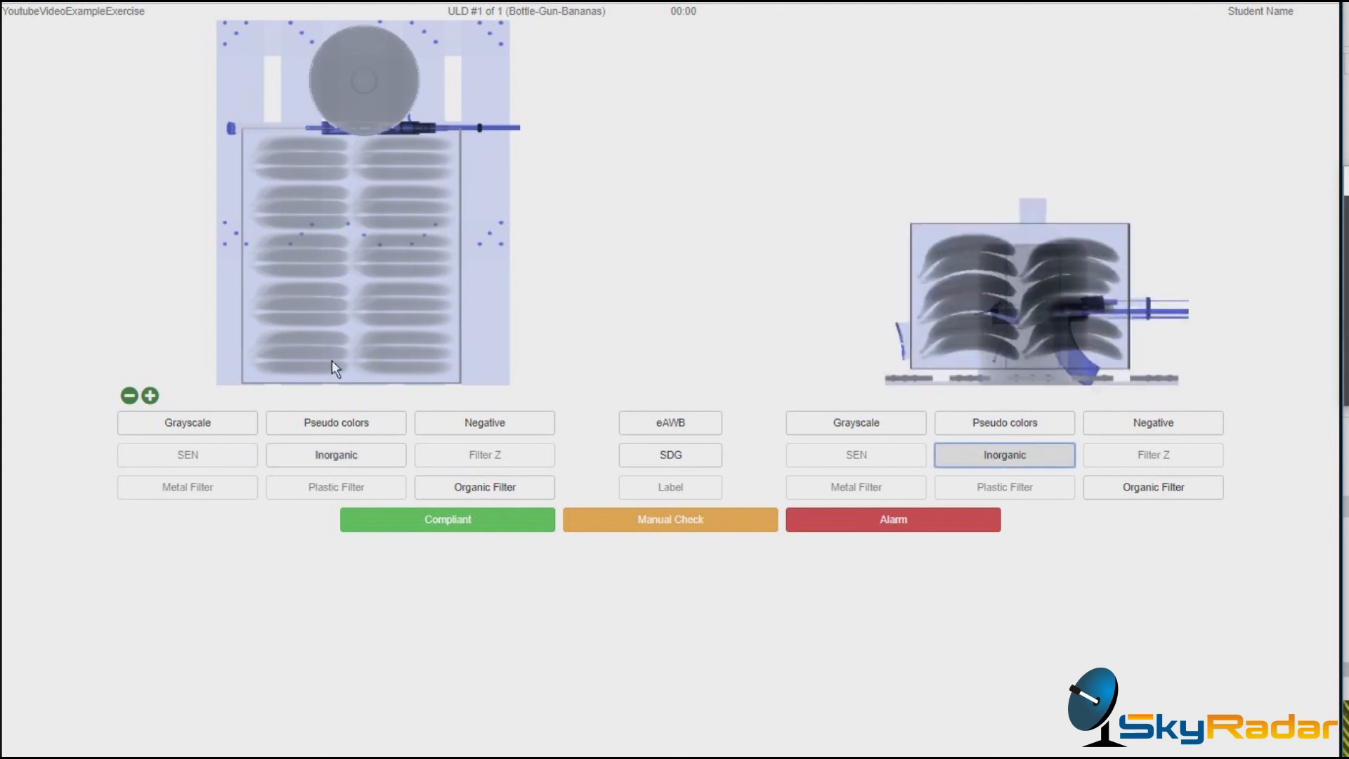
{"action": "mouse_move", "coordinate": [361, 379]}
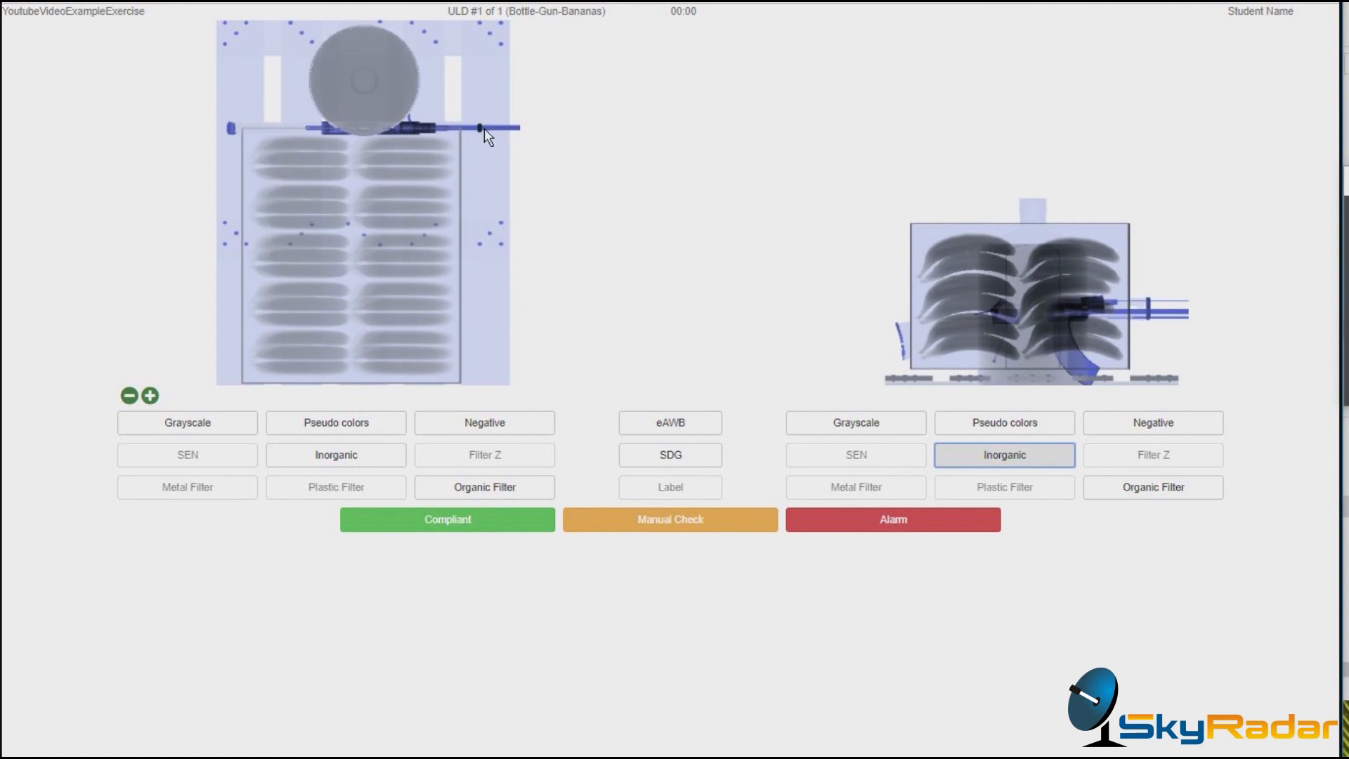
{"action": "left_click", "coordinate": [484, 487]}
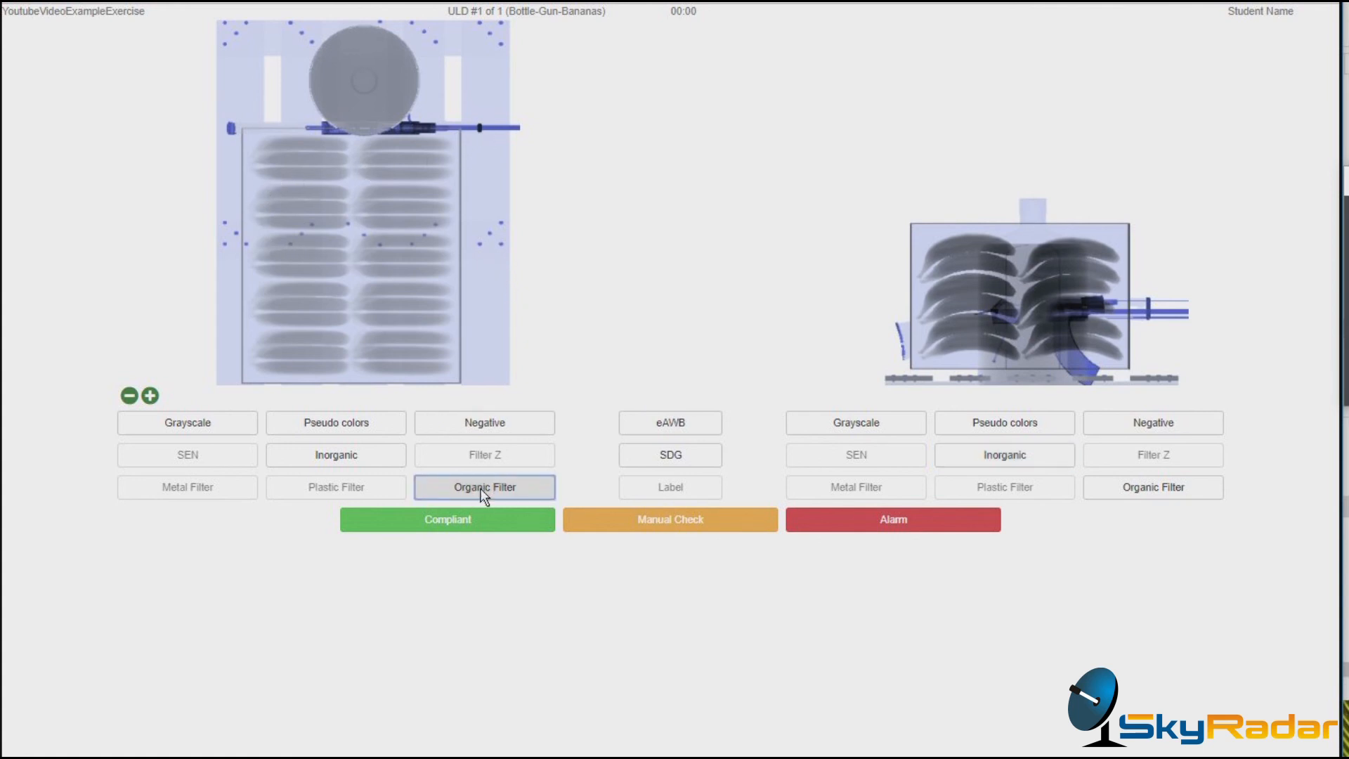
{"action": "left_click", "coordinate": [484, 487]}
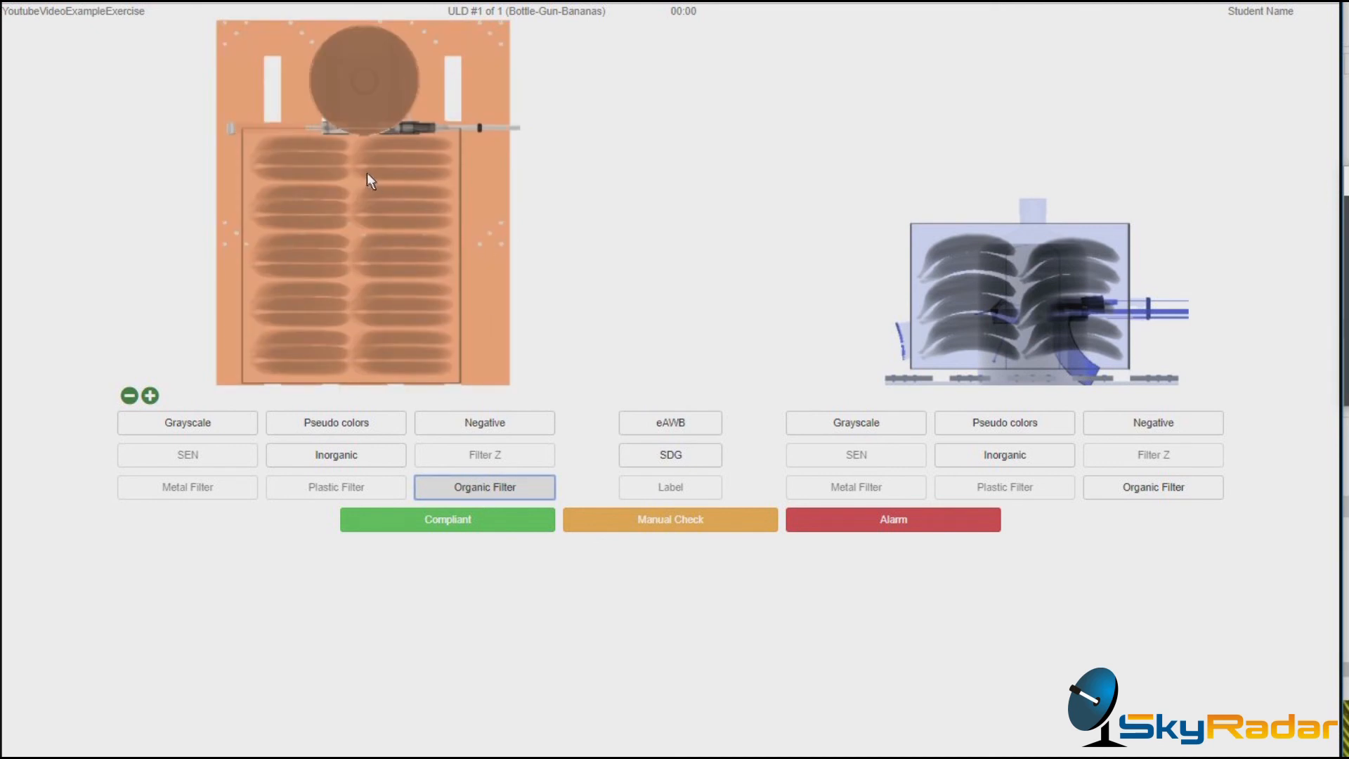
{"action": "left_click", "coordinate": [1153, 487]}
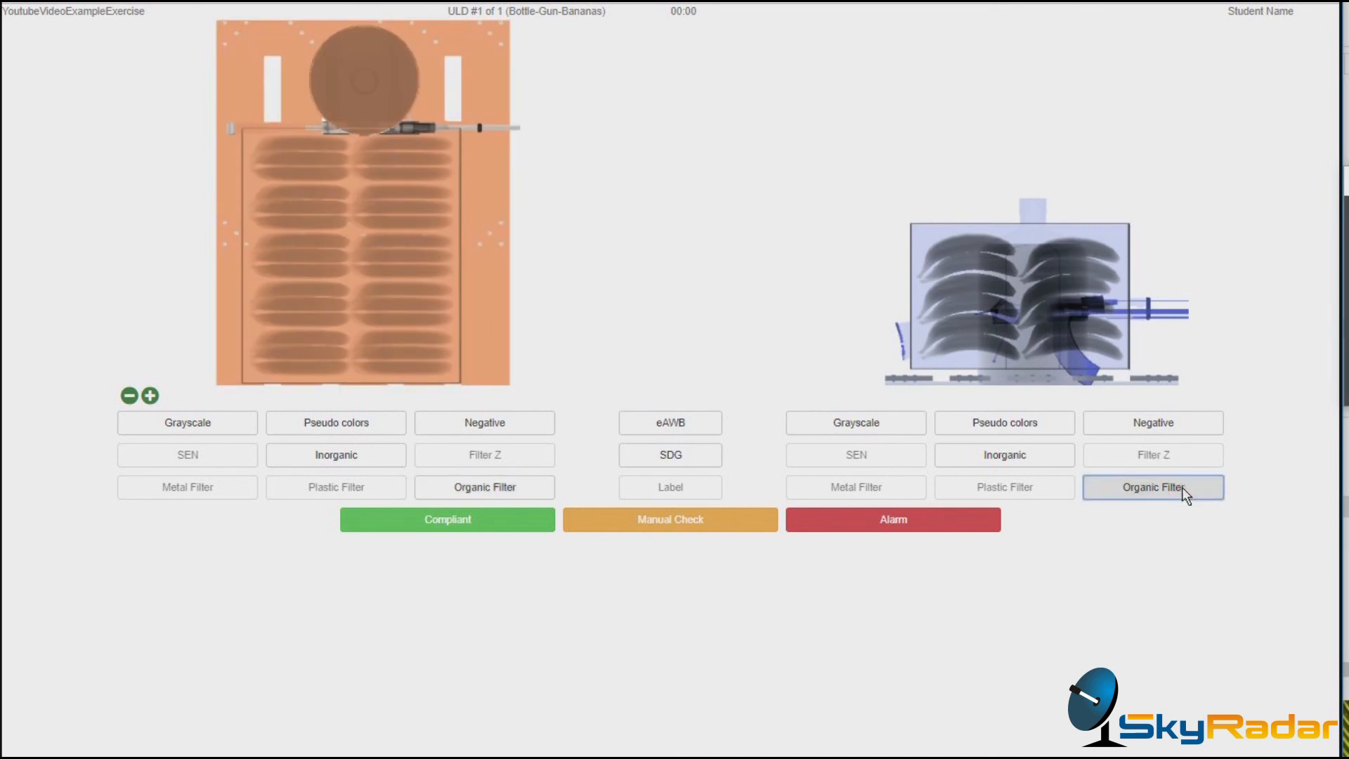
{"action": "left_click", "coordinate": [1153, 487]}
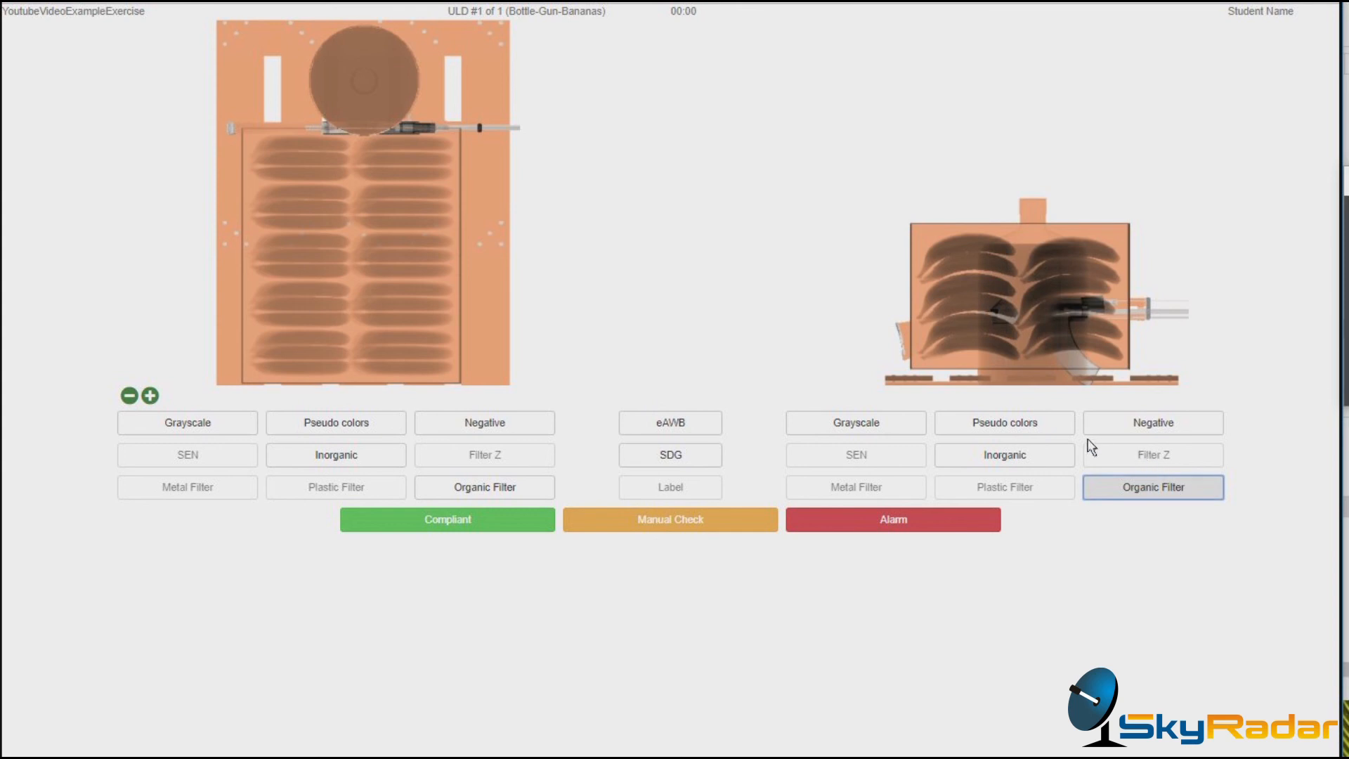
Step: Return both views to pseudo colours and bring up the electronic air waybill
{"action": "left_click", "coordinate": [1004, 422]}
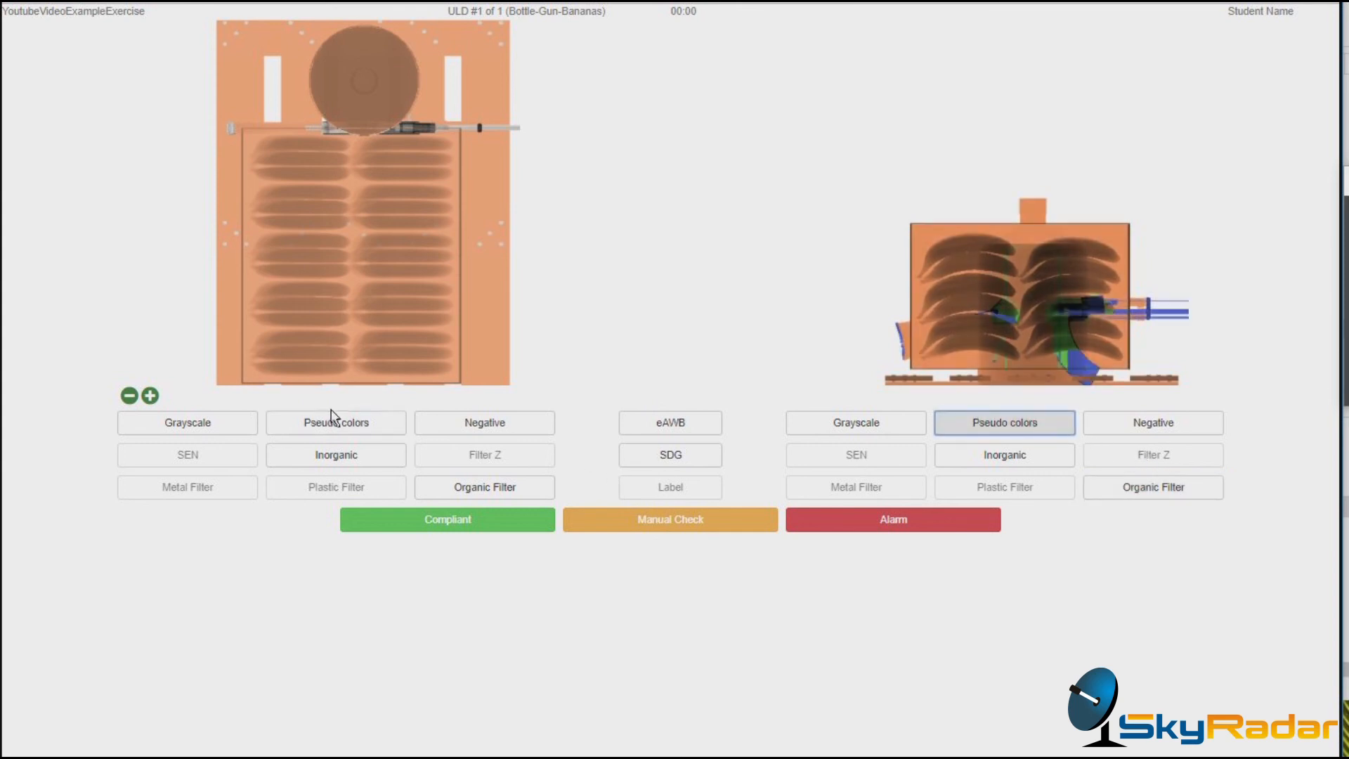
{"action": "left_click", "coordinate": [335, 422]}
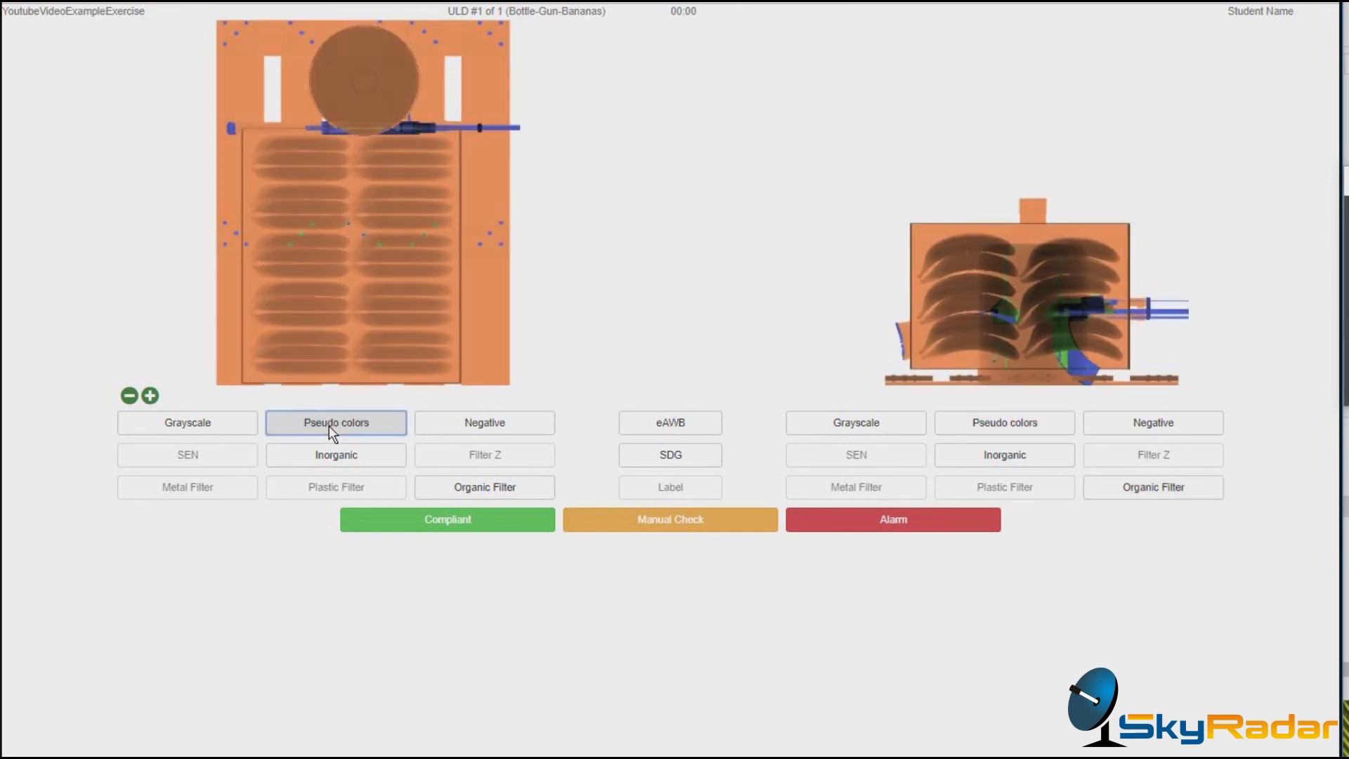
{"action": "left_click", "coordinate": [670, 422]}
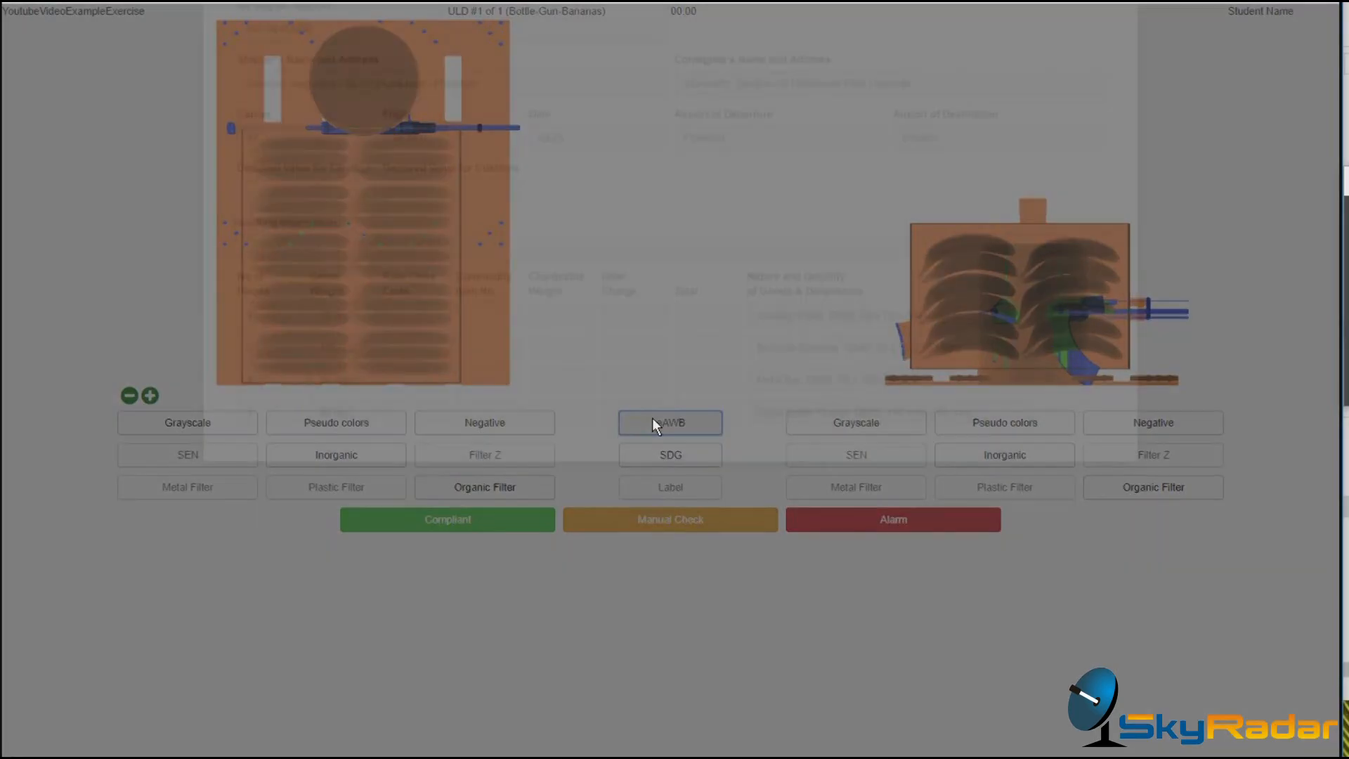
Step: Close the Bottle-Gun-Bananas air waybill after reviewing its pallet, bananas, metal bar and water bottle
{"action": "left_click", "coordinate": [670, 422]}
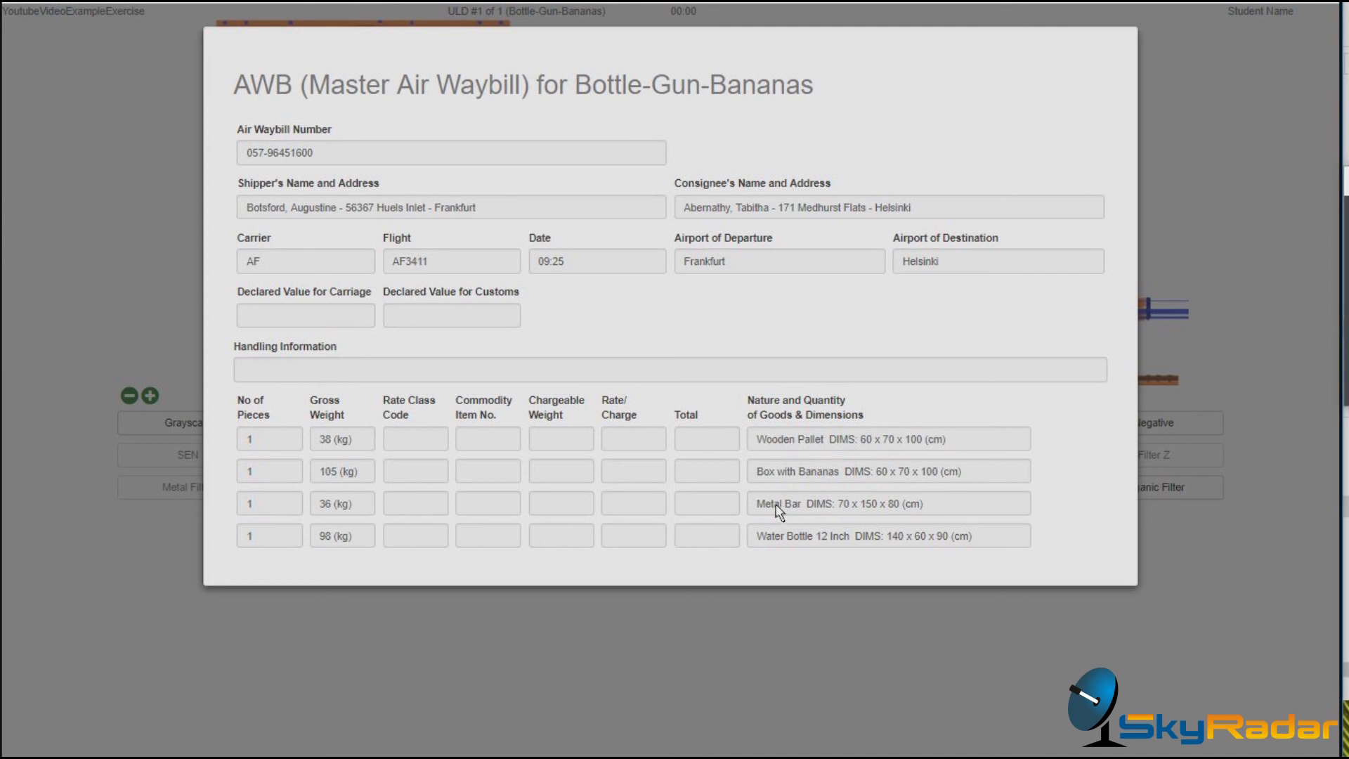
{"action": "mouse_move", "coordinate": [1199, 249]}
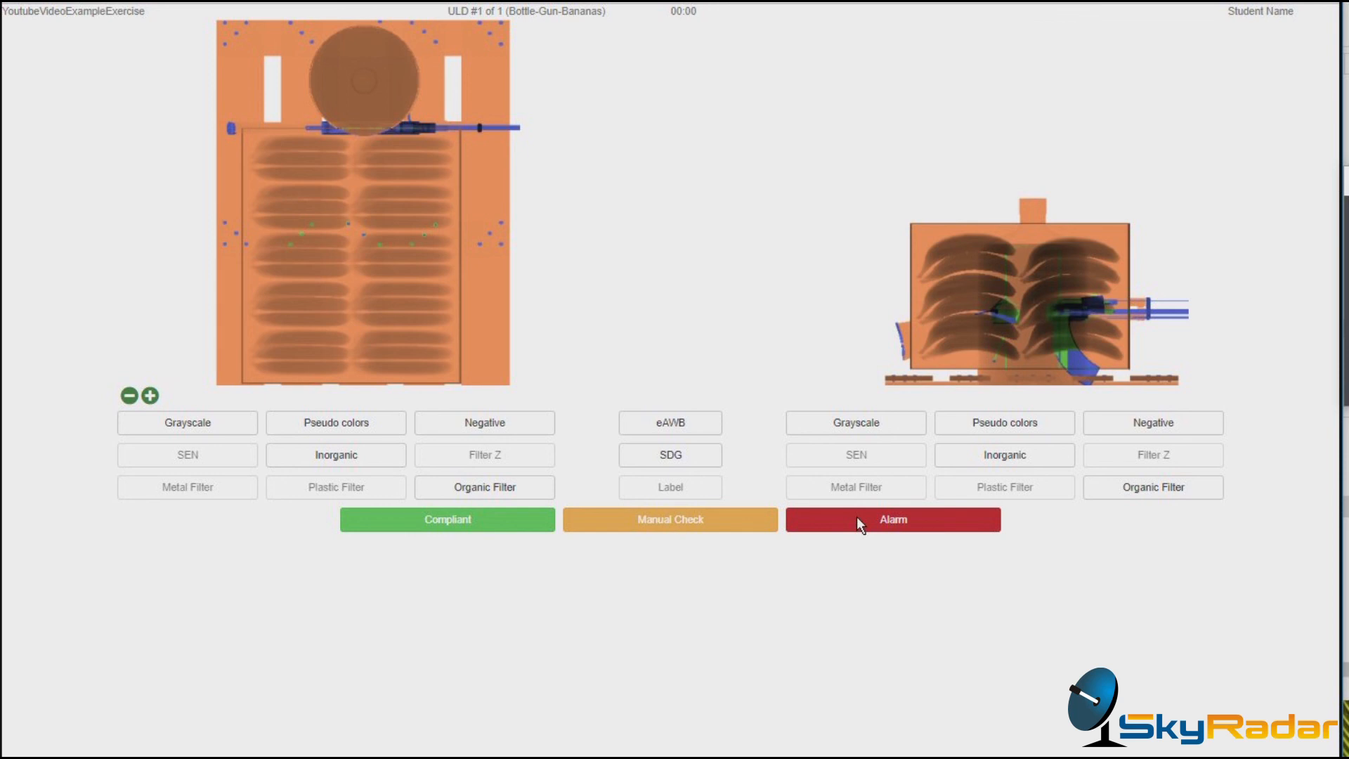
Step: Answer Alarm for the Bottle-Gun-Bananas shipment to get a 1 / 1 score
{"action": "left_click", "coordinate": [892, 519]}
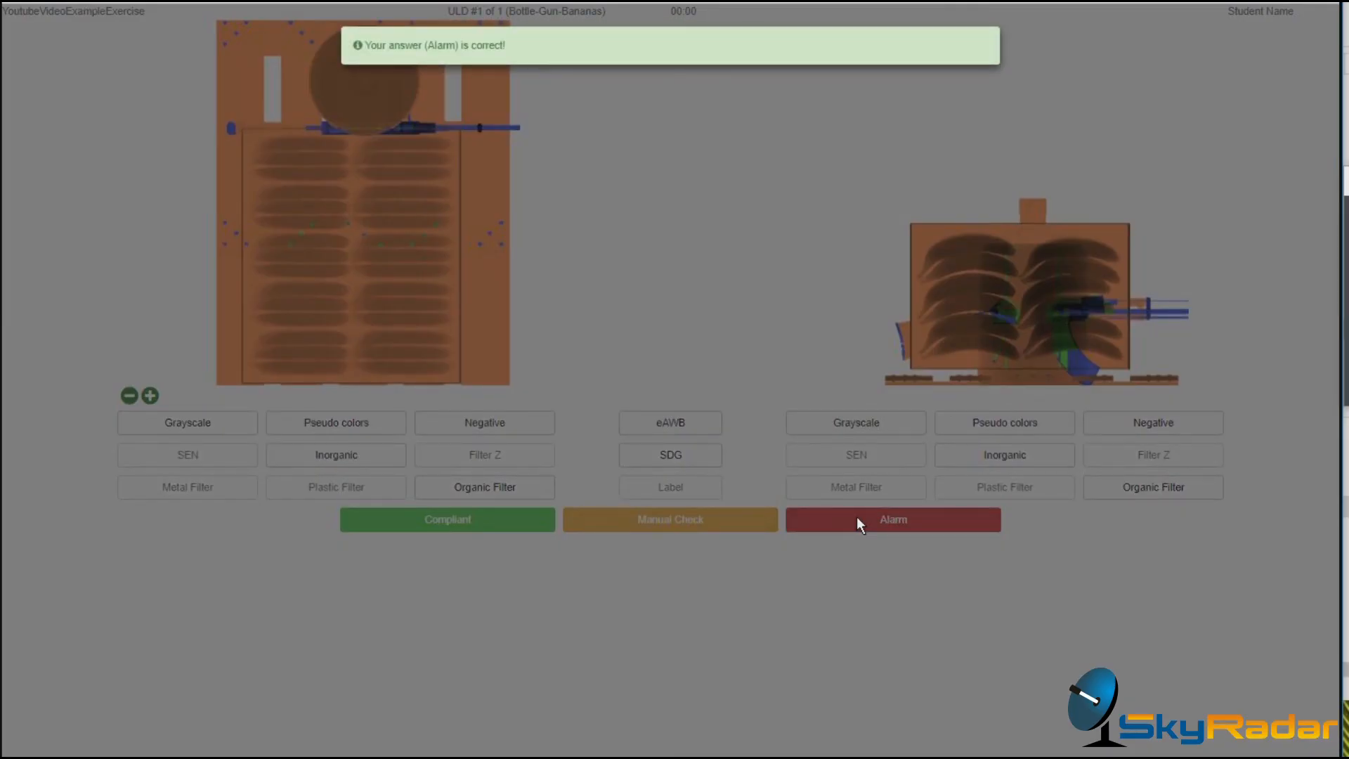
{"action": "mouse_move", "coordinate": [793, 59]}
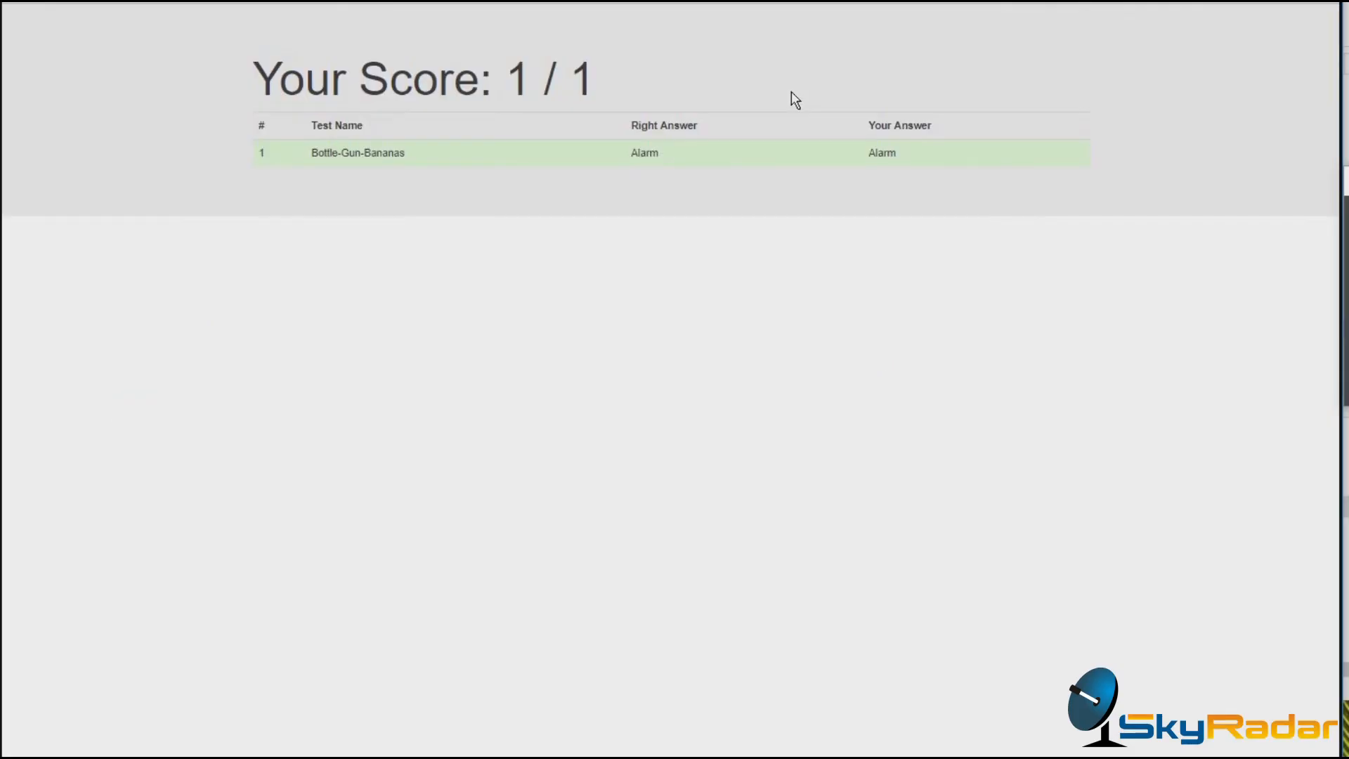
{"action": "mouse_move", "coordinate": [650, 245]}
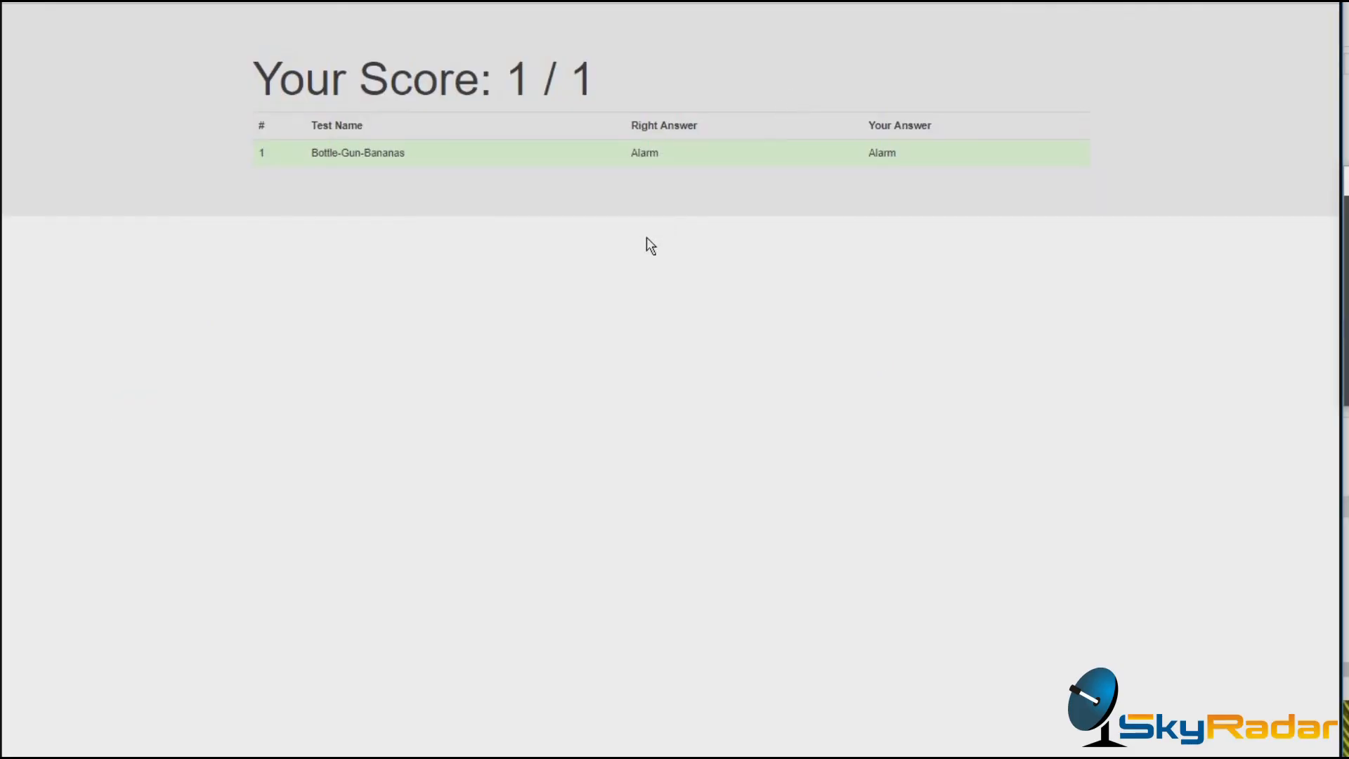